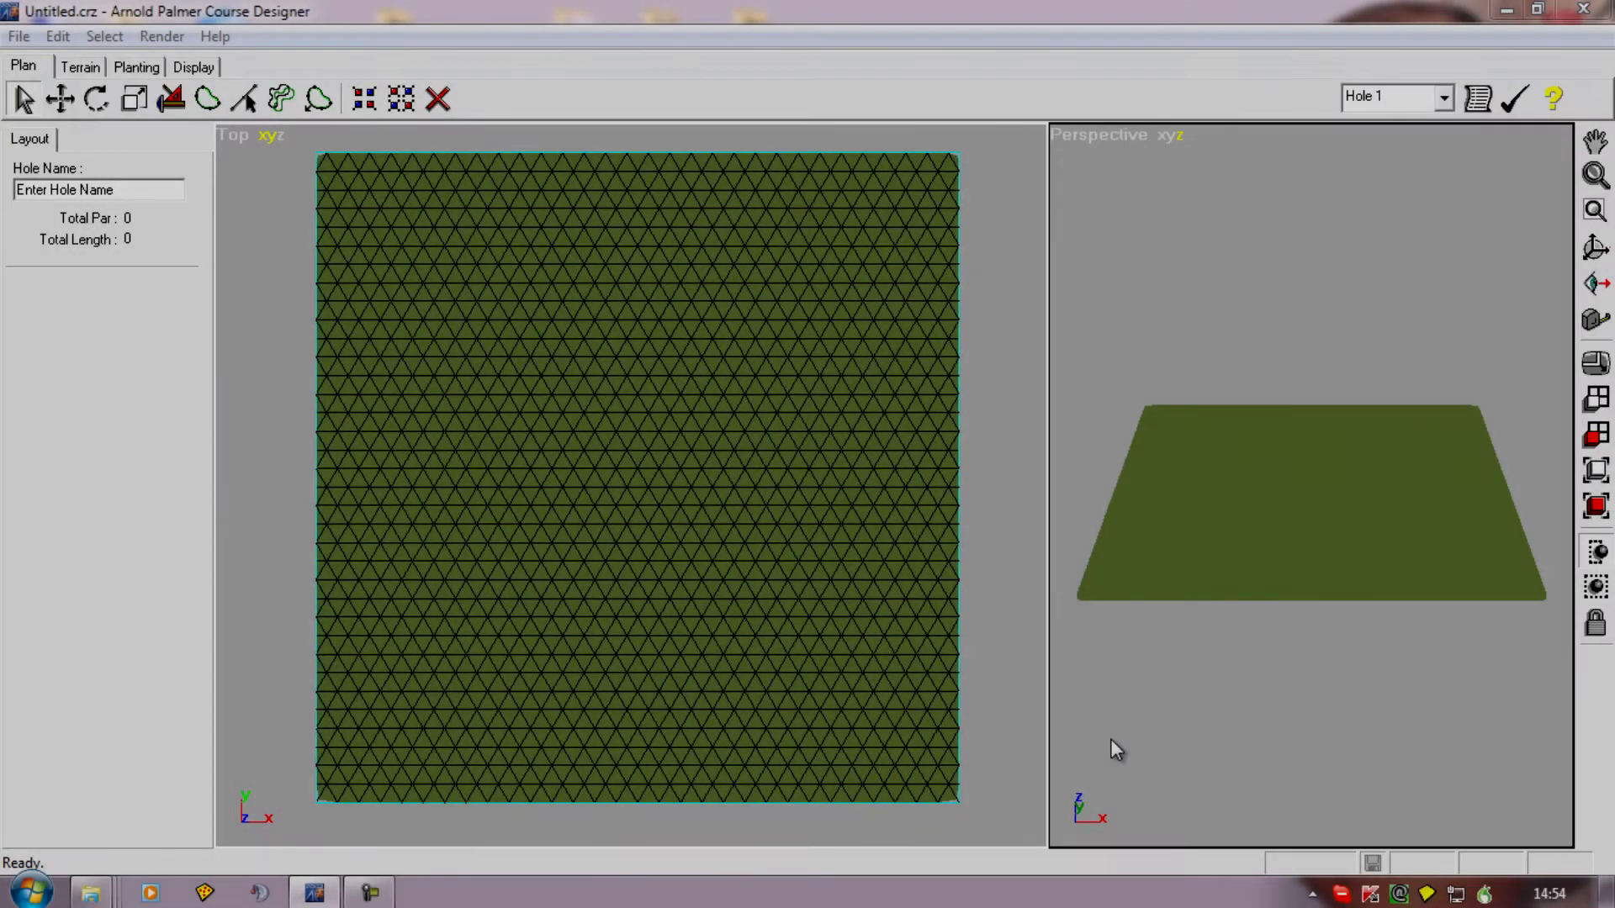
{"action": "mouse_move", "coordinate": [723, 679]}
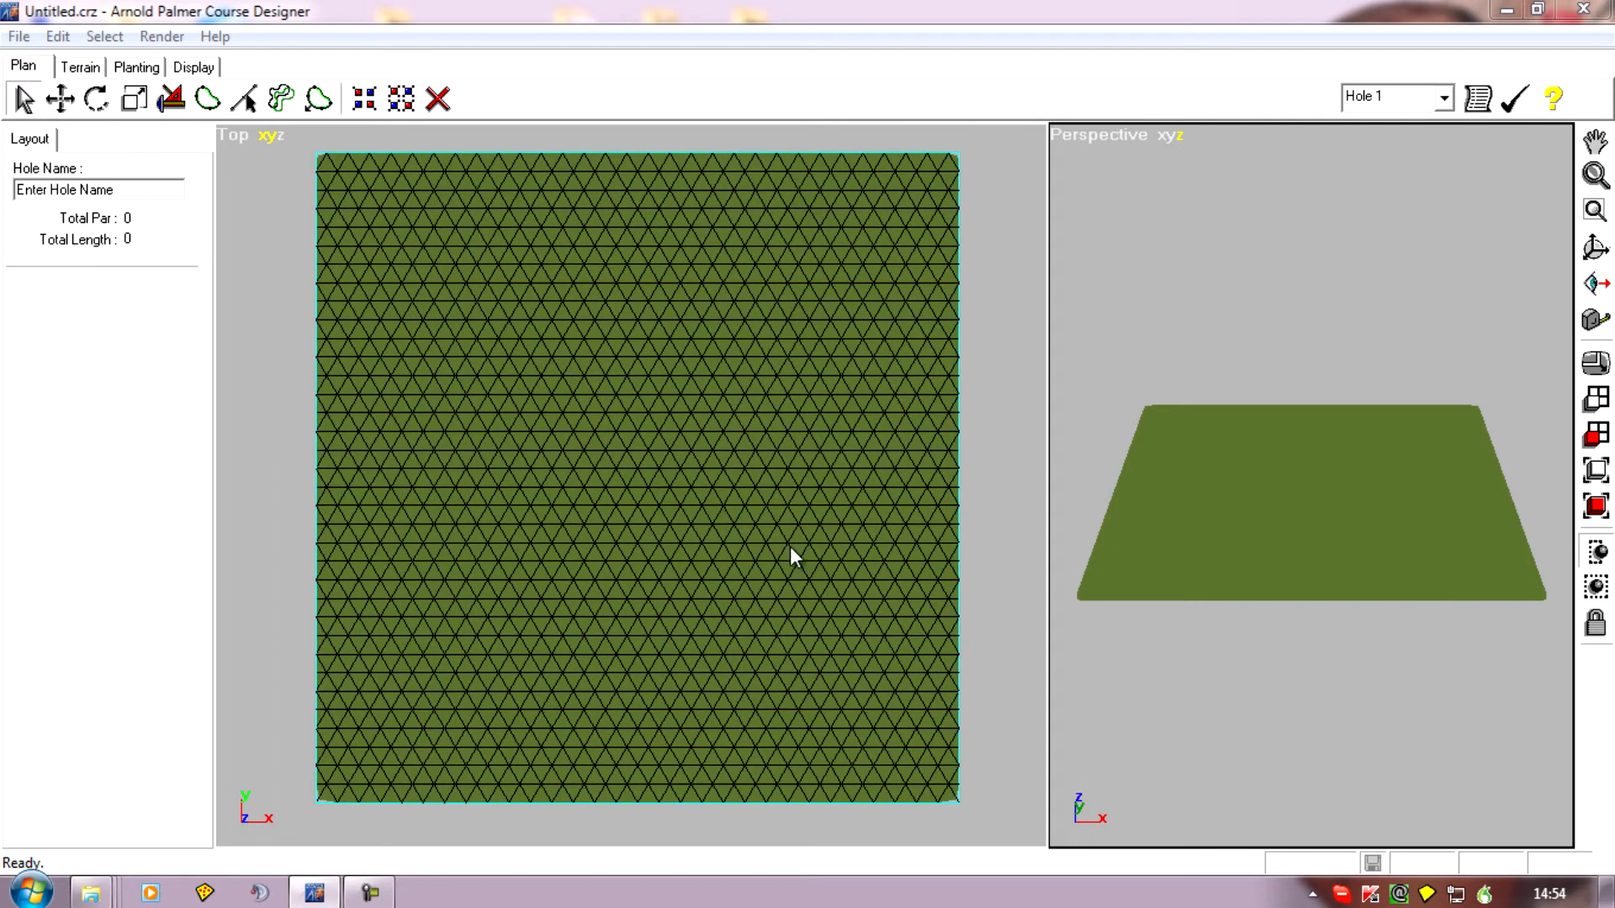
{"action": "mouse_move", "coordinate": [710, 527]}
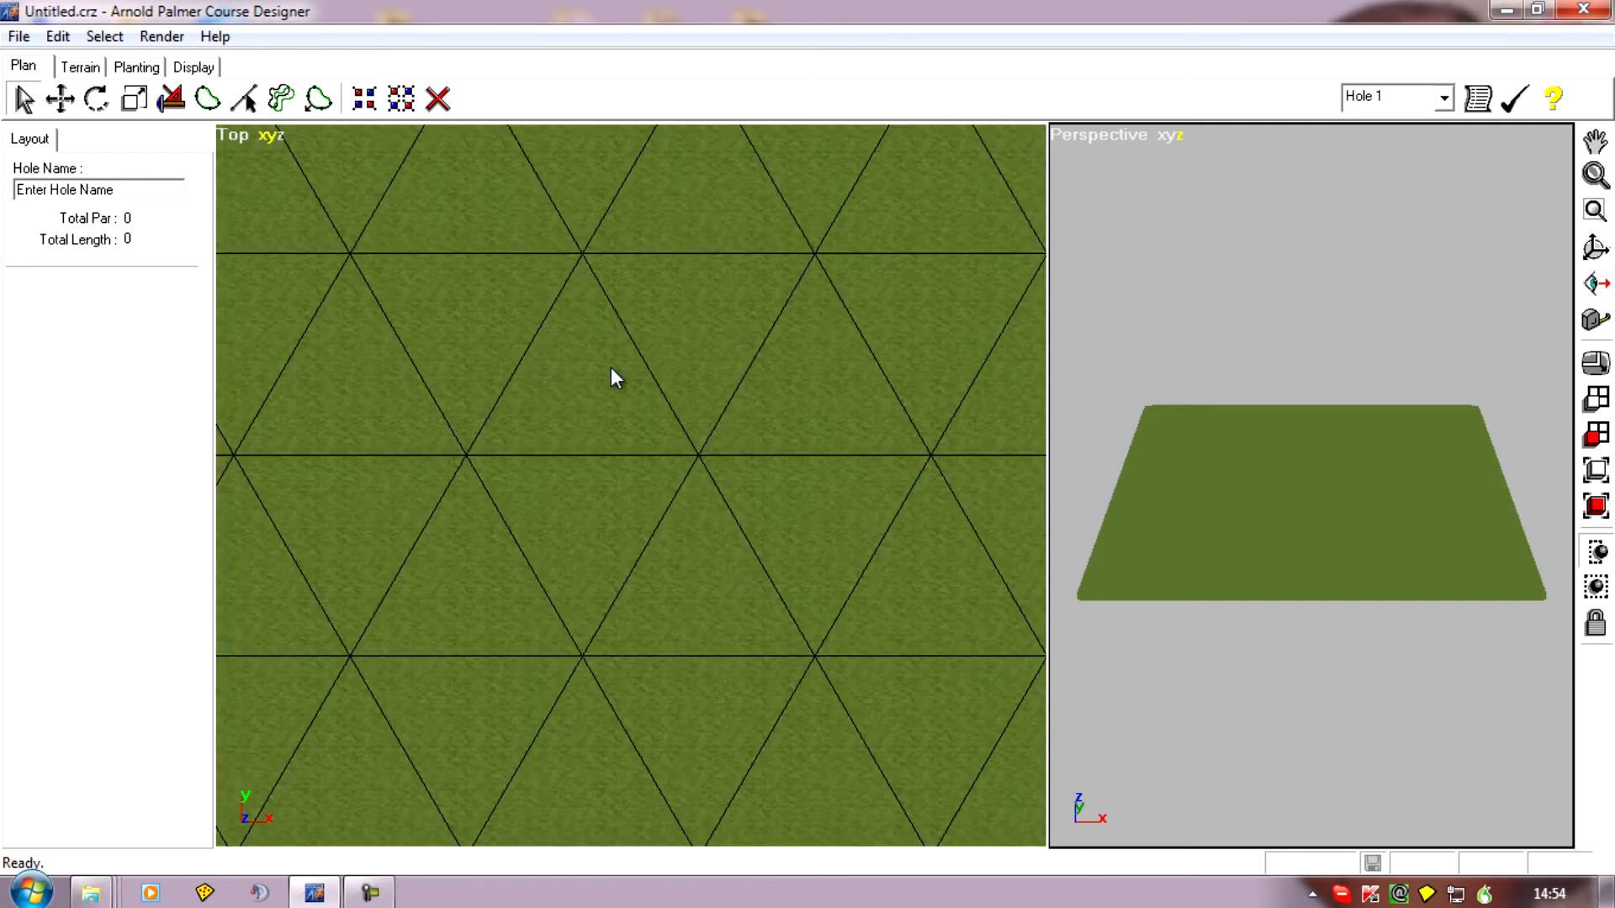
{"action": "mouse_move", "coordinate": [818, 259]}
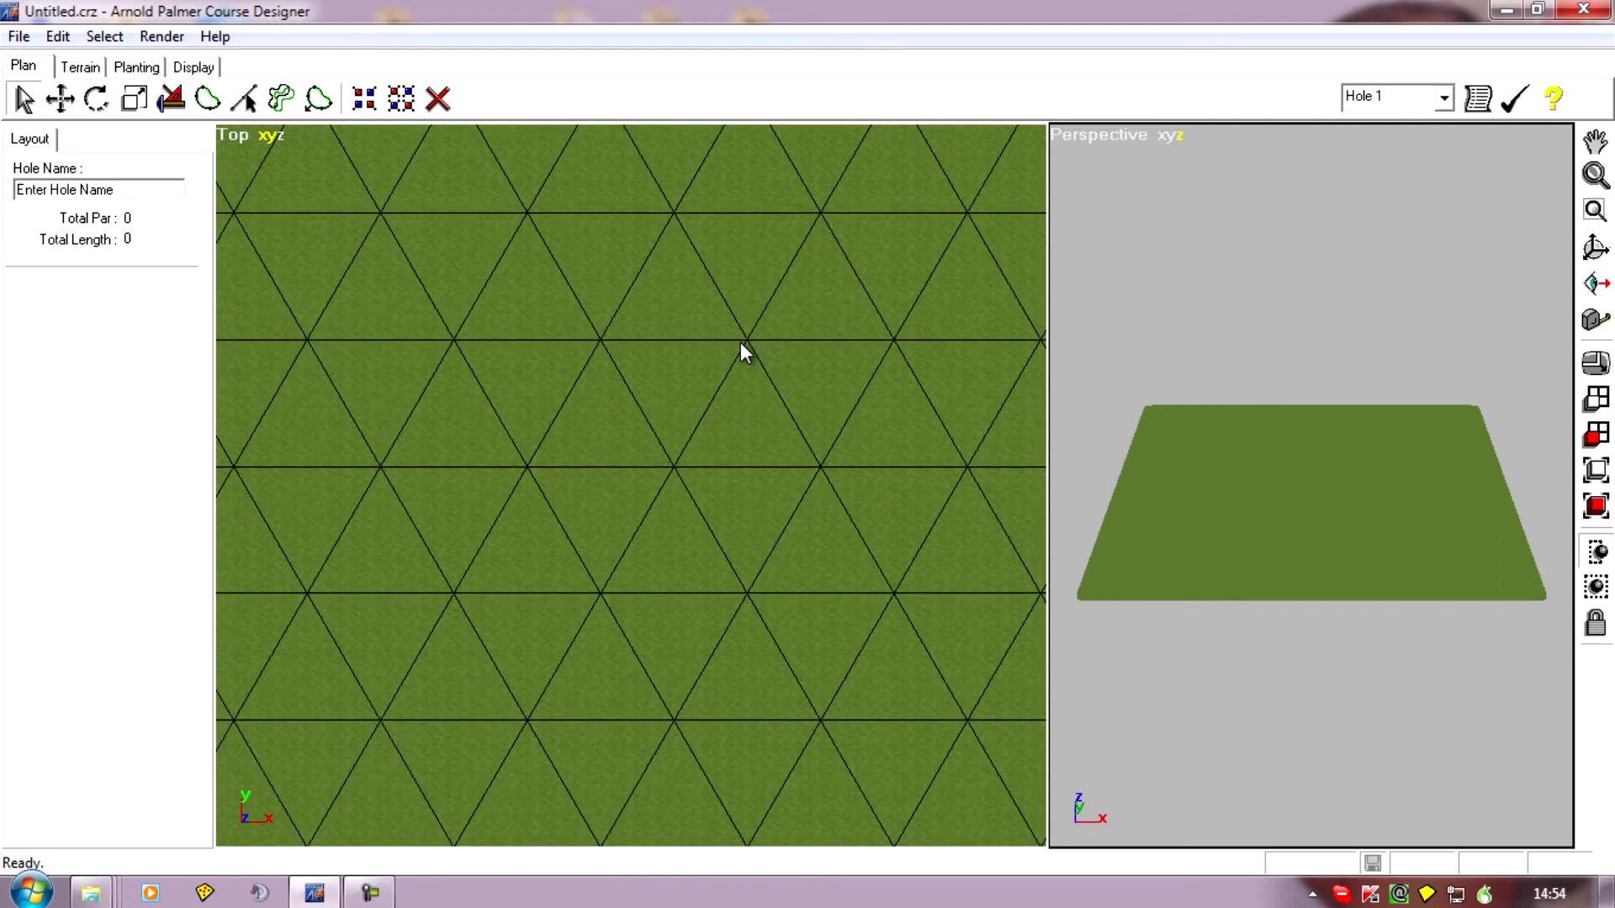
{"action": "mouse_move", "coordinate": [547, 435]}
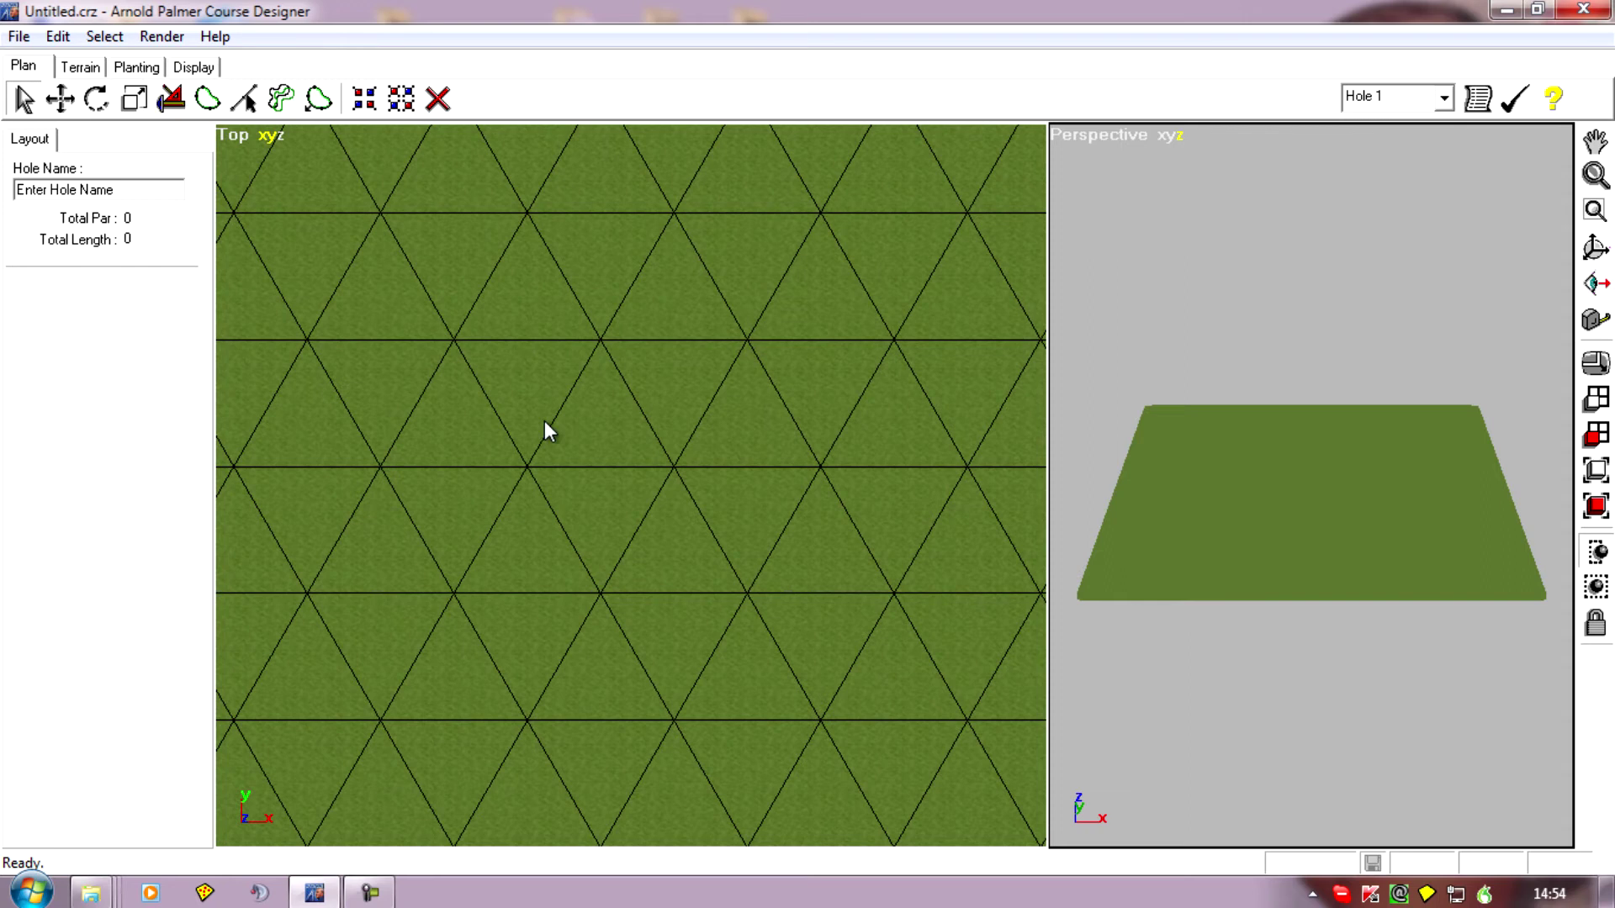
{"action": "mouse_move", "coordinate": [644, 386]}
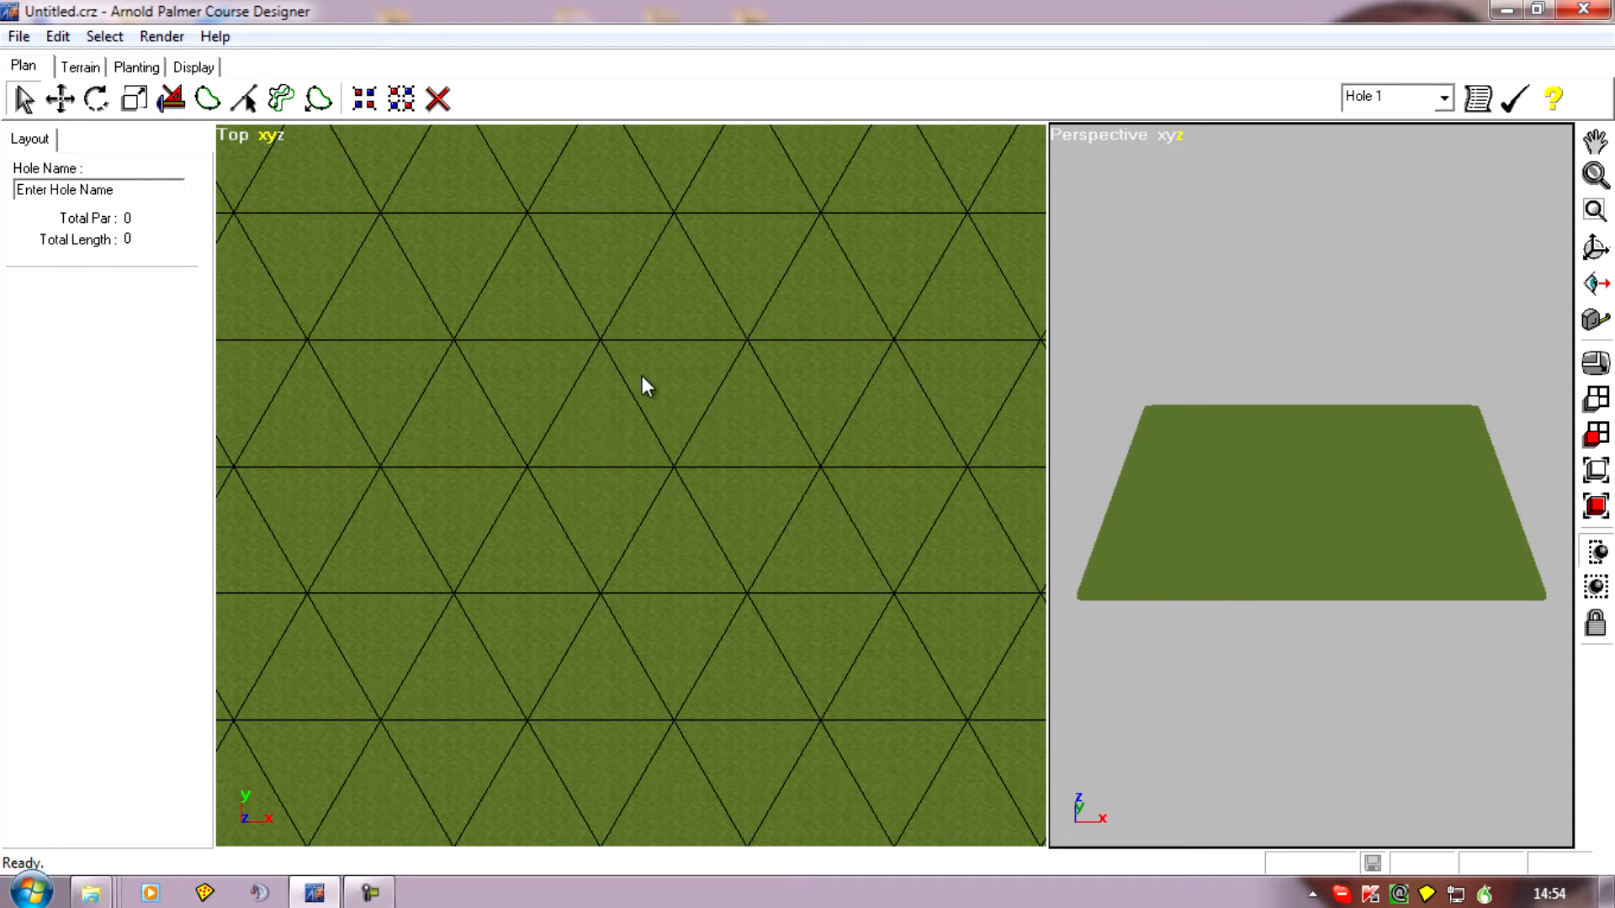
{"action": "mouse_move", "coordinate": [729, 430]}
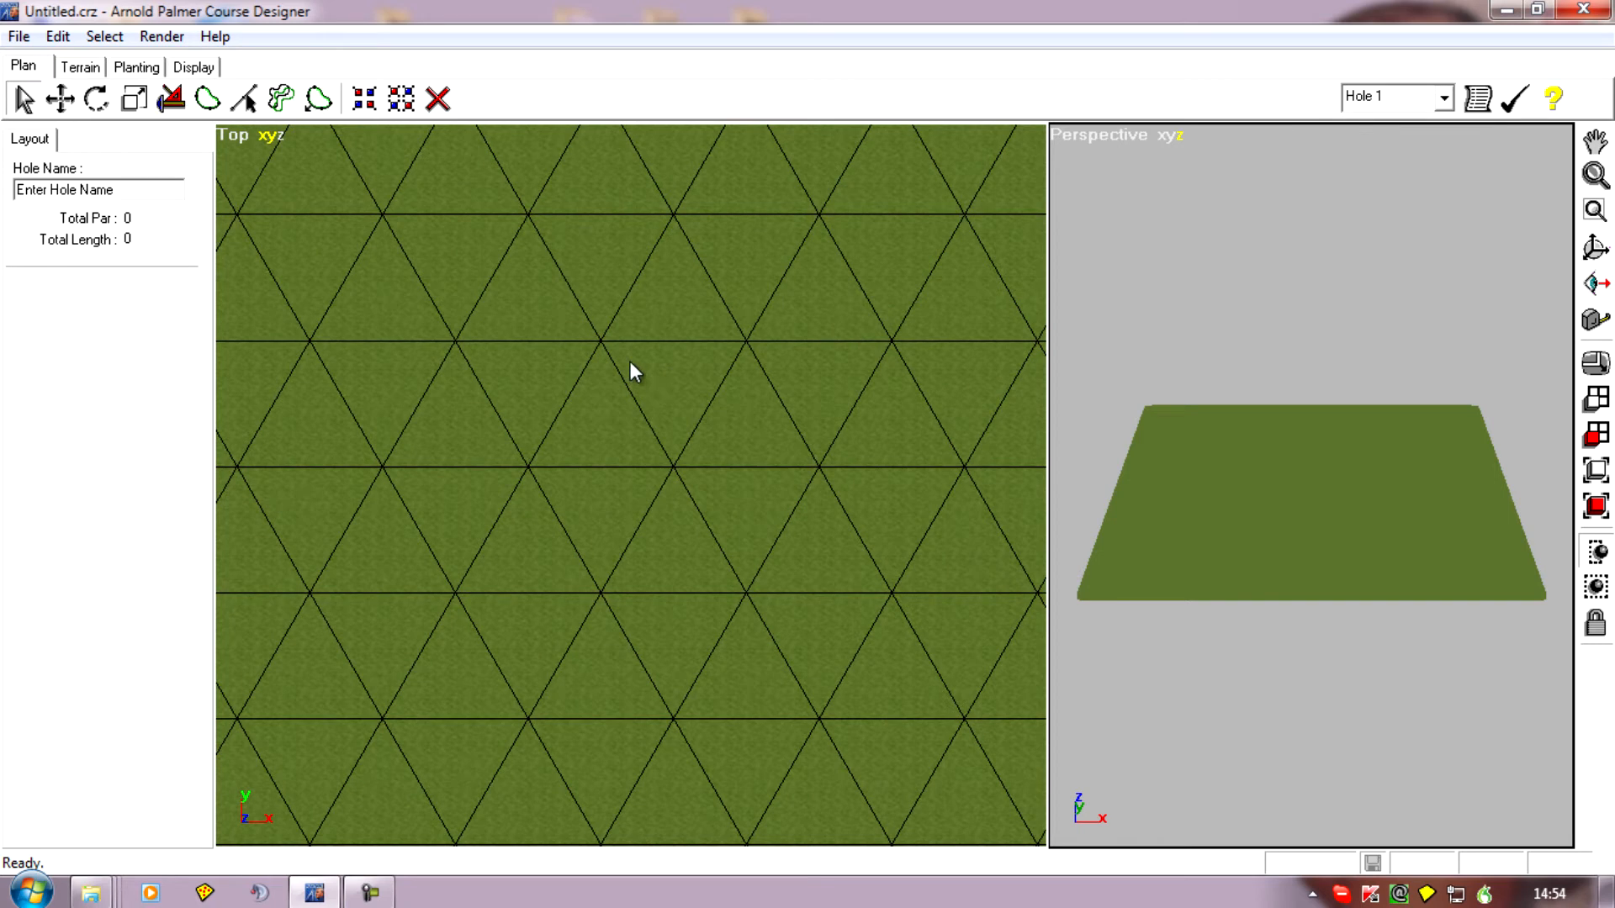
{"action": "mouse_move", "coordinate": [607, 386]}
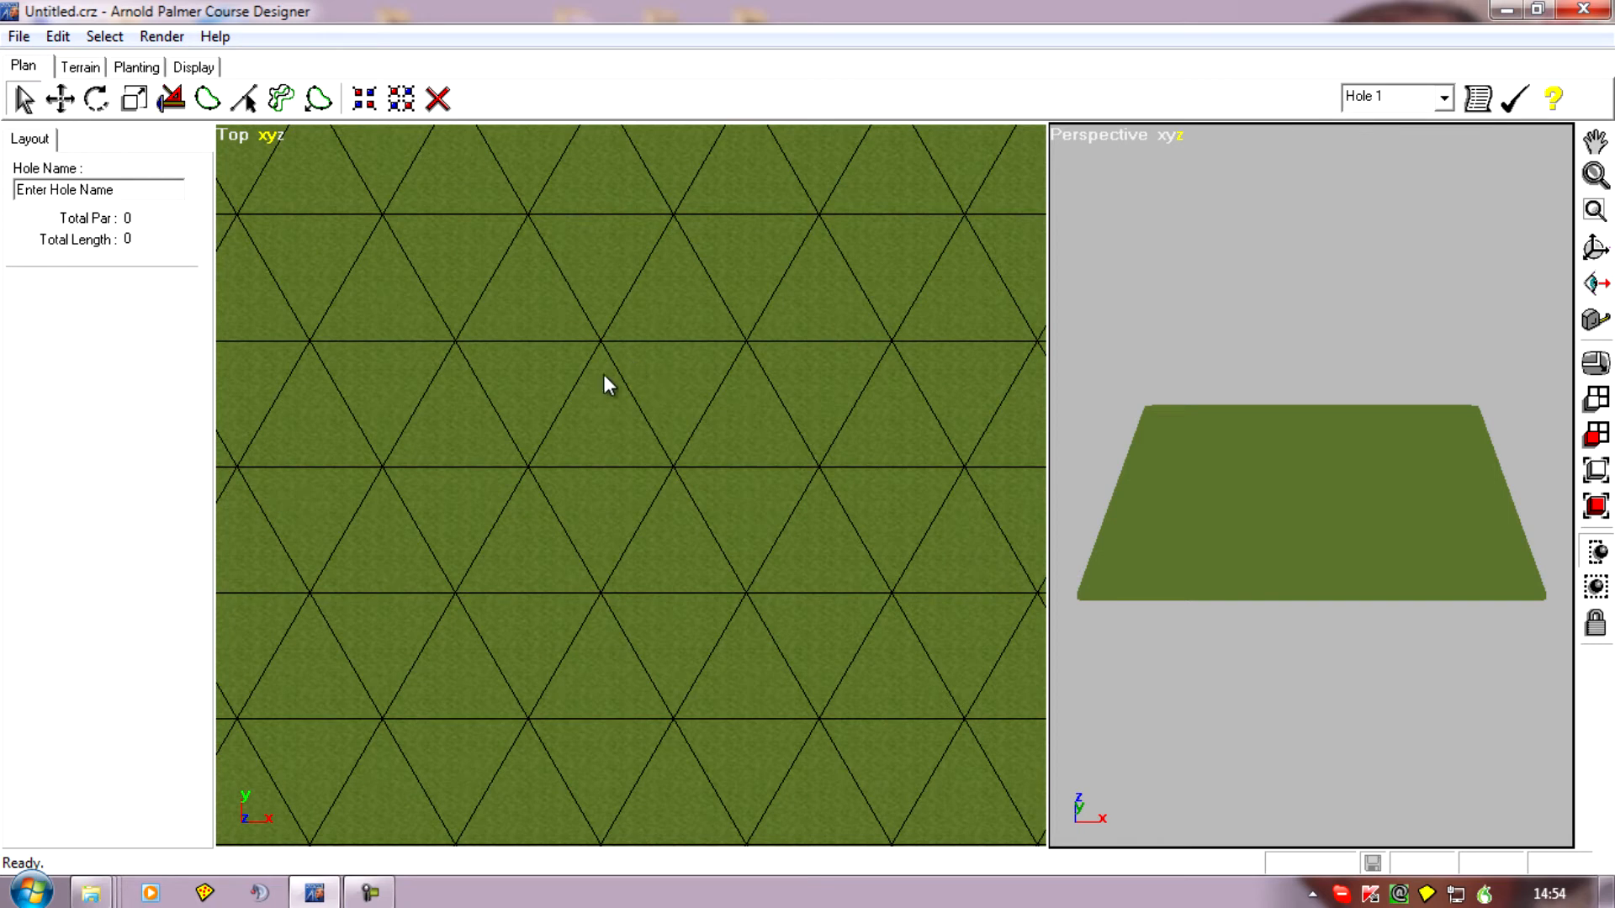
{"action": "mouse_move", "coordinate": [578, 375]}
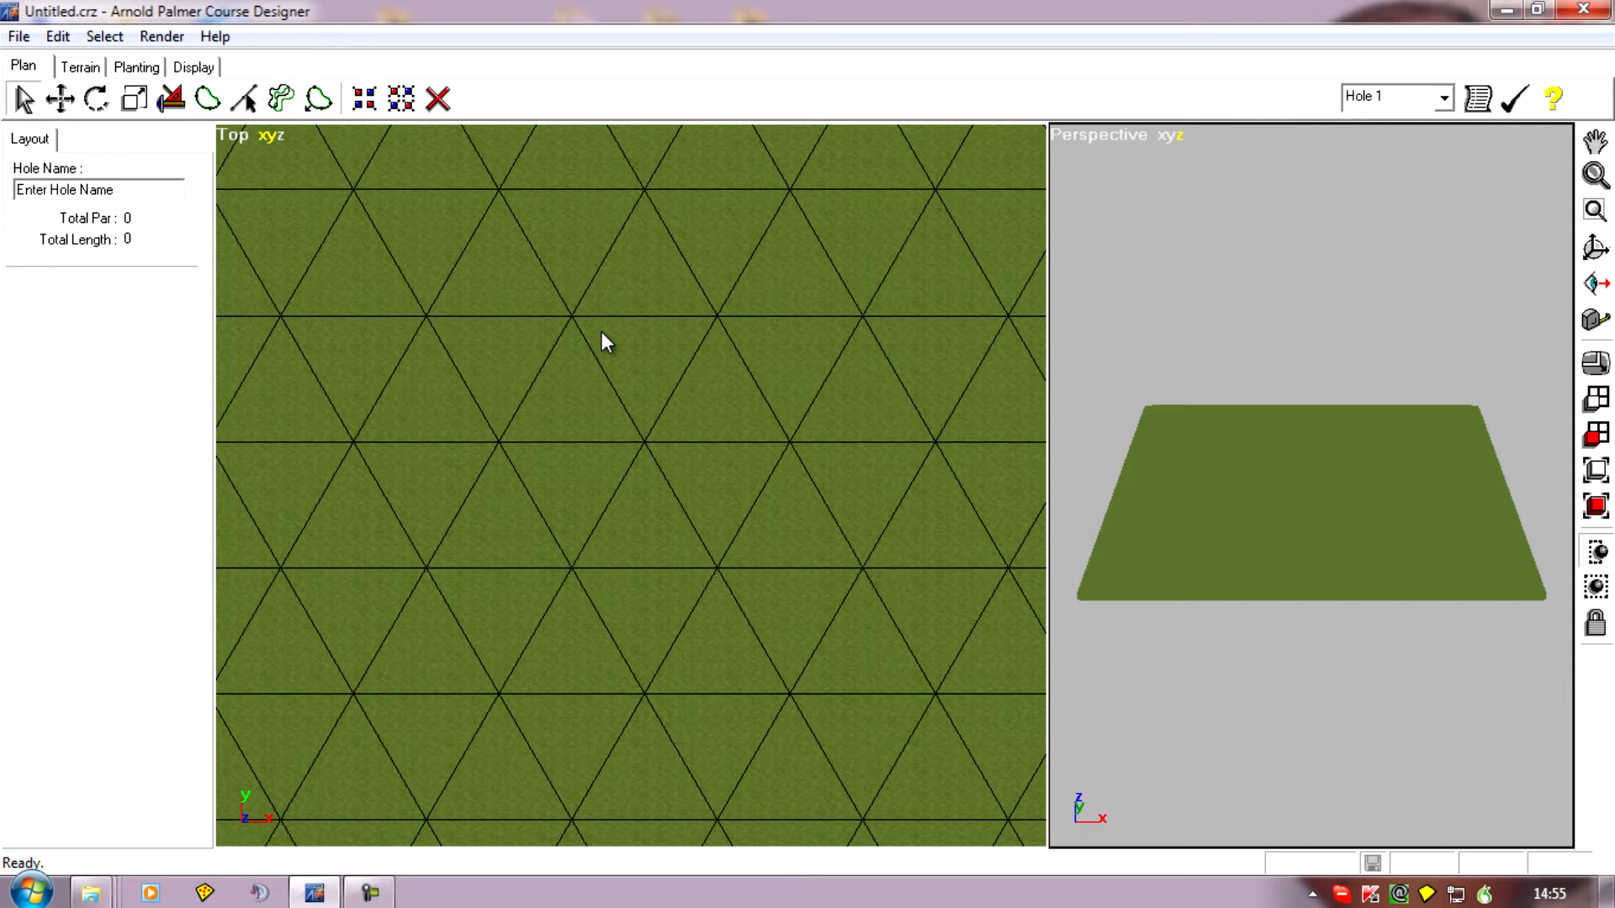
{"action": "mouse_move", "coordinate": [586, 348]}
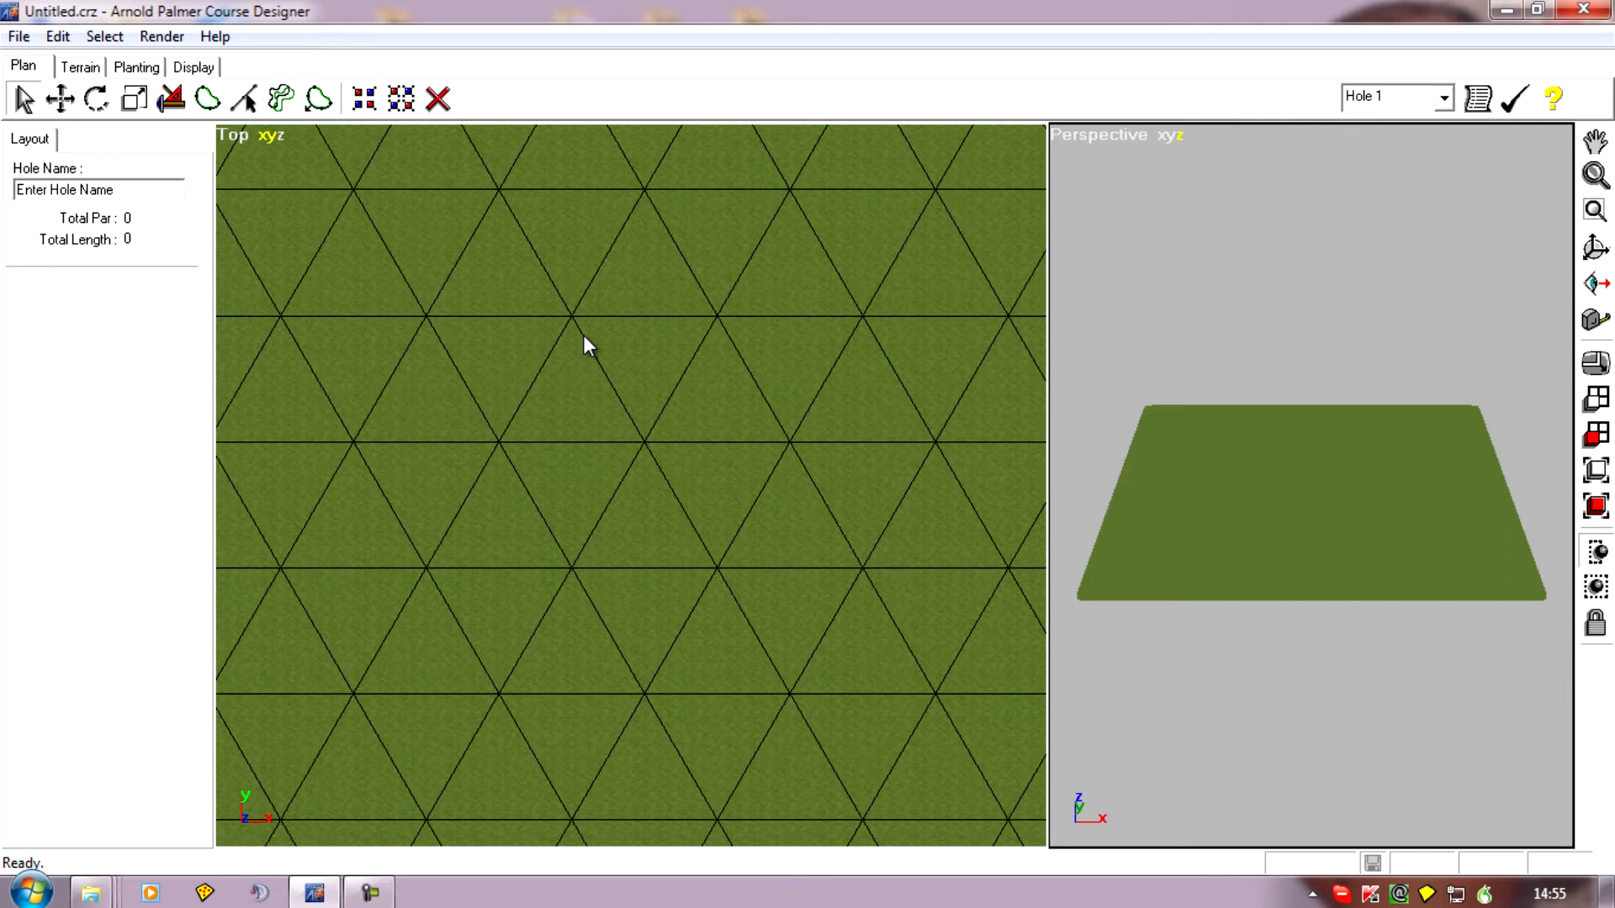
{"action": "mouse_move", "coordinate": [604, 371]}
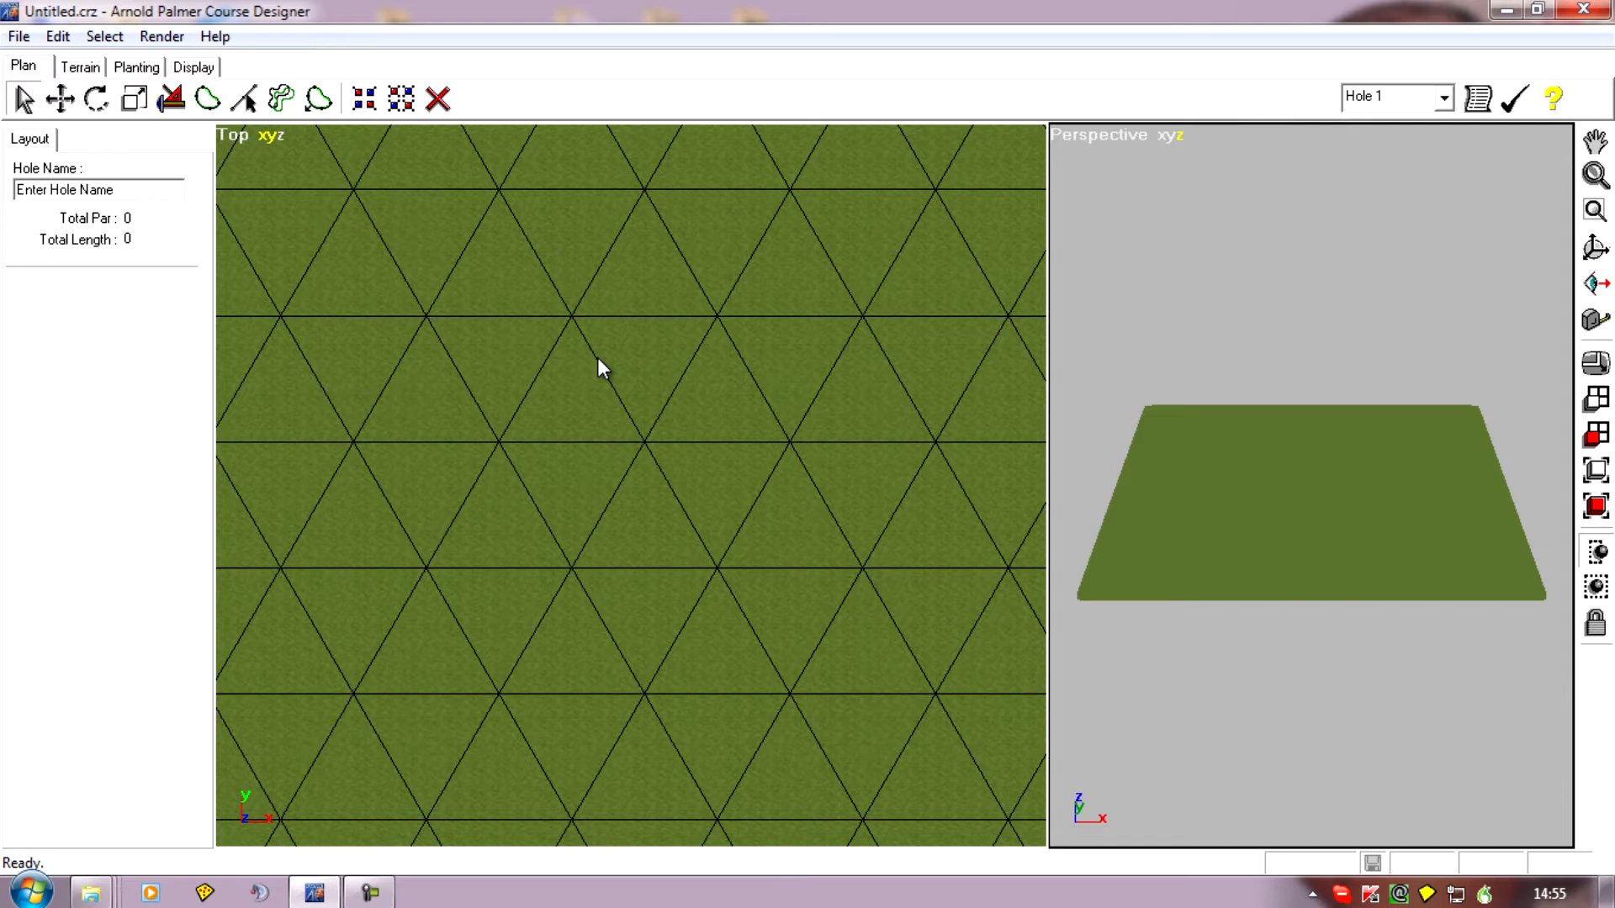
{"action": "mouse_move", "coordinate": [843, 440]}
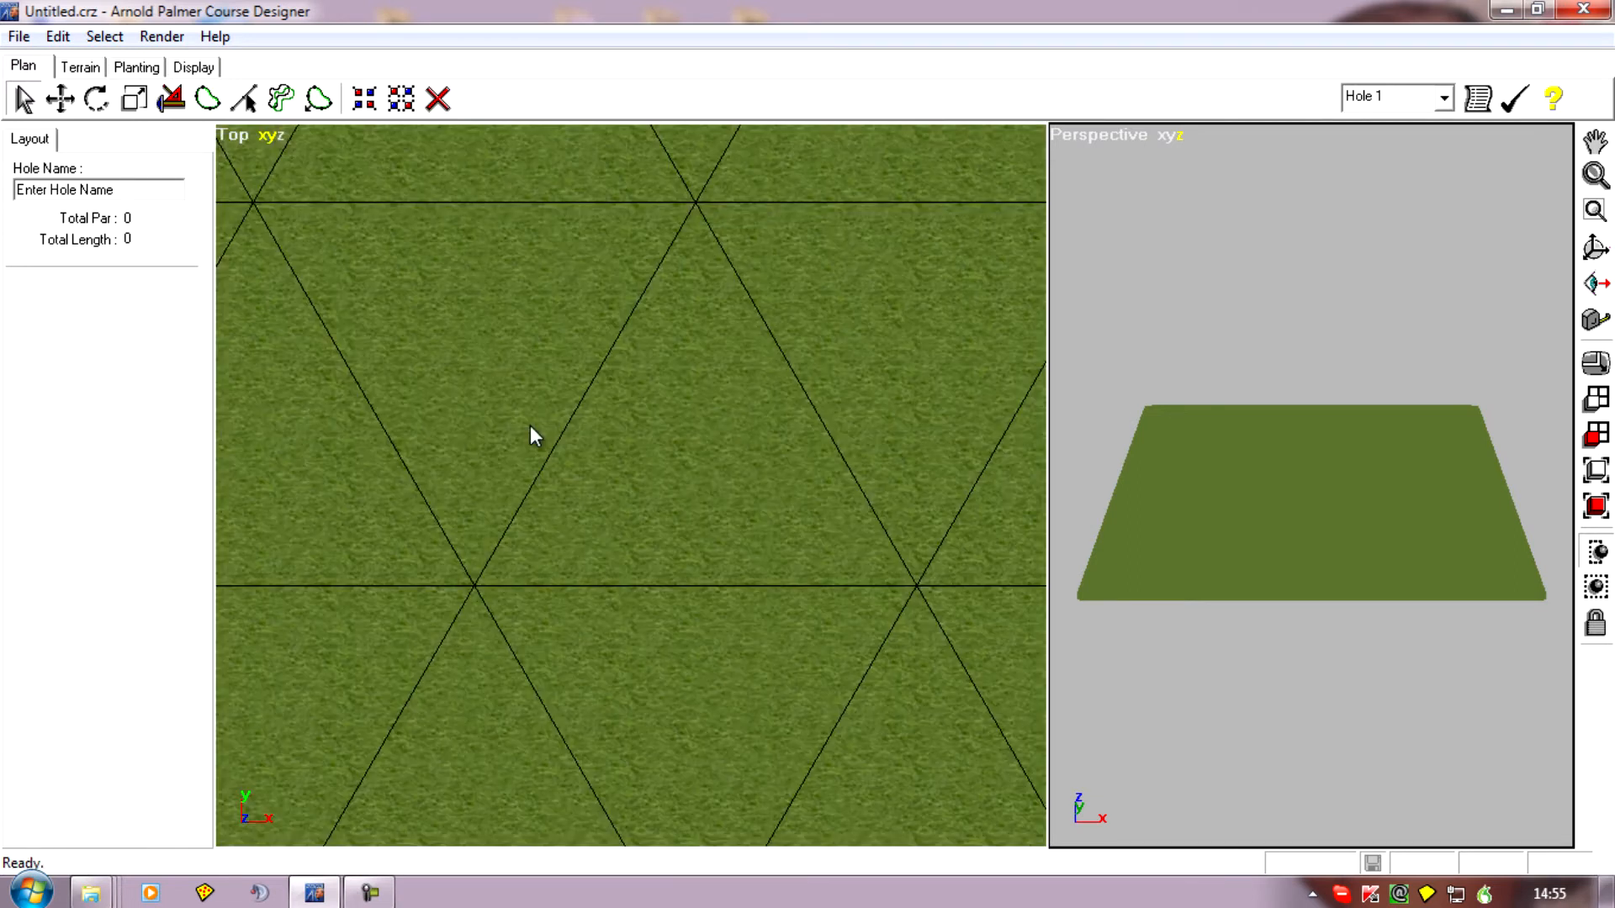
{"action": "mouse_move", "coordinate": [805, 433]}
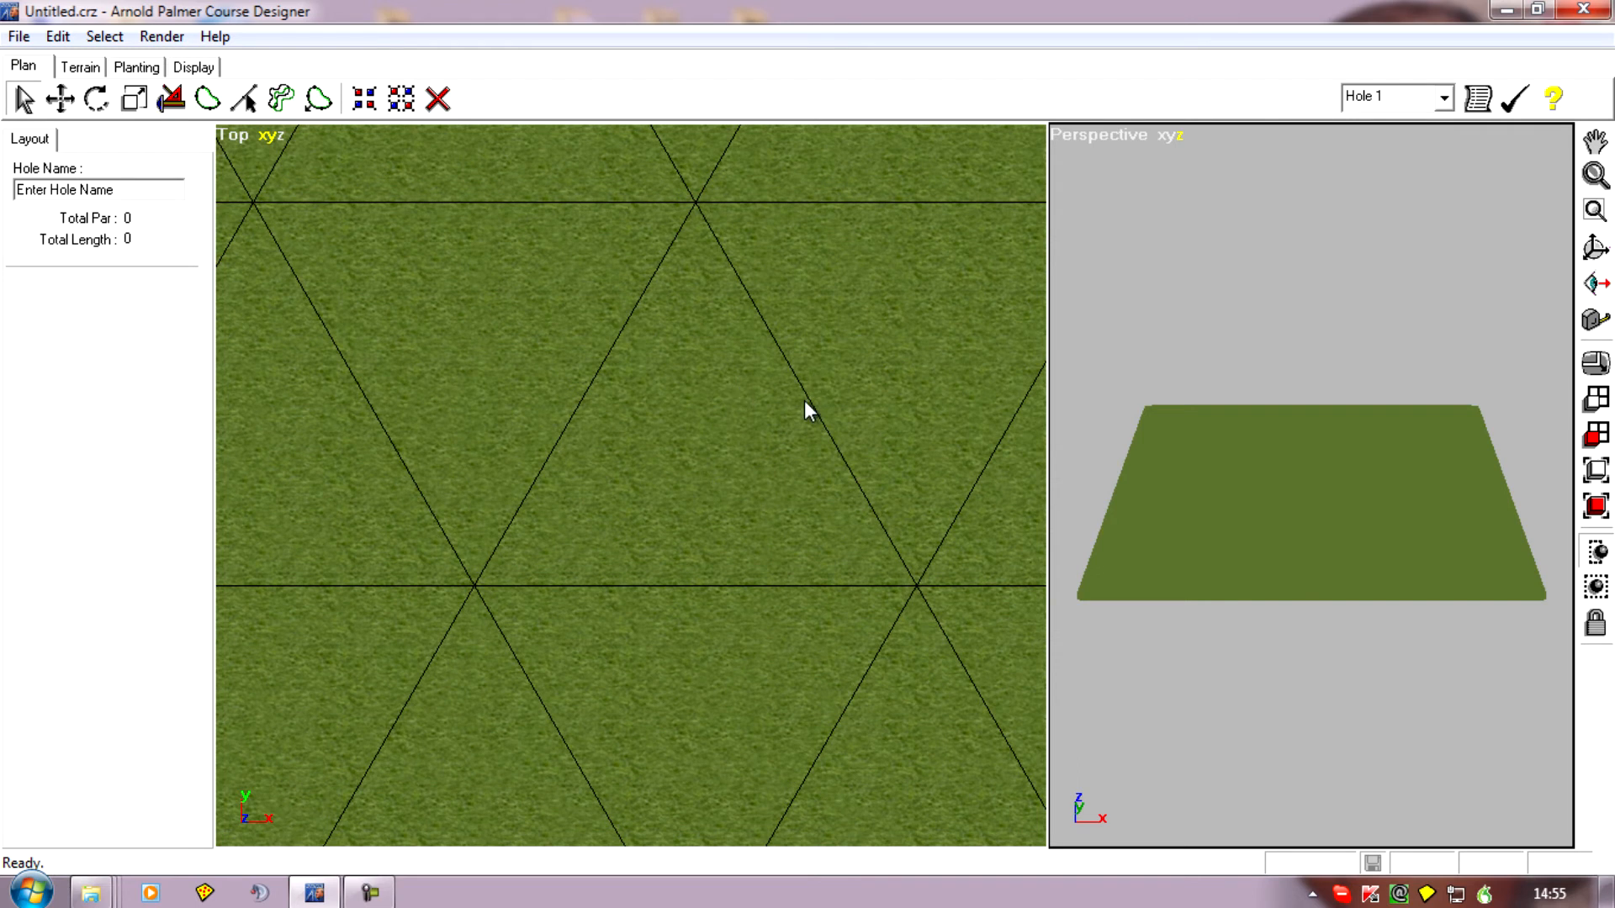
{"action": "mouse_move", "coordinate": [1121, 590]}
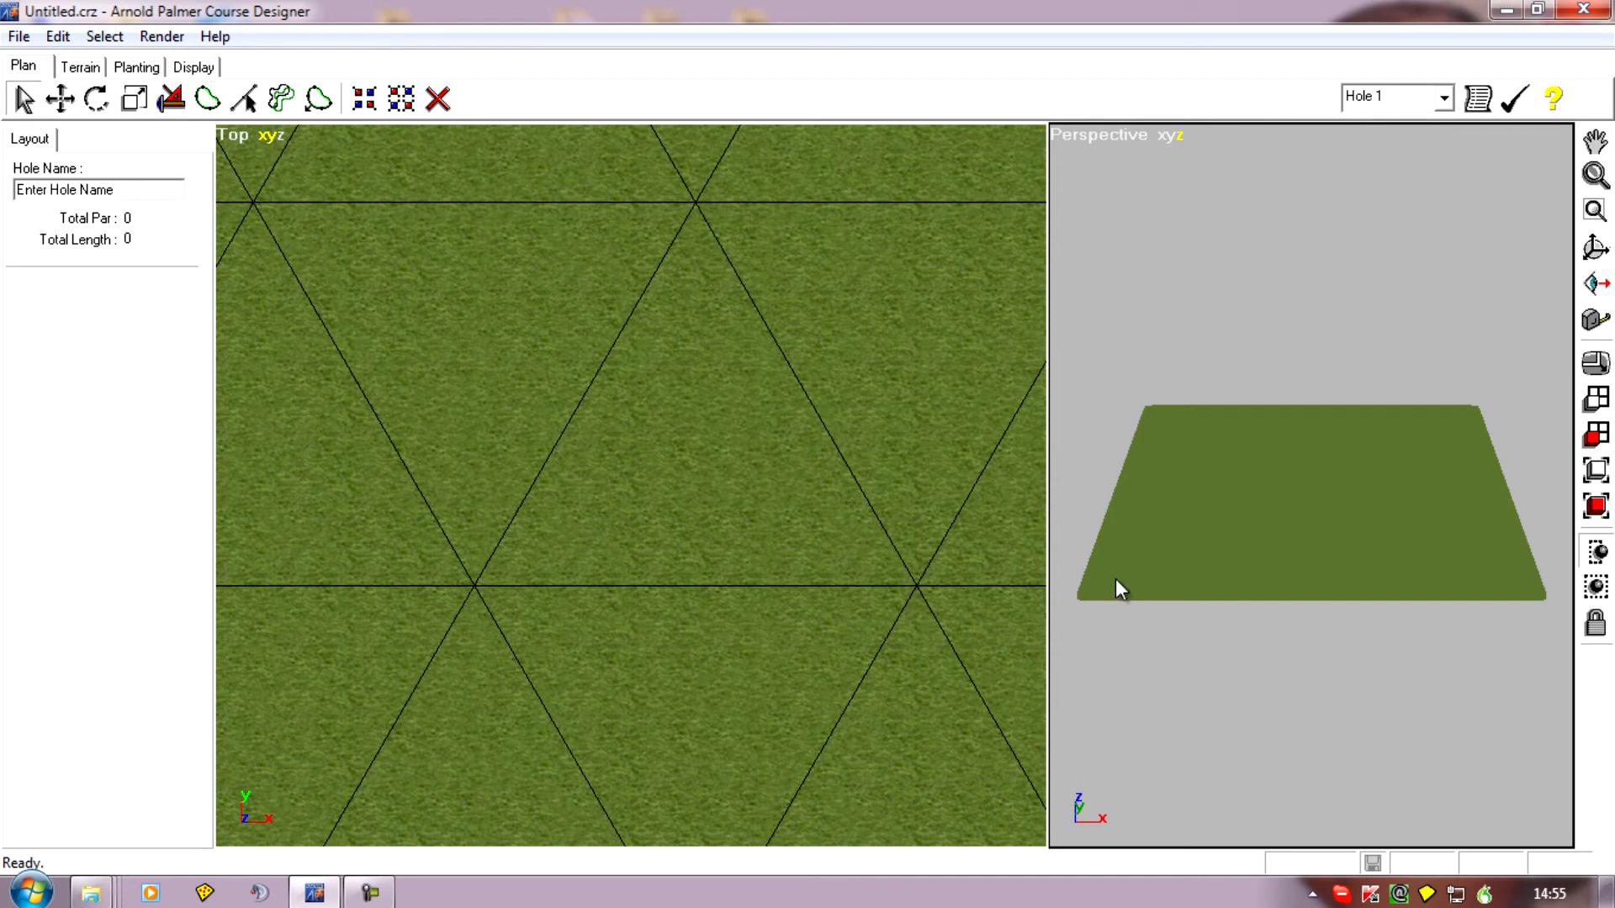
{"action": "mouse_move", "coordinate": [697, 191]}
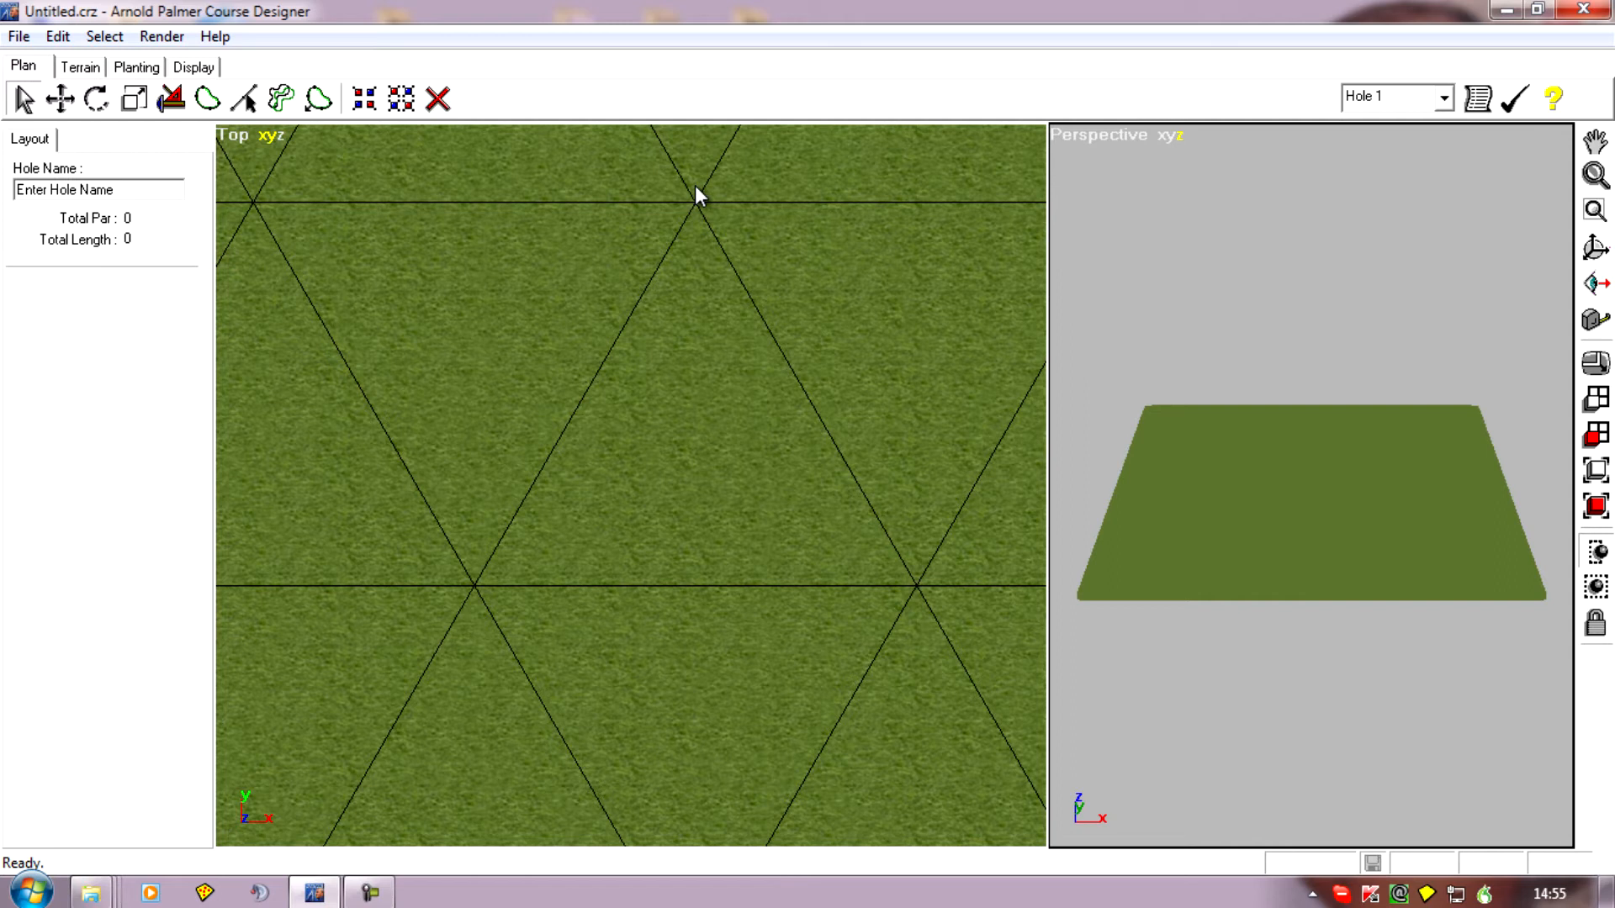
{"action": "mouse_move", "coordinate": [701, 491]}
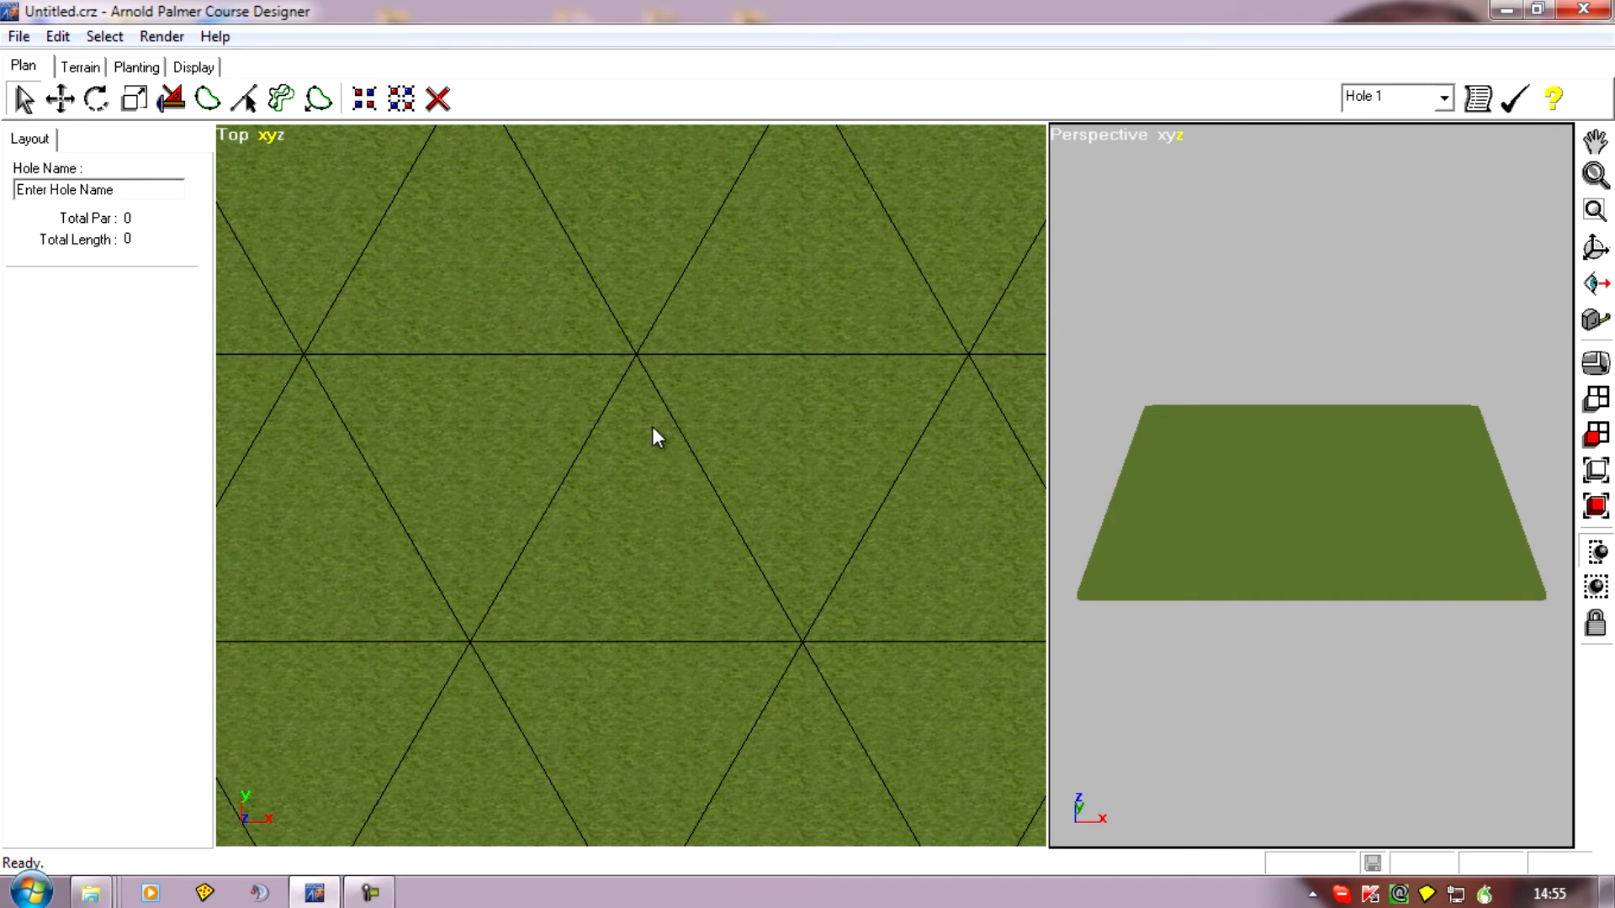
{"action": "mouse_move", "coordinate": [803, 651]}
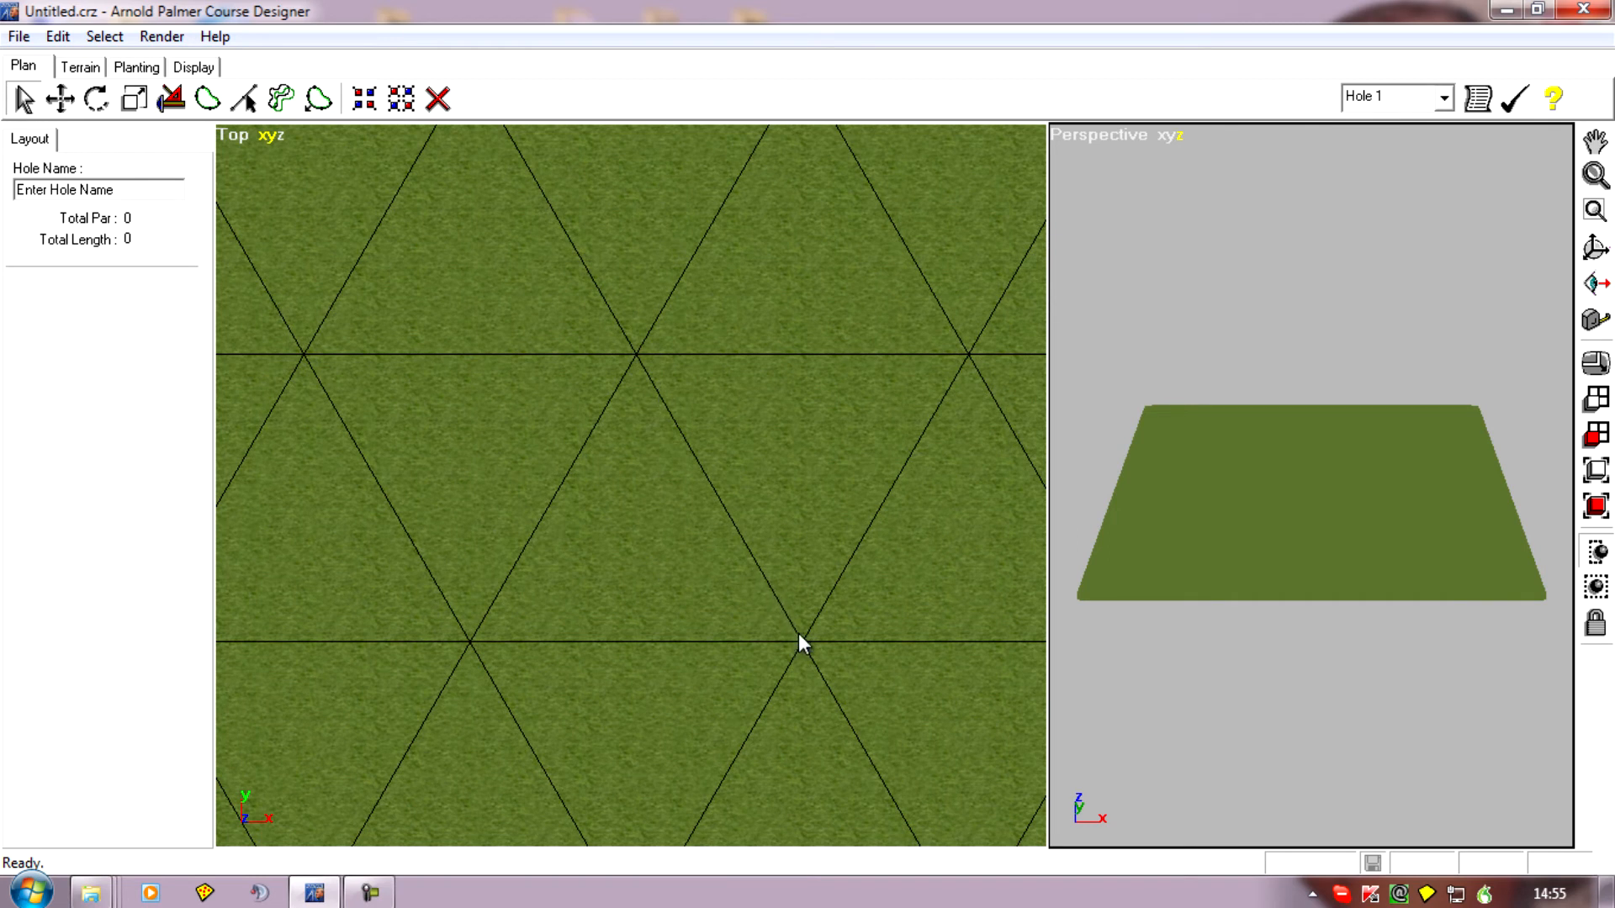
{"action": "mouse_move", "coordinate": [629, 363]}
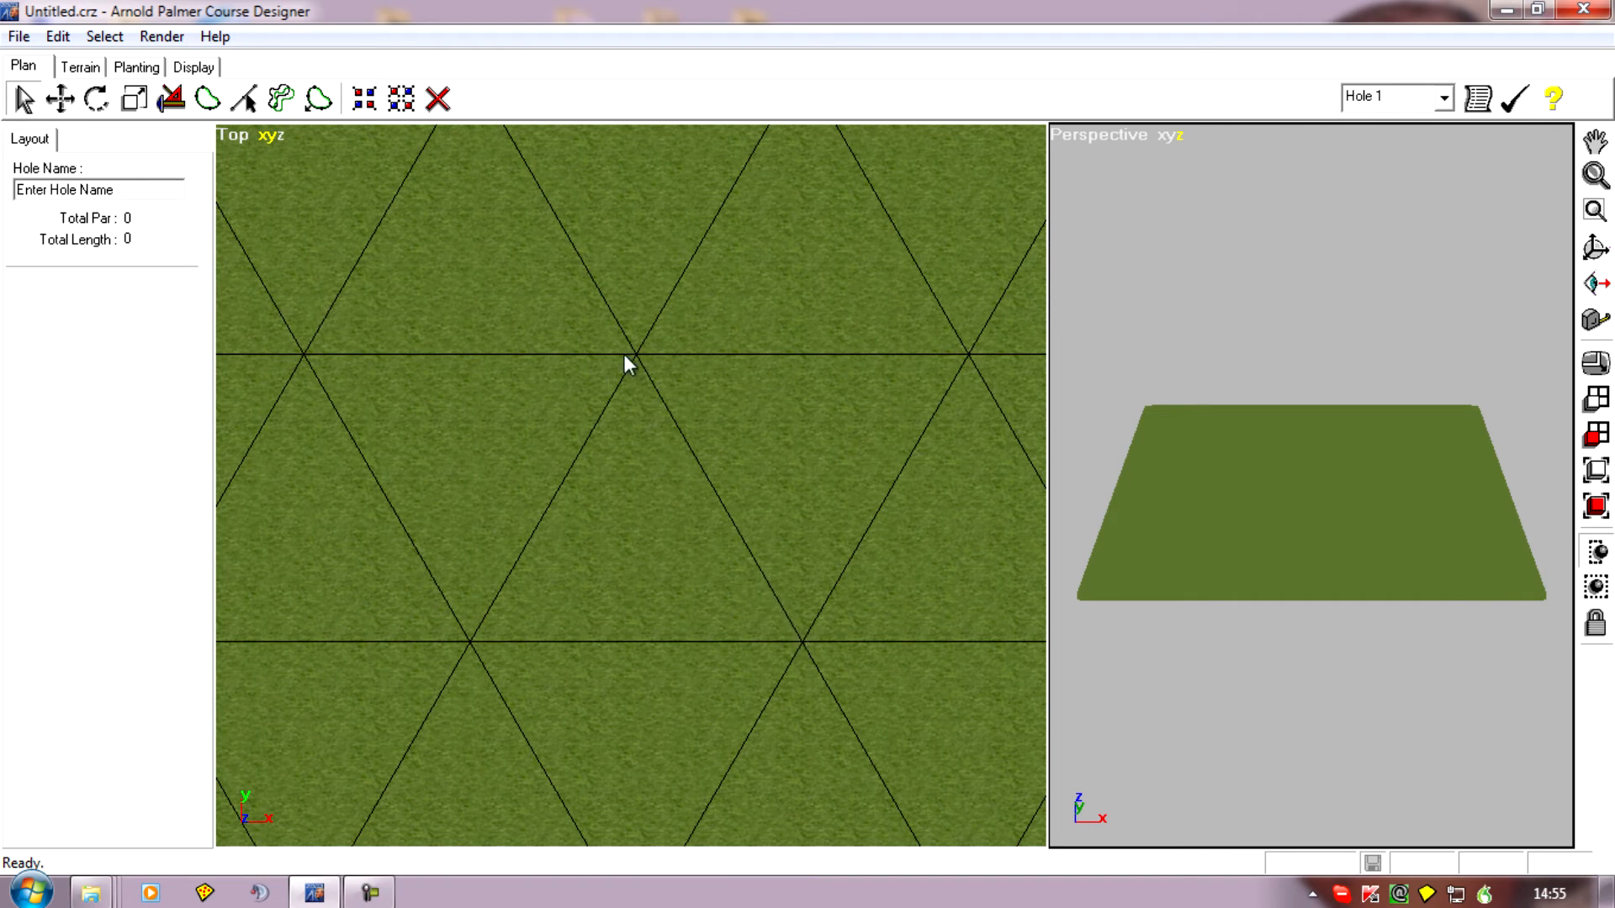
{"action": "mouse_move", "coordinate": [604, 573]}
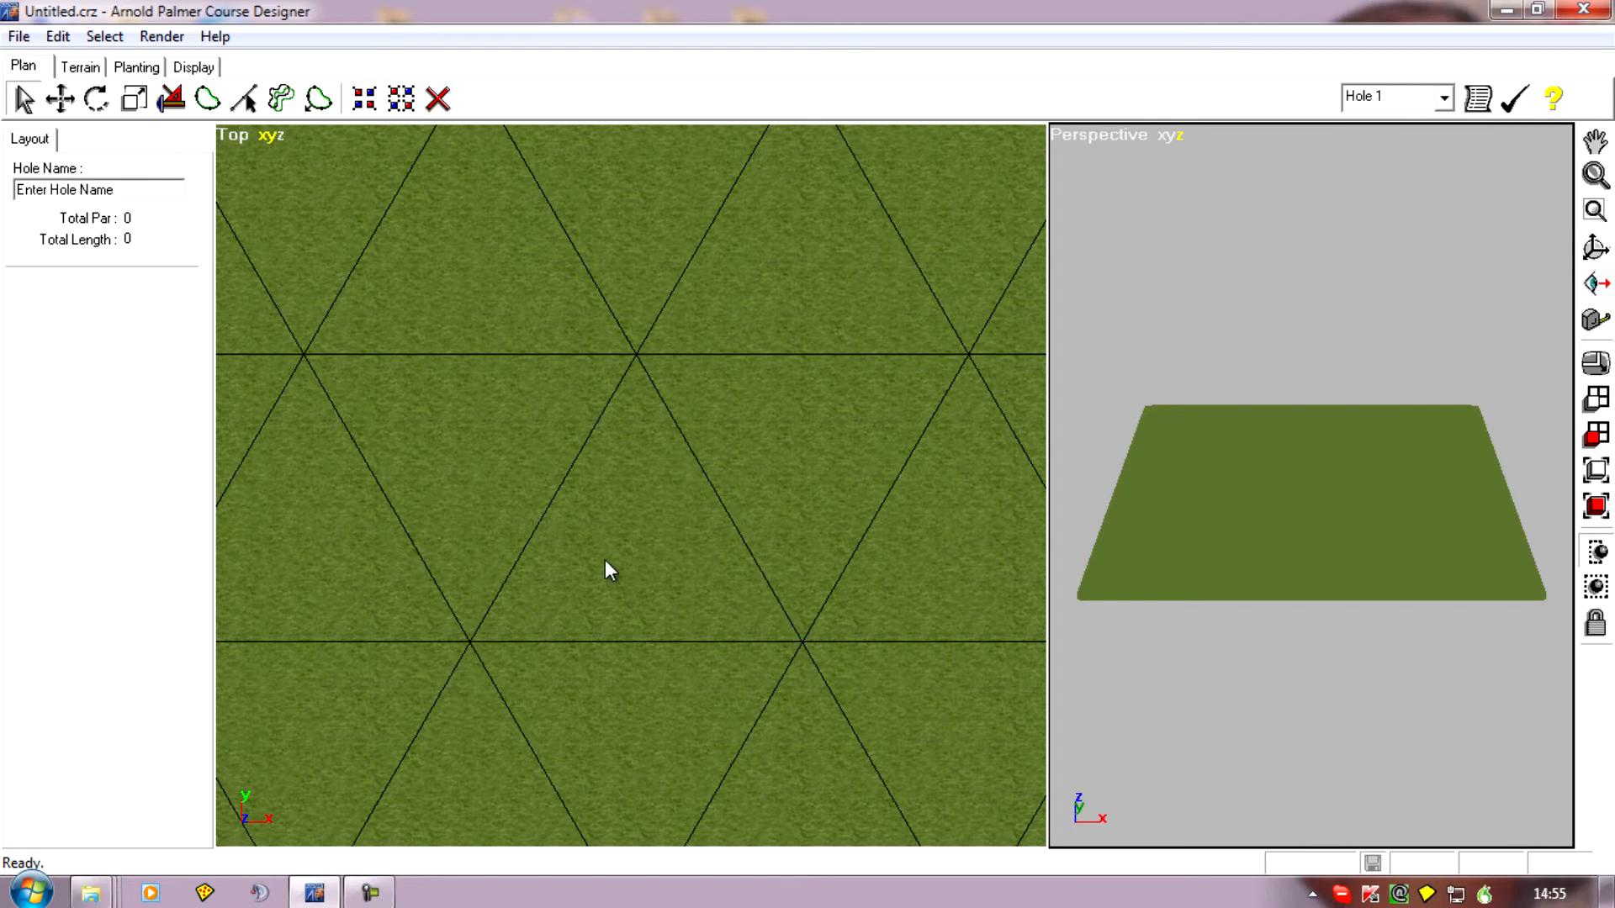
{"action": "mouse_move", "coordinate": [713, 372]}
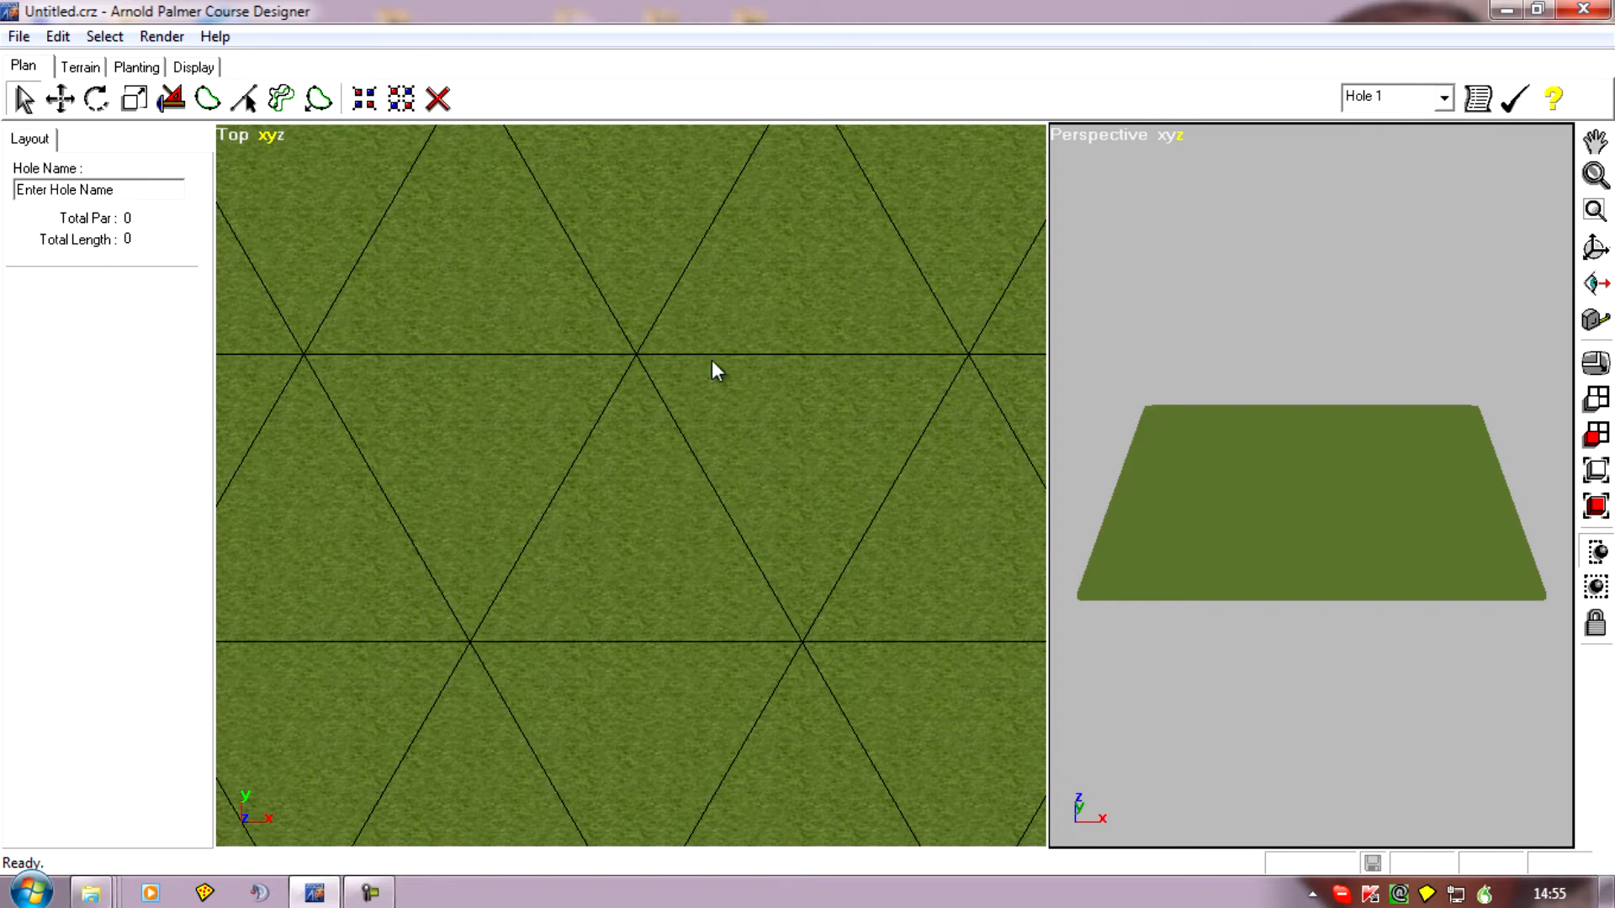
{"action": "mouse_move", "coordinate": [785, 194]}
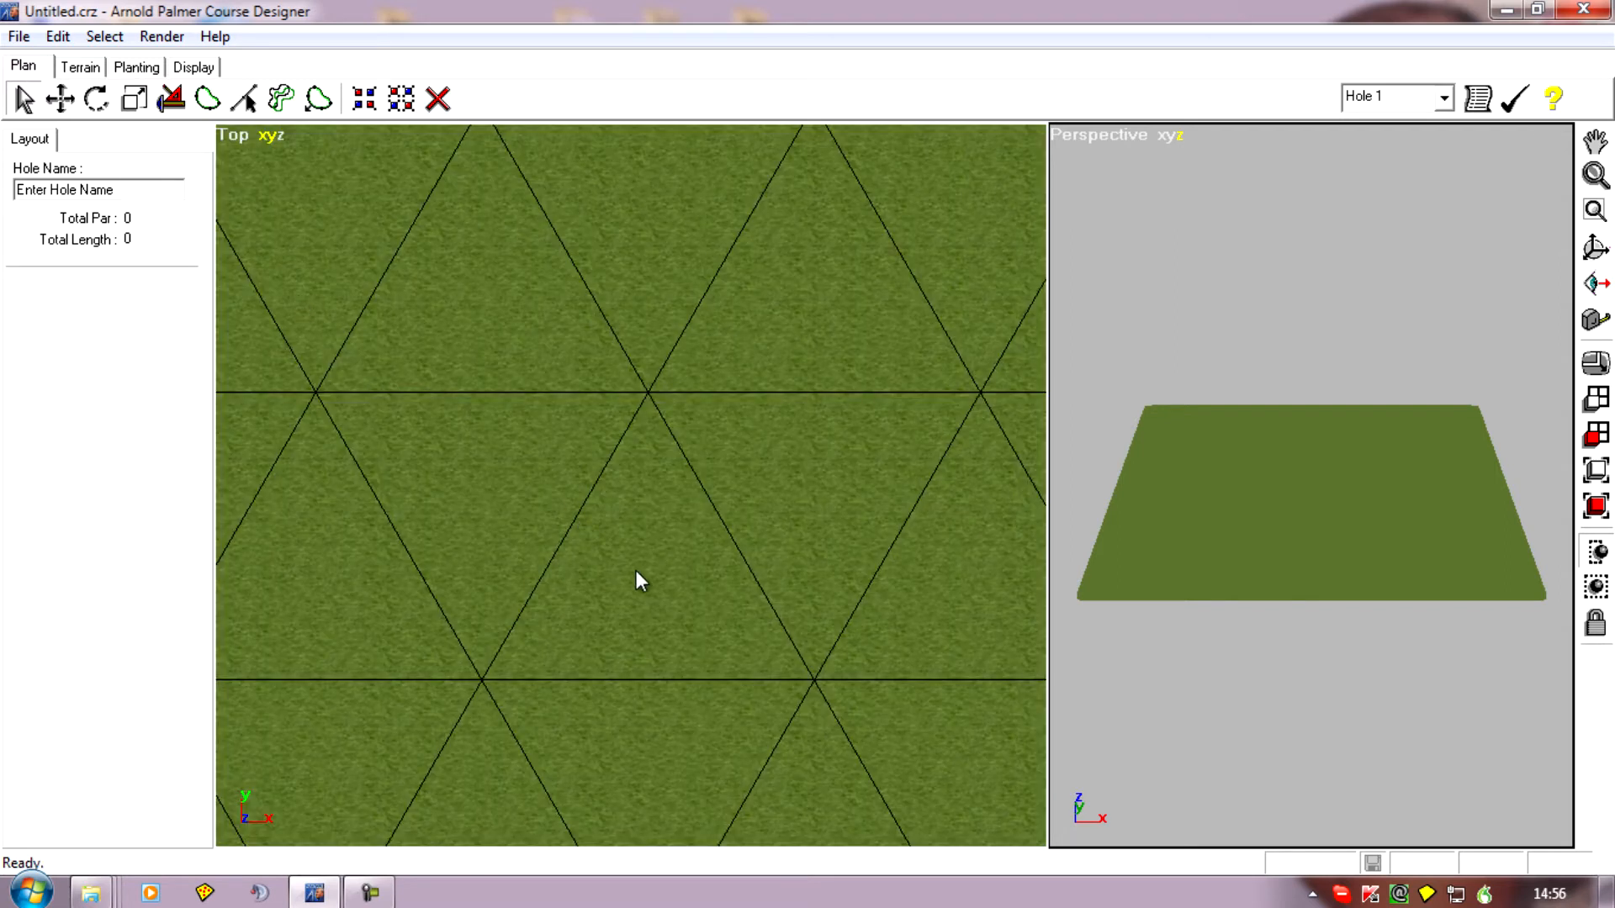
{"action": "mouse_move", "coordinate": [592, 619]}
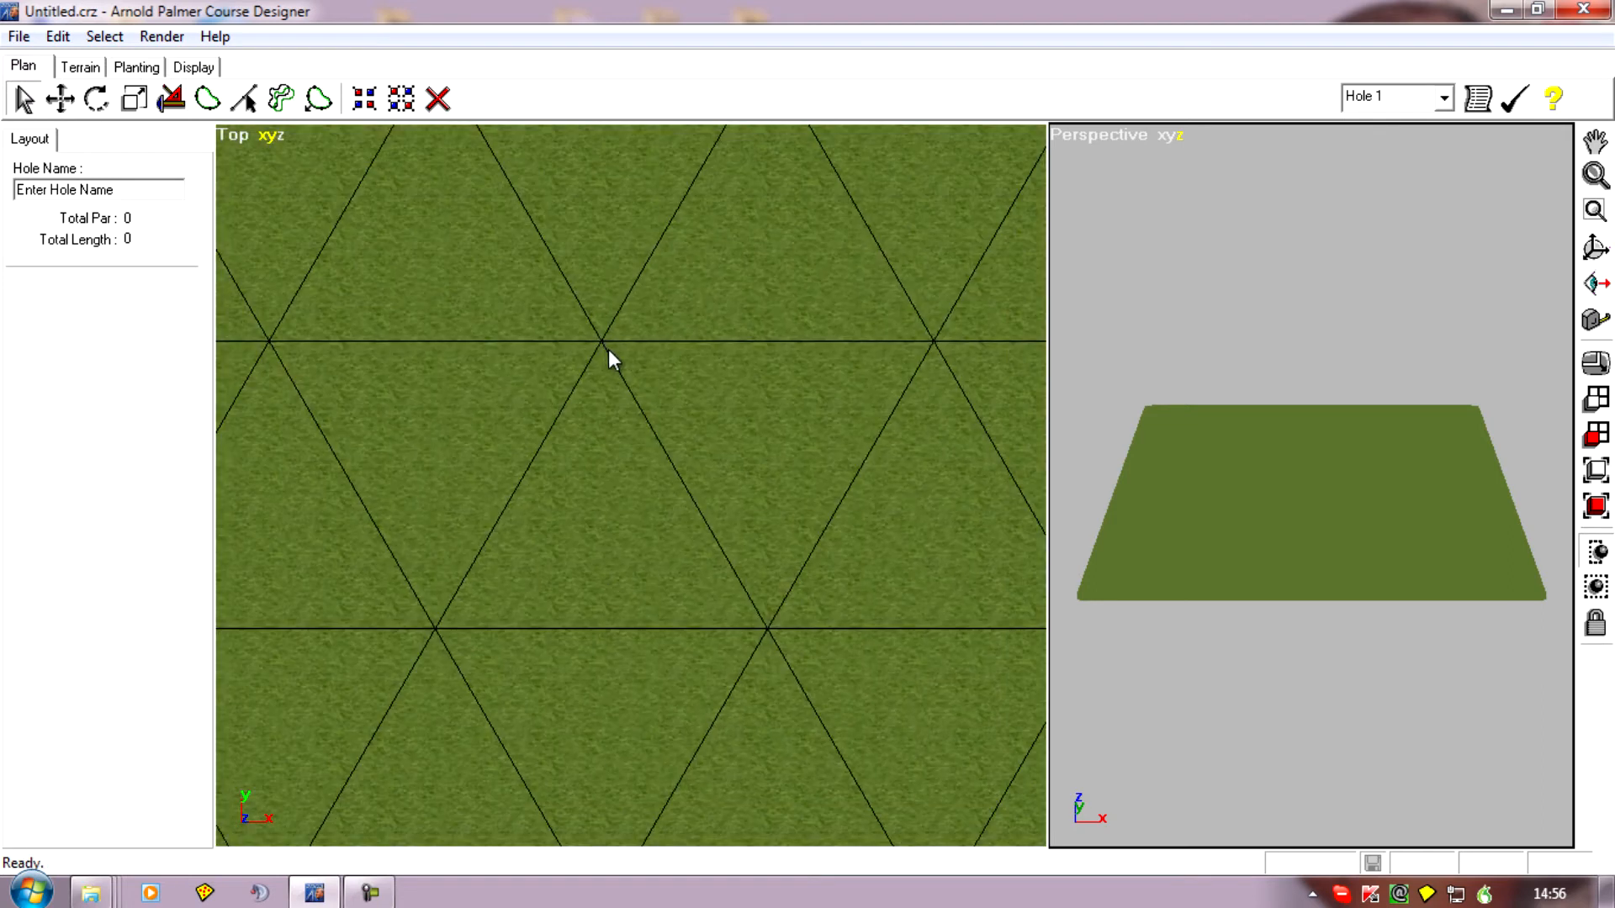
{"action": "mouse_move", "coordinate": [749, 610]}
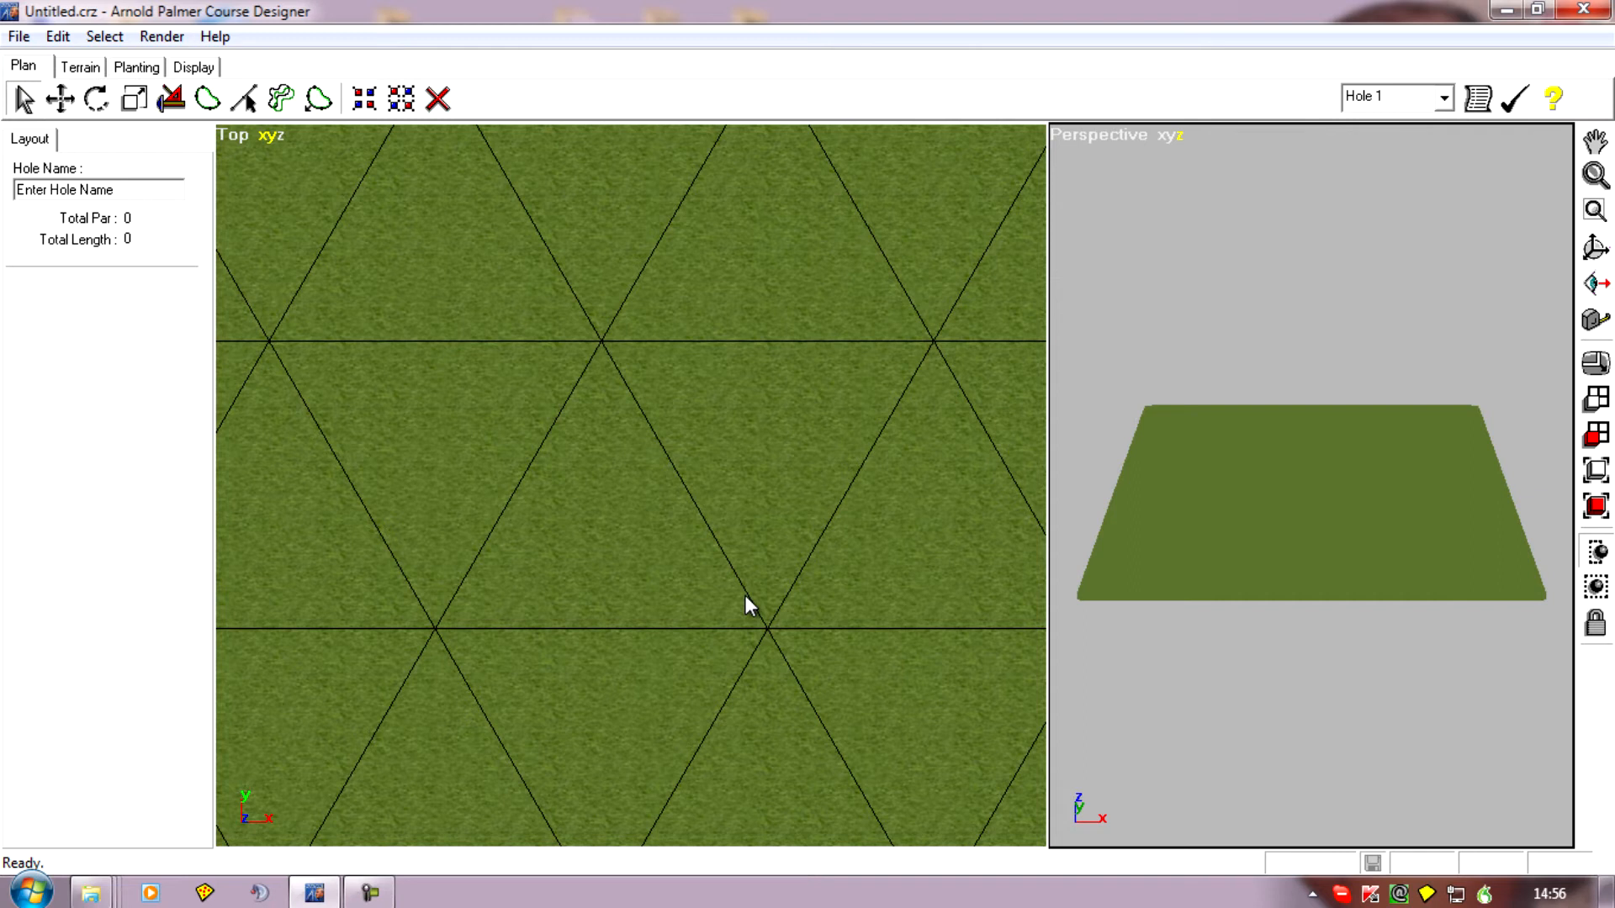
{"action": "mouse_move", "coordinate": [769, 639]}
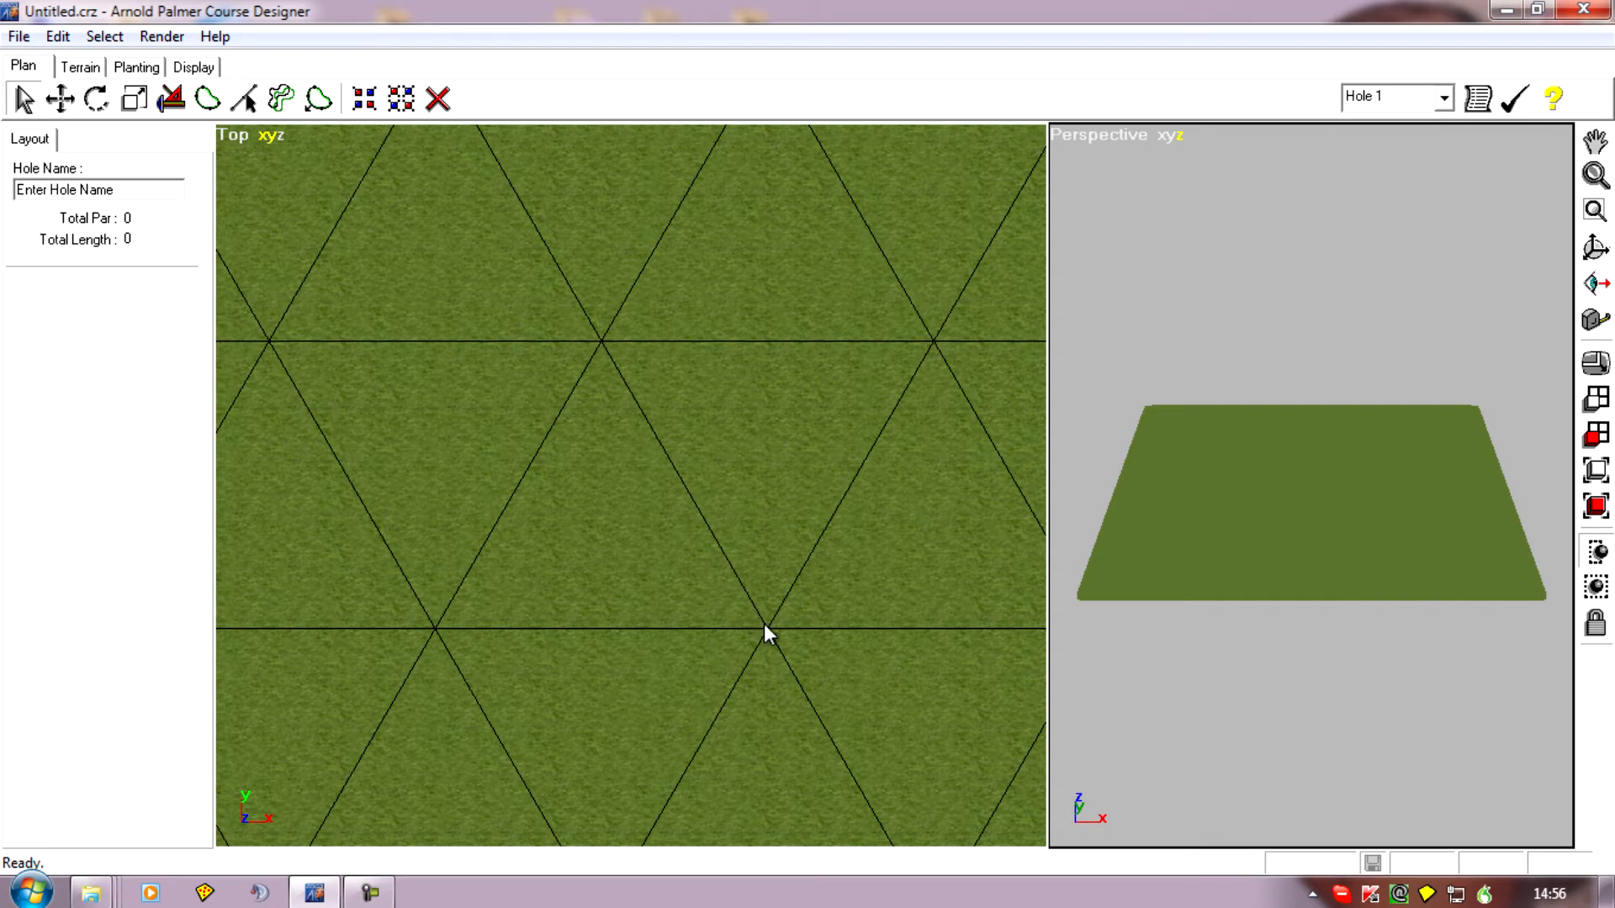
{"action": "mouse_move", "coordinate": [600, 356]}
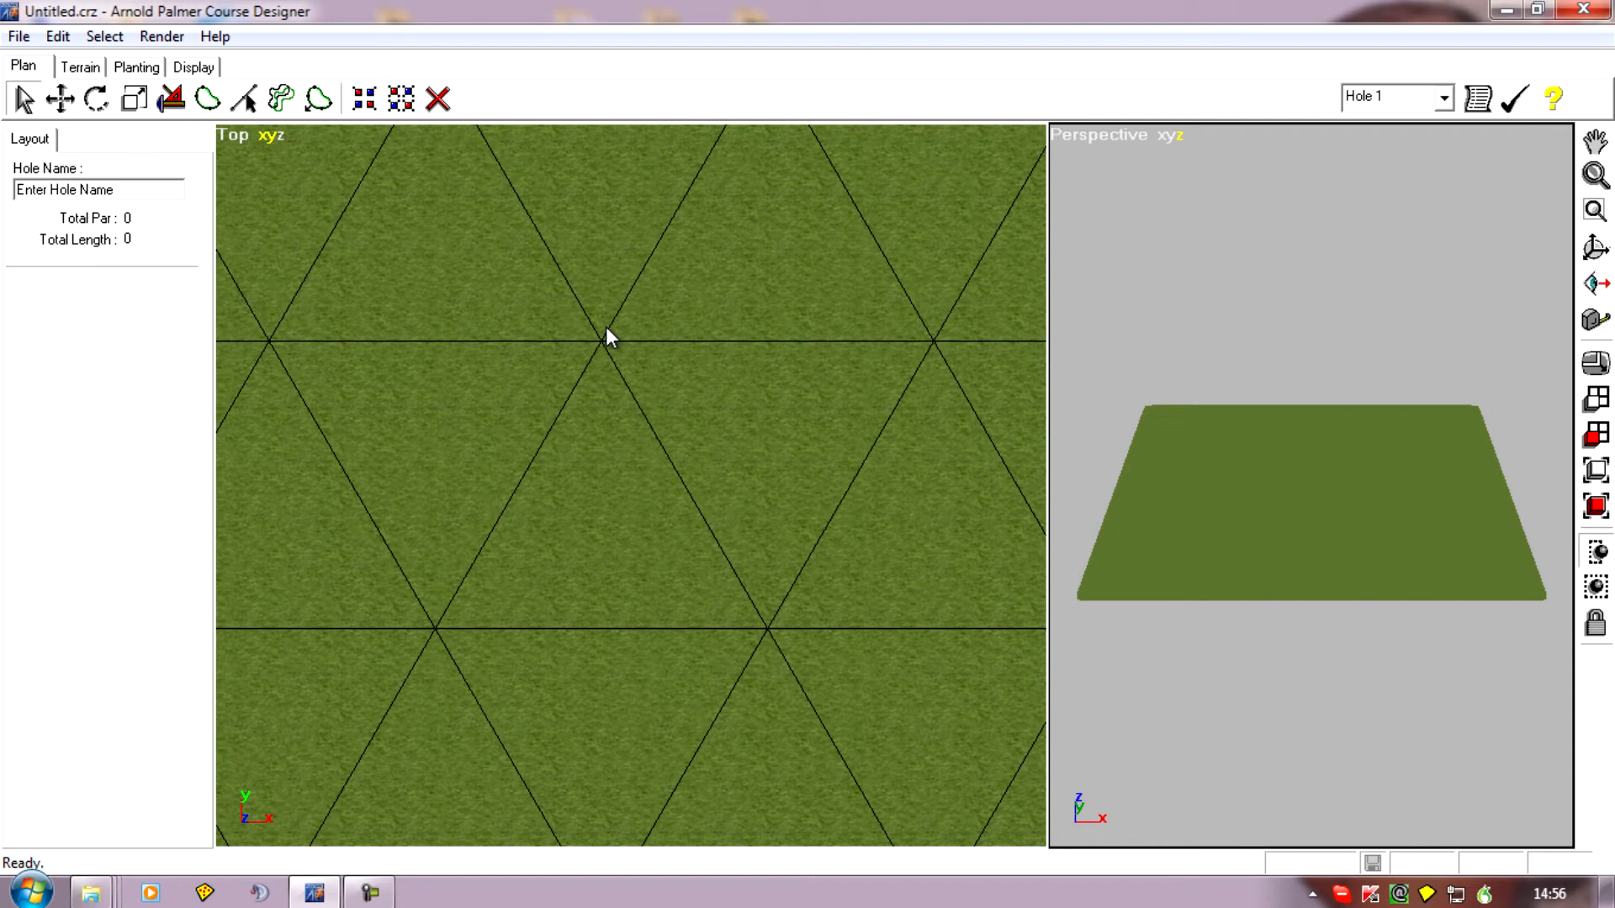
{"action": "mouse_move", "coordinate": [768, 439]}
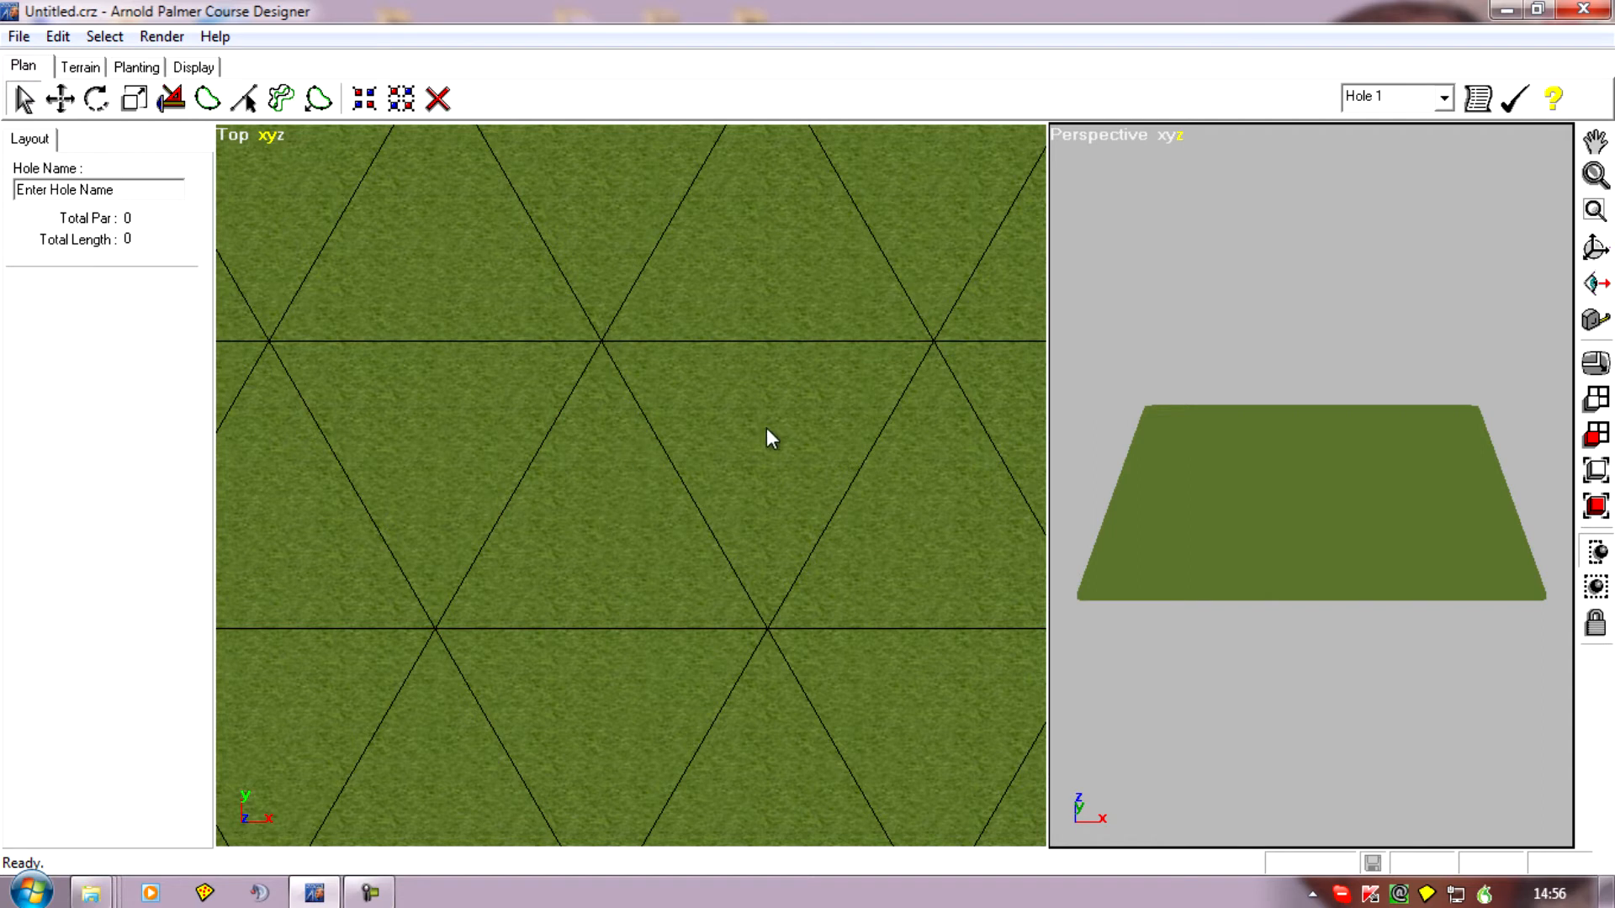
{"action": "mouse_move", "coordinate": [602, 533]}
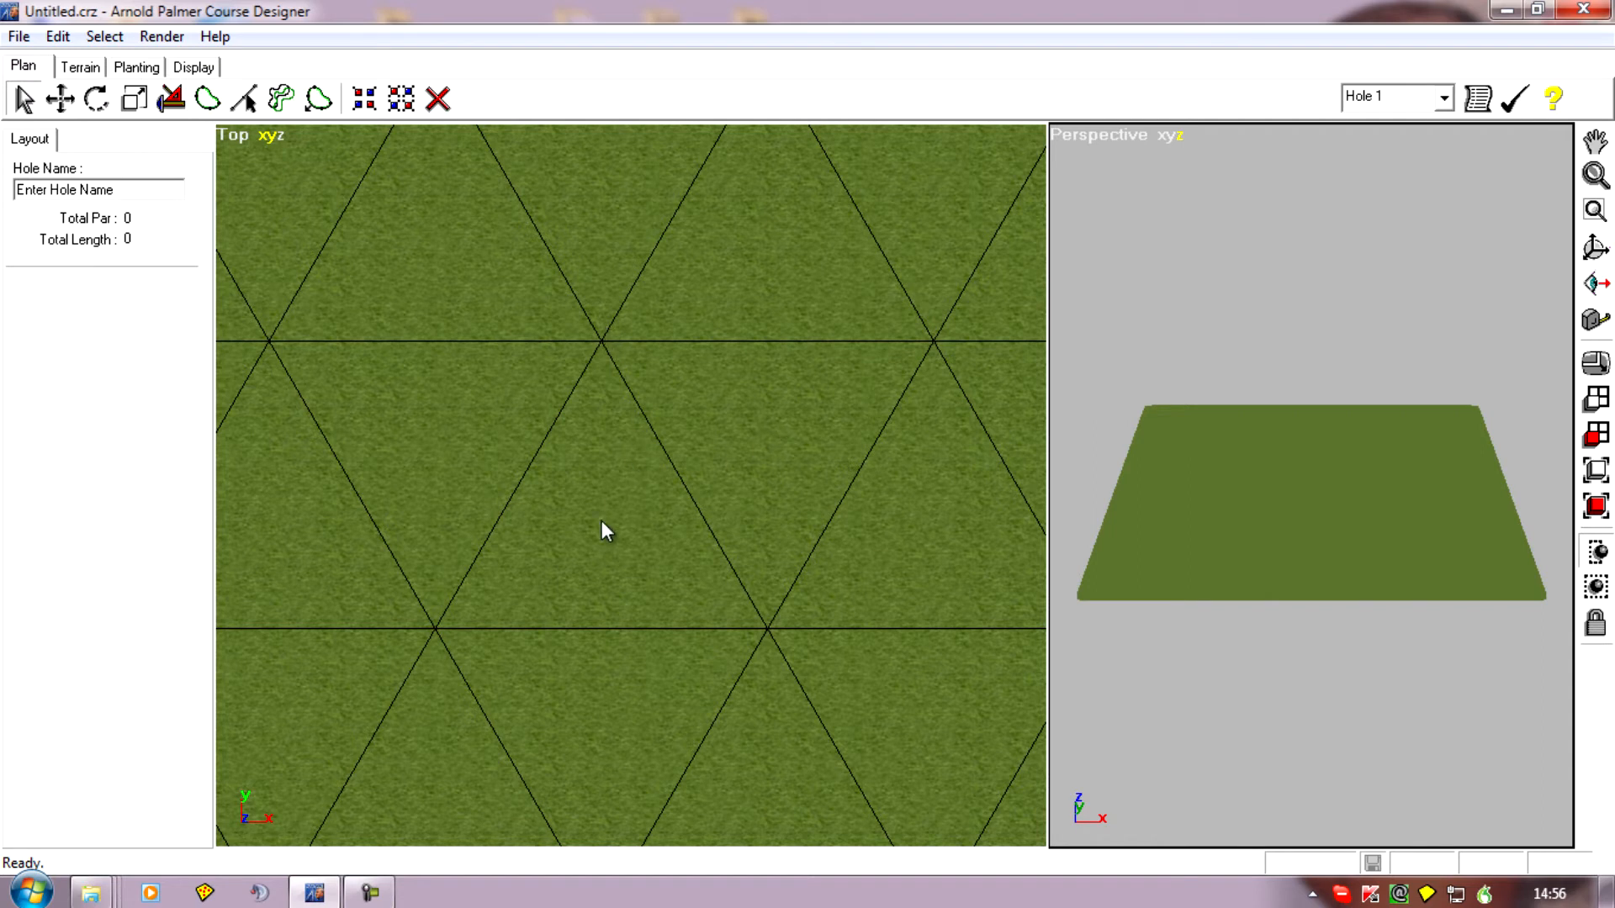
{"action": "mouse_move", "coordinate": [928, 357]}
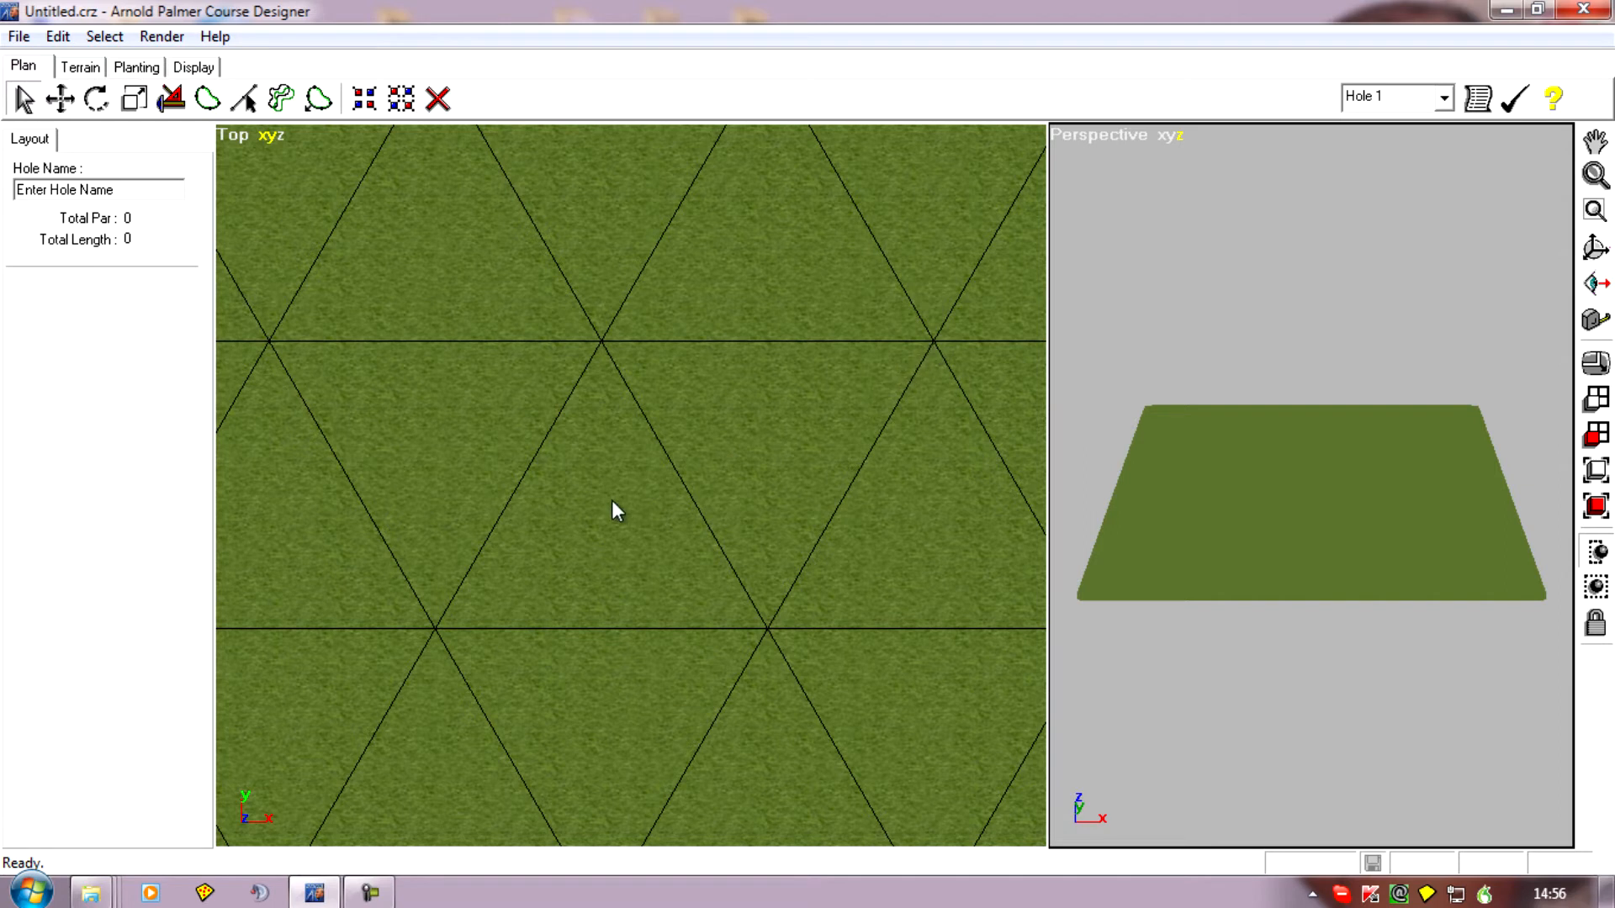
{"action": "mouse_move", "coordinate": [603, 361]}
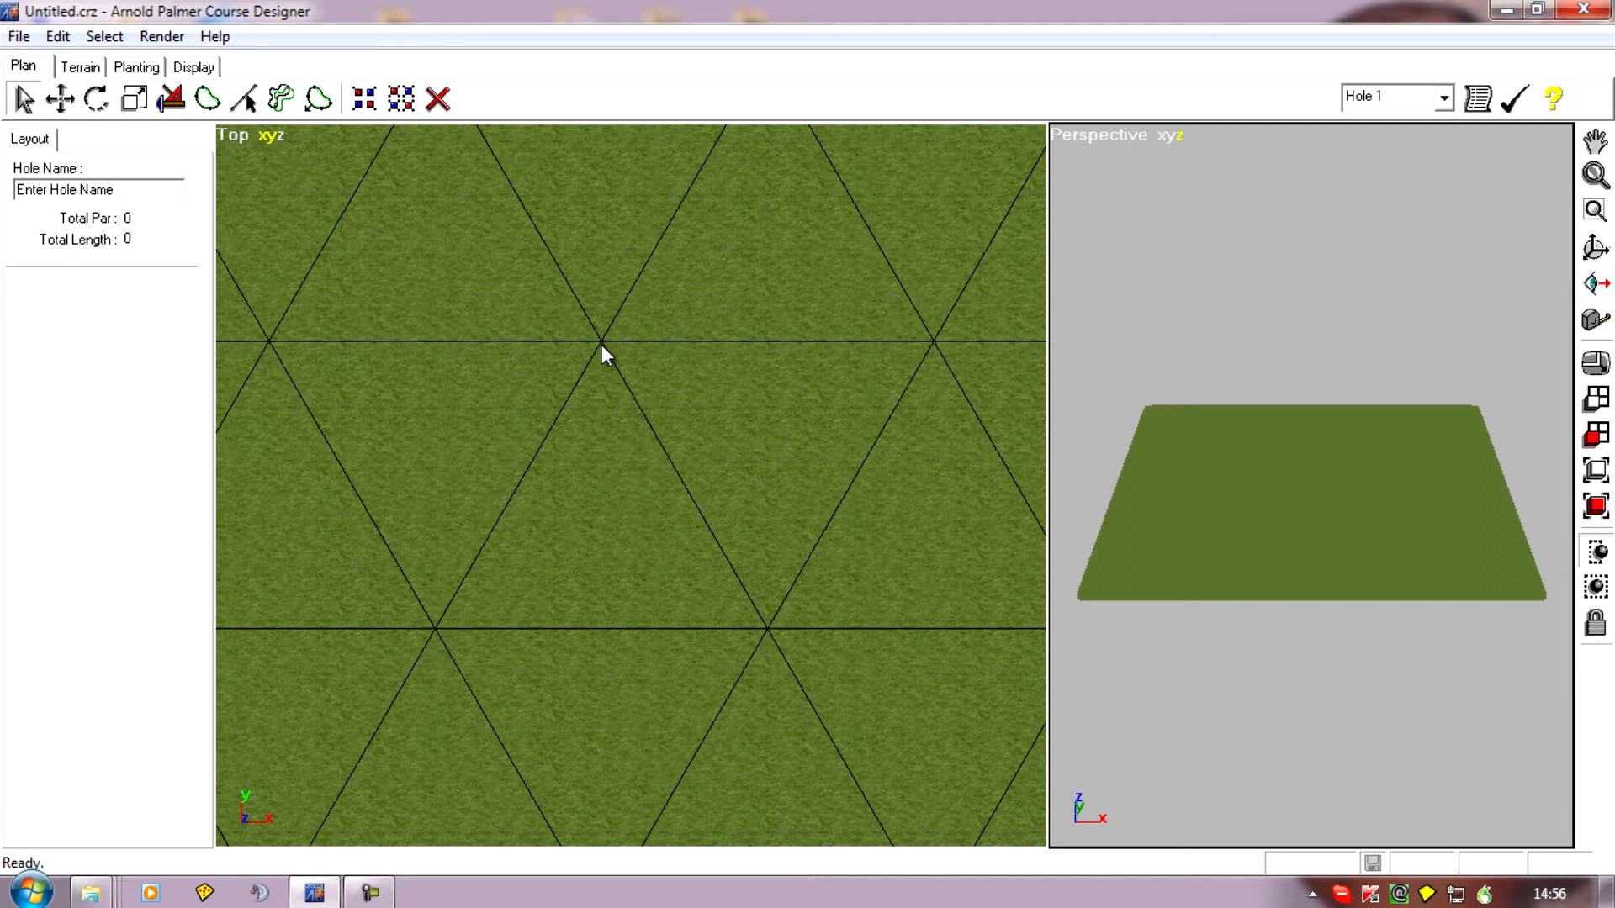
{"action": "mouse_move", "coordinate": [602, 584]}
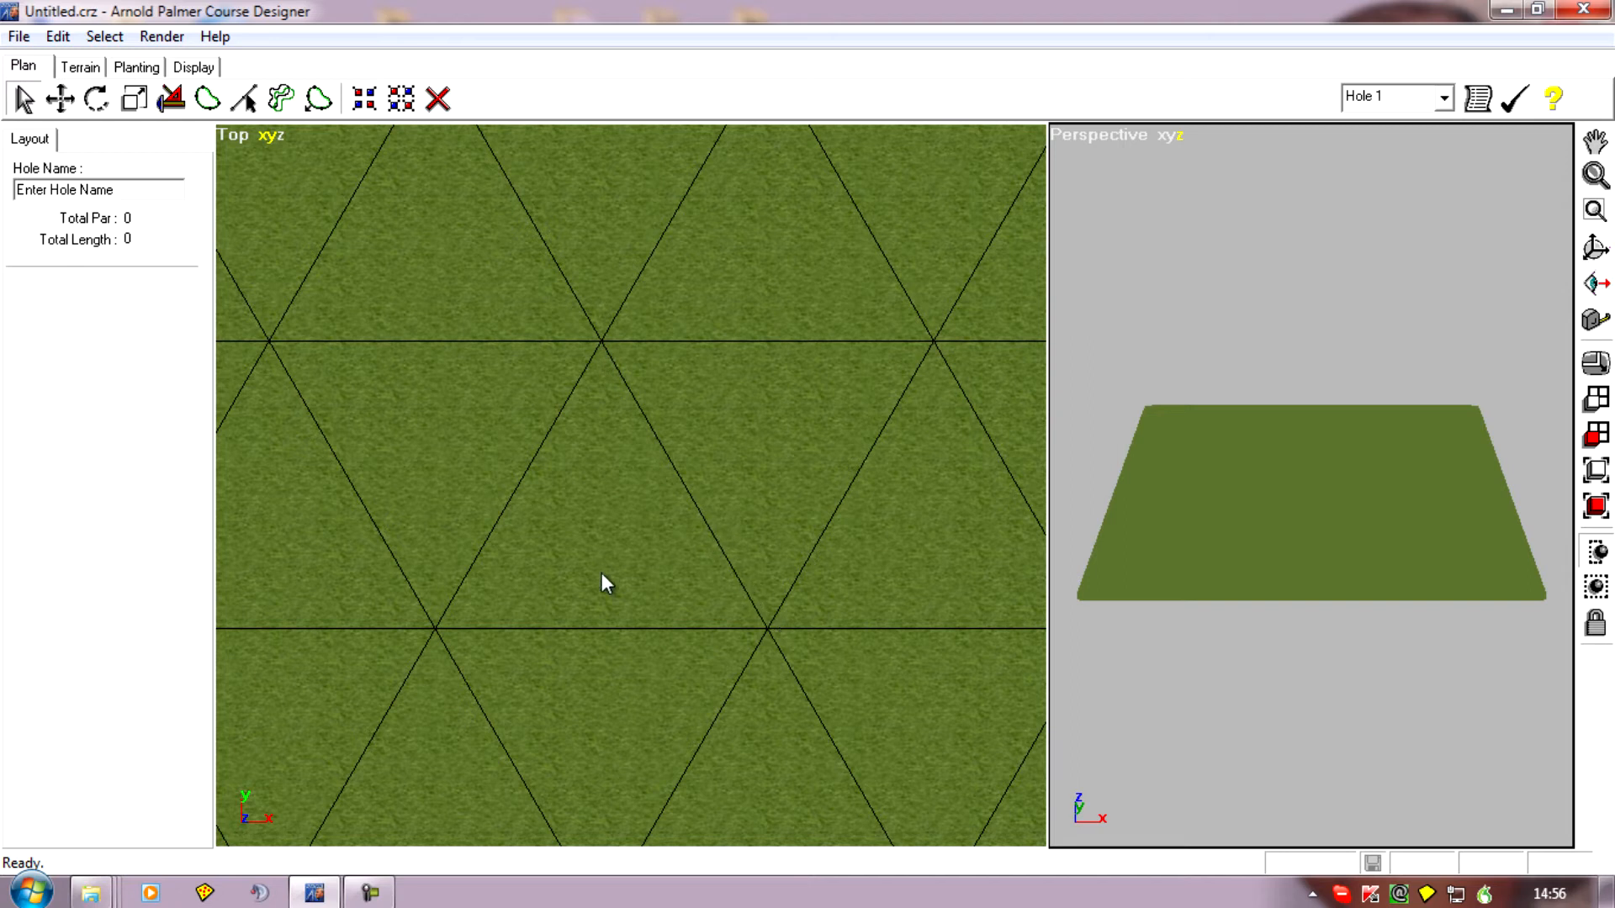
{"action": "mouse_move", "coordinate": [632, 357]}
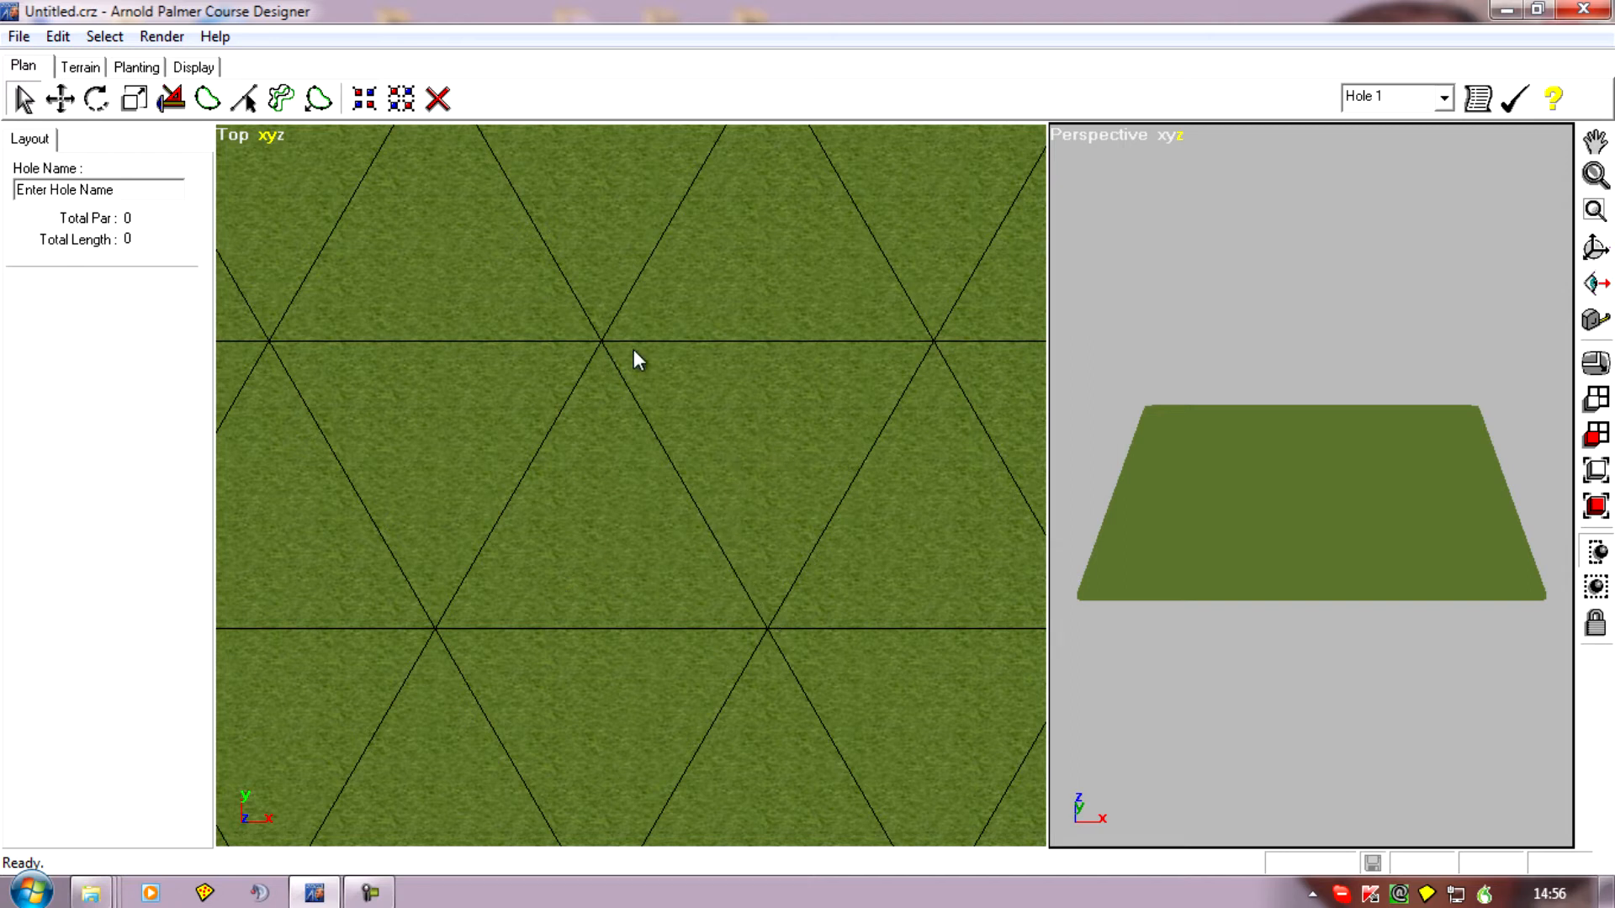
{"action": "mouse_move", "coordinate": [683, 490]}
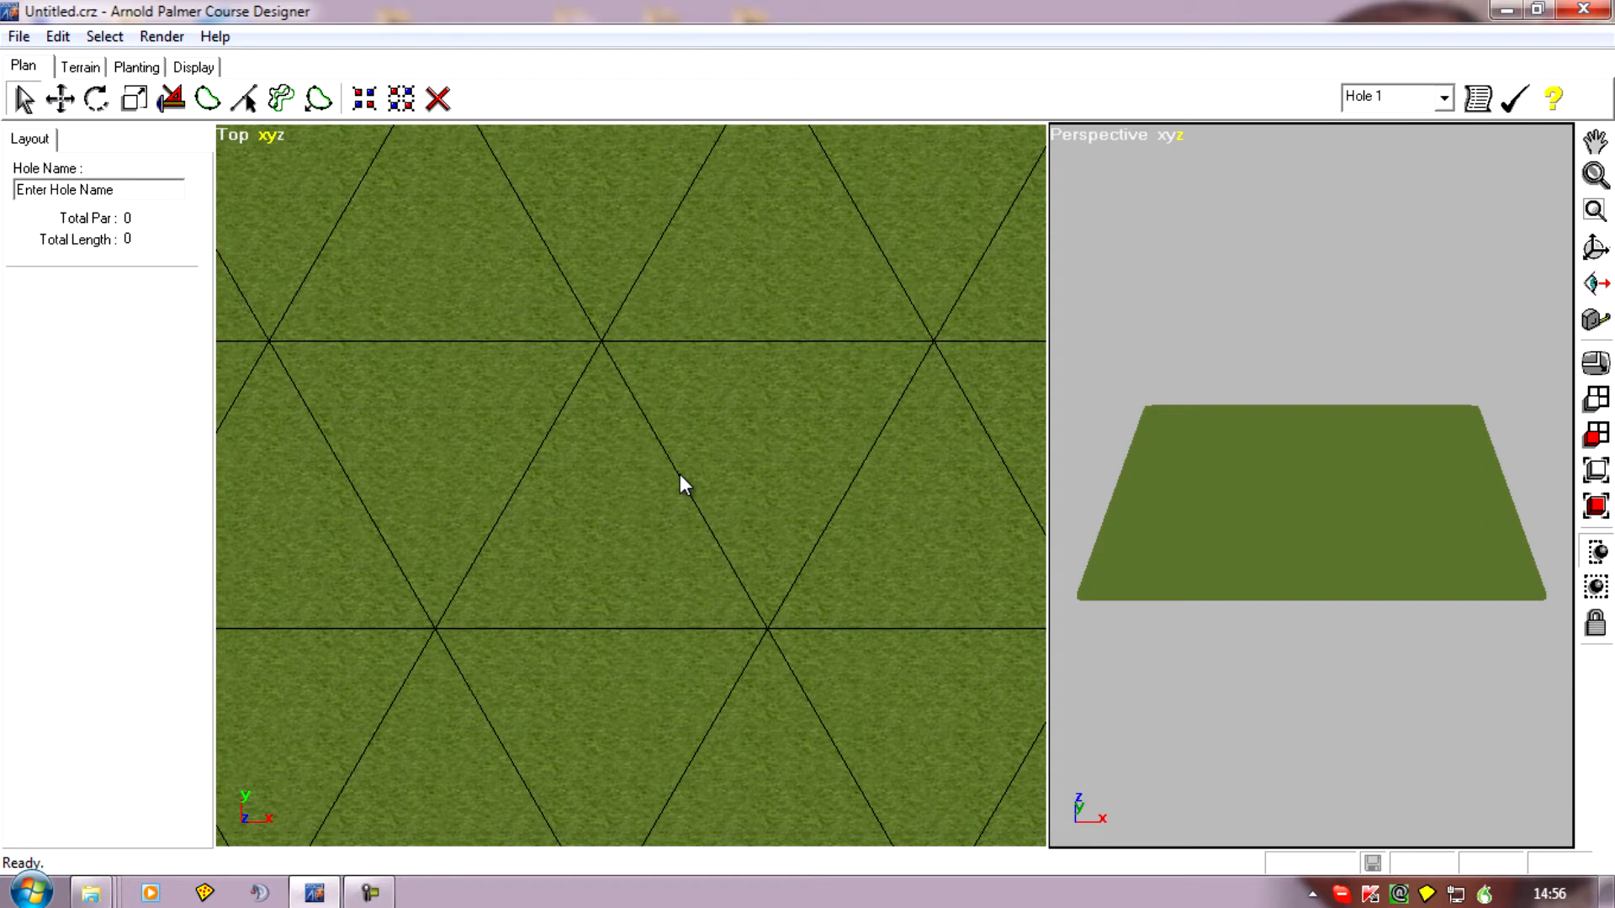
{"action": "mouse_move", "coordinate": [939, 352]}
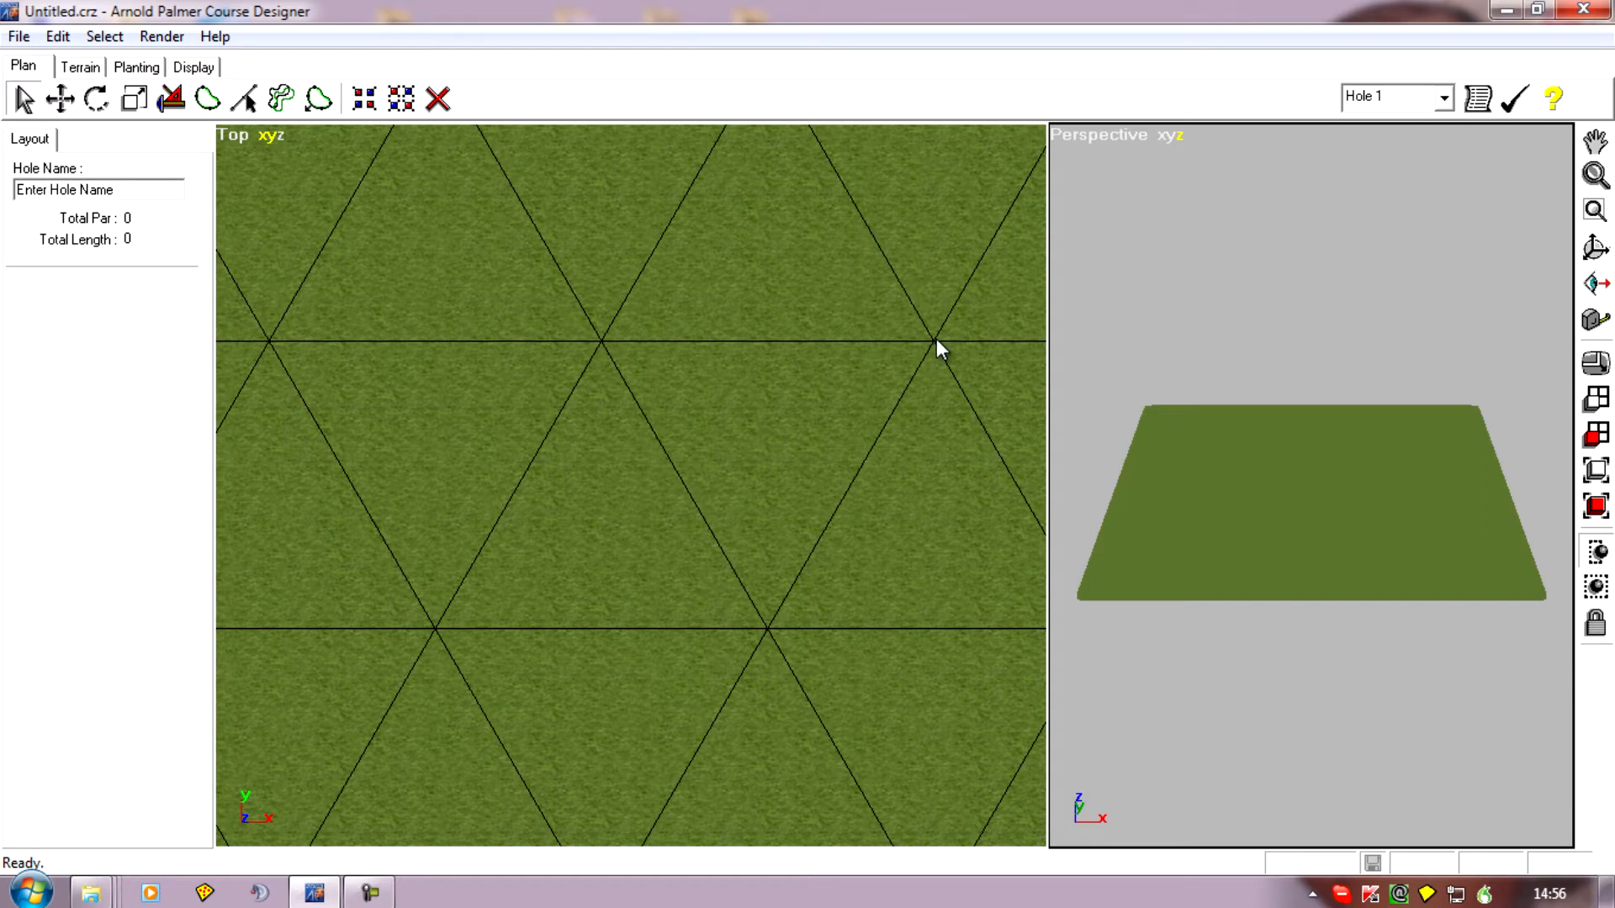
{"action": "mouse_move", "coordinate": [438, 637]}
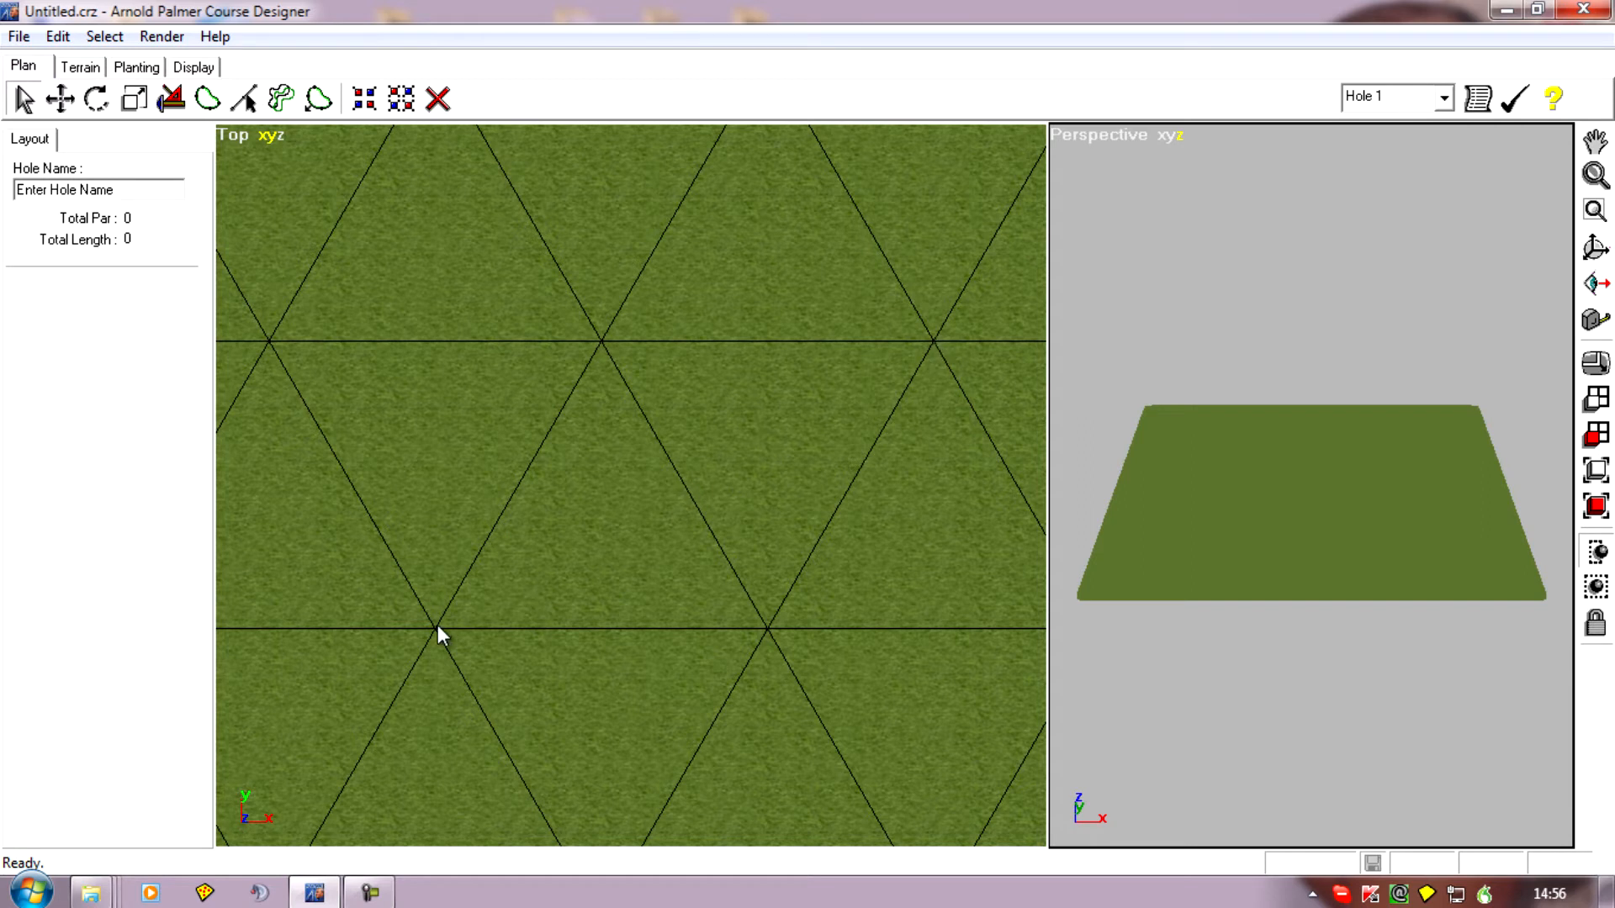
{"action": "mouse_move", "coordinate": [458, 631]}
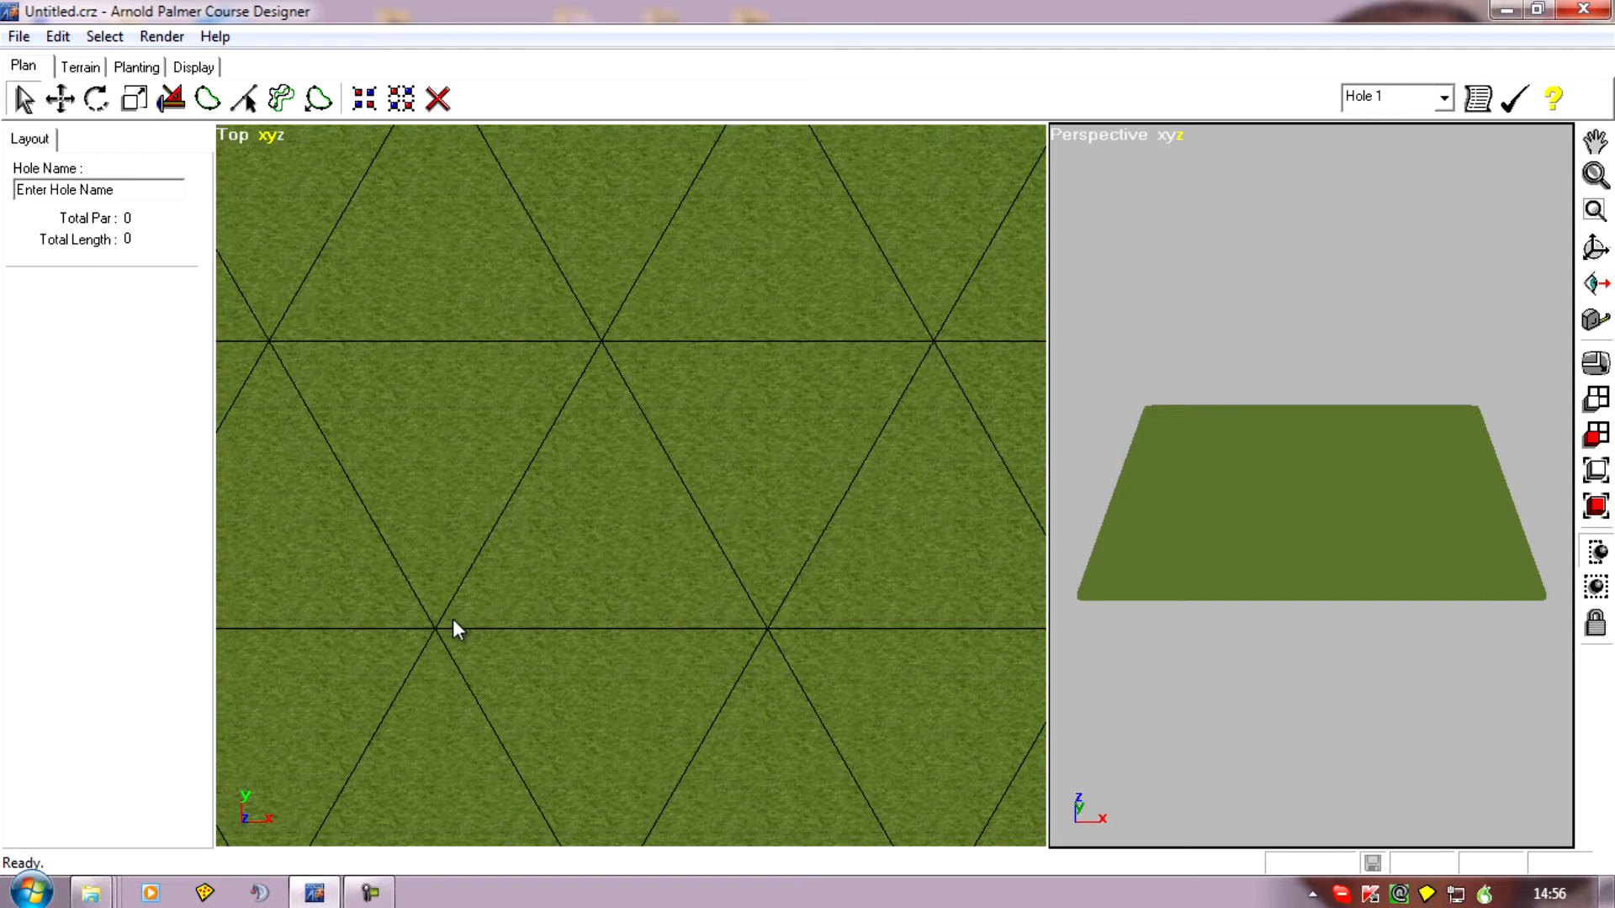
{"action": "mouse_move", "coordinate": [551, 603]}
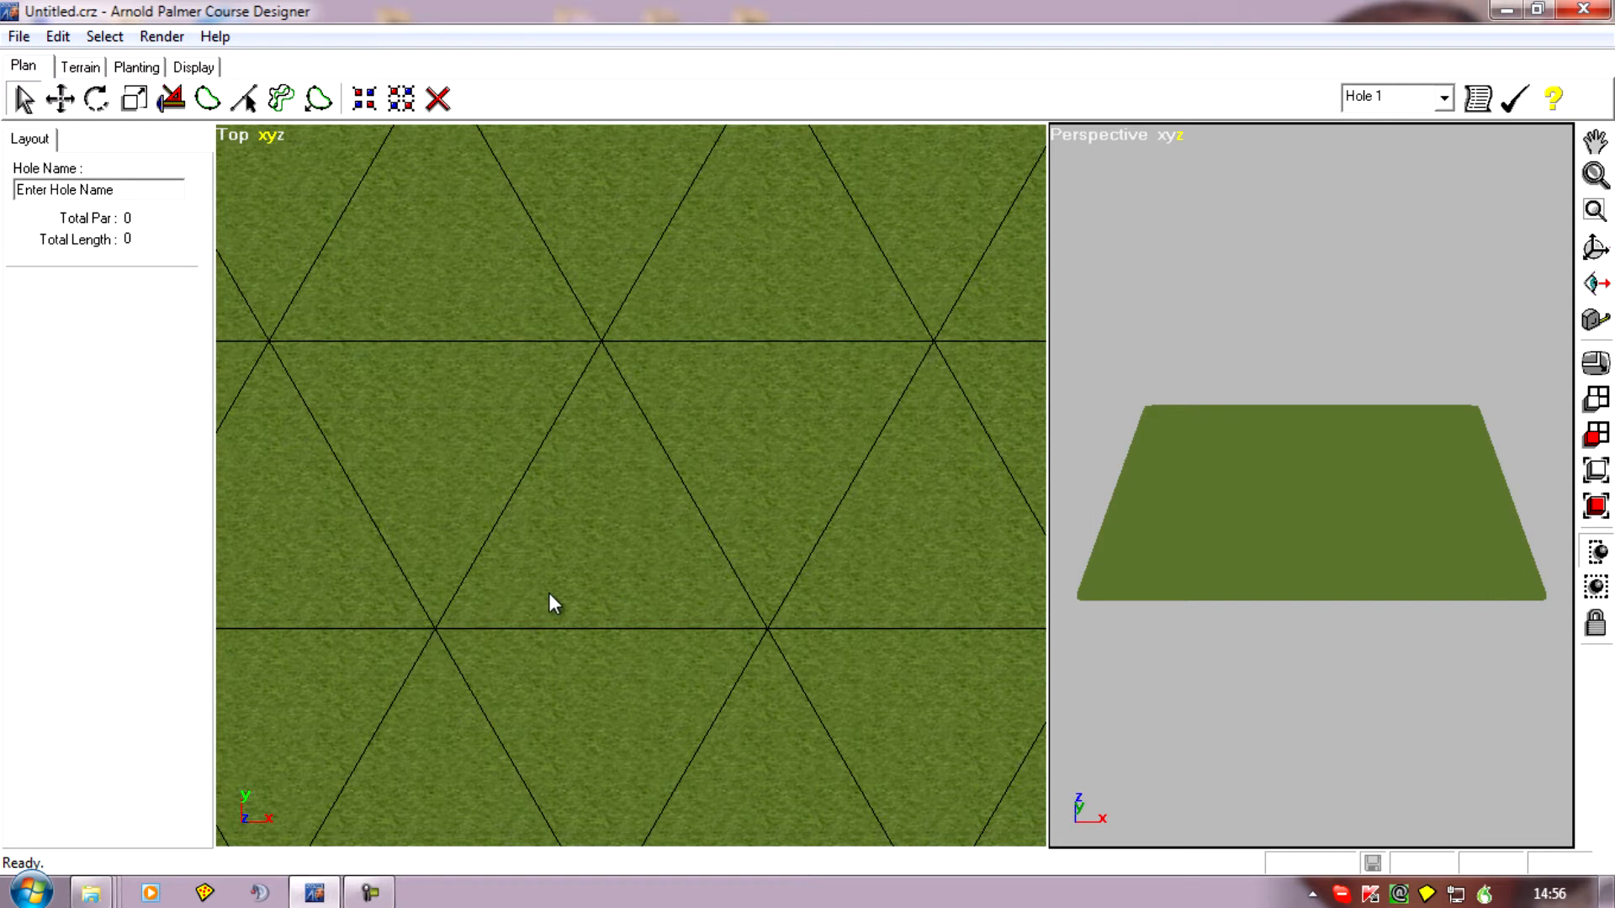
{"action": "mouse_move", "coordinate": [735, 575]}
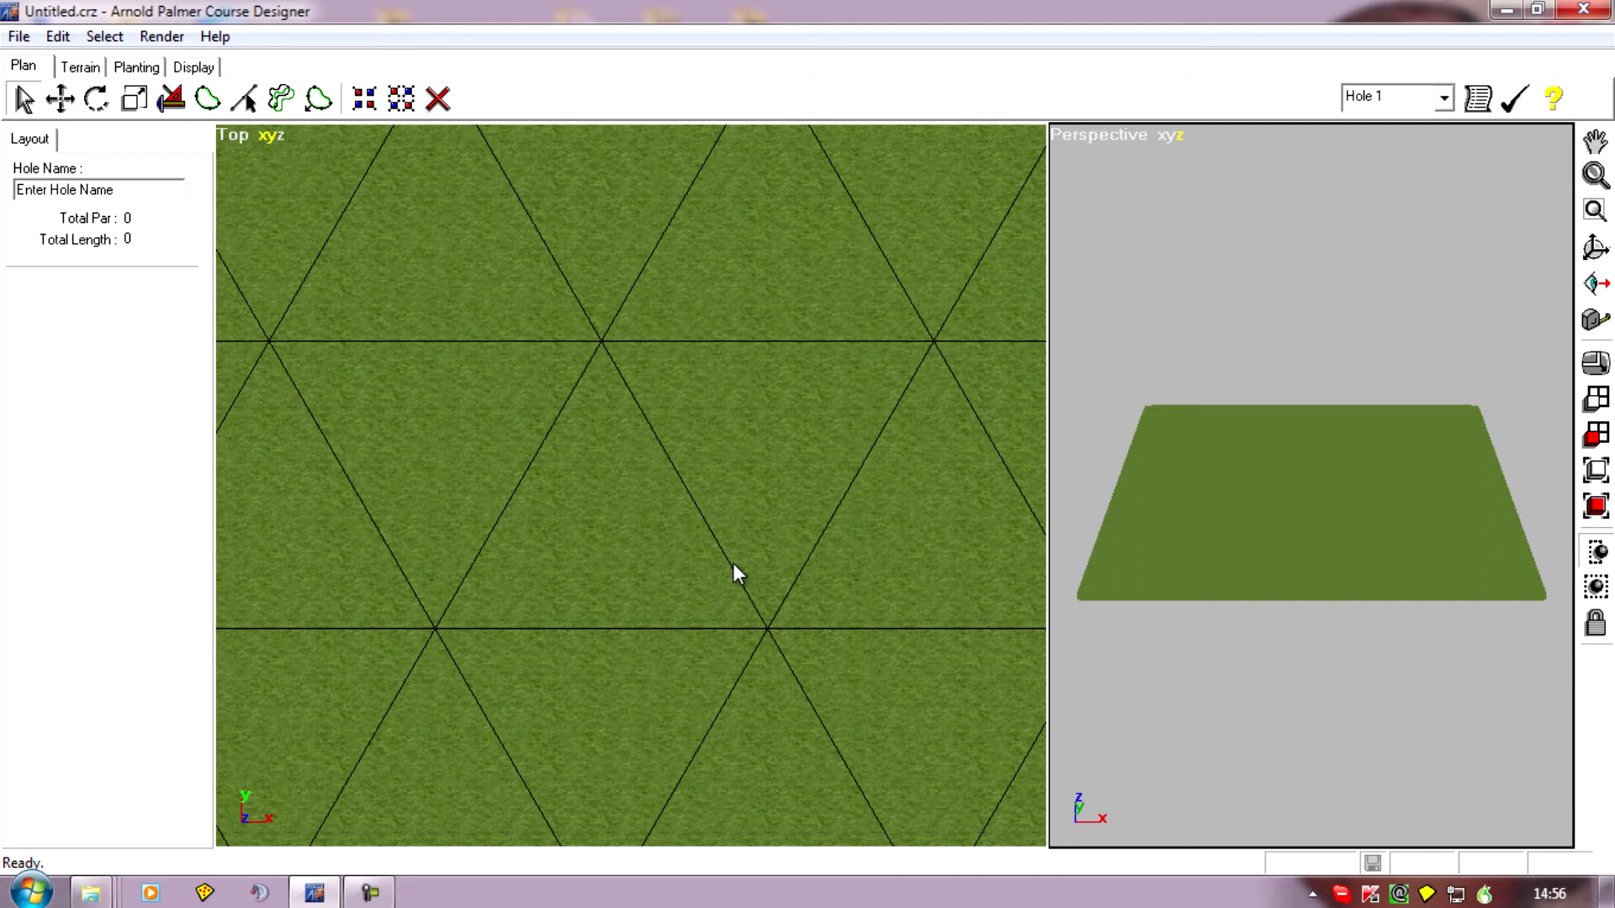
{"action": "mouse_move", "coordinate": [932, 365]}
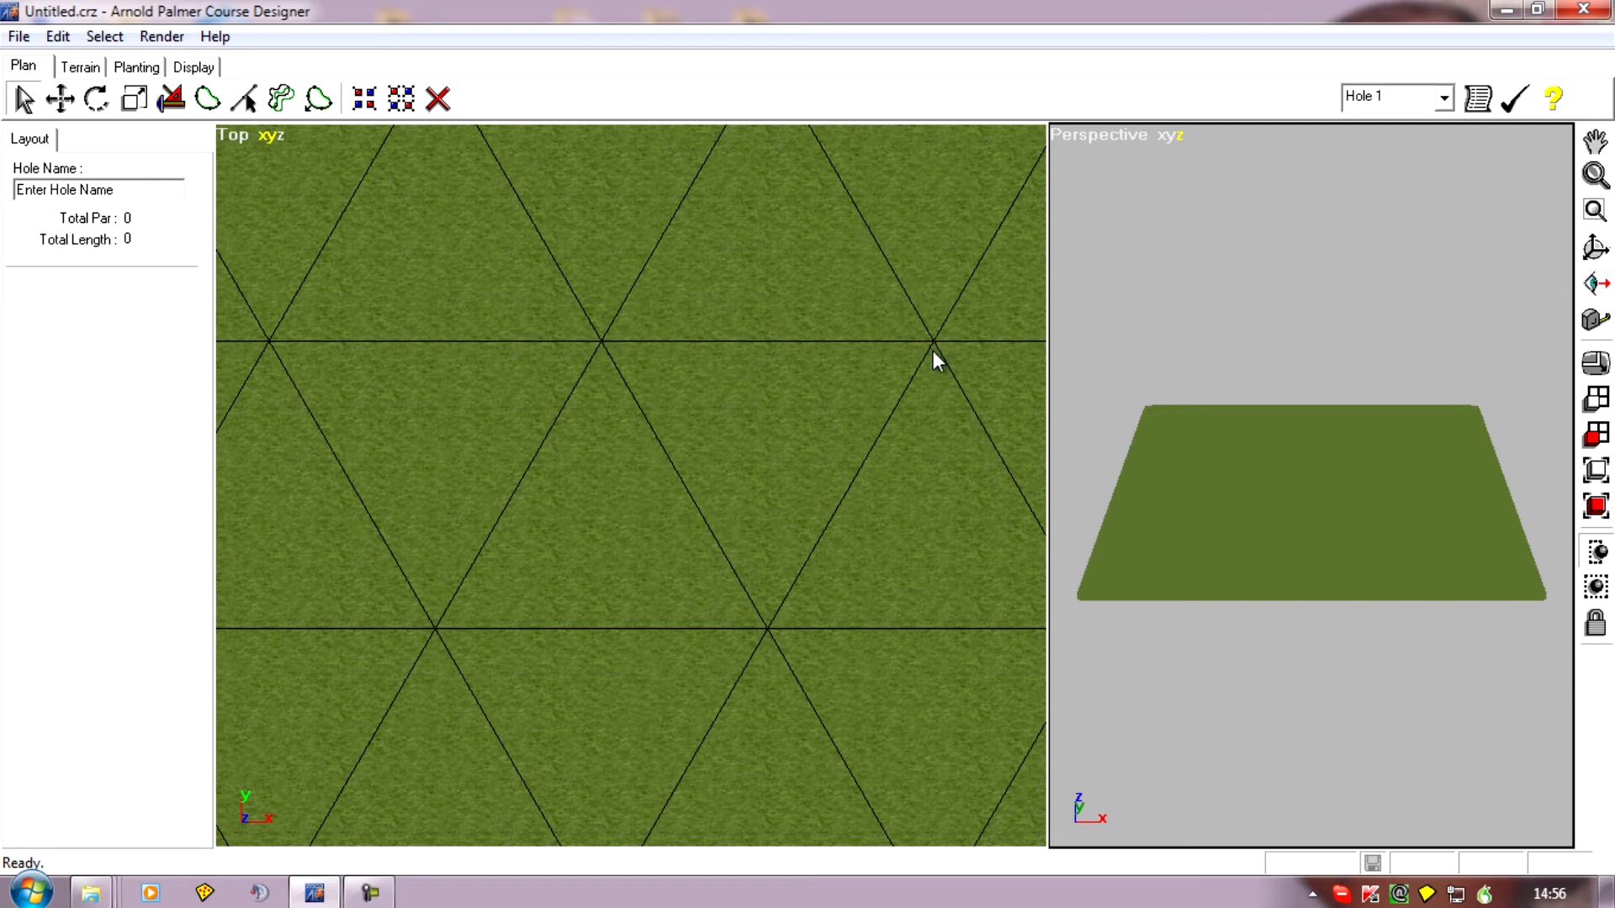
{"action": "mouse_move", "coordinate": [560, 566]}
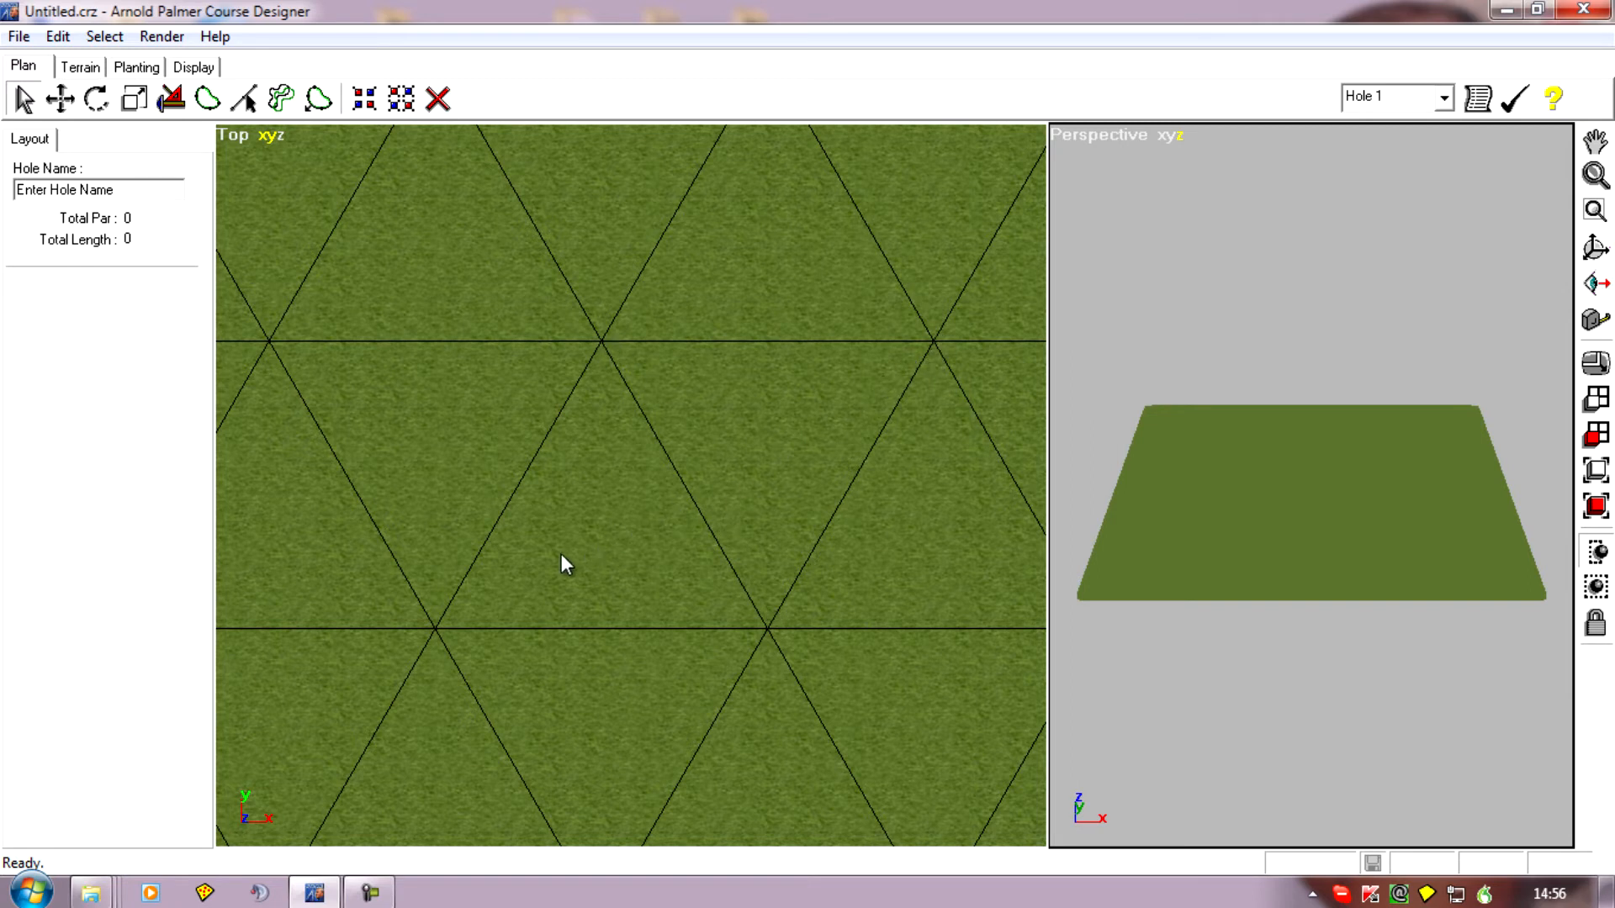
{"action": "mouse_move", "coordinate": [621, 402]}
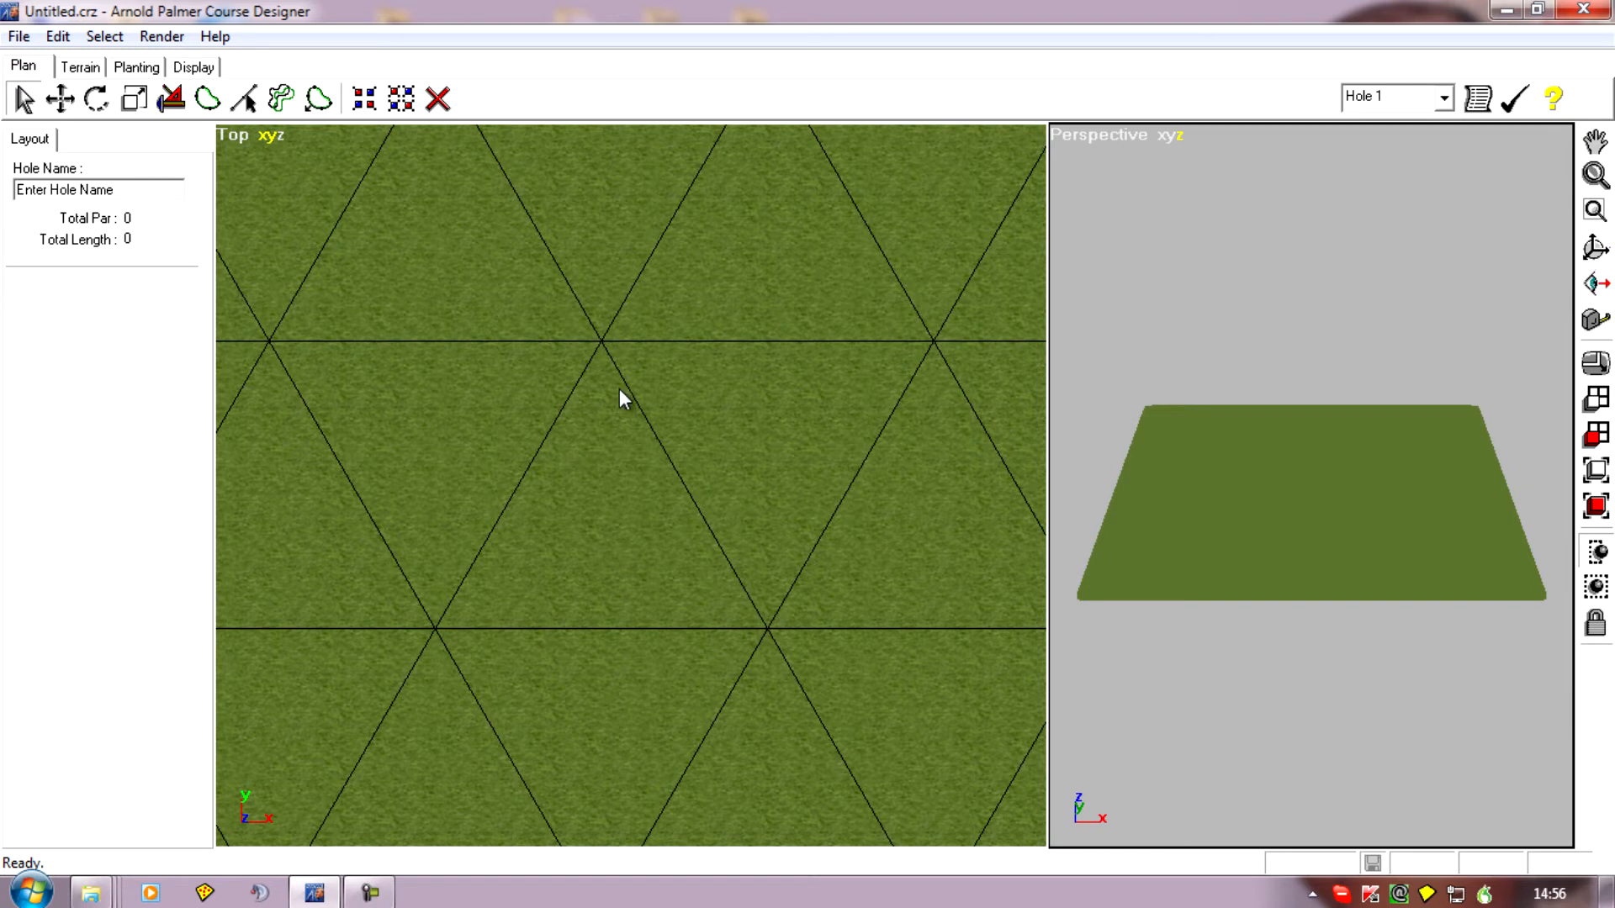
{"action": "mouse_move", "coordinate": [697, 413]}
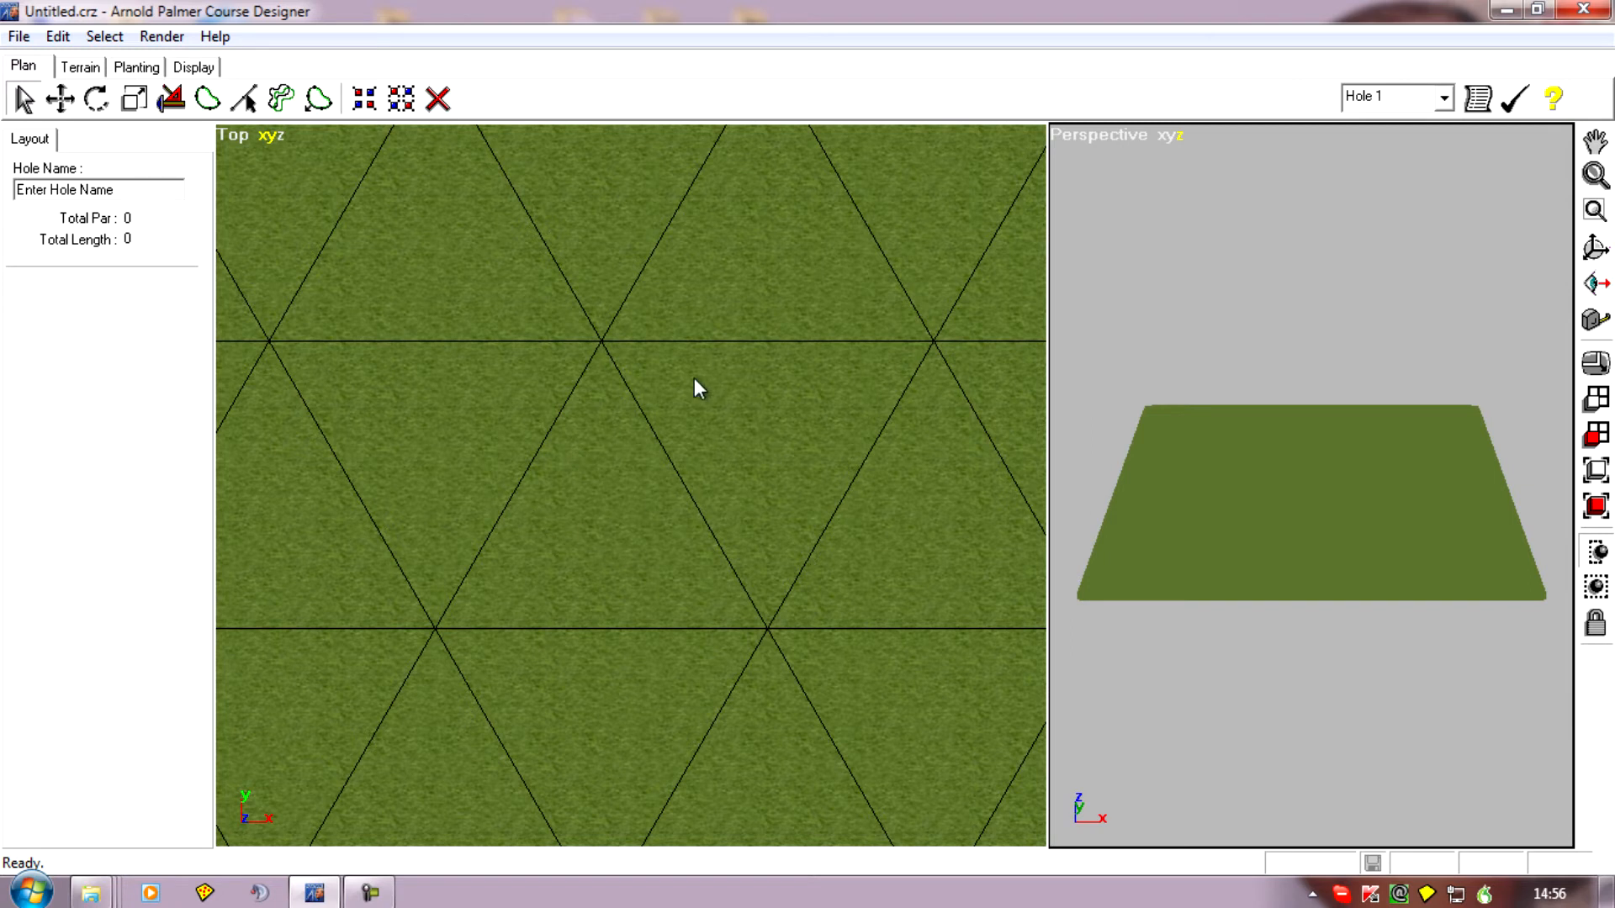
{"action": "mouse_move", "coordinate": [790, 524]}
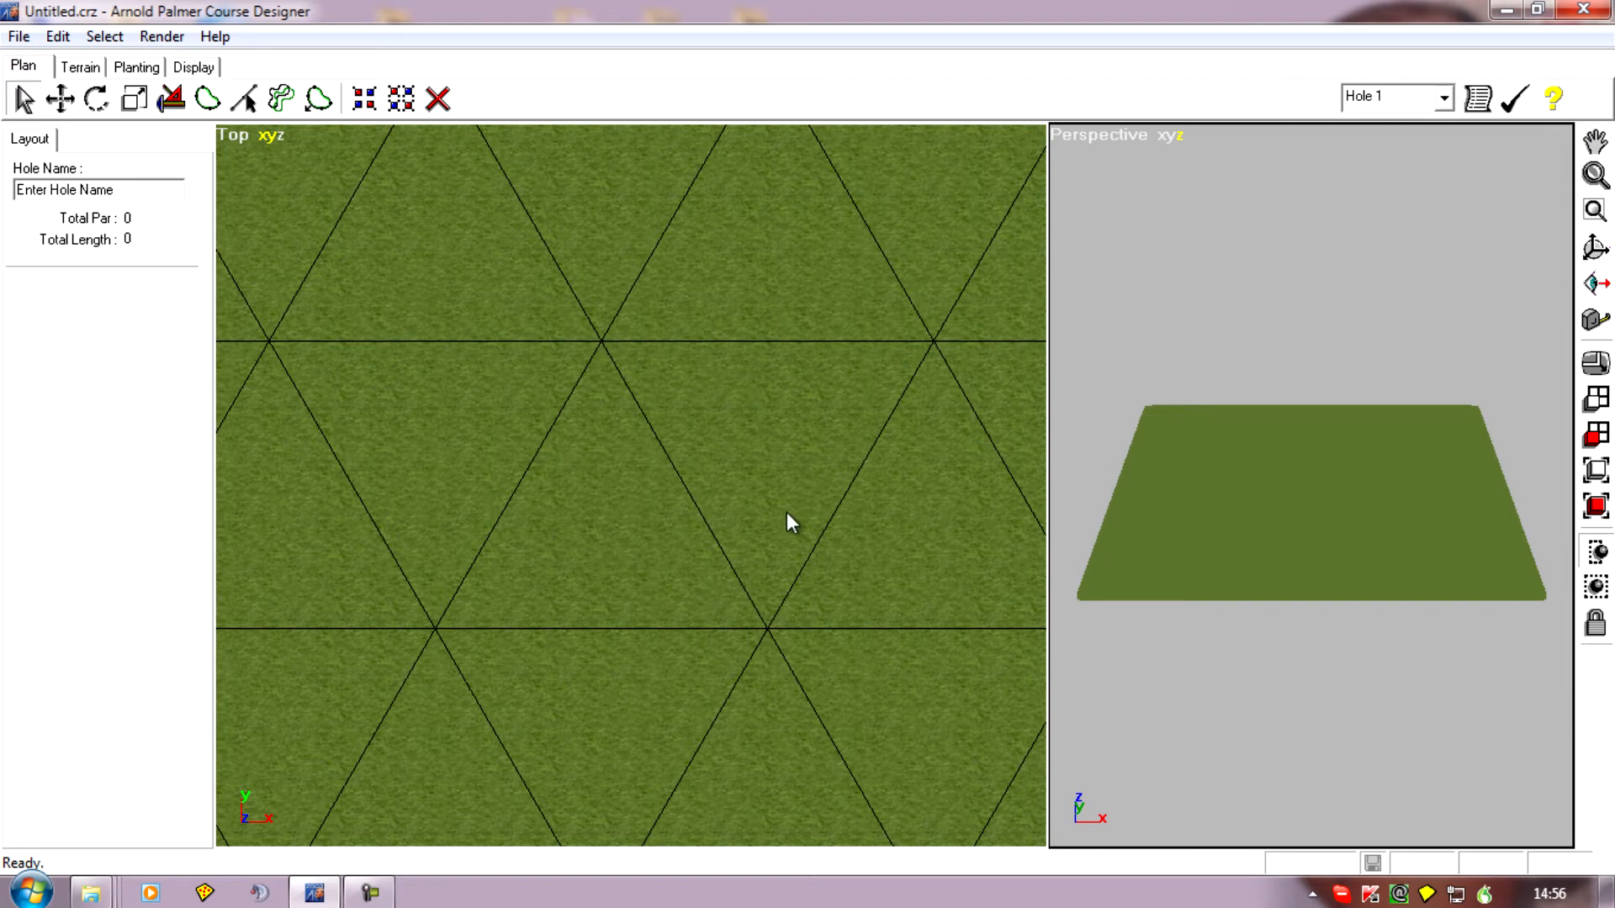
{"action": "mouse_move", "coordinate": [619, 581]}
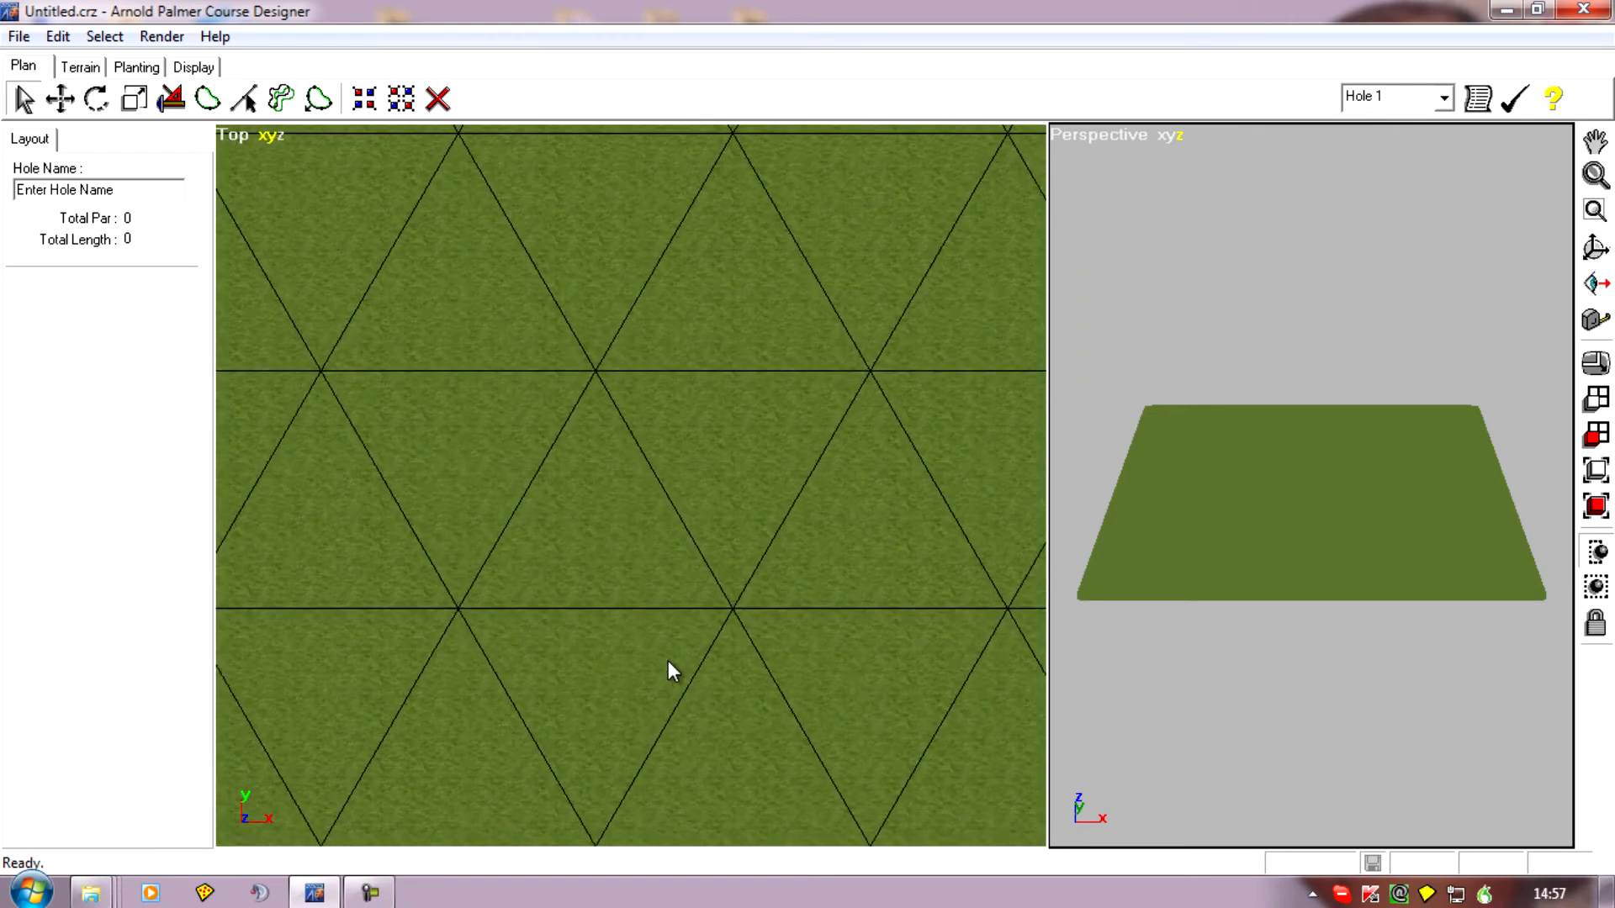
{"action": "mouse_move", "coordinate": [717, 653]}
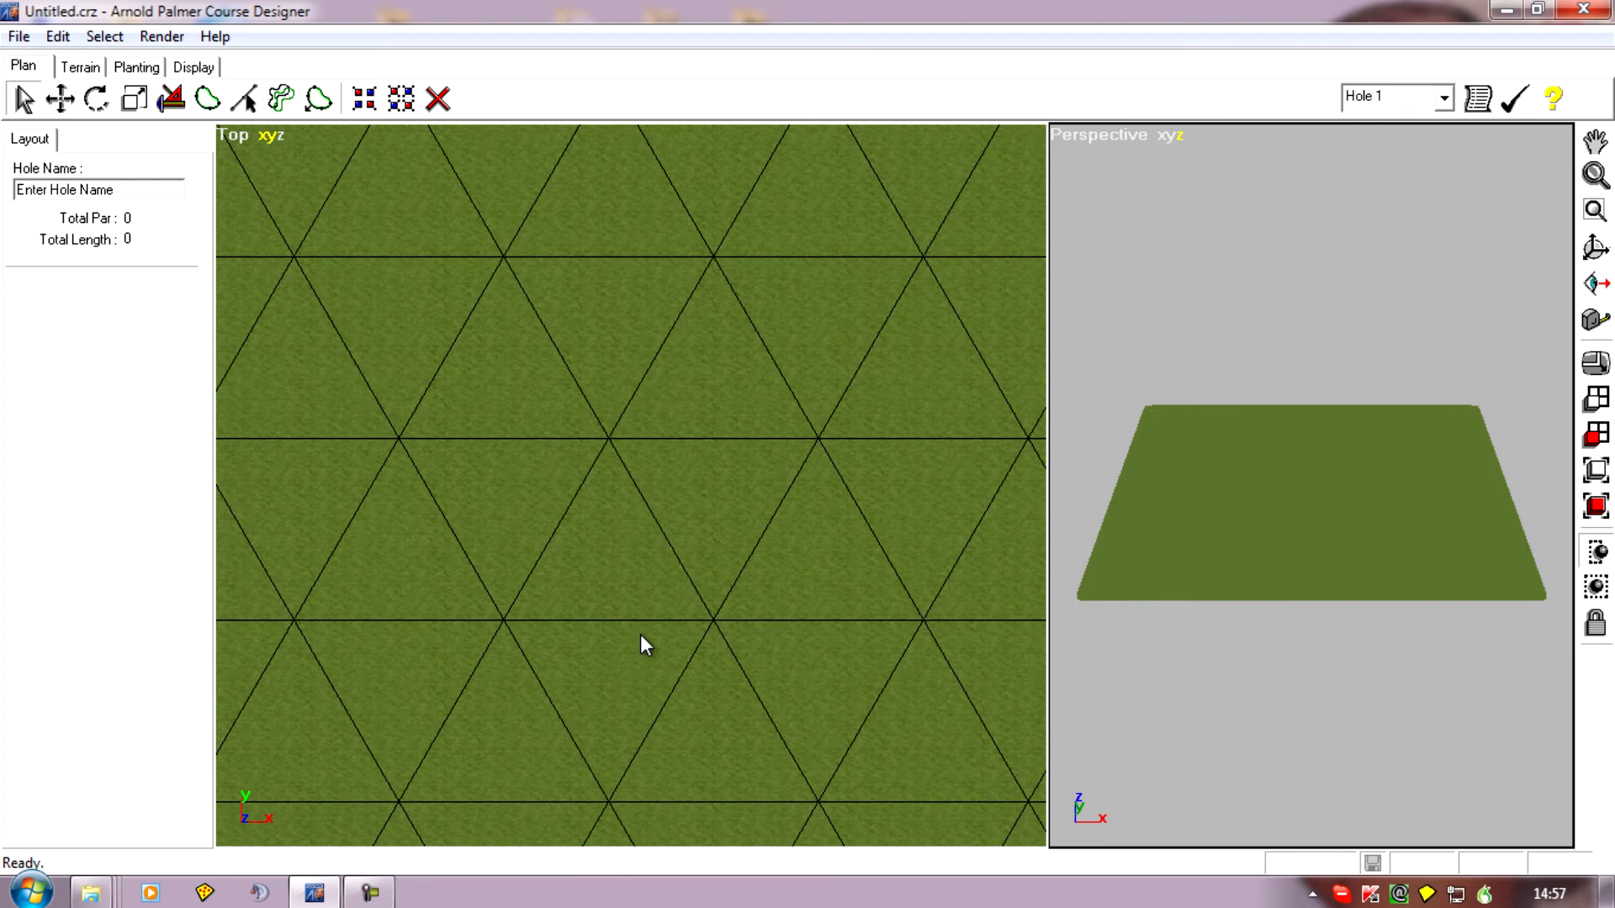
{"action": "mouse_move", "coordinate": [441, 459]}
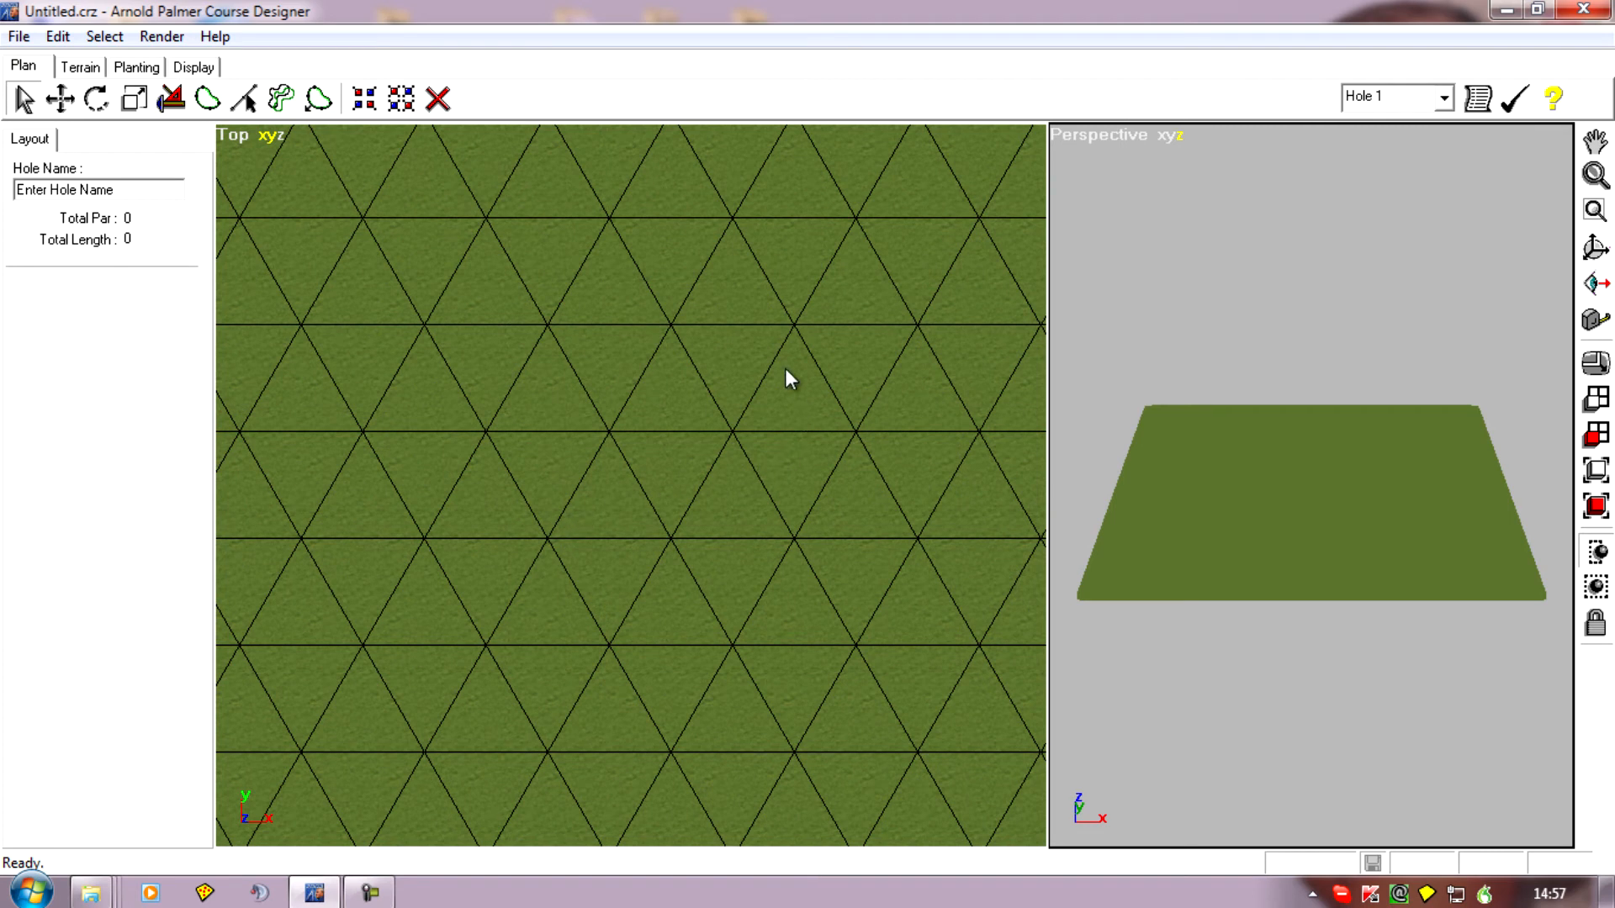
{"action": "mouse_move", "coordinate": [682, 519]}
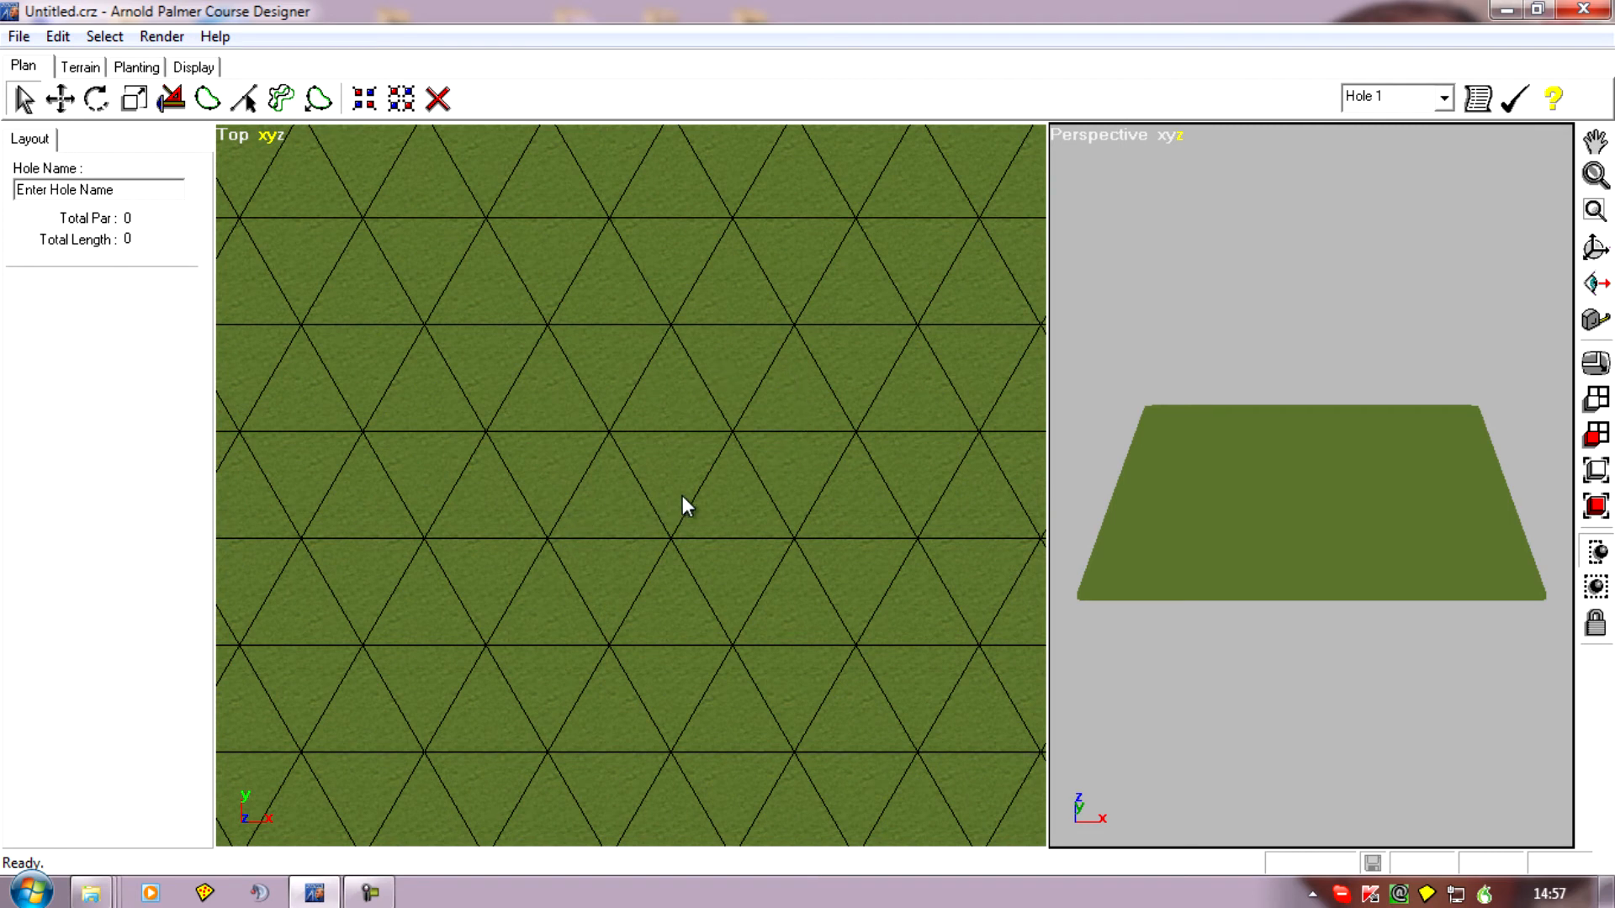
{"action": "mouse_move", "coordinate": [698, 516]}
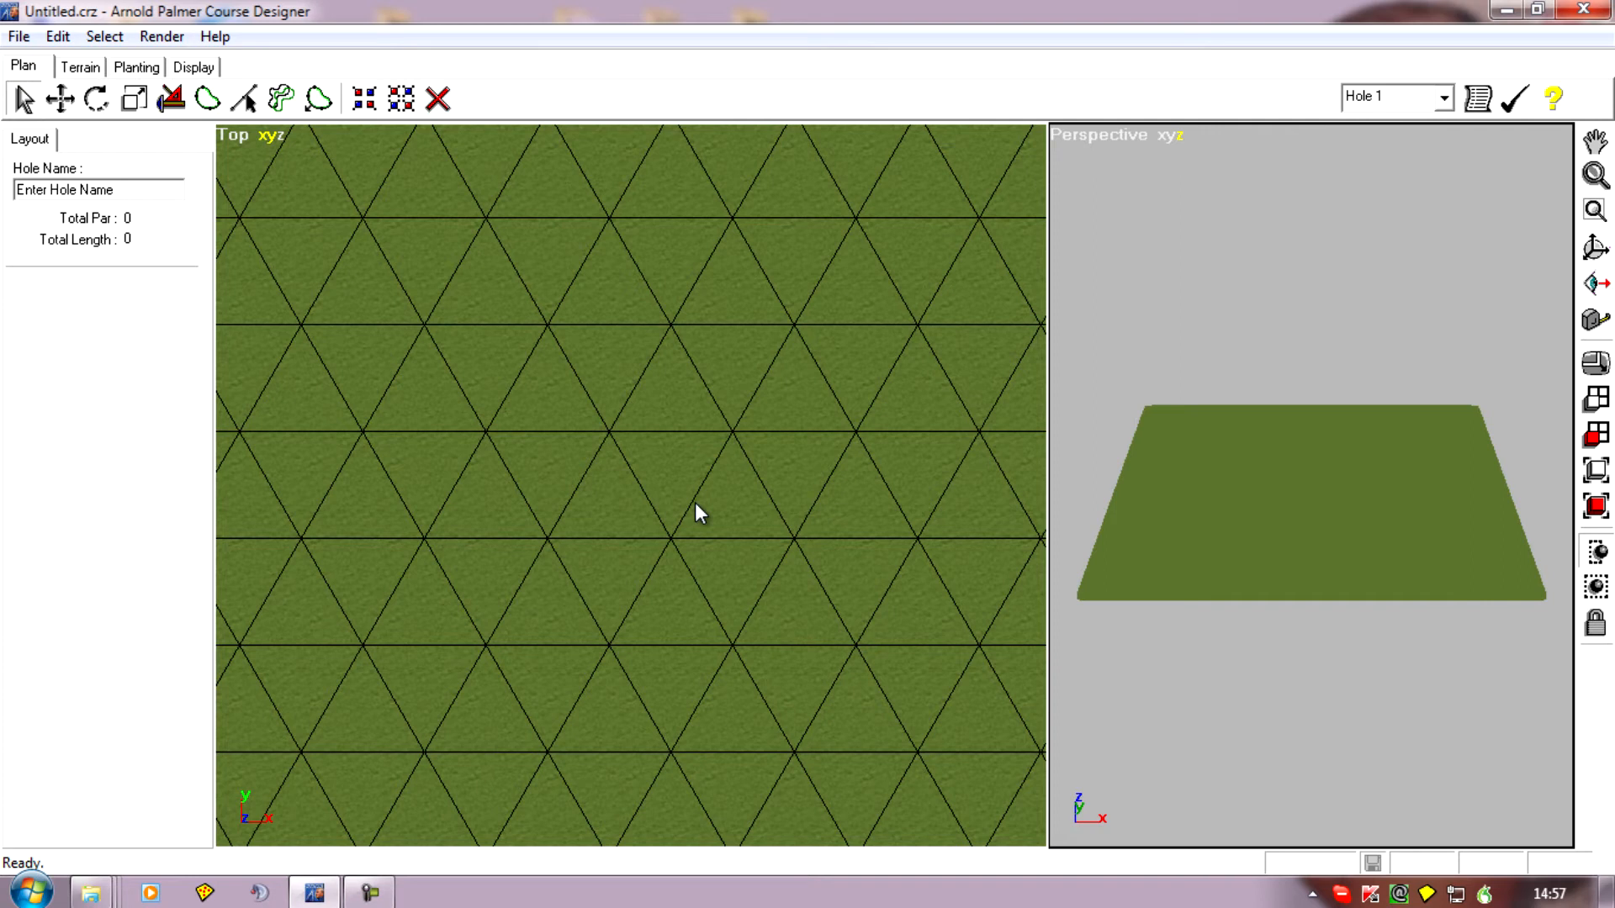
{"action": "mouse_move", "coordinate": [771, 483]}
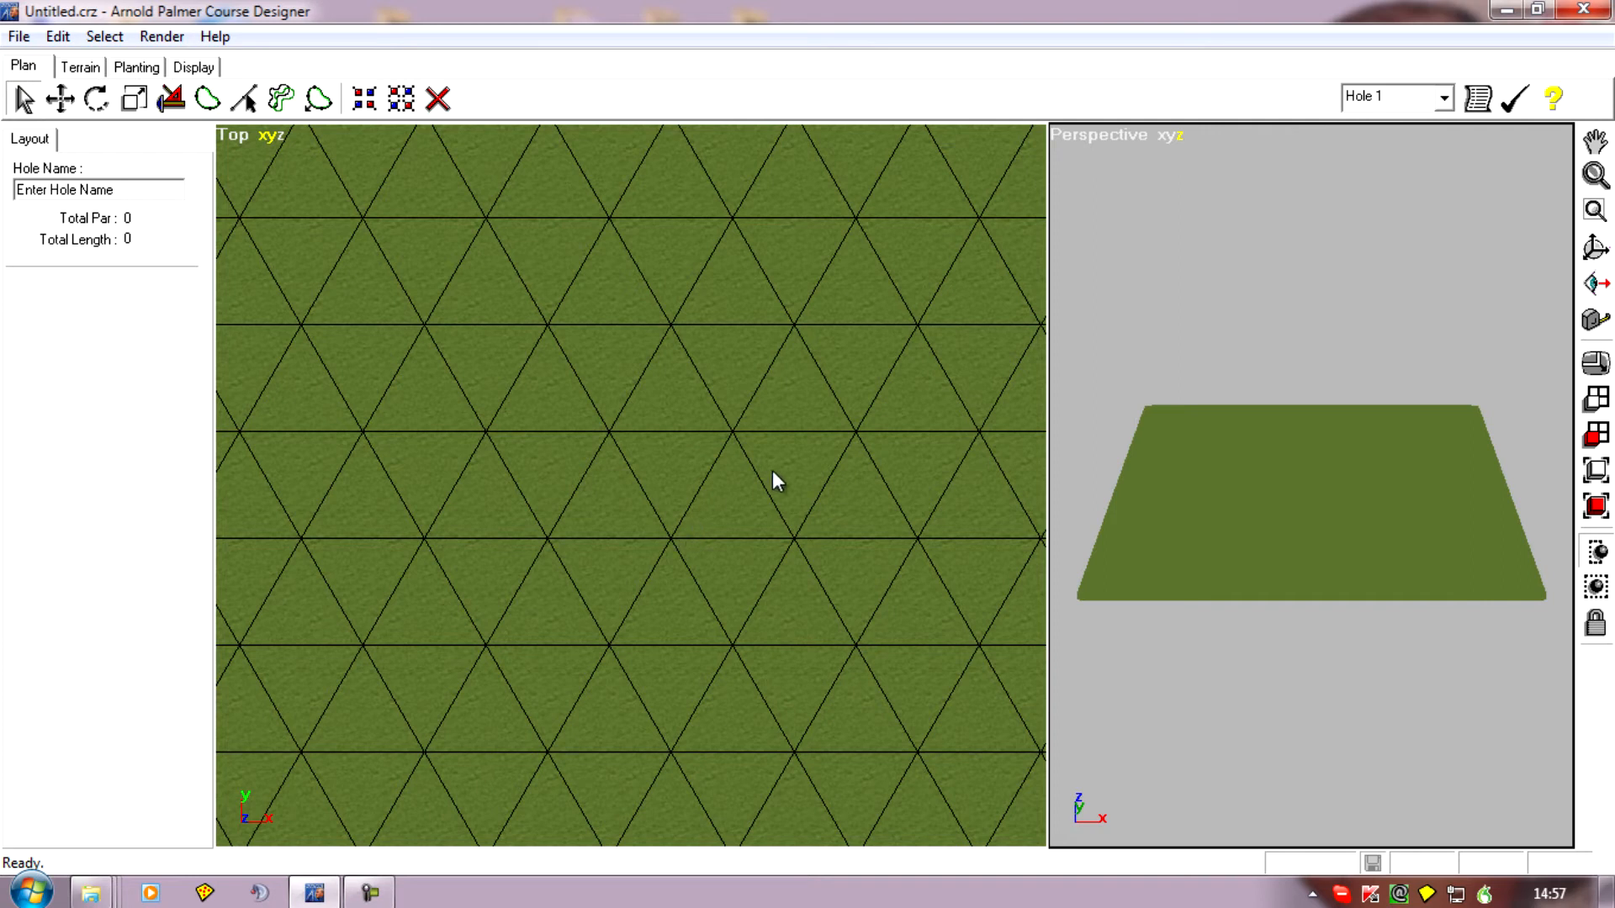
{"action": "mouse_move", "coordinate": [664, 565]}
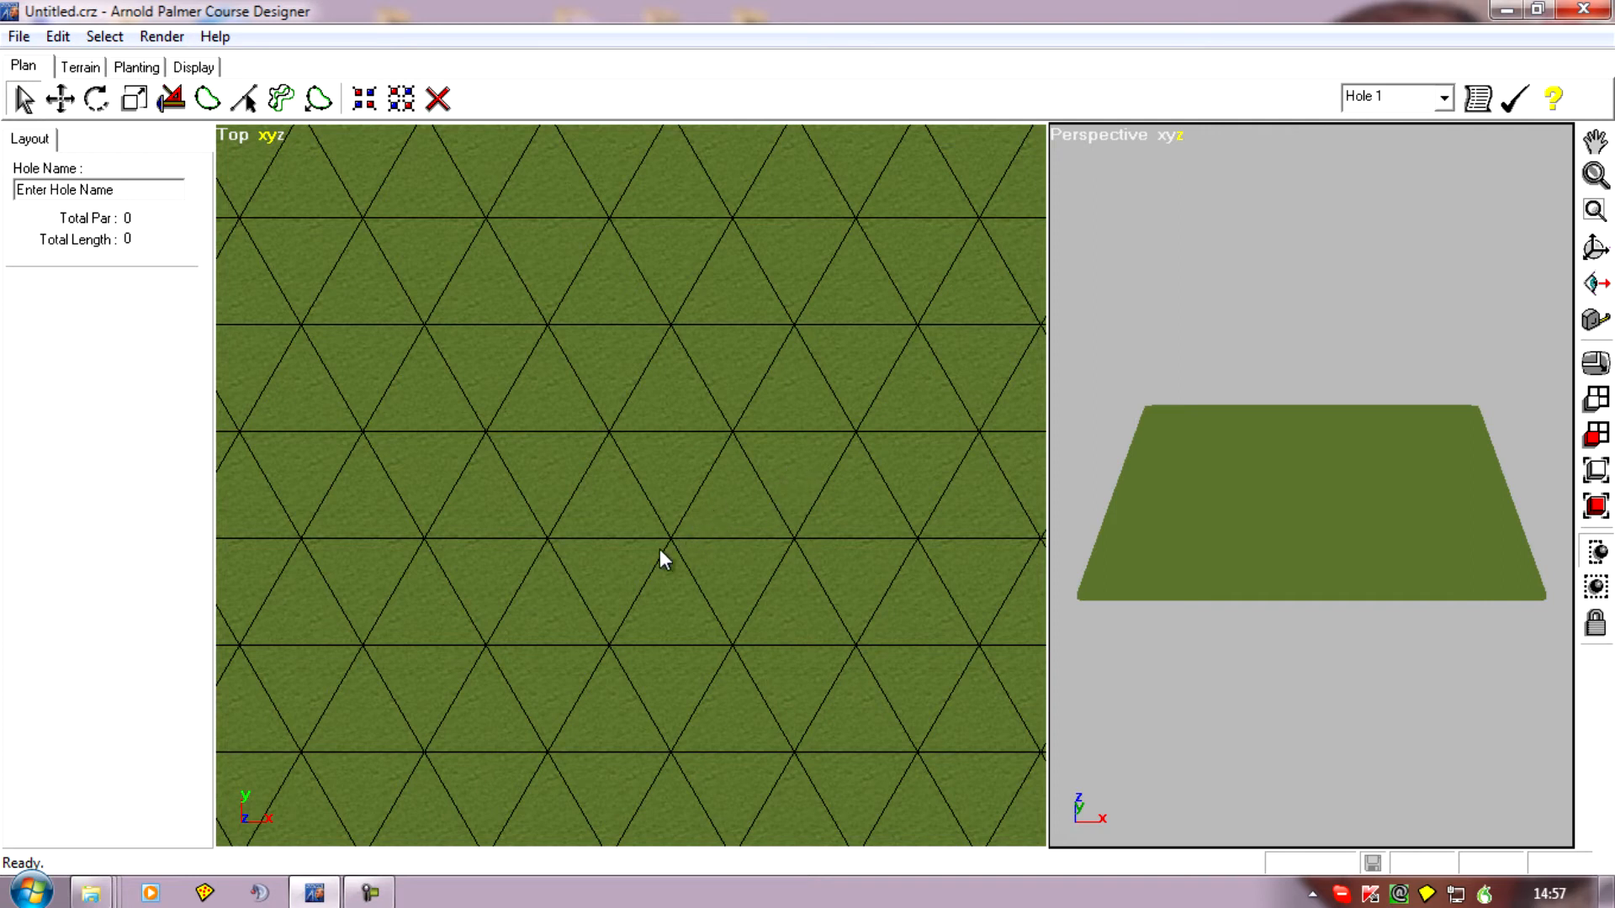
{"action": "mouse_move", "coordinate": [740, 511]}
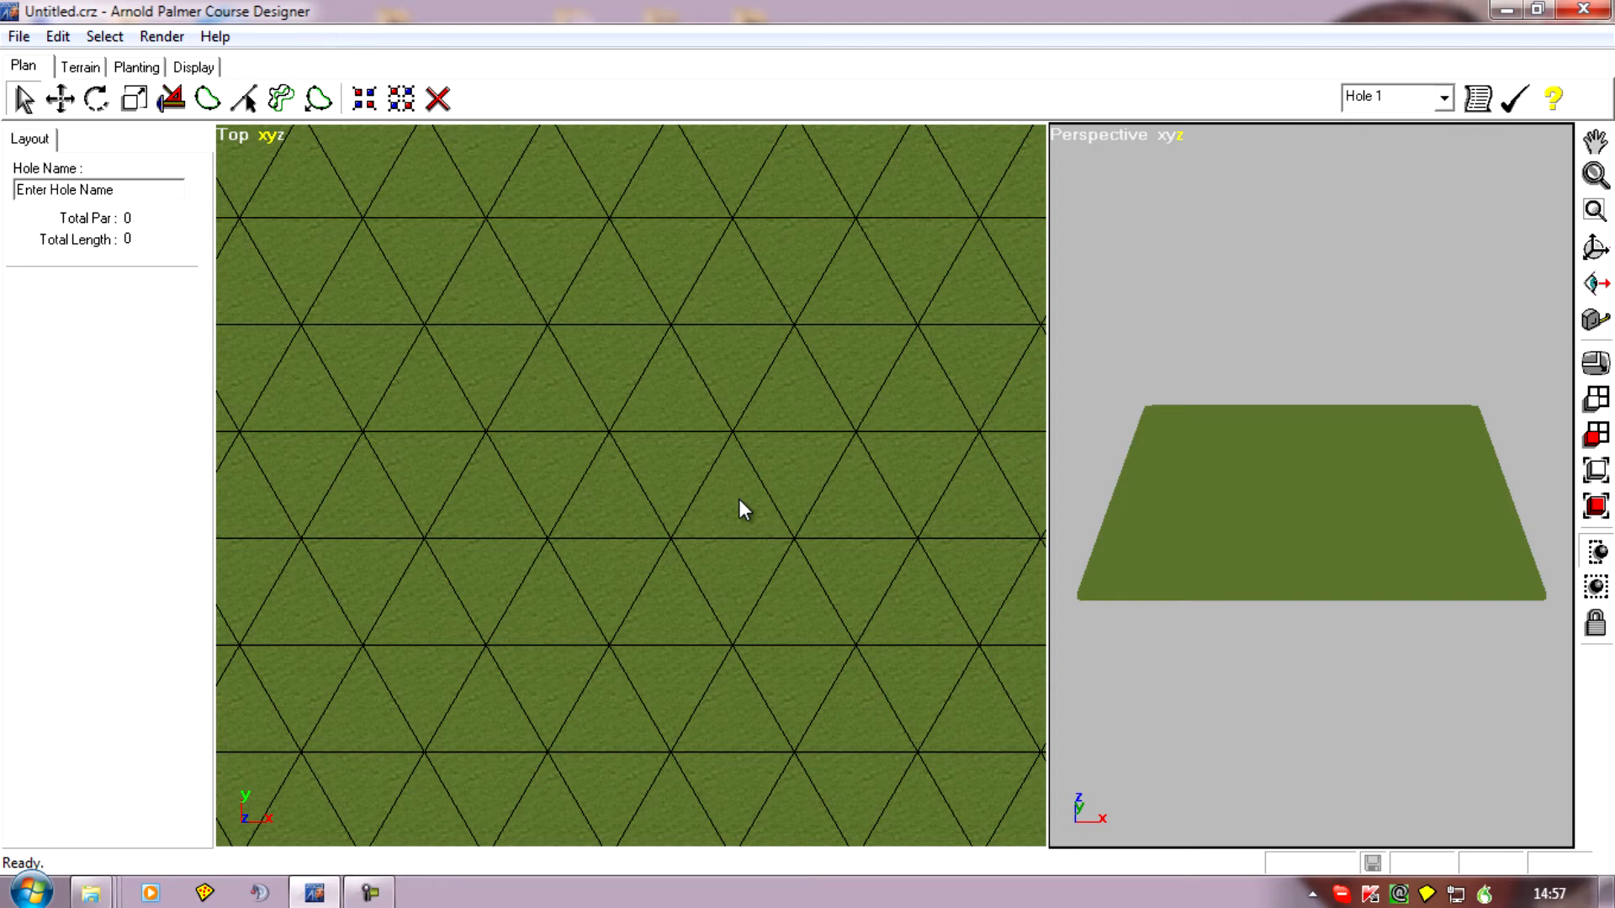
{"action": "mouse_move", "coordinate": [744, 474]}
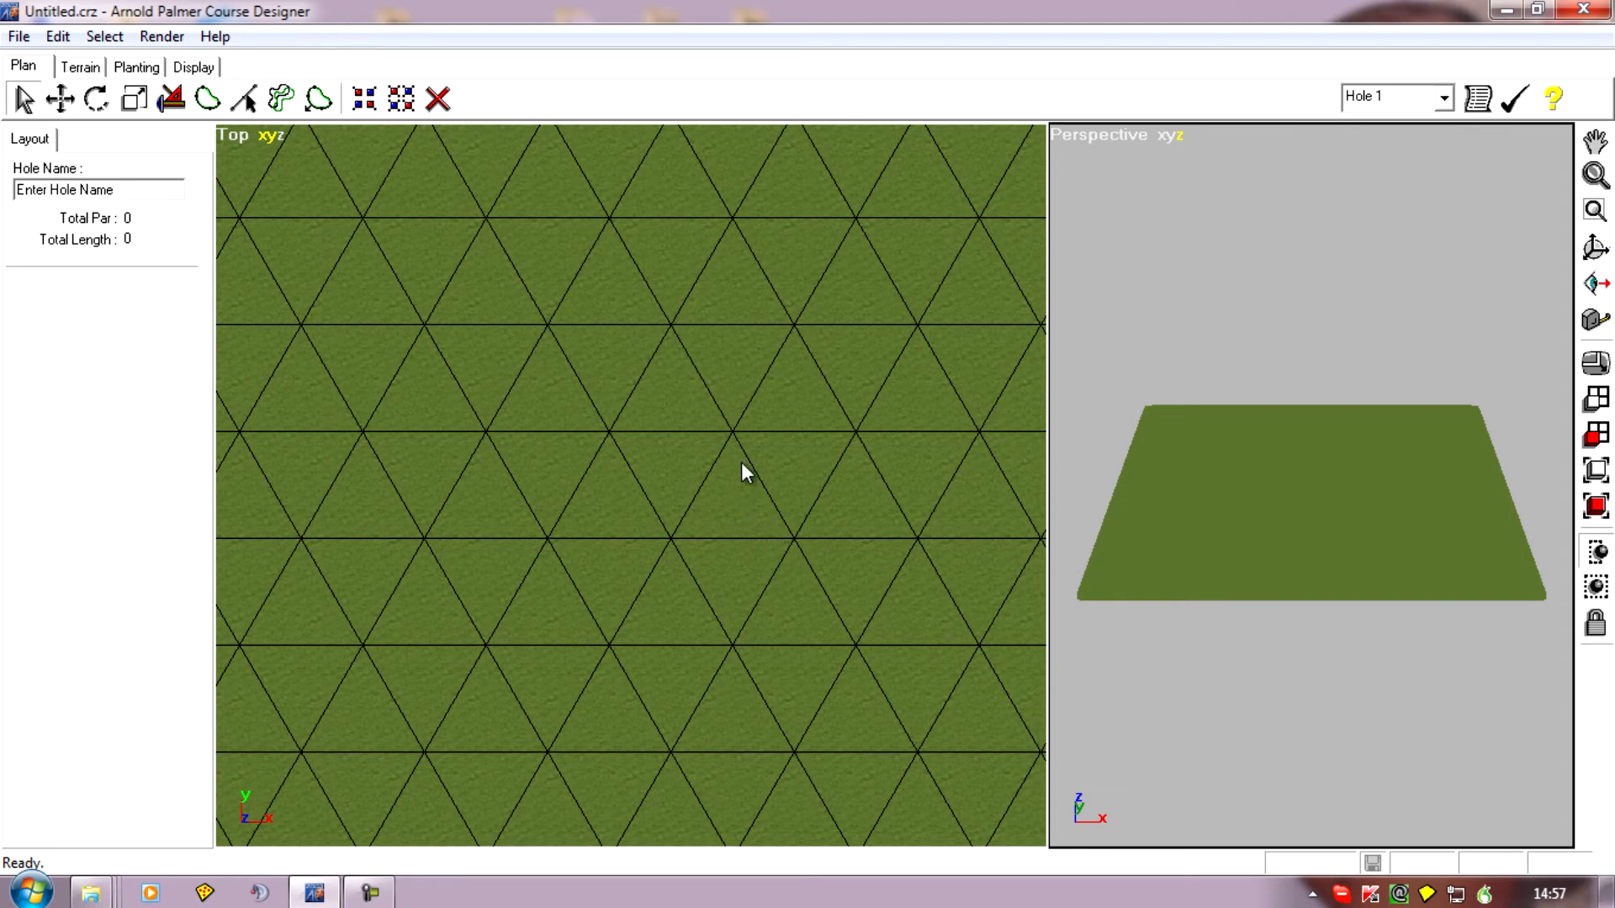
{"action": "mouse_move", "coordinate": [819, 487]}
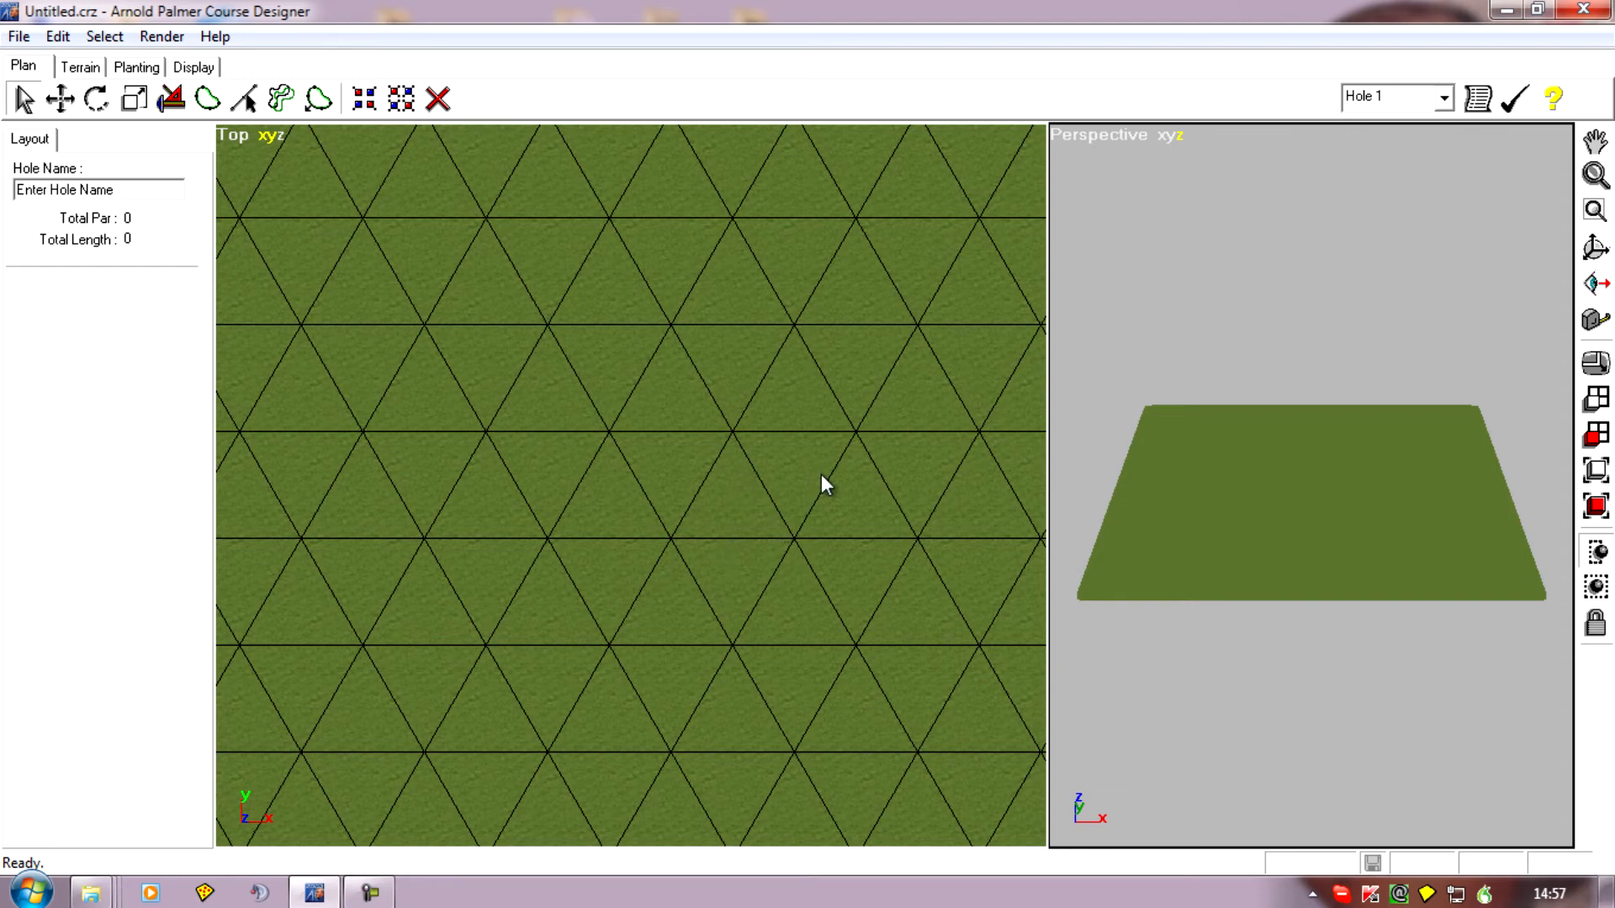
{"action": "mouse_move", "coordinate": [706, 566]}
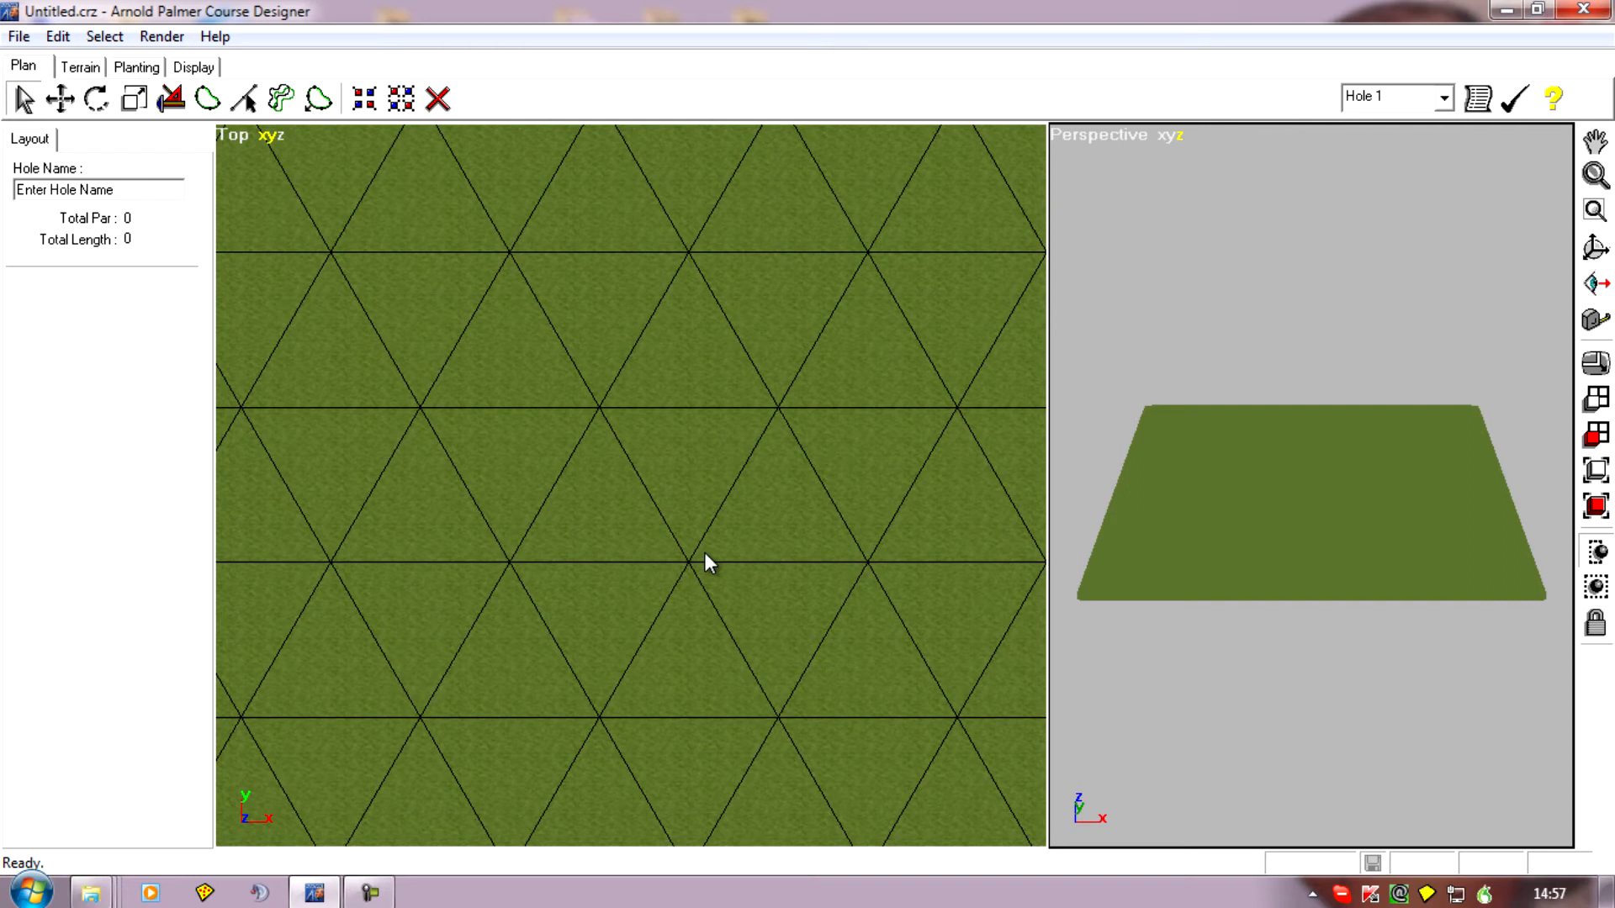
{"action": "mouse_move", "coordinate": [778, 431]}
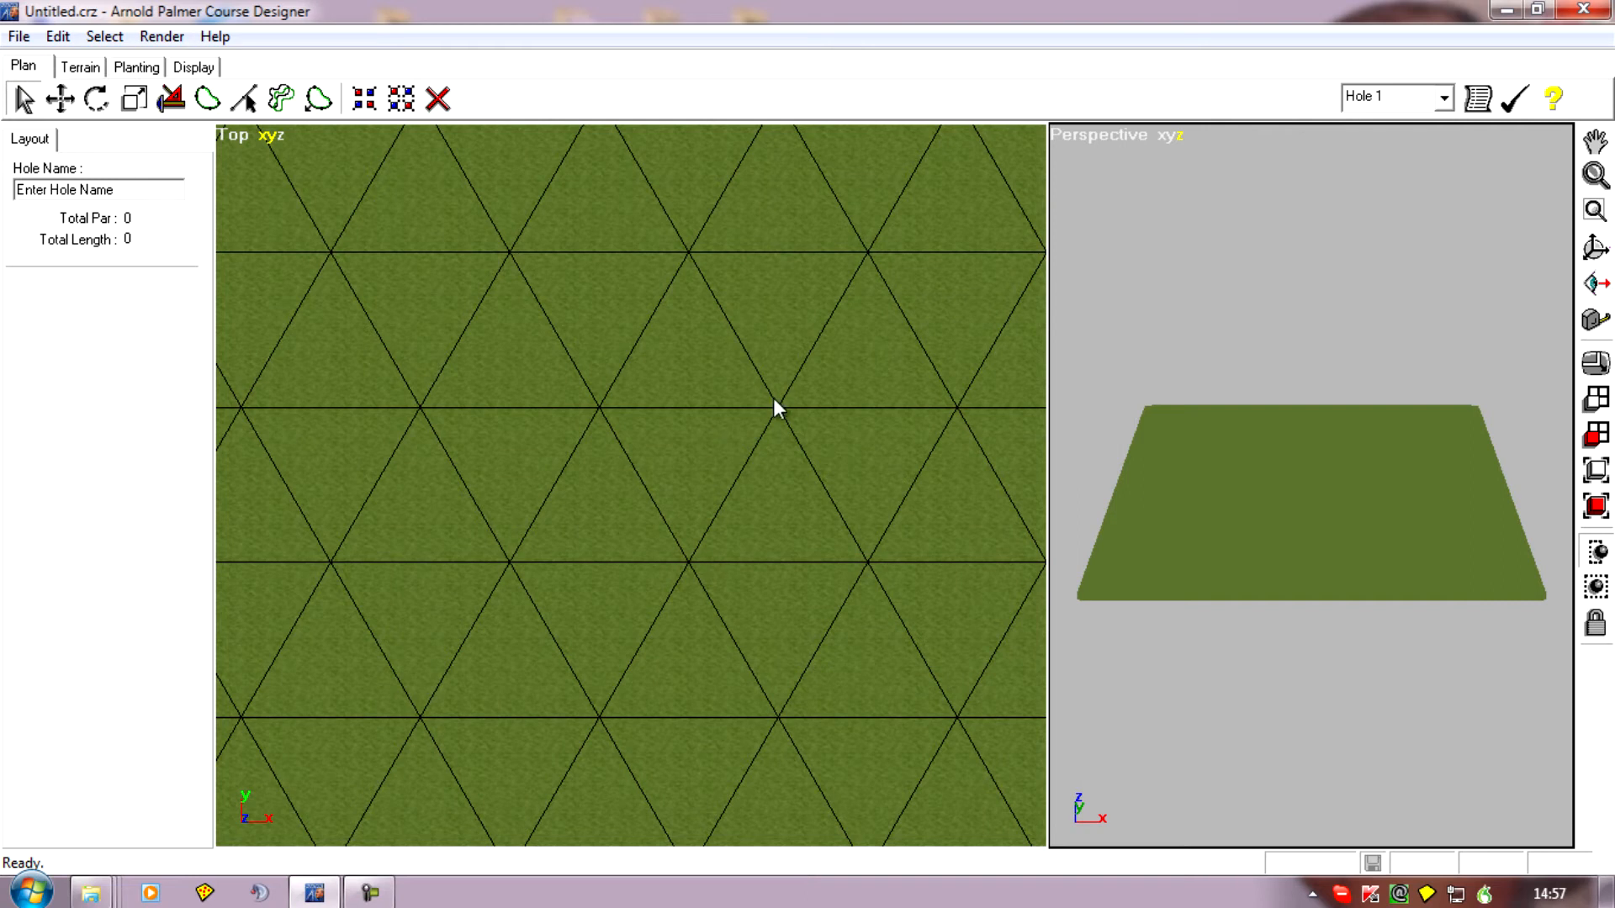
{"action": "mouse_move", "coordinate": [524, 576]}
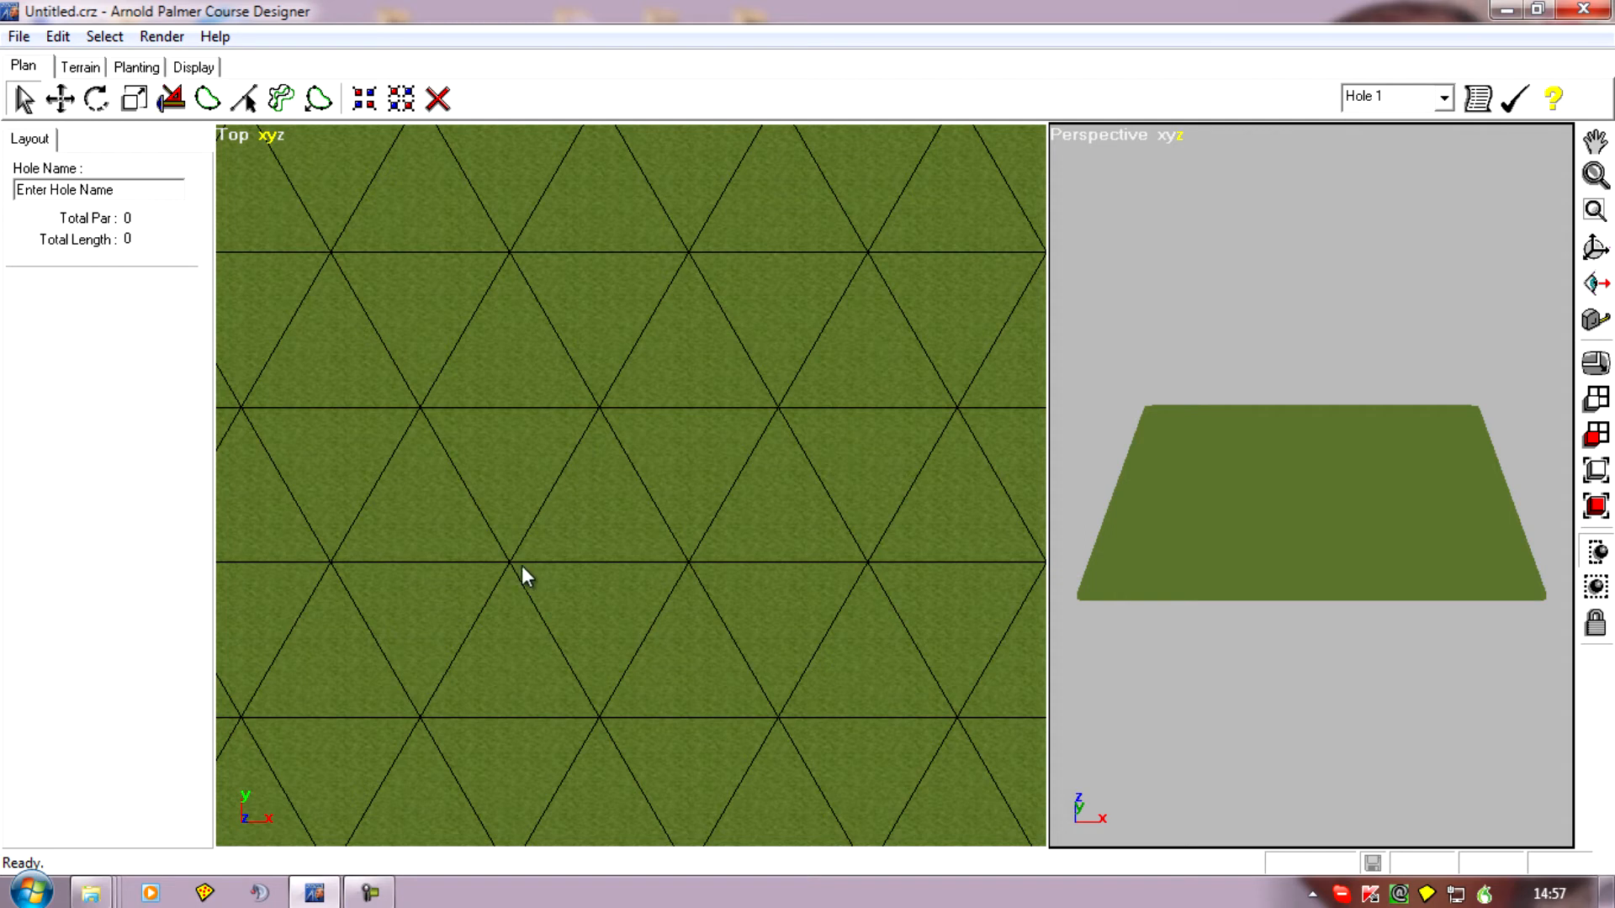
{"action": "mouse_move", "coordinate": [646, 513]}
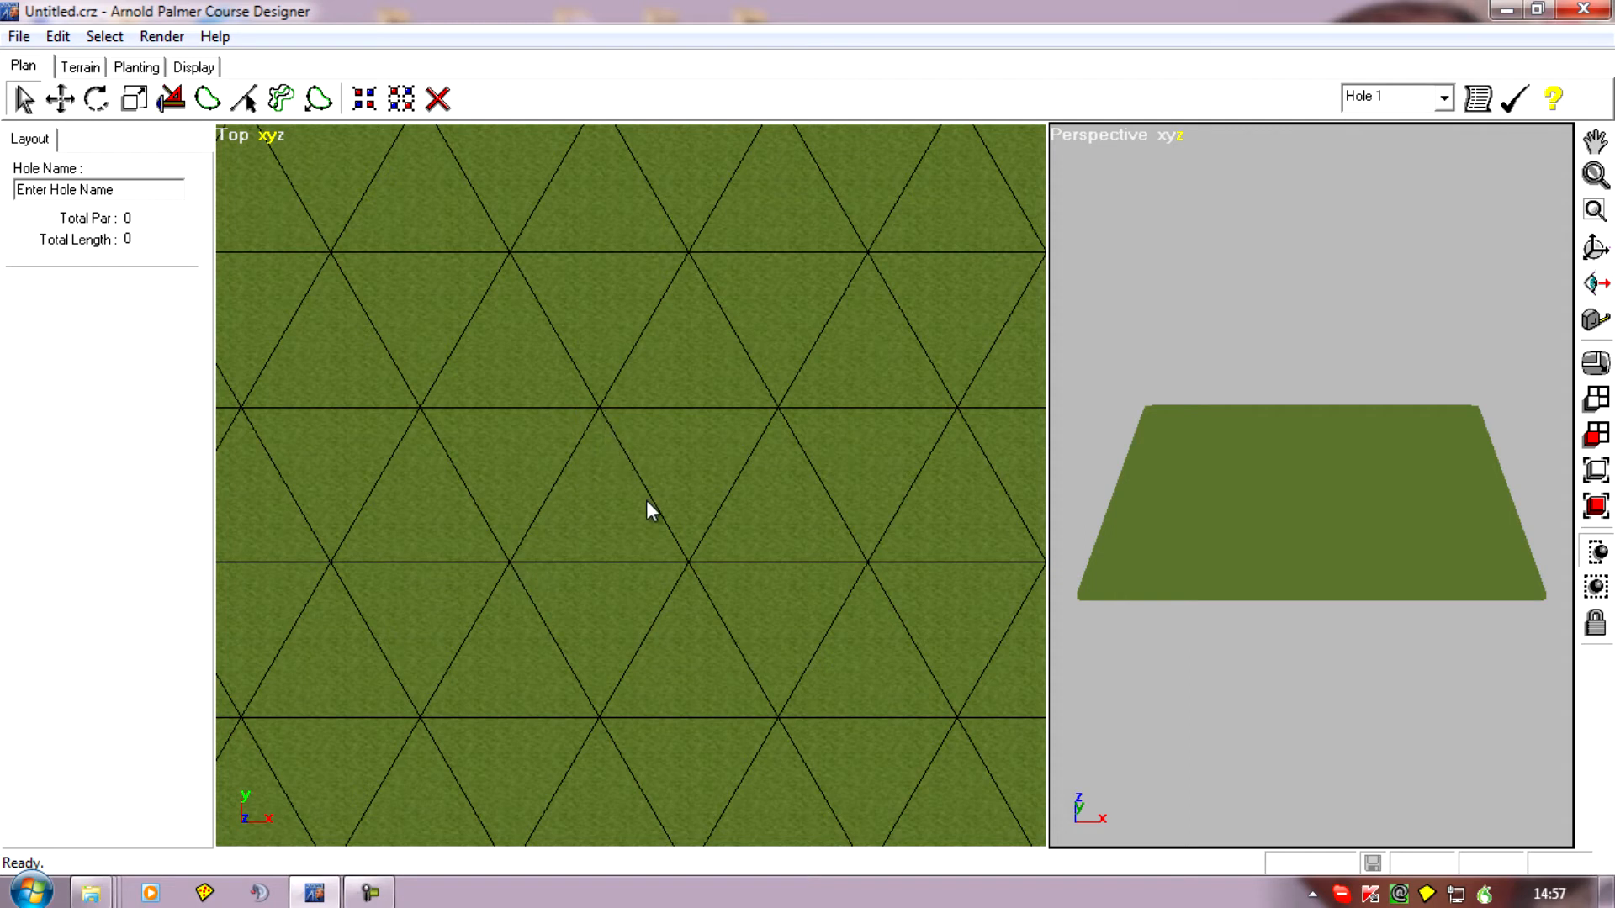
{"action": "mouse_move", "coordinate": [726, 469]}
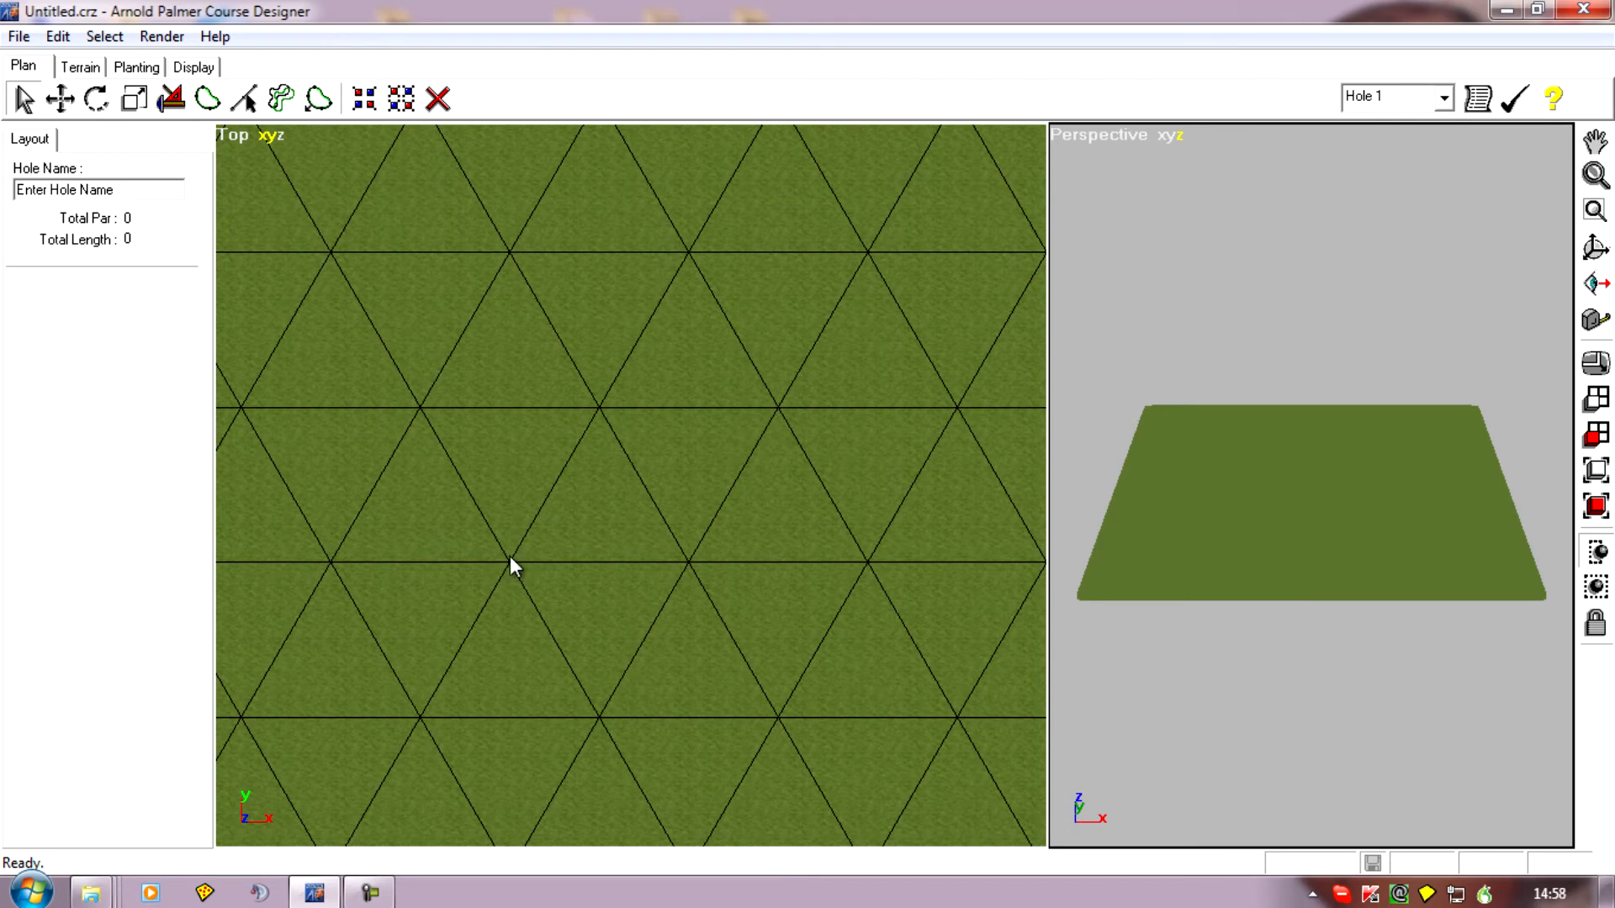
{"action": "mouse_move", "coordinate": [649, 514]}
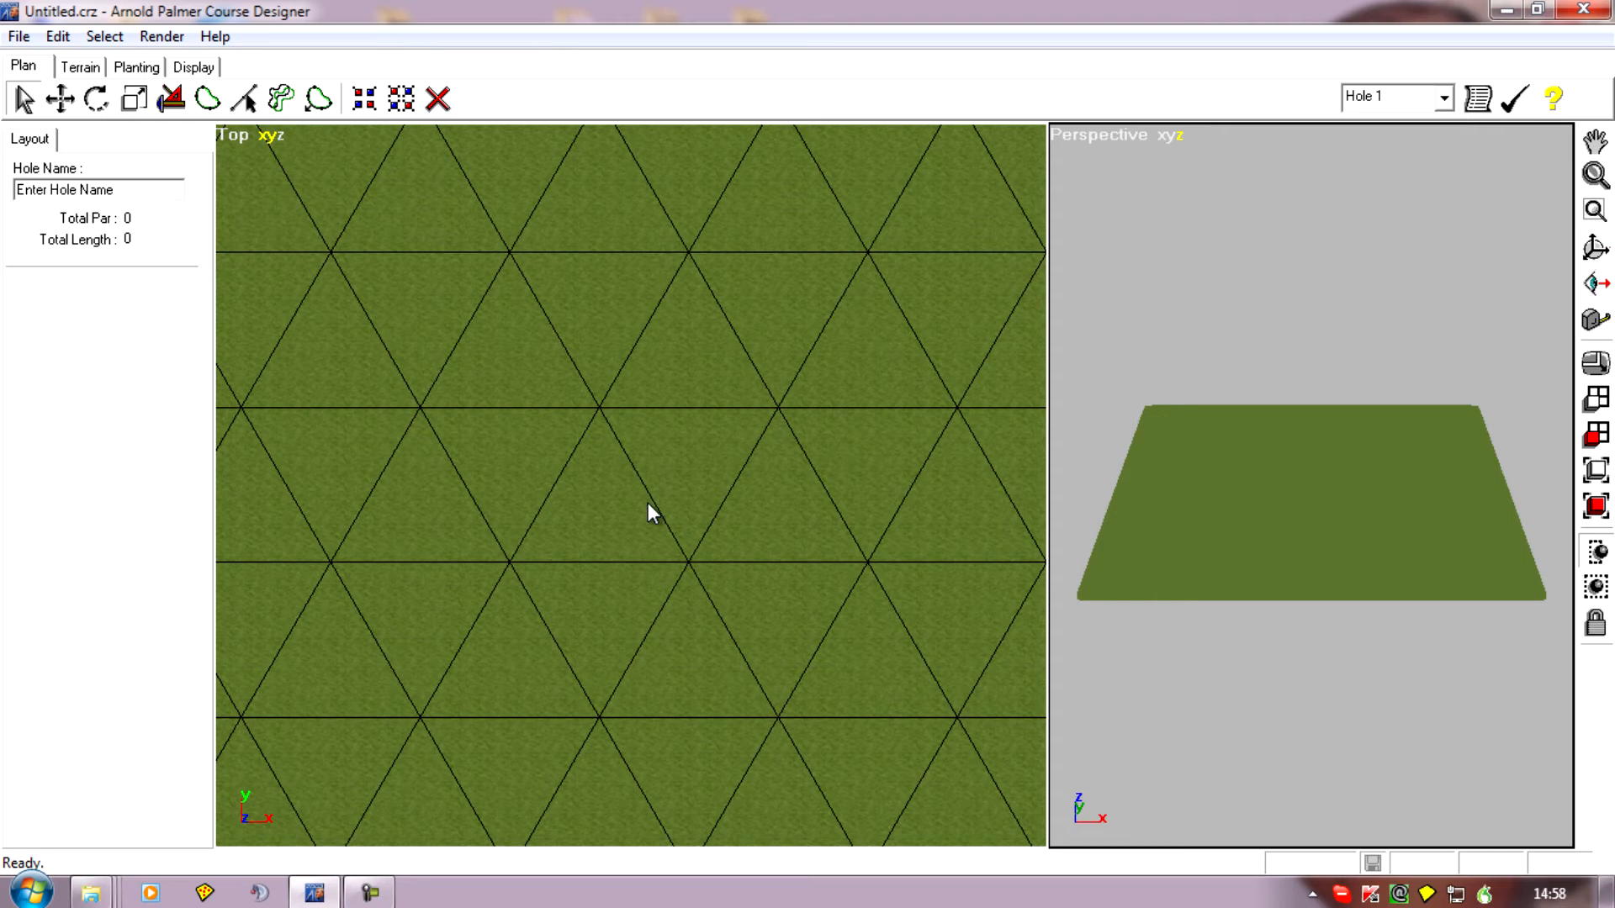
{"action": "mouse_move", "coordinate": [558, 592]}
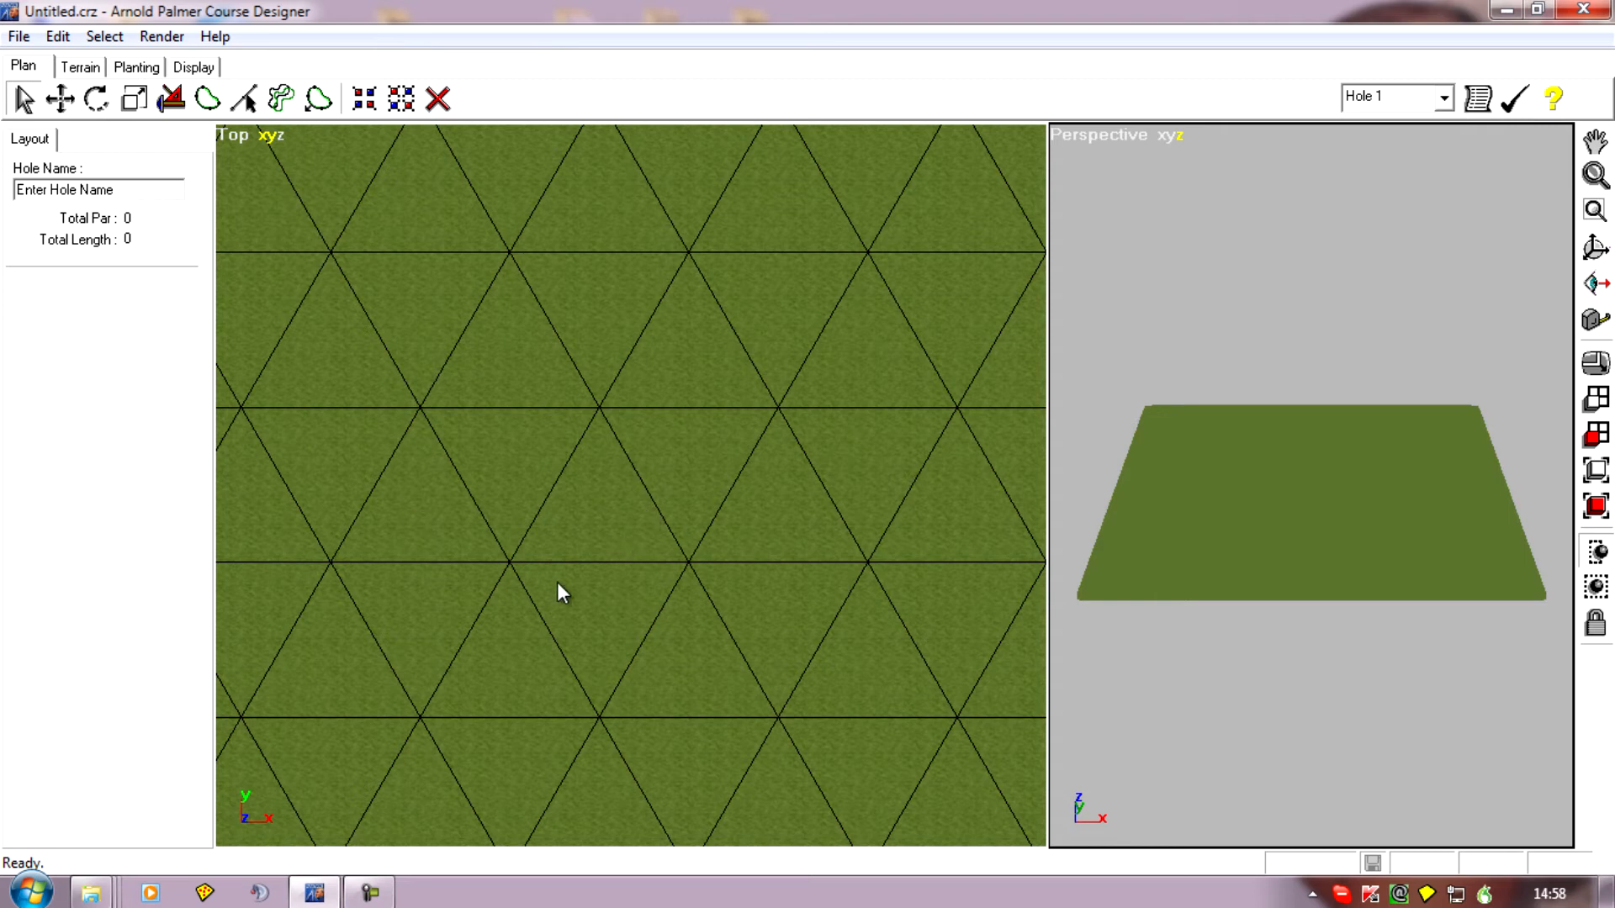
{"action": "mouse_move", "coordinate": [781, 572]}
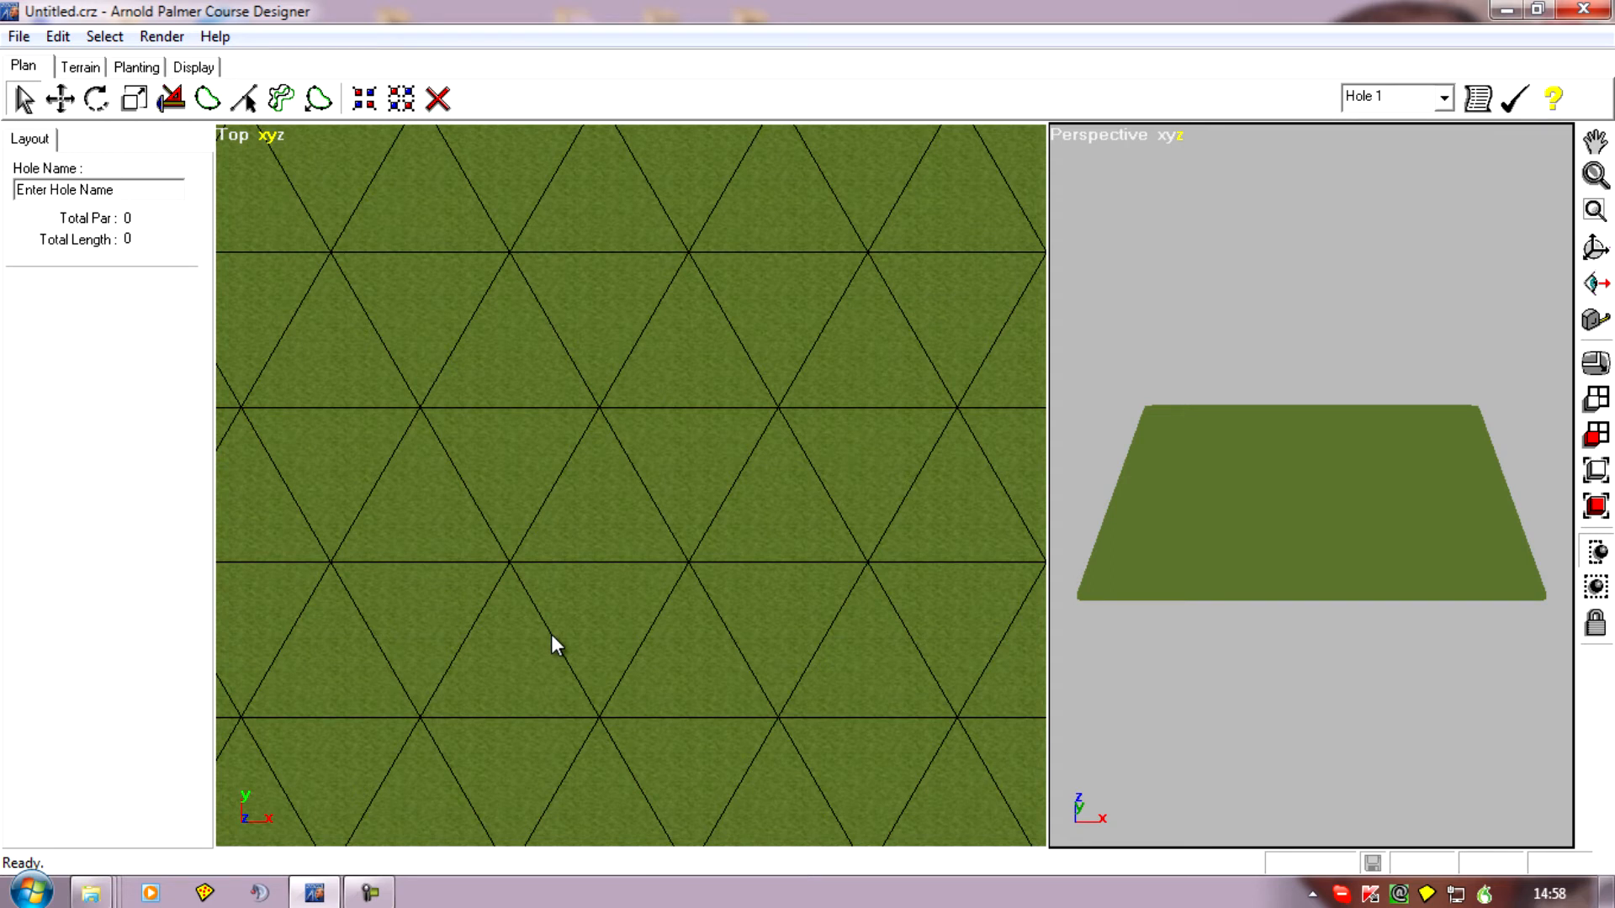
{"action": "mouse_move", "coordinate": [554, 582]}
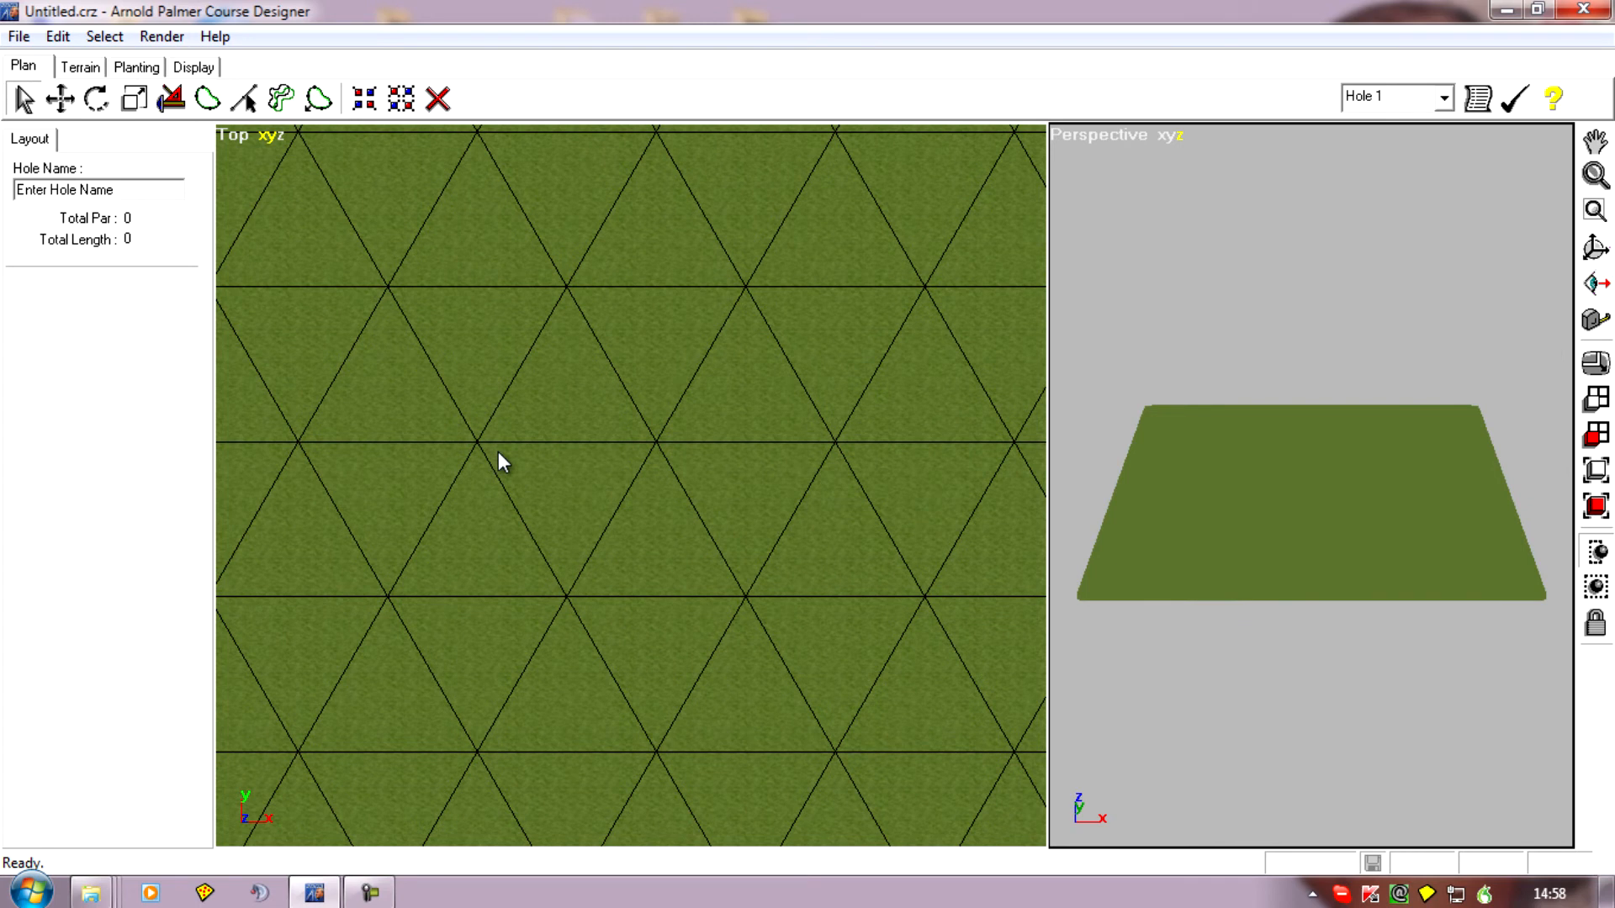
{"action": "mouse_move", "coordinate": [466, 445]}
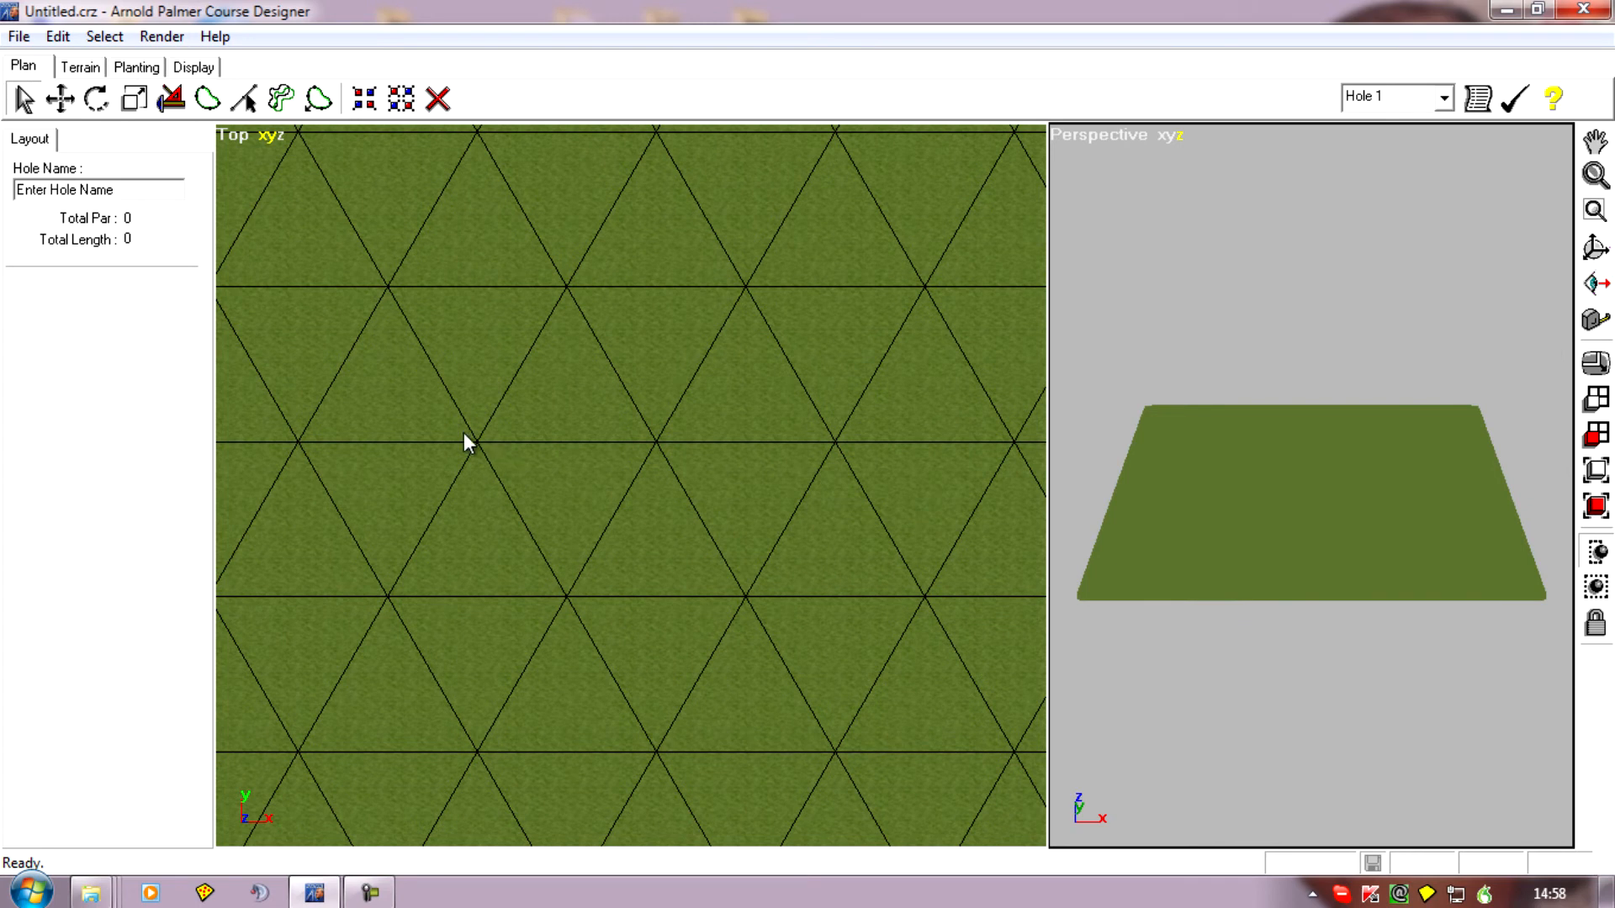
{"action": "left_click", "coordinate": [67, 62]}
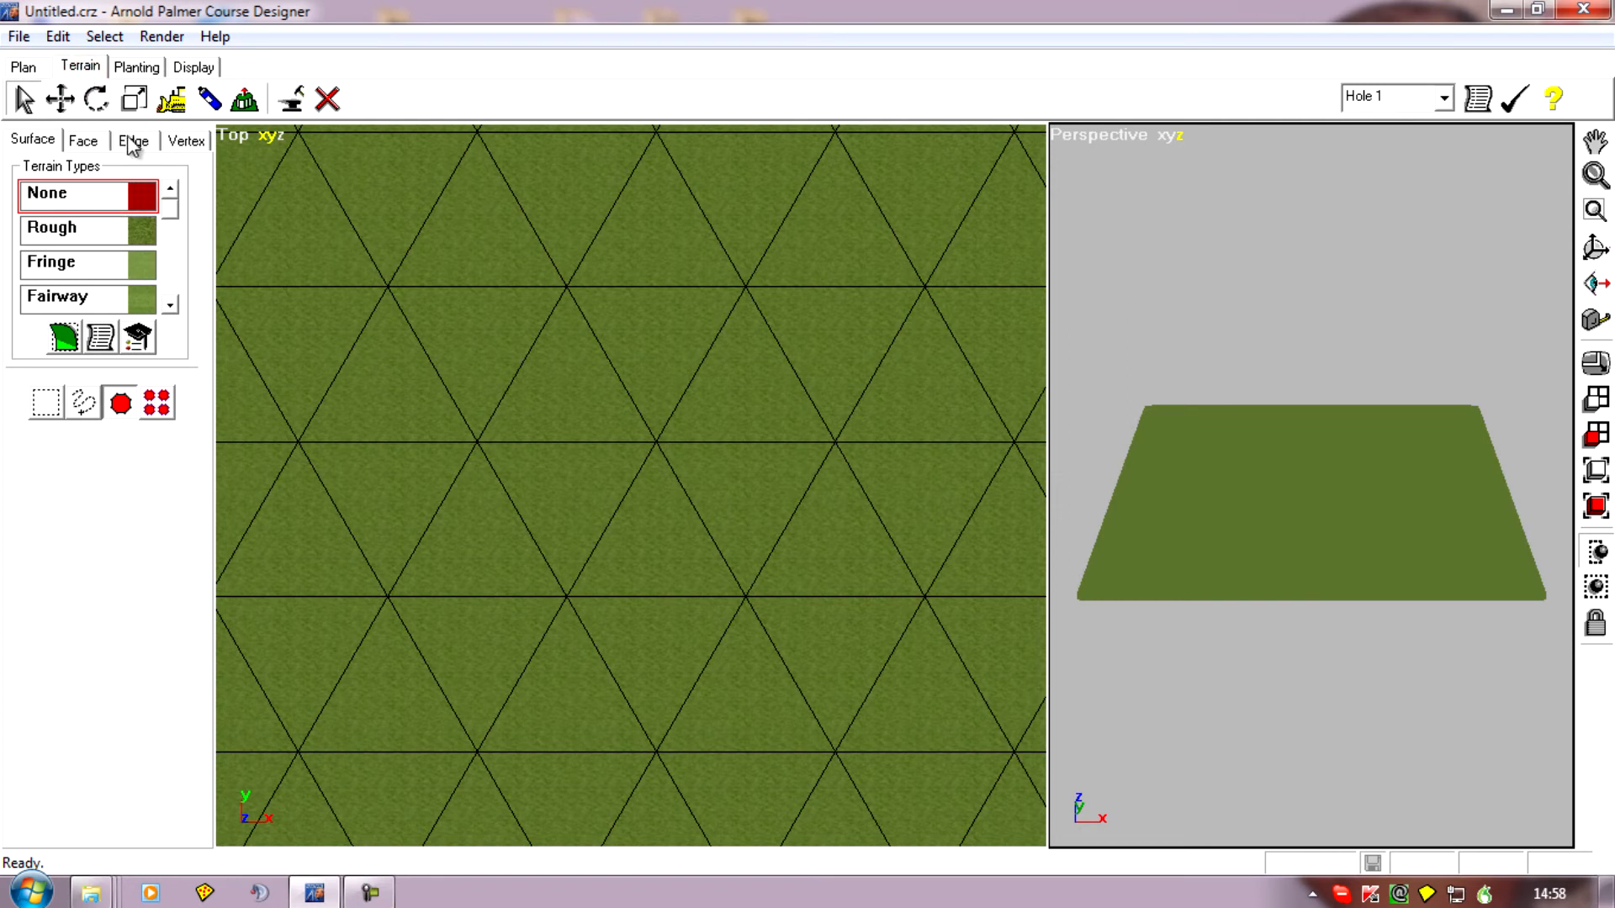
Switch the mesh editor to edge editing.
{"action": "left_click", "coordinate": [127, 141]}
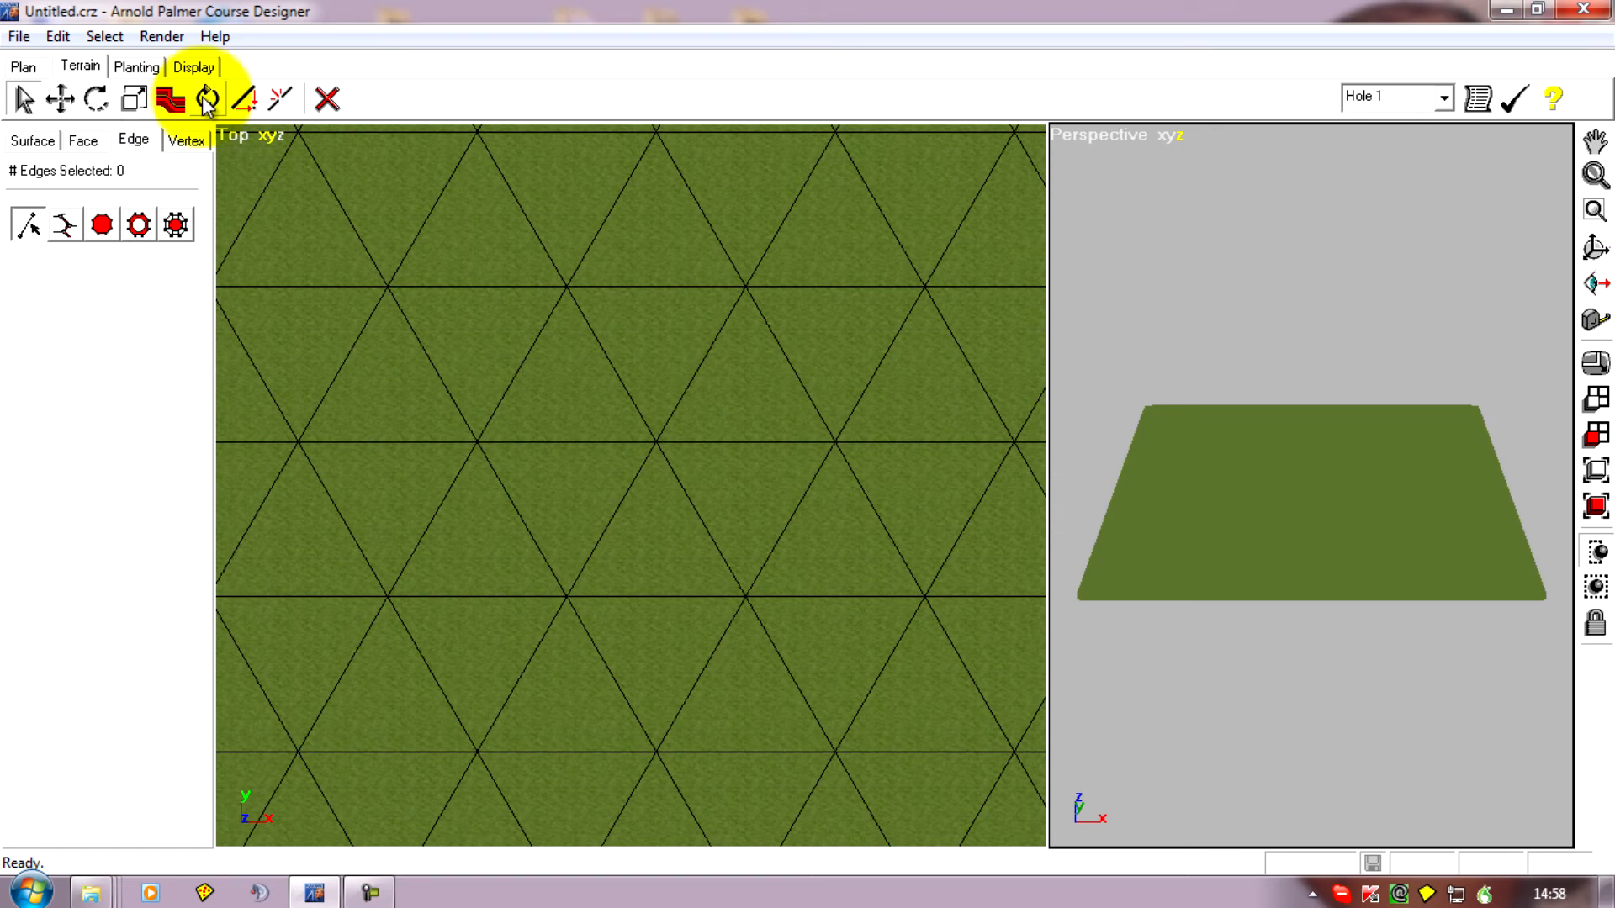
{"action": "mouse_move", "coordinate": [206, 101]}
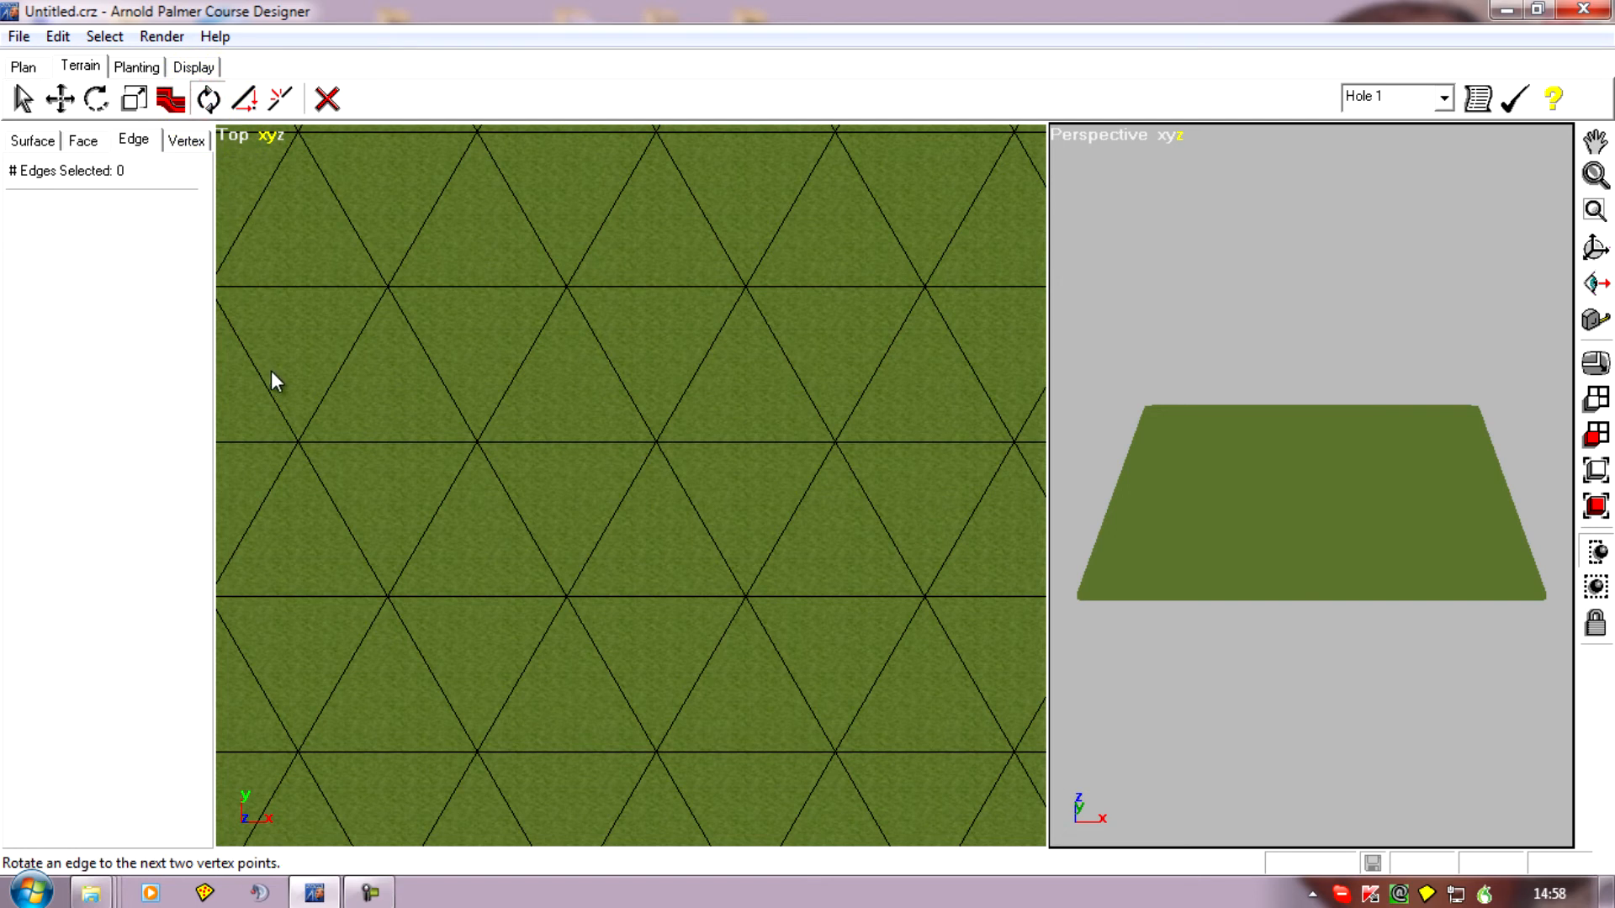
{"action": "mouse_move", "coordinate": [712, 511]}
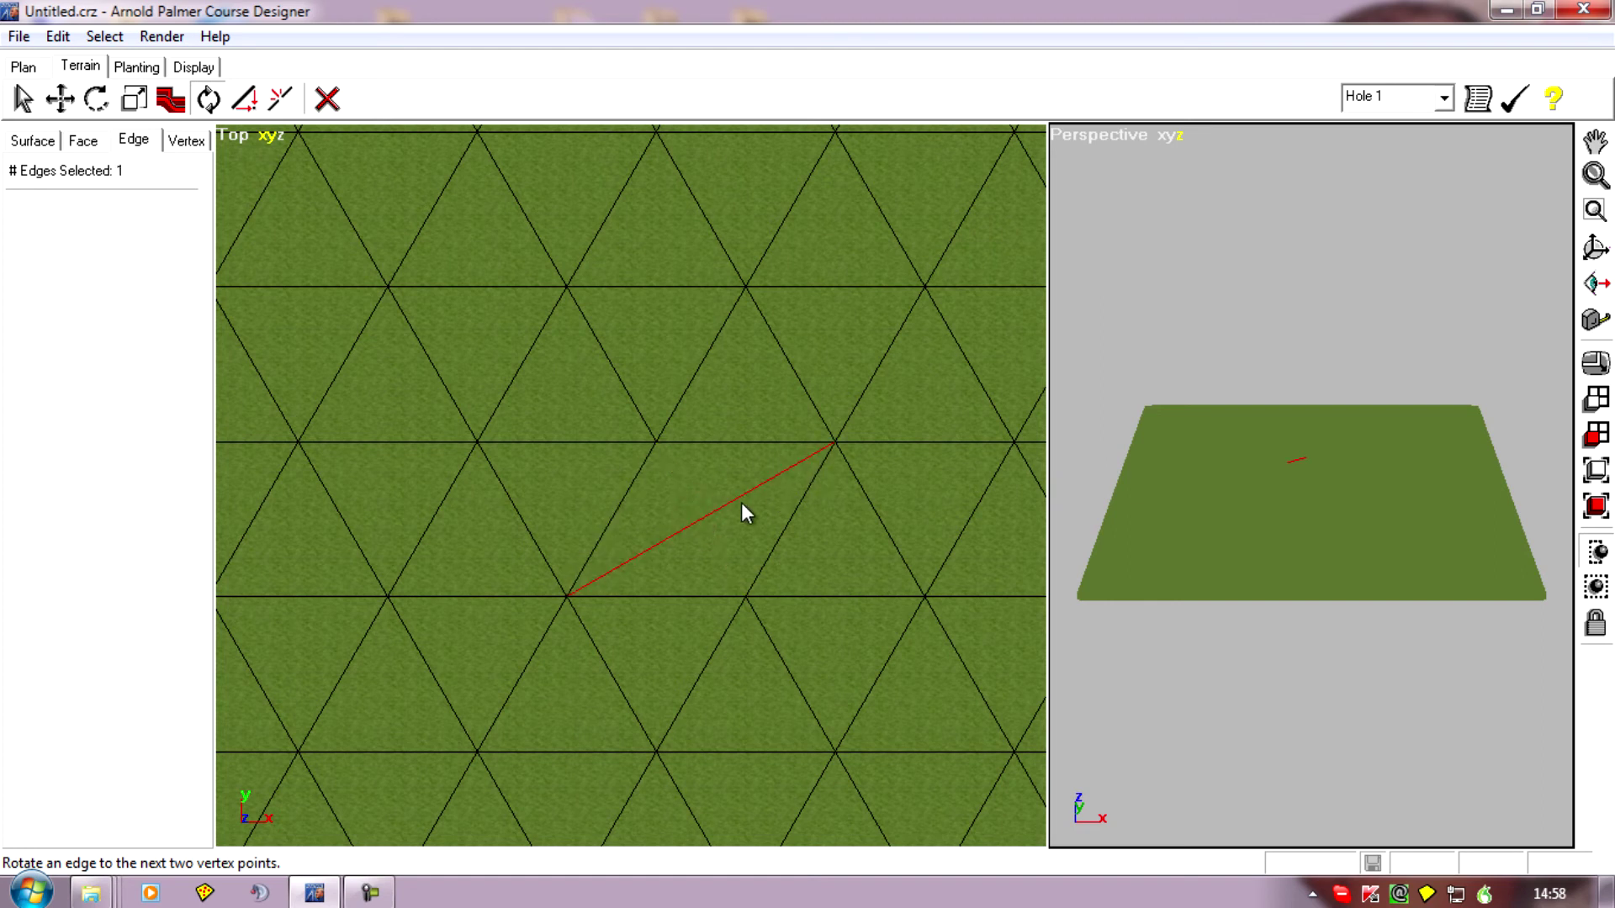
{"action": "mouse_move", "coordinate": [738, 580]}
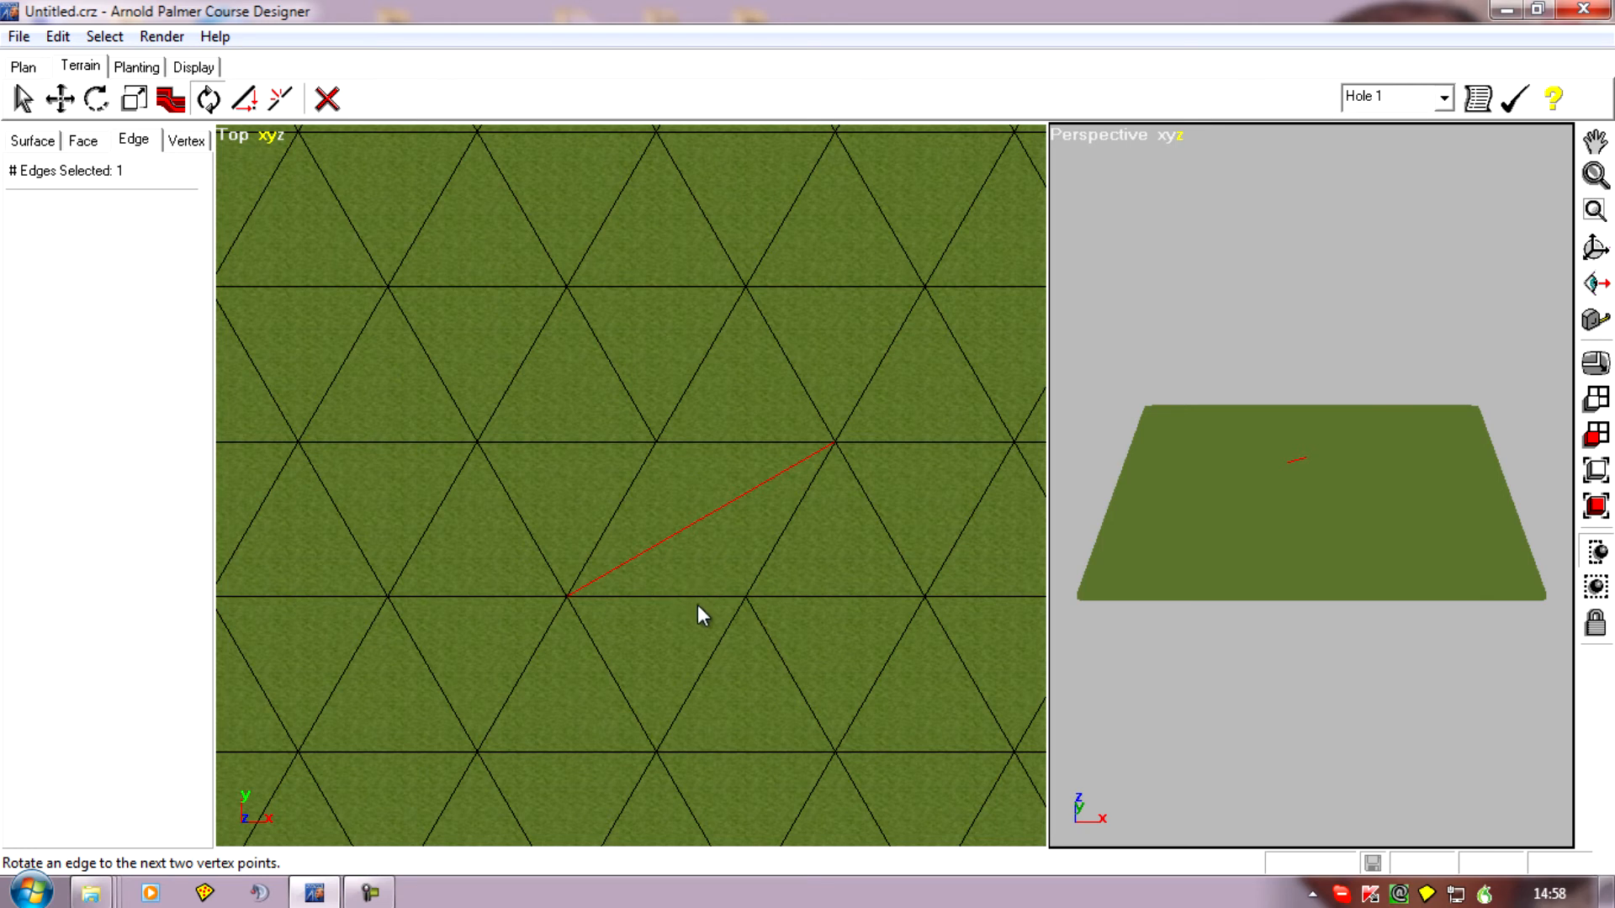
{"action": "mouse_move", "coordinate": [848, 537]}
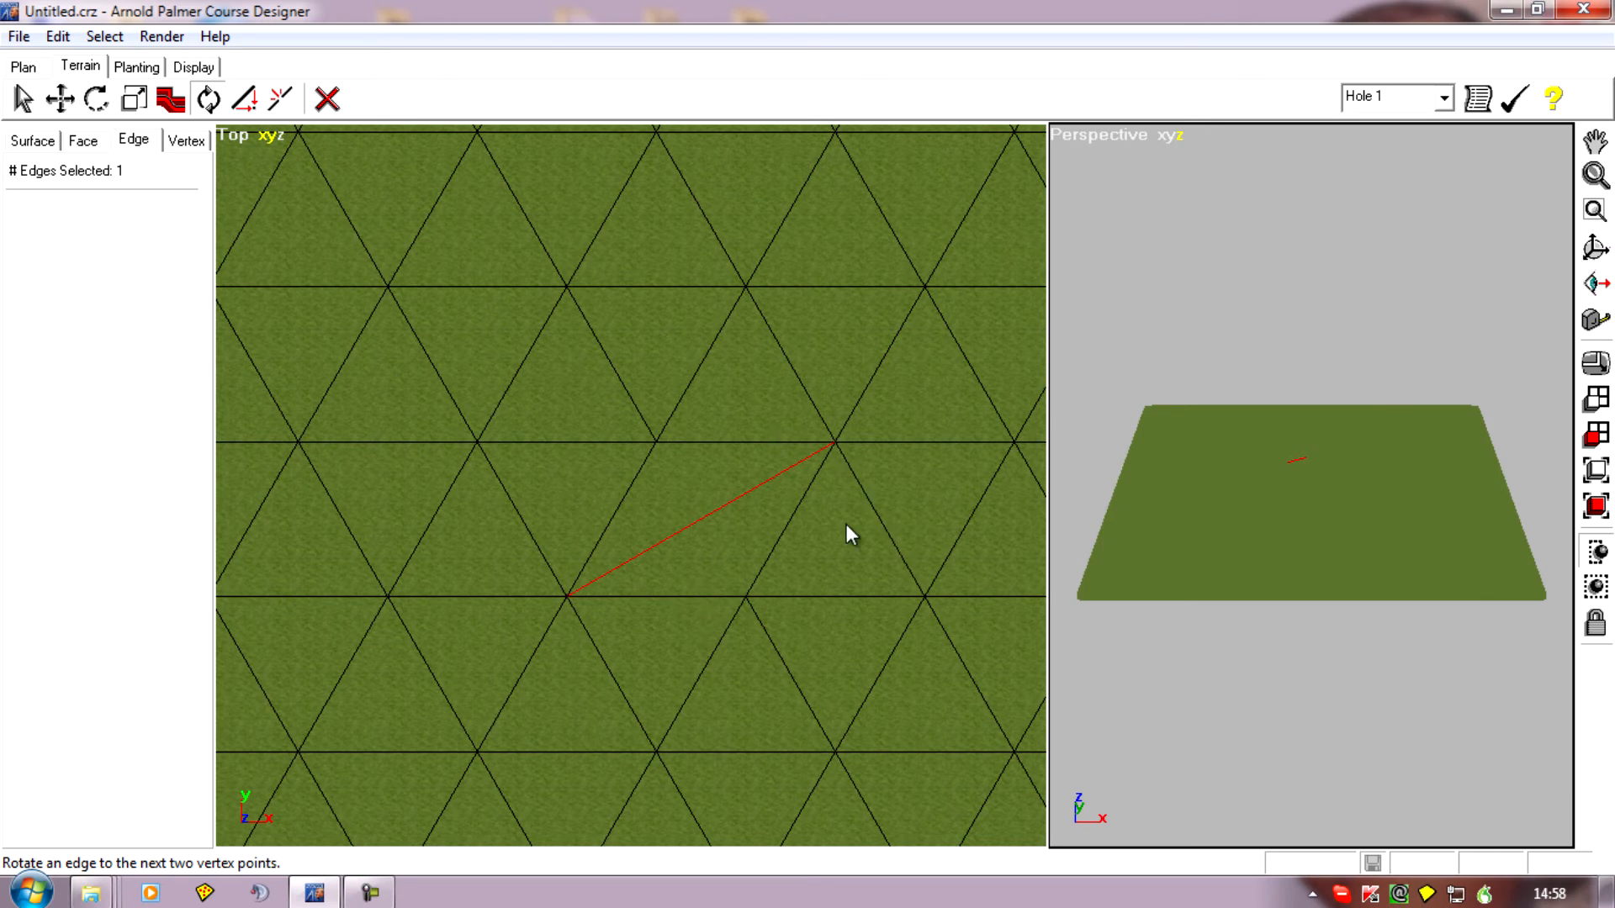
{"action": "mouse_move", "coordinate": [963, 559]}
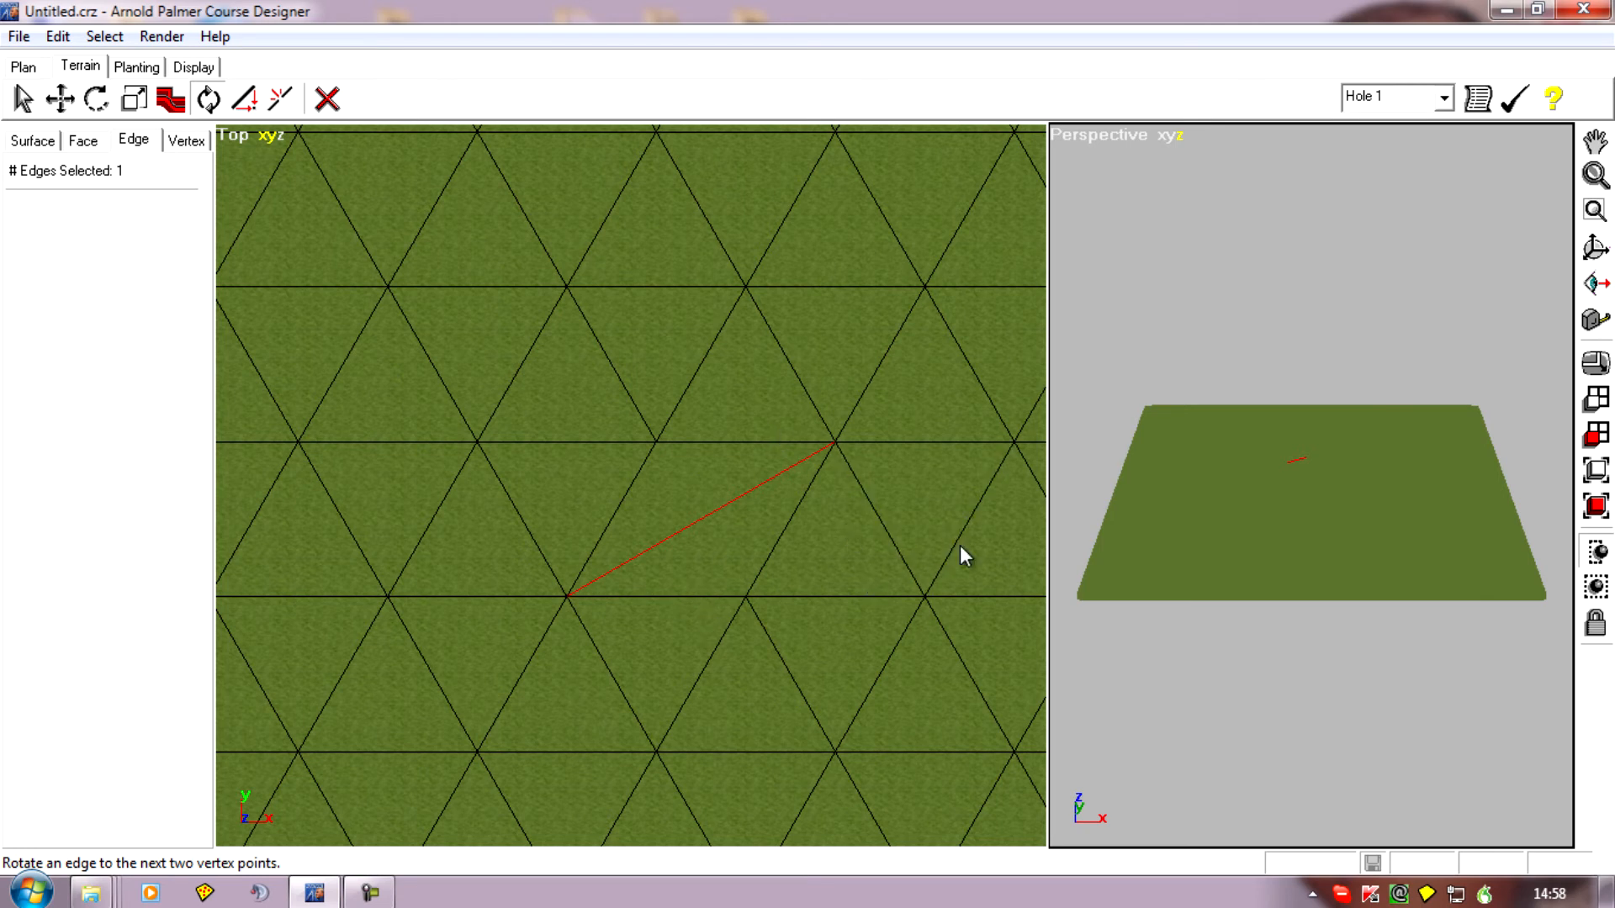
{"action": "mouse_move", "coordinate": [959, 528]}
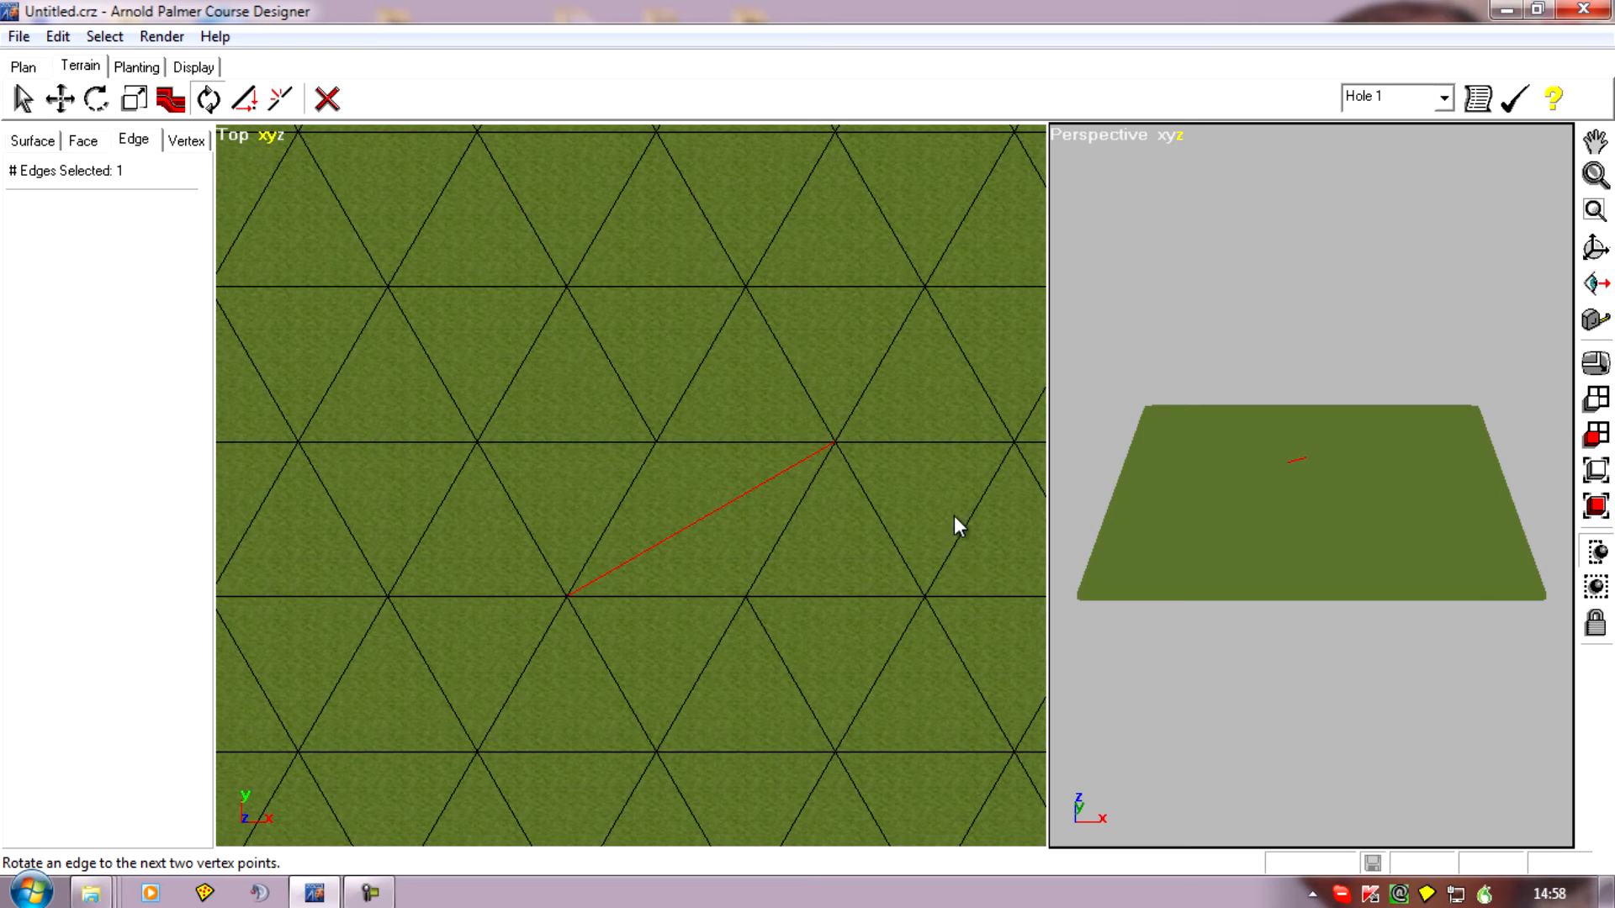
{"action": "mouse_move", "coordinate": [940, 524]}
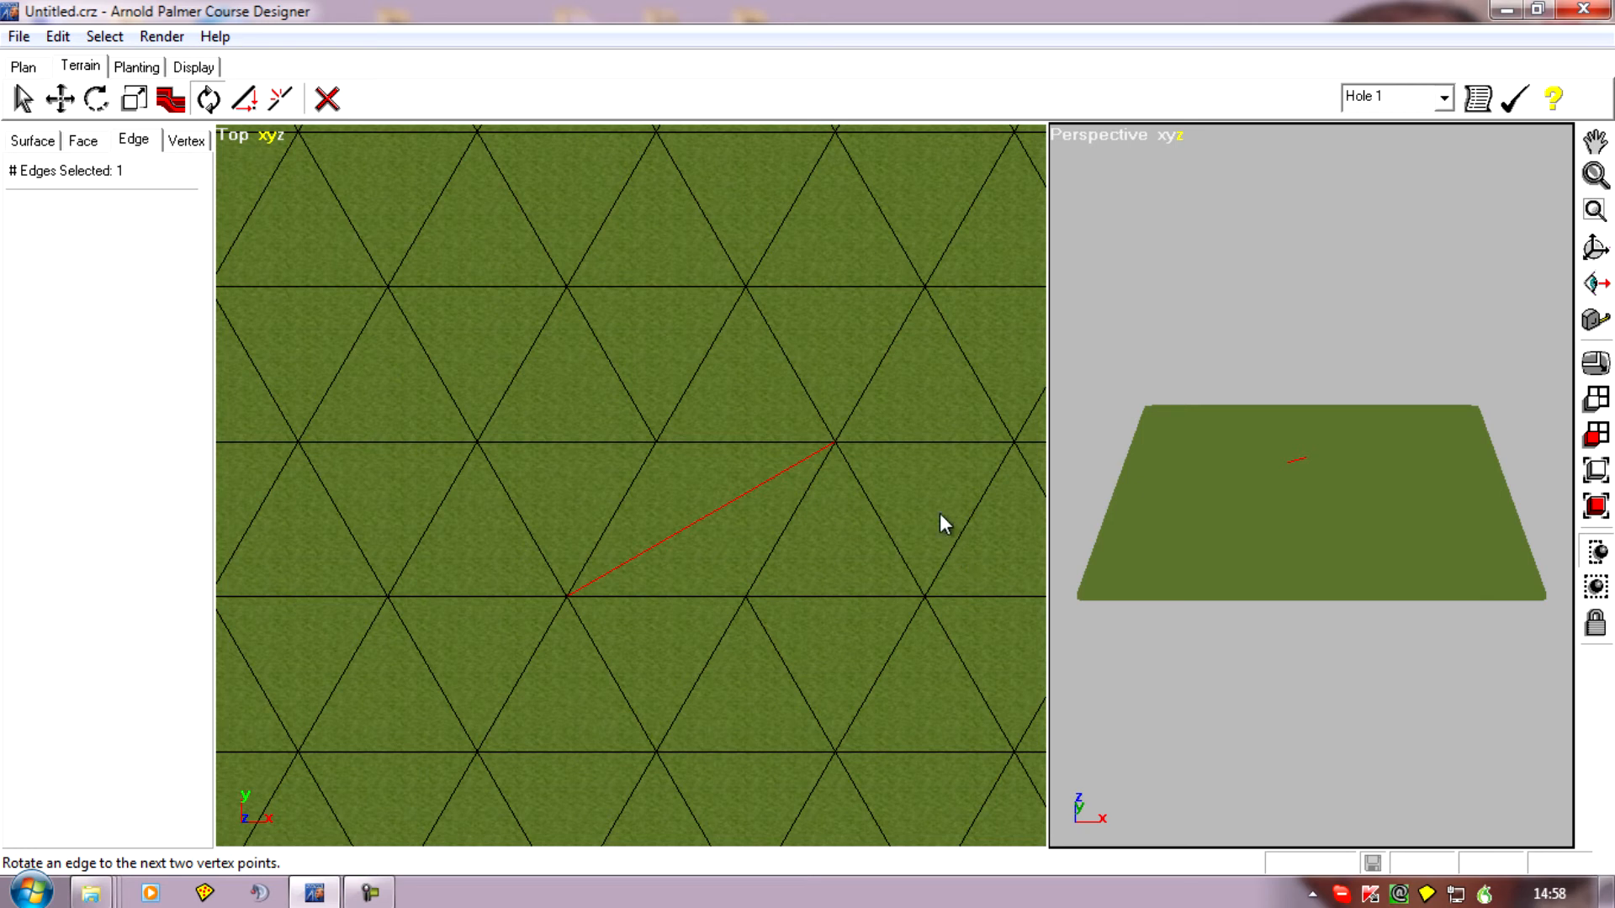
{"action": "mouse_move", "coordinate": [789, 581]}
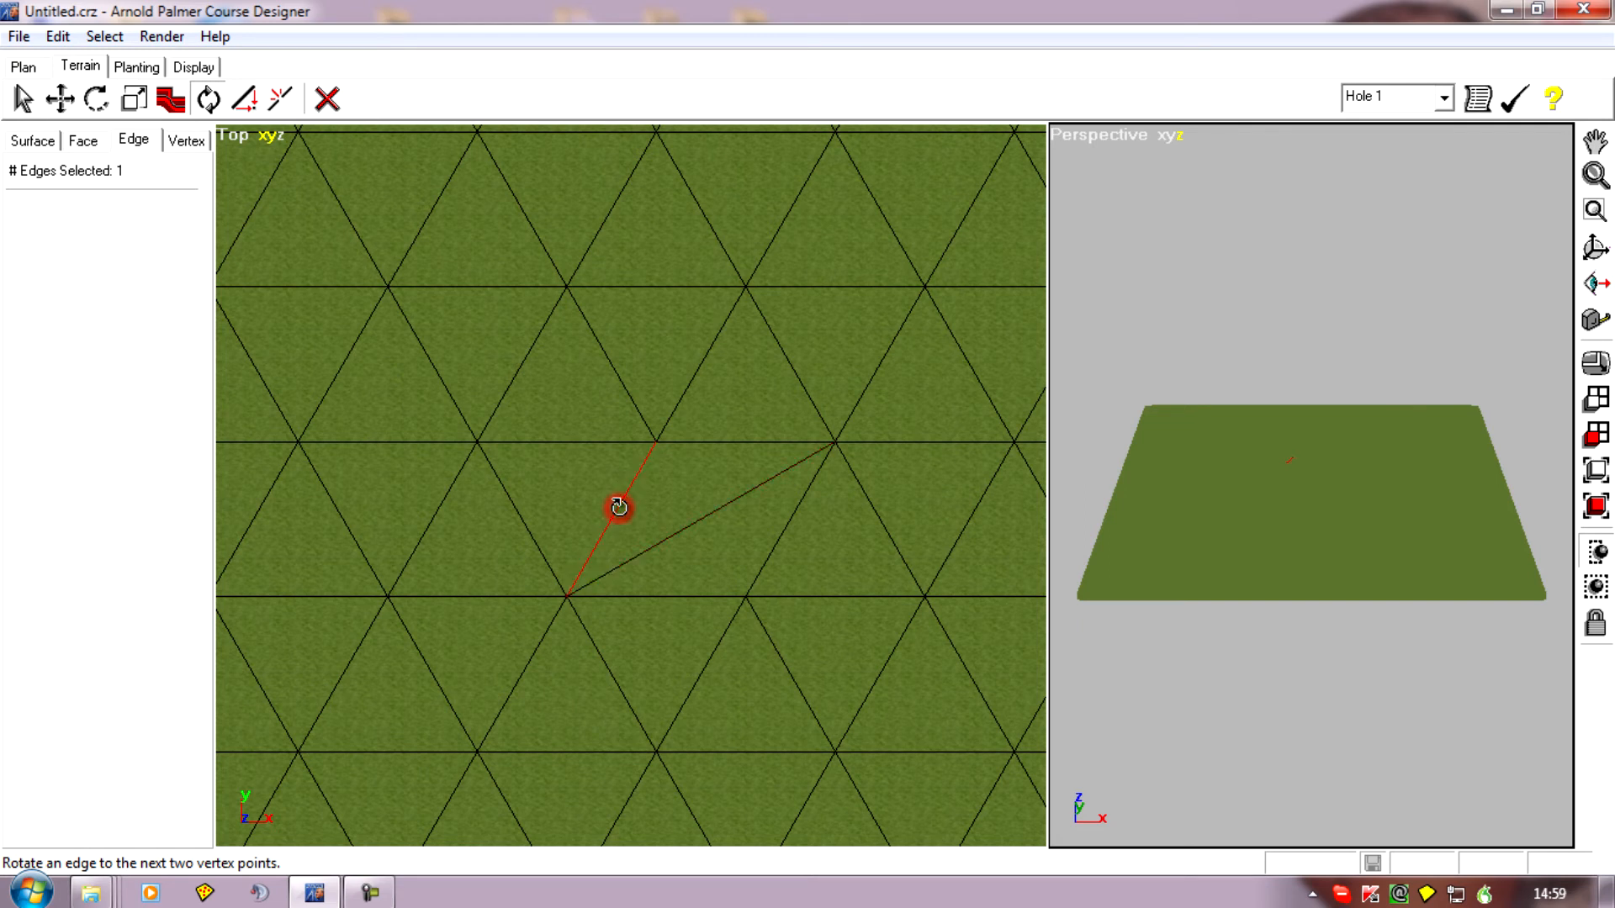
Attempt to rotate the edge beside the diagonal, which won't turn, then enter vertex editing.
{"action": "left_click", "coordinate": [617, 511]}
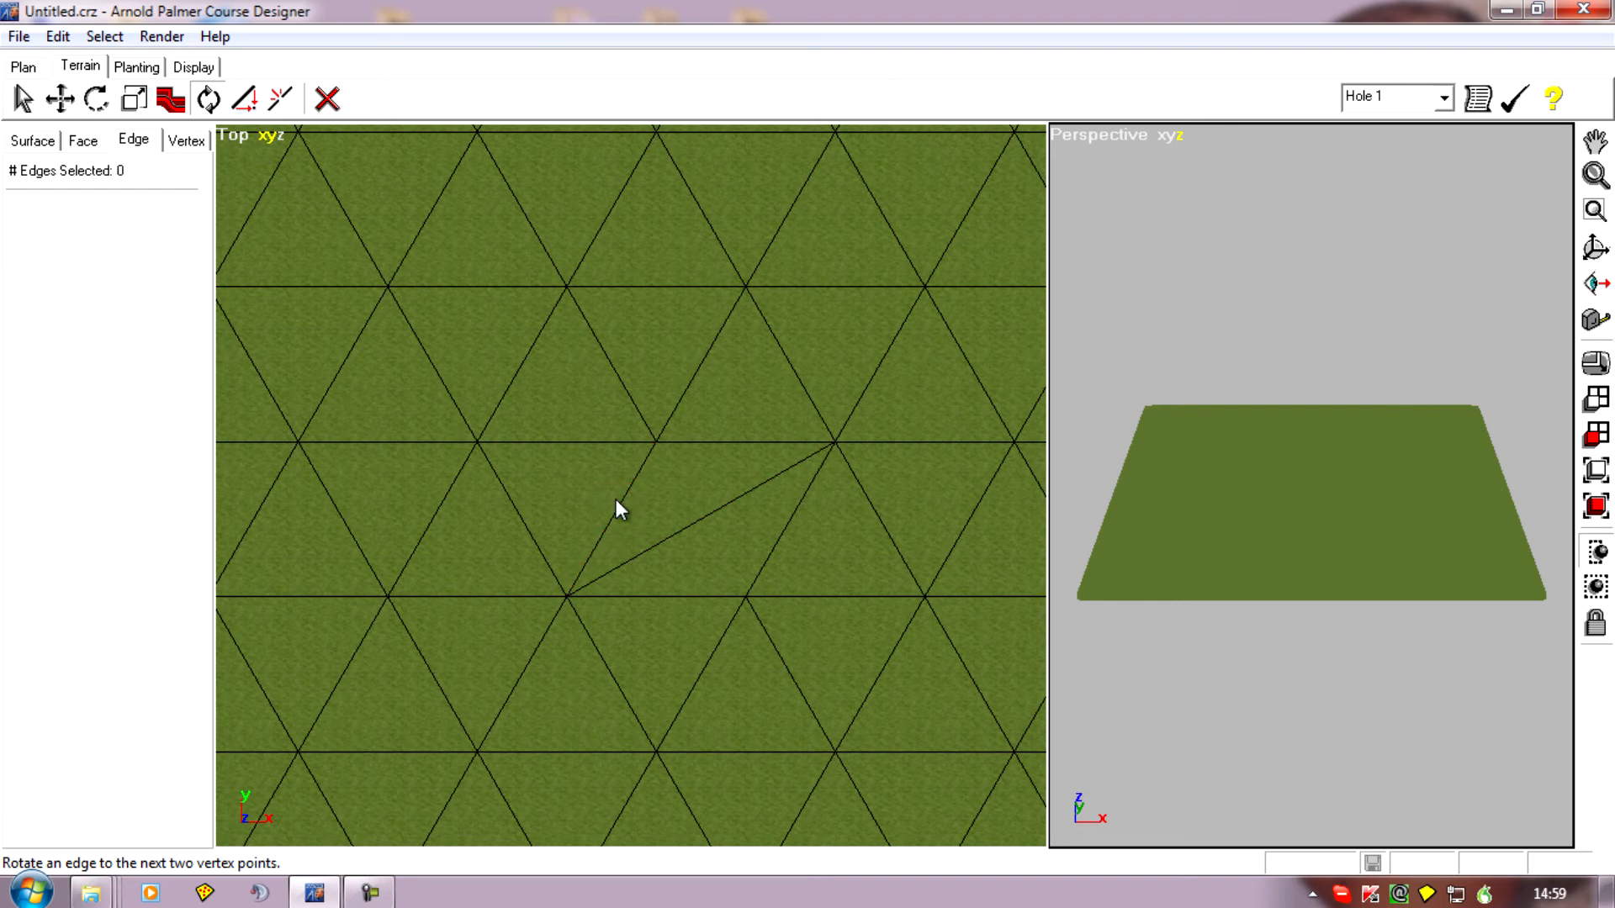
{"action": "left_click", "coordinate": [618, 521]}
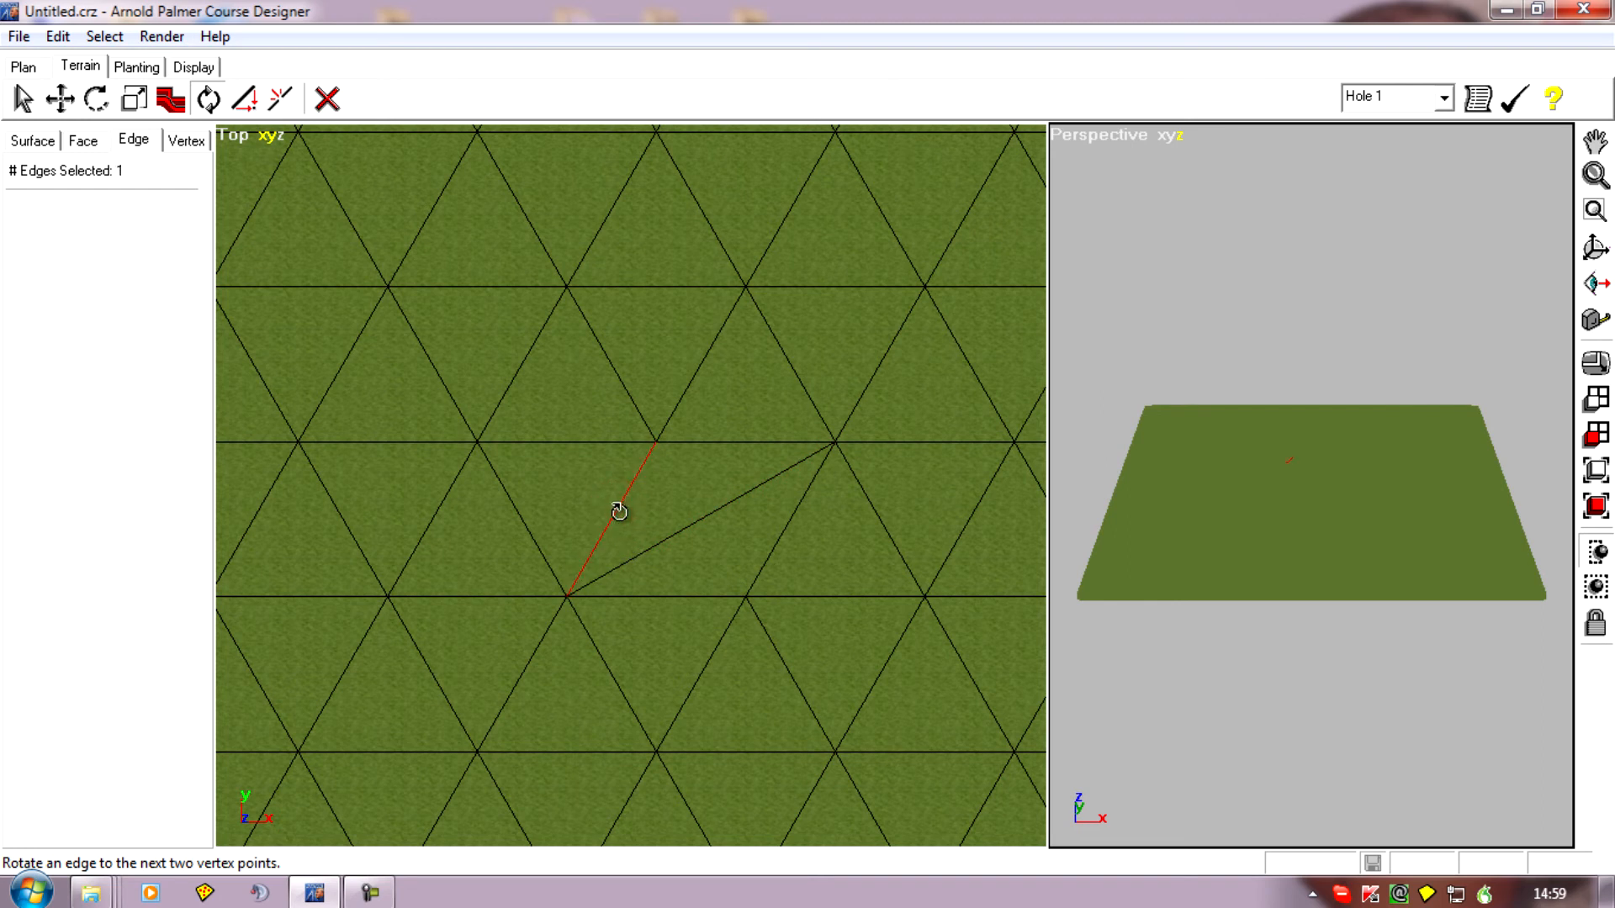
{"action": "left_click", "coordinate": [620, 513]}
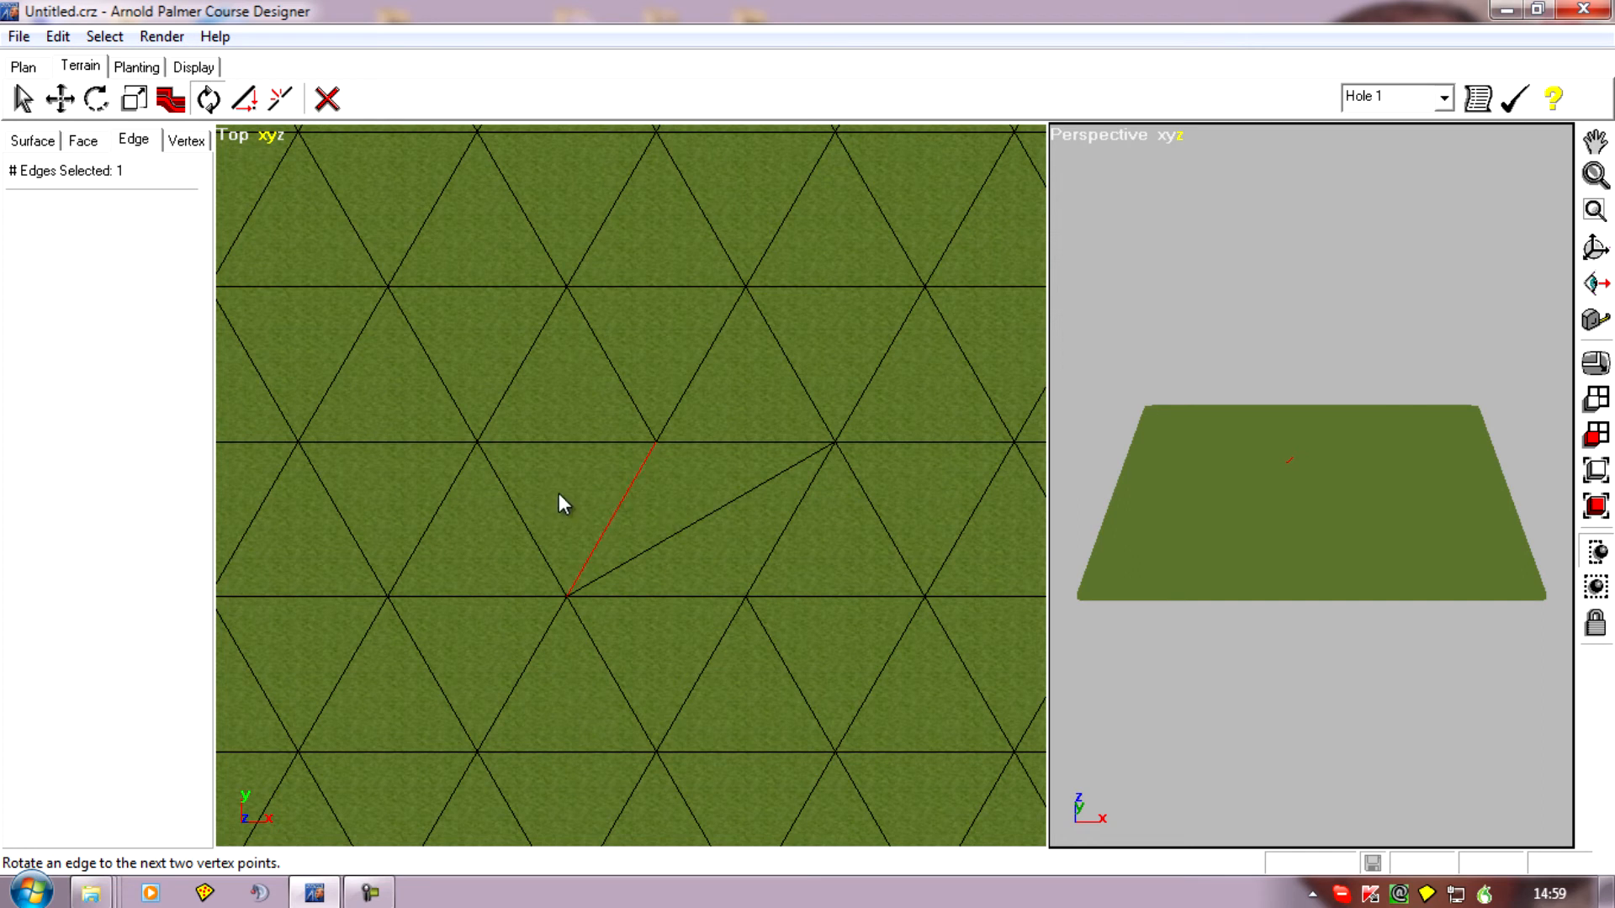
{"action": "mouse_move", "coordinate": [581, 513]}
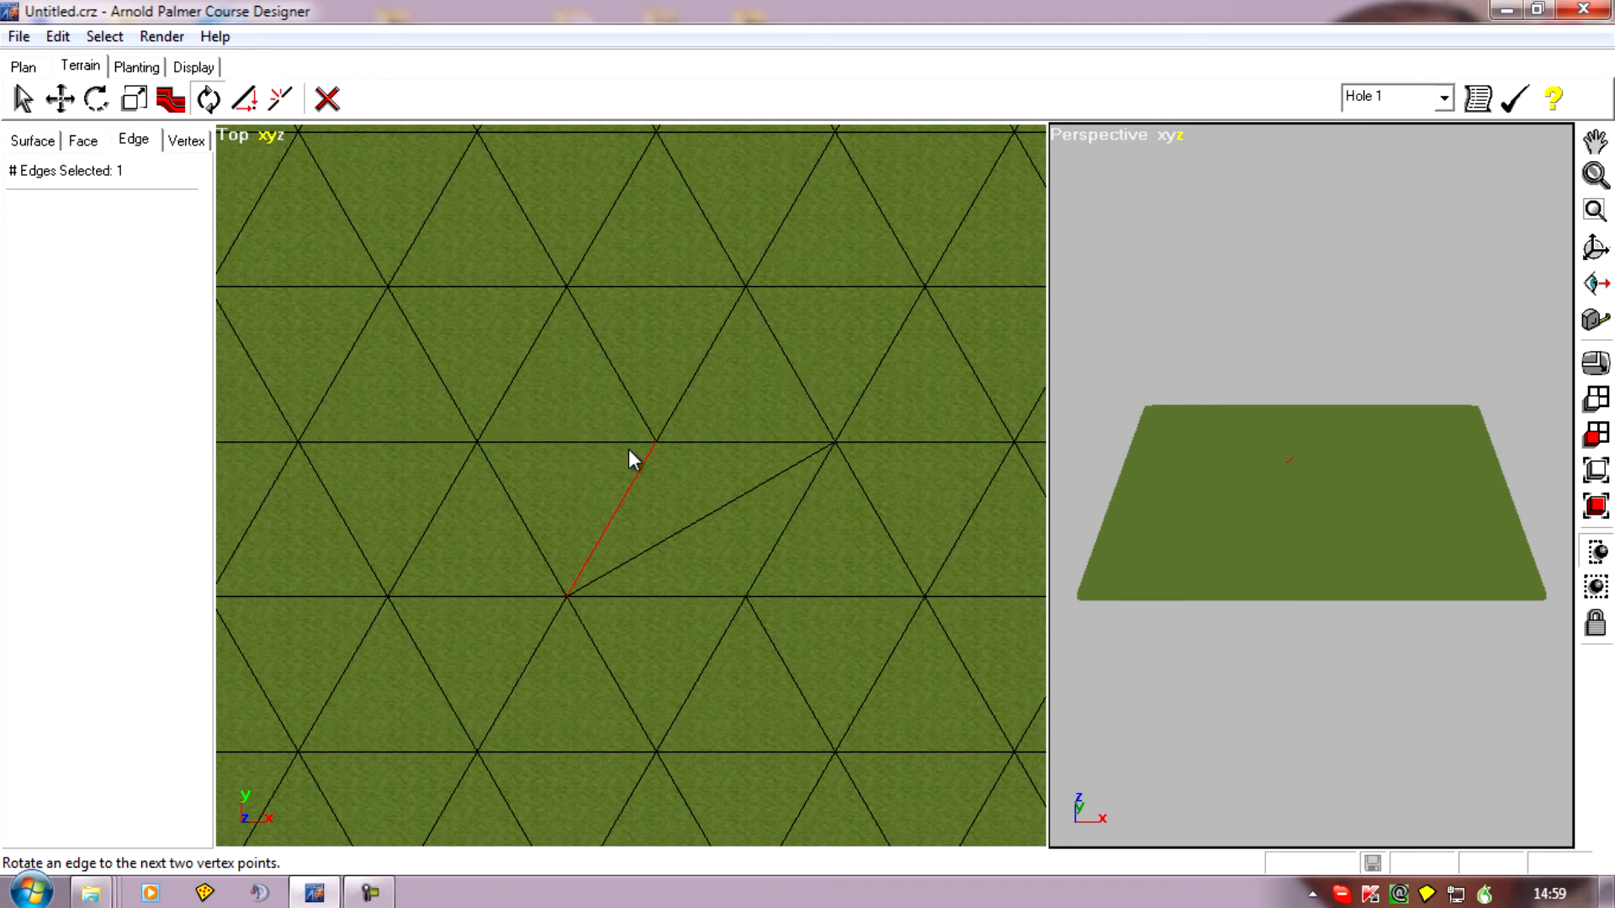
{"action": "left_click", "coordinate": [654, 445]}
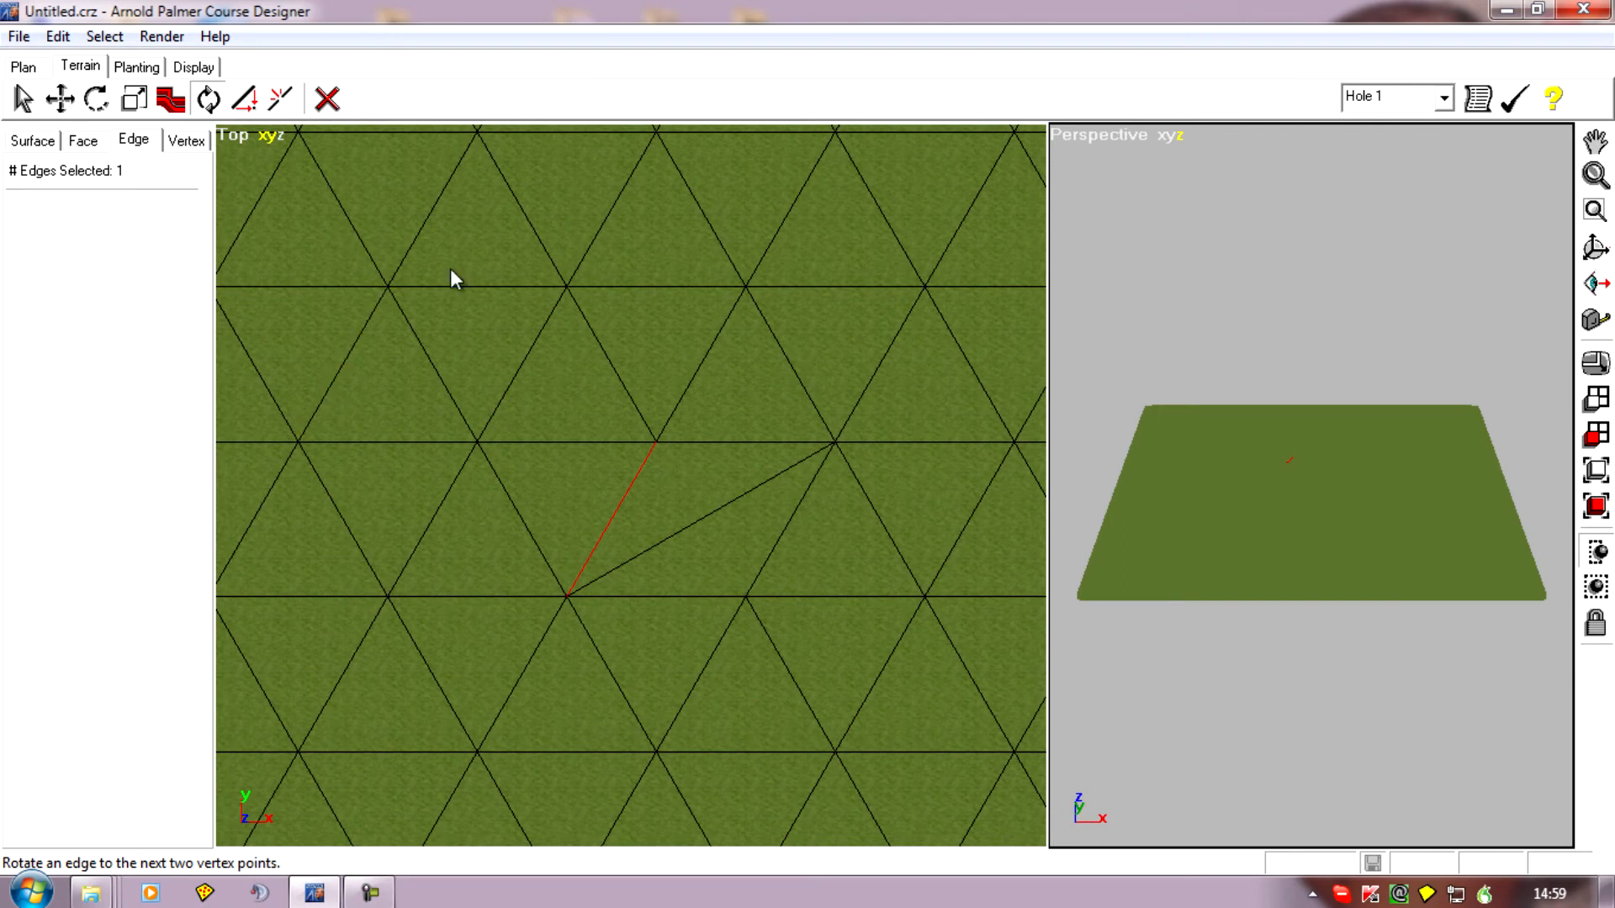
{"action": "left_click", "coordinate": [189, 141]}
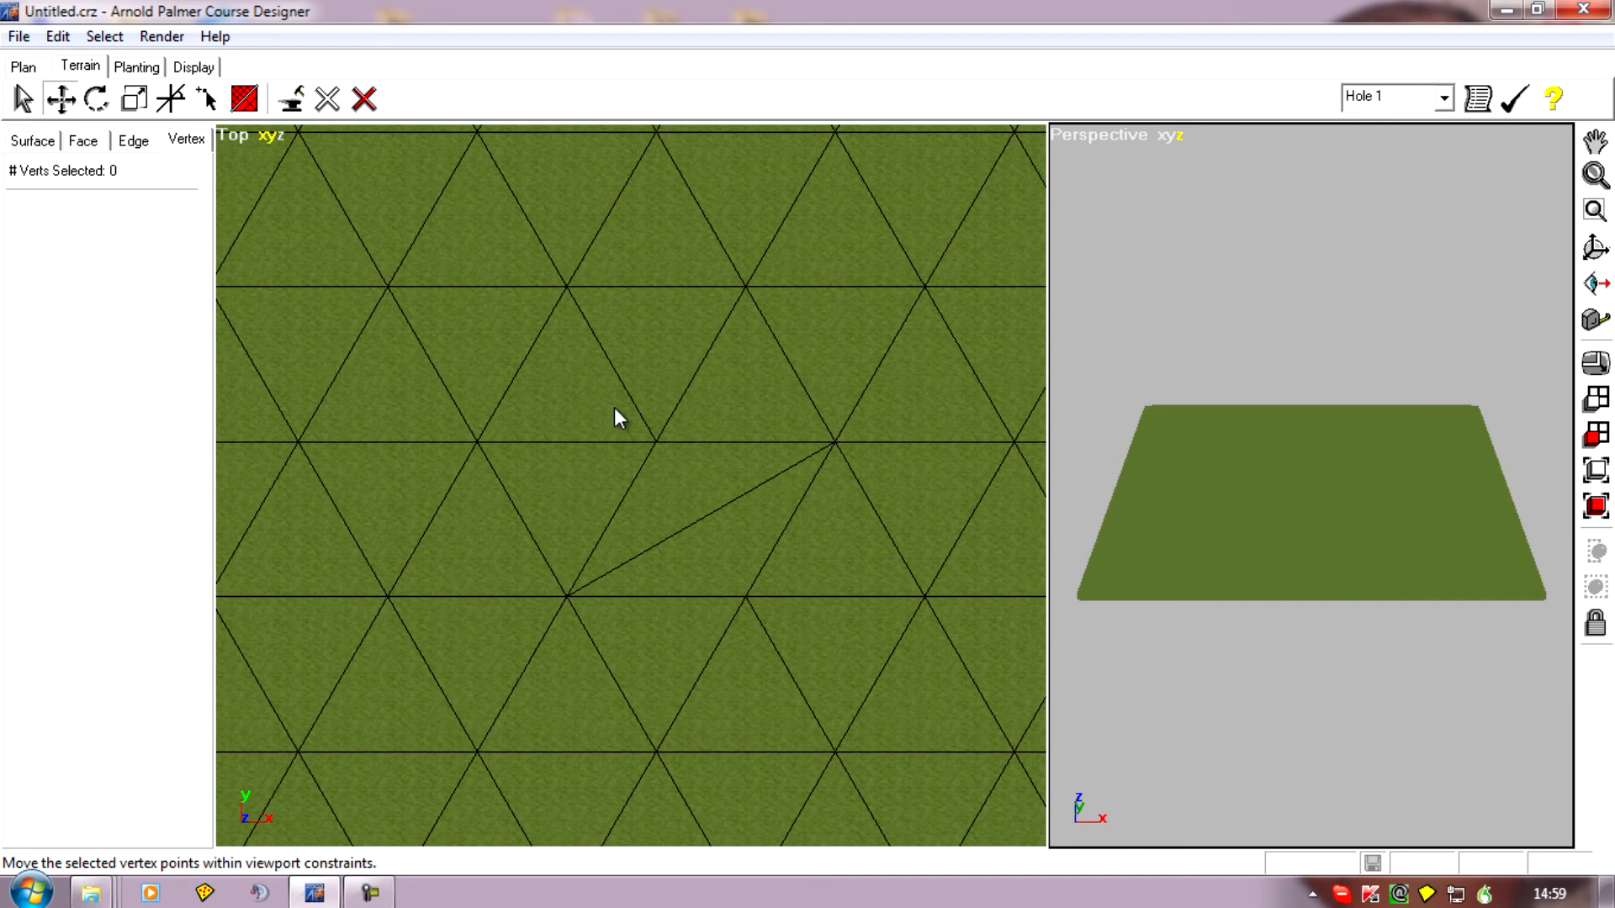
Drag the vertex at the top of that edge upward, then return to edge editing.
{"action": "left_click", "coordinate": [655, 442]}
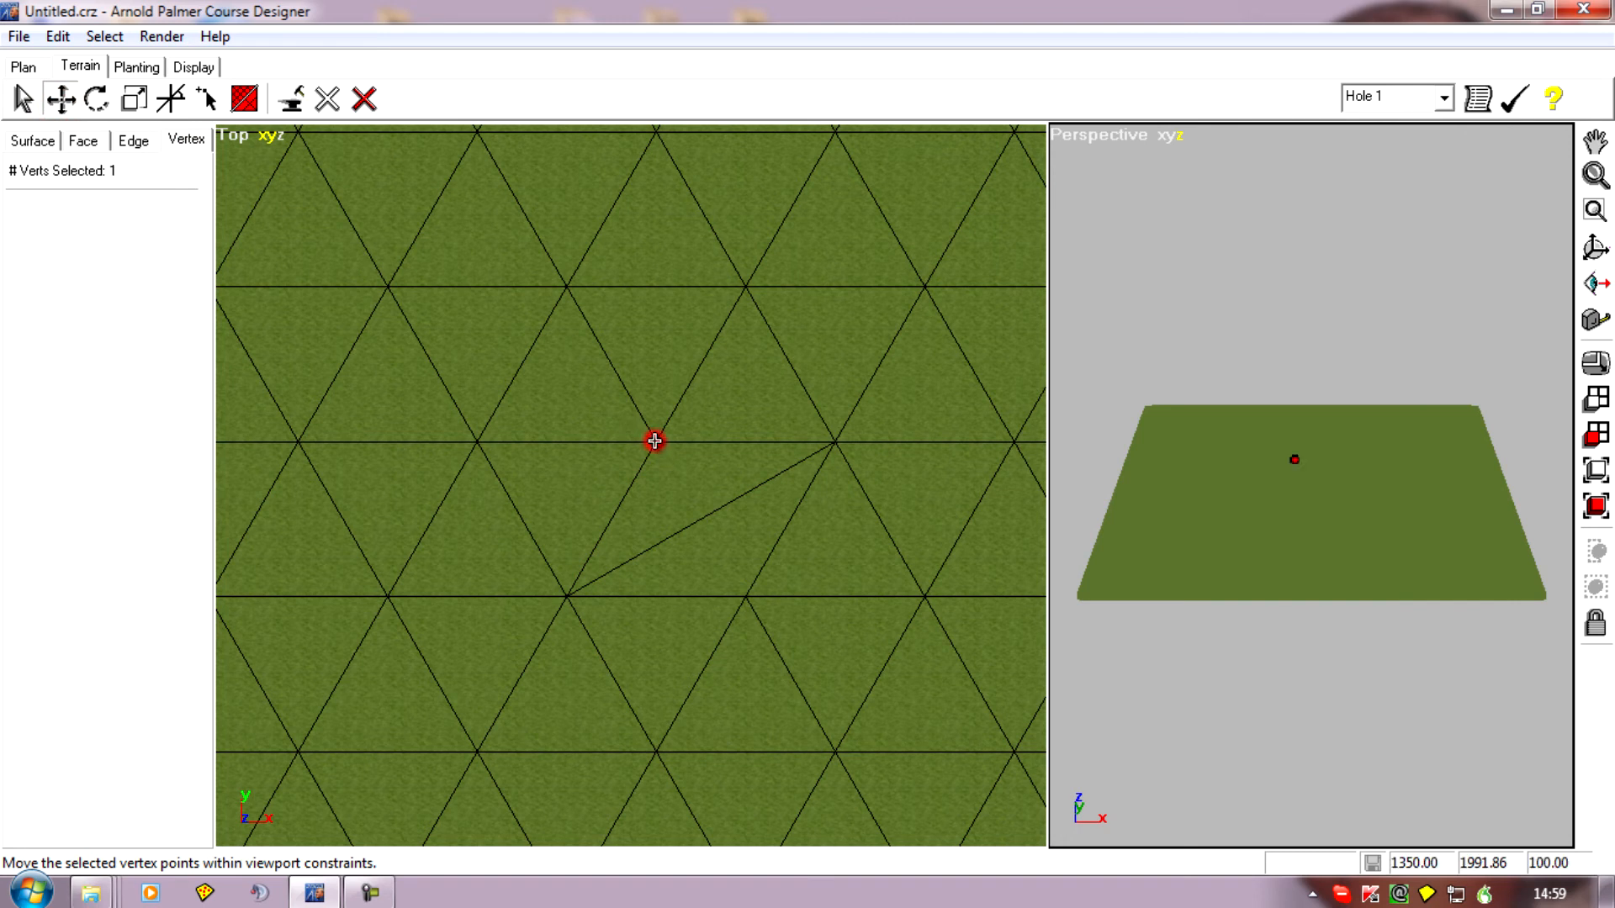
{"action": "left_click_drag", "start_coordinate": [654, 441], "coordinate": [655, 395]}
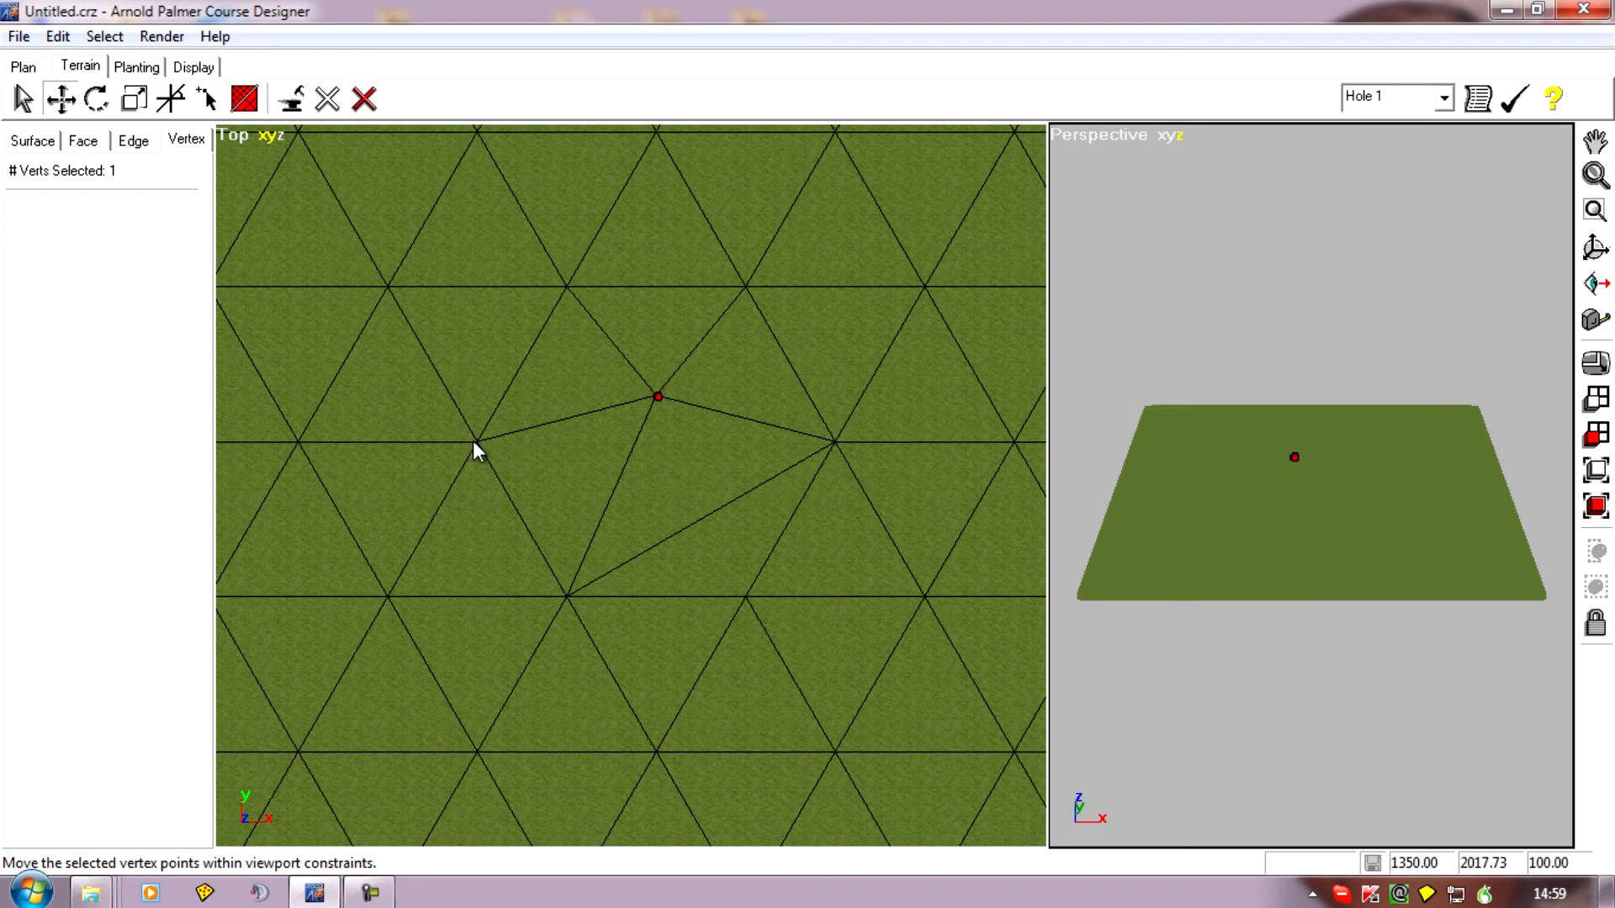
{"action": "mouse_move", "coordinate": [835, 460]}
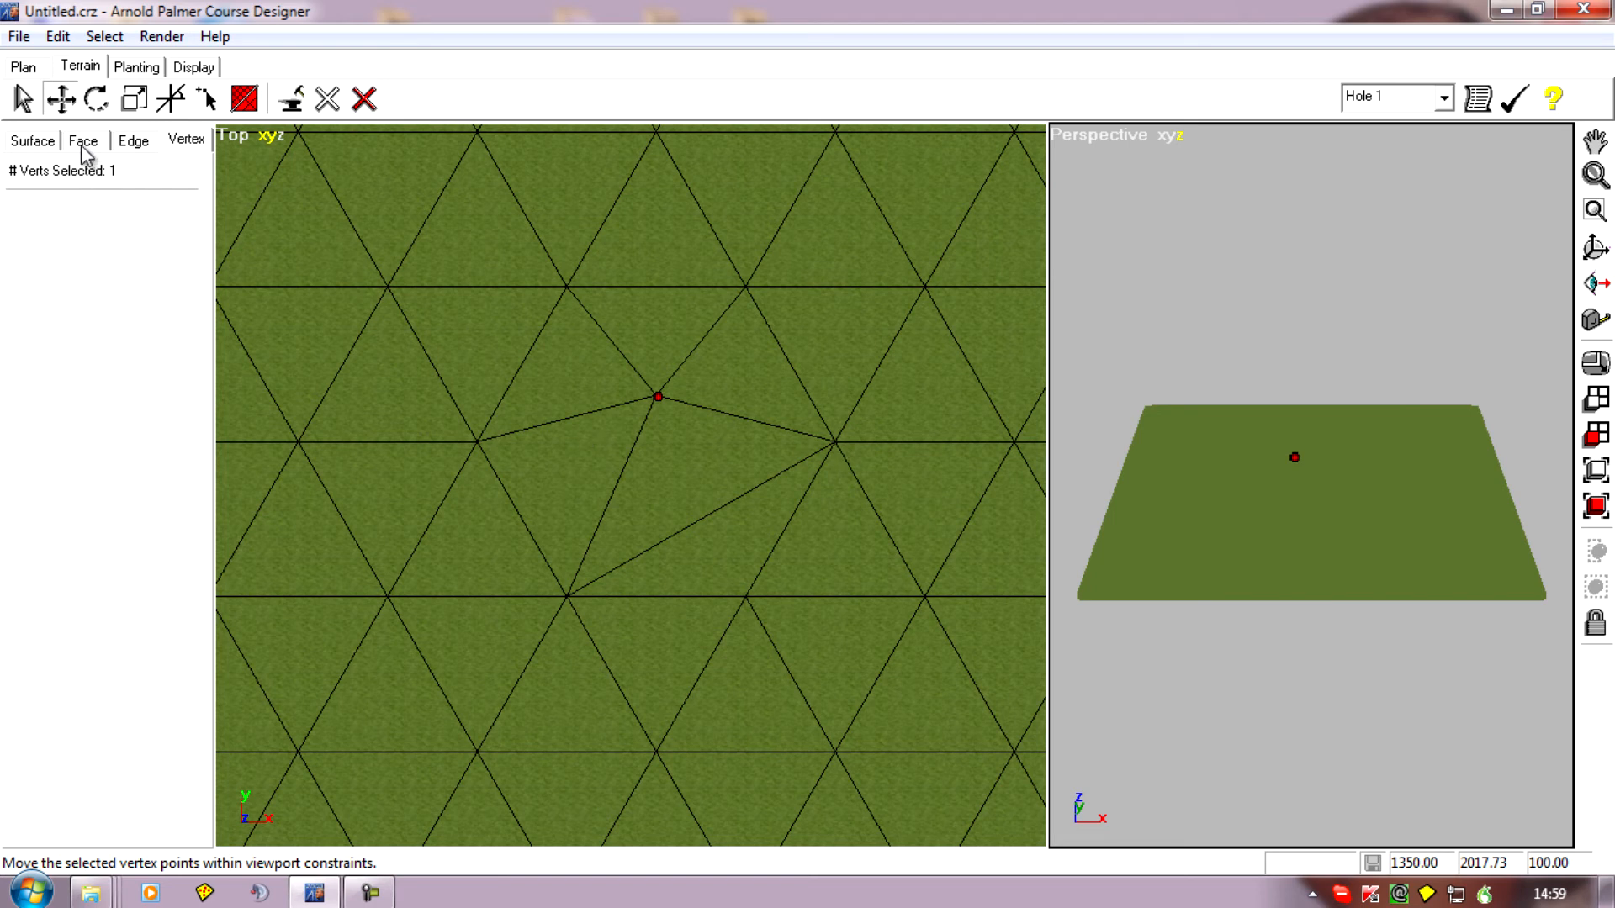
{"action": "left_click", "coordinate": [133, 141]}
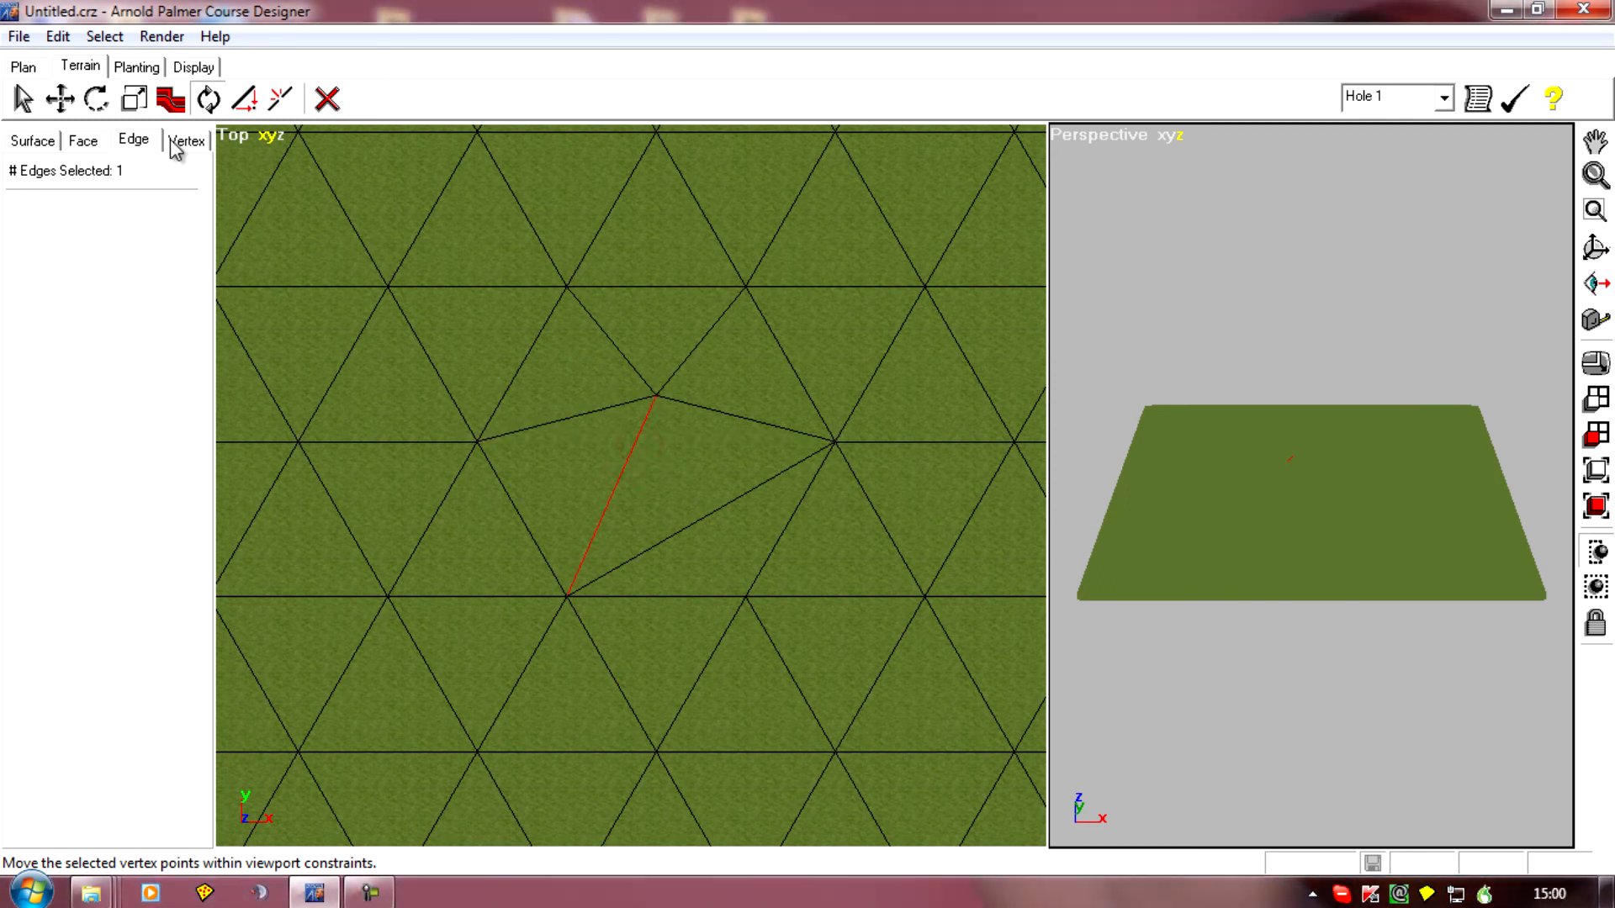
In vertex mode, drag the central vertex down to just below the horizontal grid line.
{"action": "left_click", "coordinate": [186, 140]}
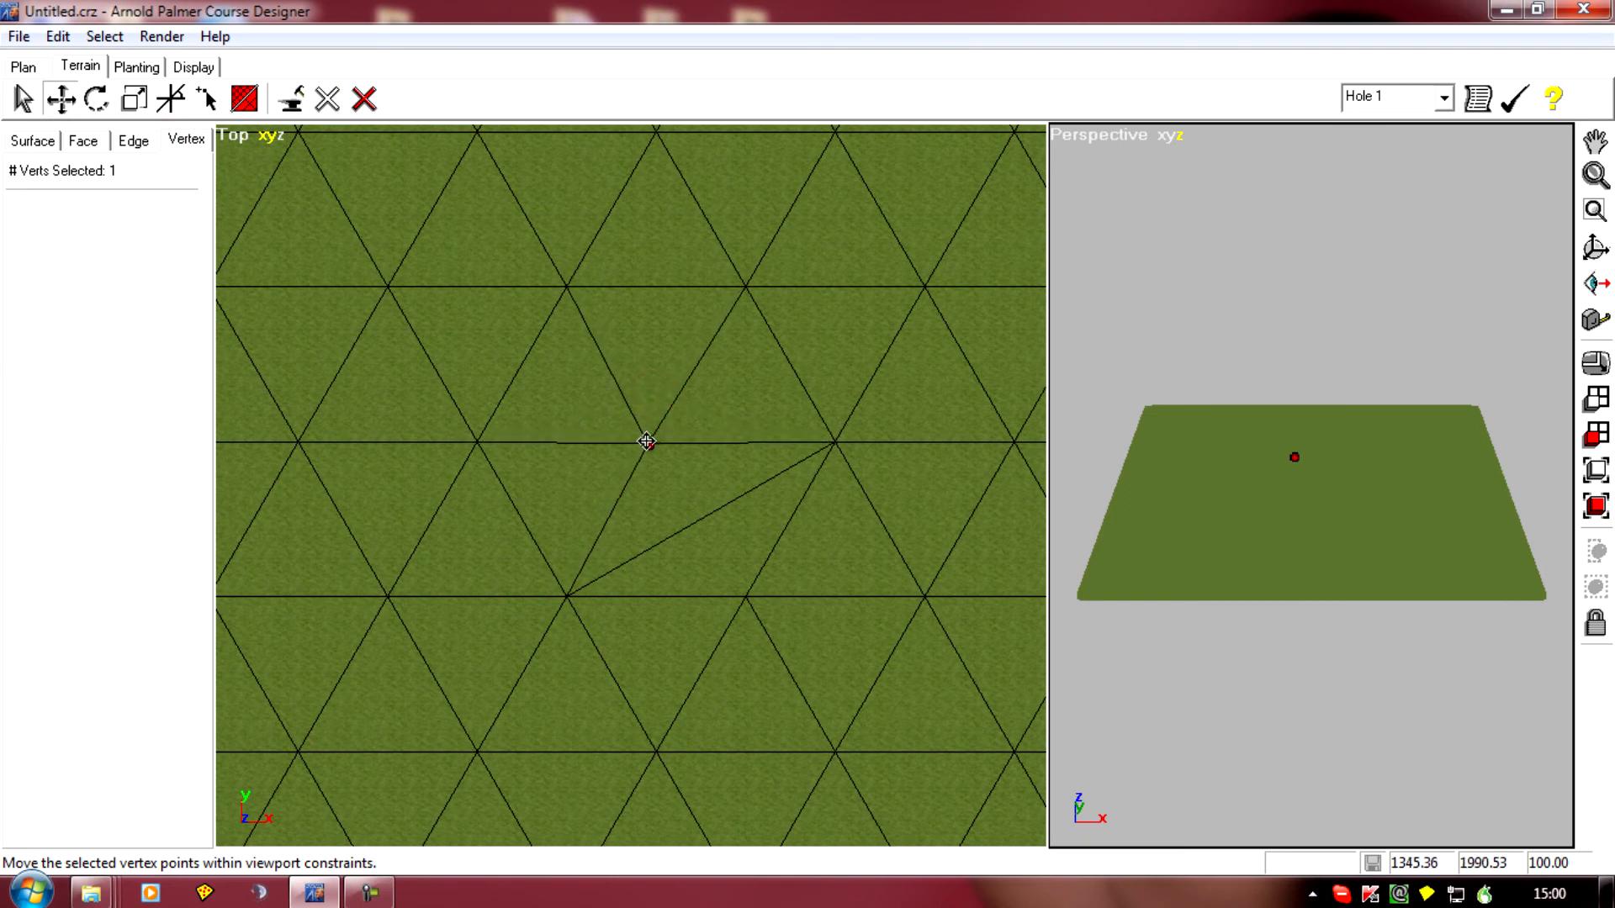
{"action": "left_click_drag", "start_coordinate": [647, 442], "coordinate": [637, 488]}
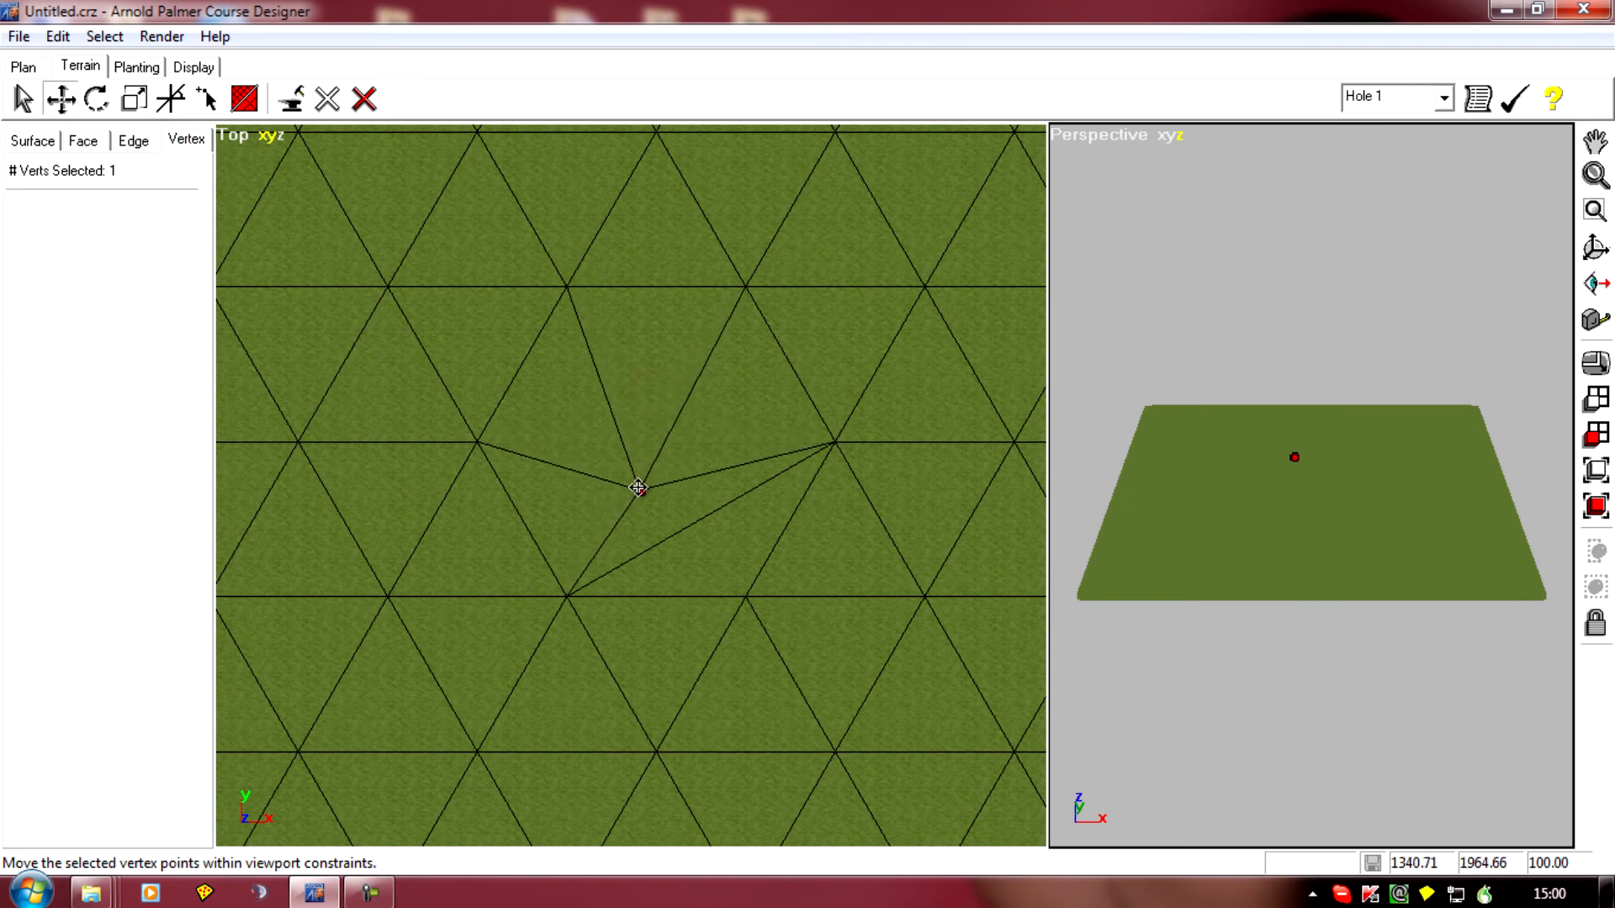
{"action": "left_click_drag", "start_coordinate": [637, 489], "coordinate": [637, 477]}
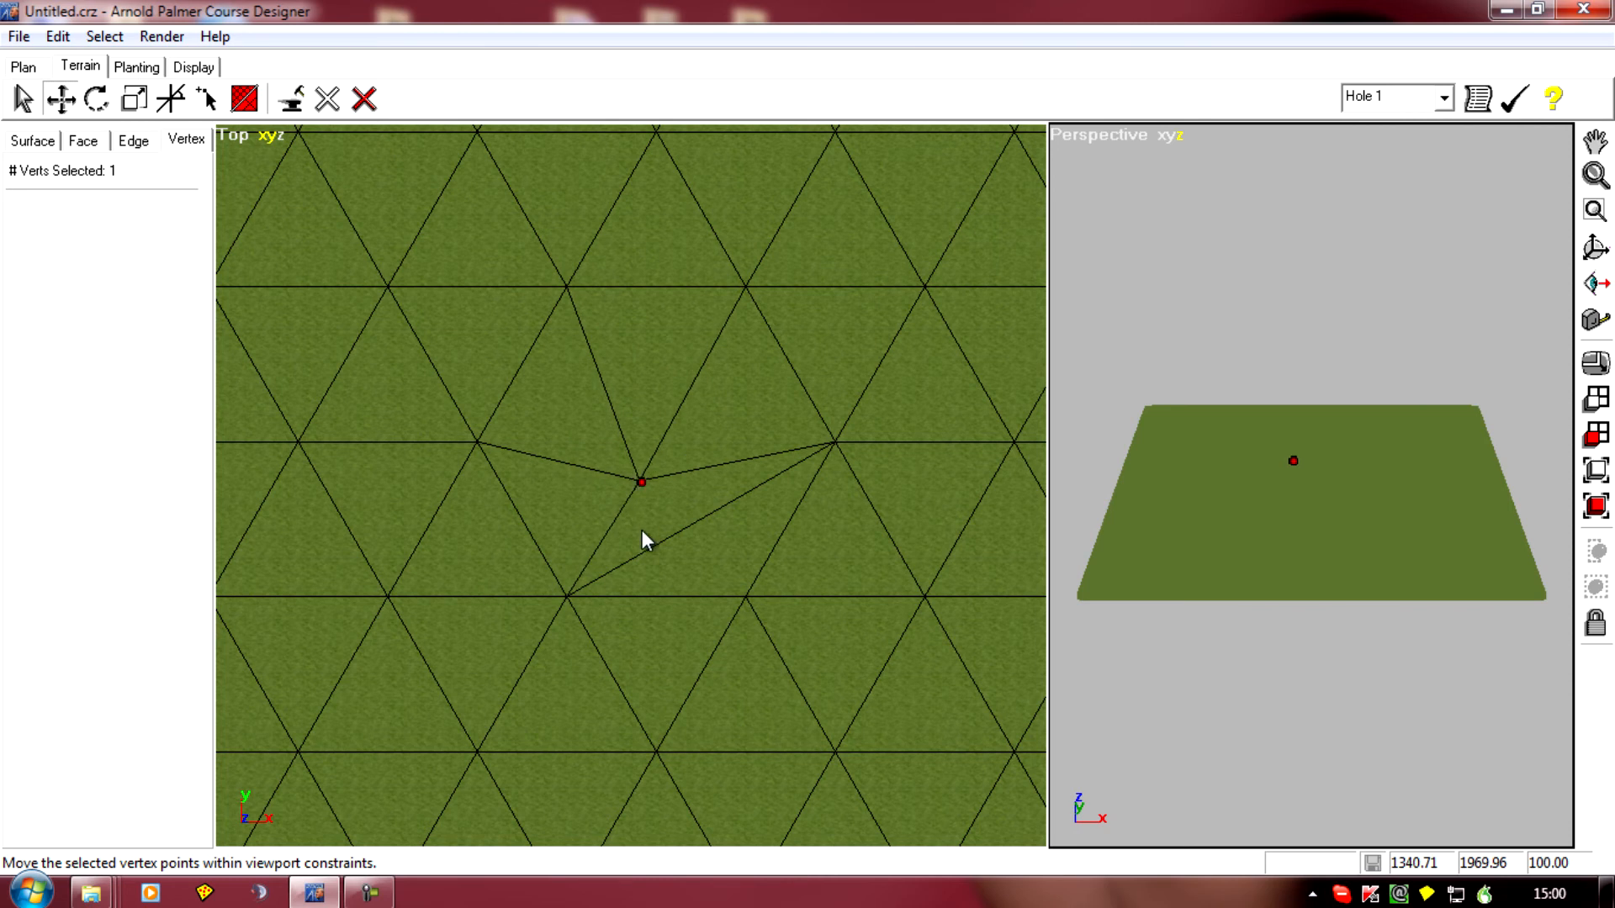
{"action": "mouse_move", "coordinate": [603, 557]}
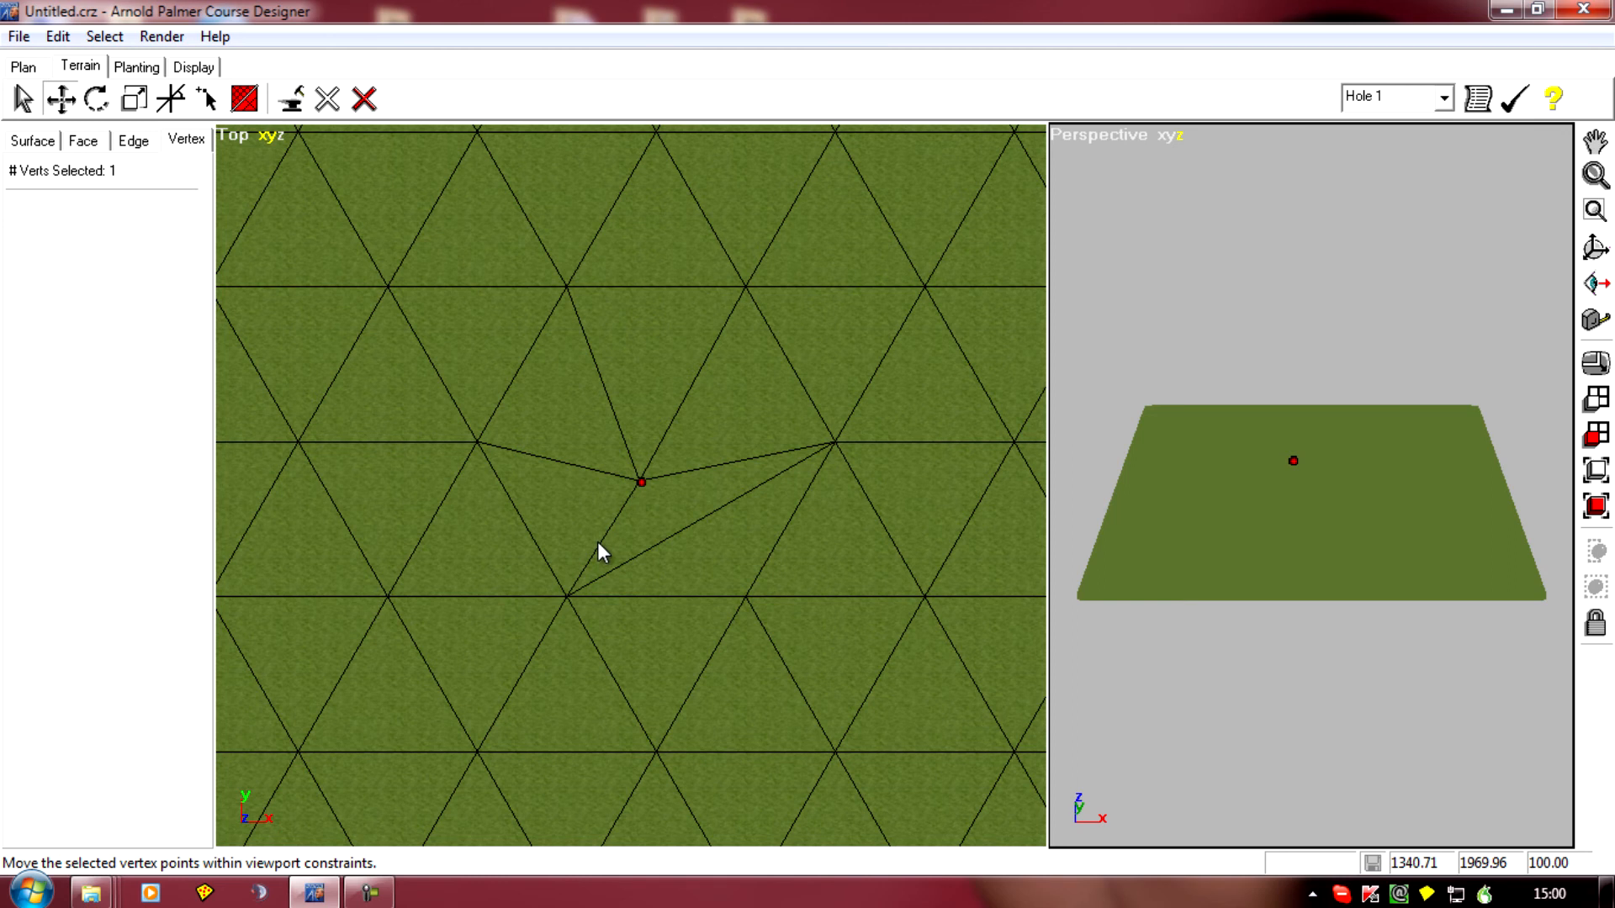
{"action": "mouse_move", "coordinate": [486, 459]}
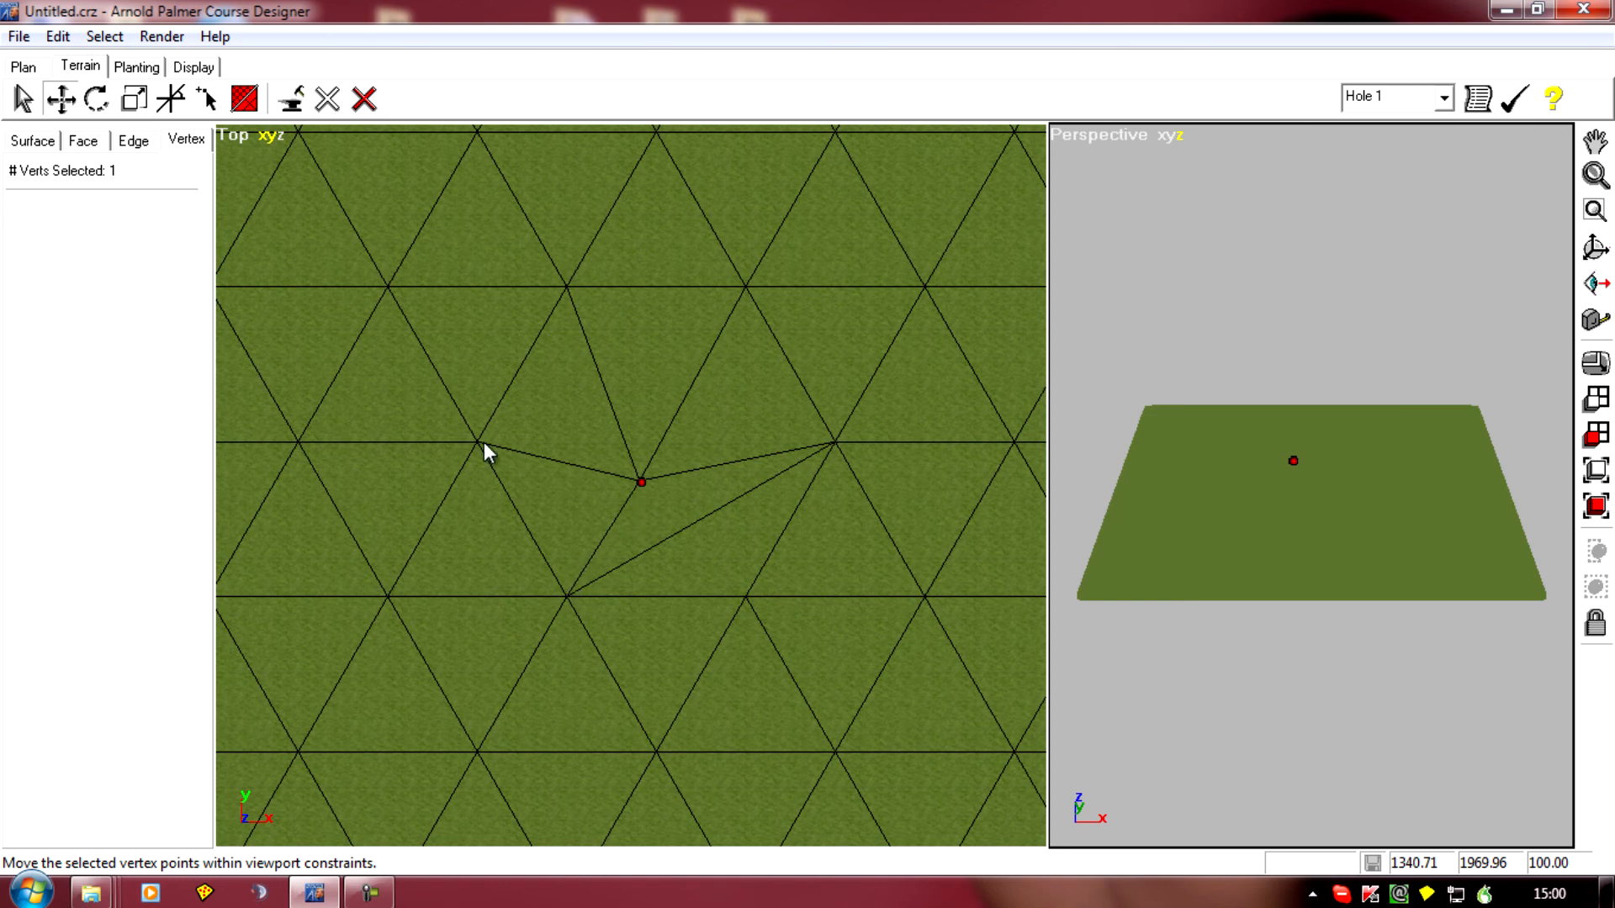
{"action": "mouse_move", "coordinate": [660, 476]}
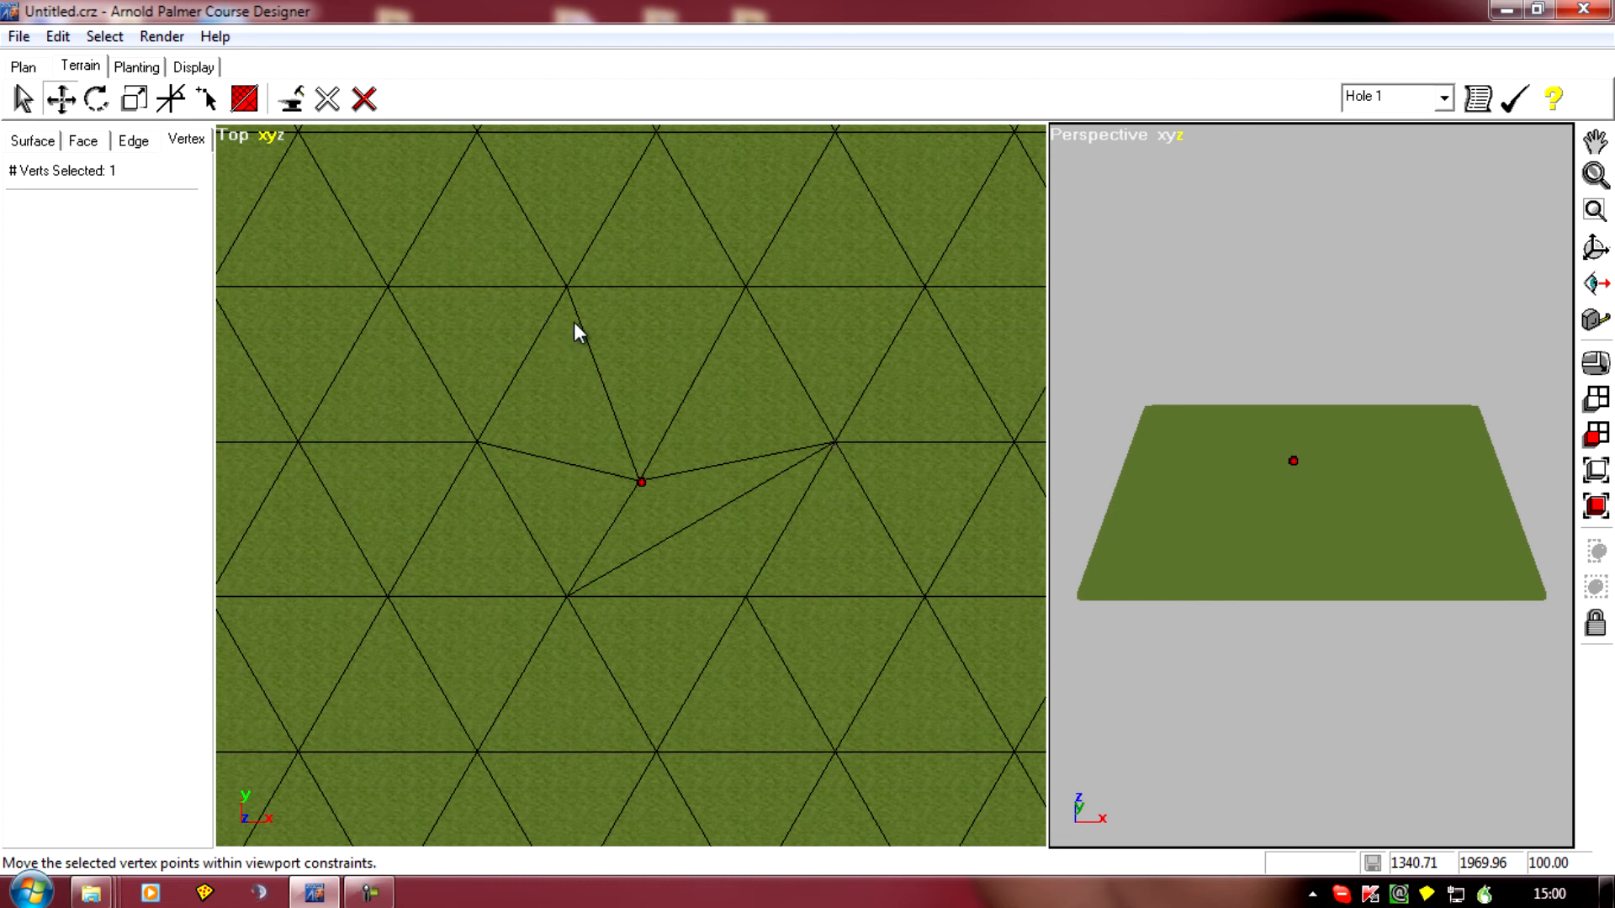
{"action": "mouse_move", "coordinate": [588, 368]}
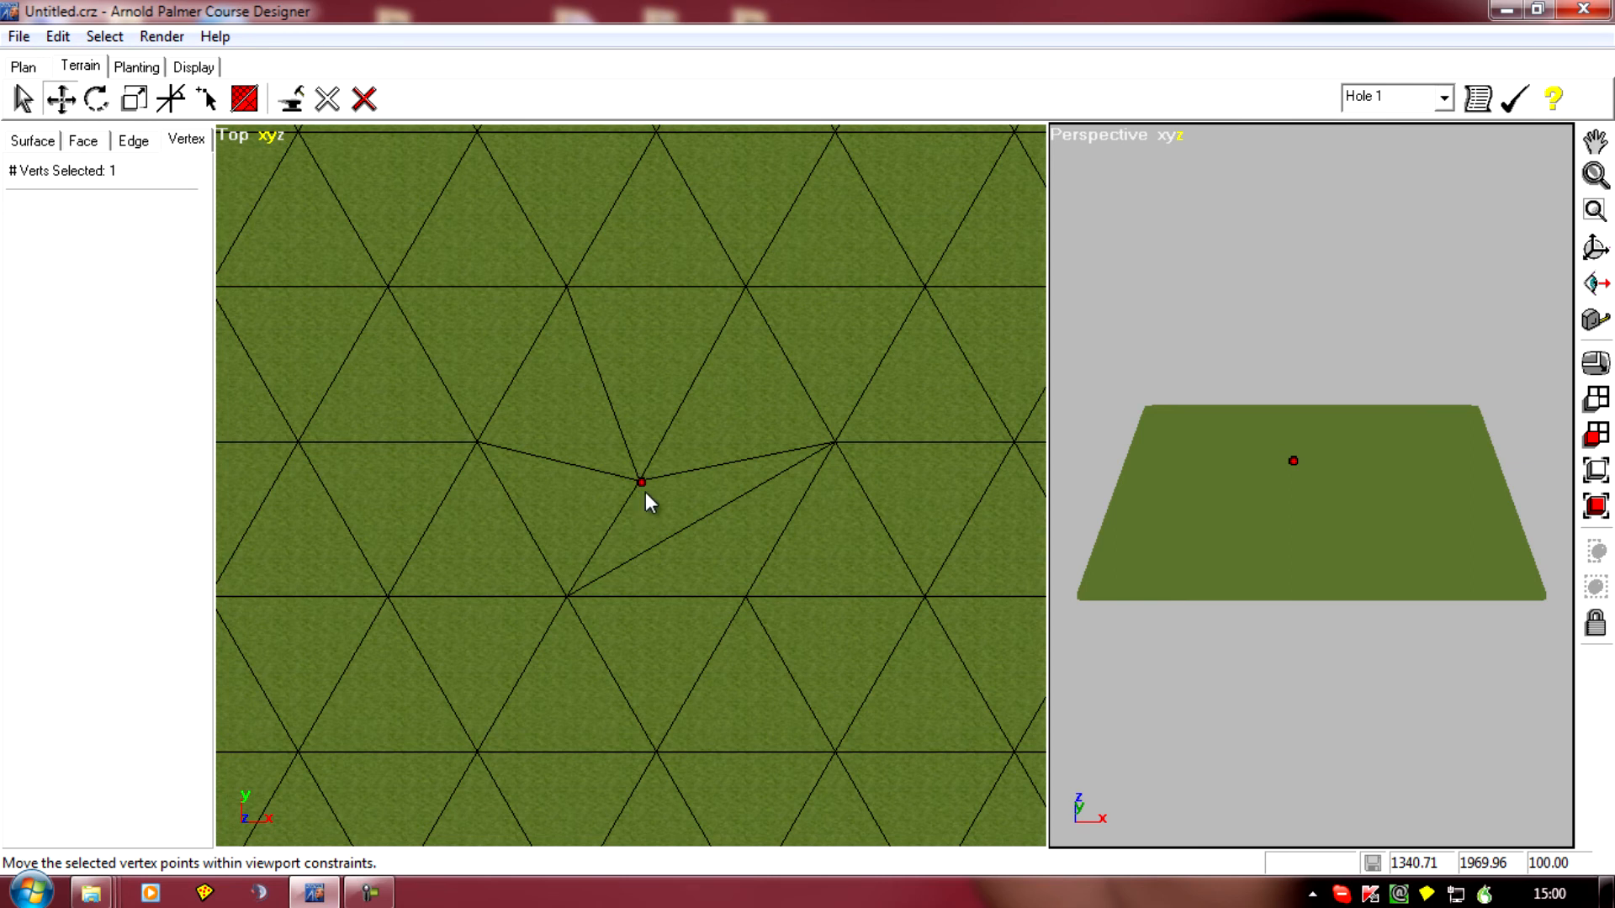
{"action": "left_click_drag", "start_coordinate": [644, 482], "coordinate": [645, 454]}
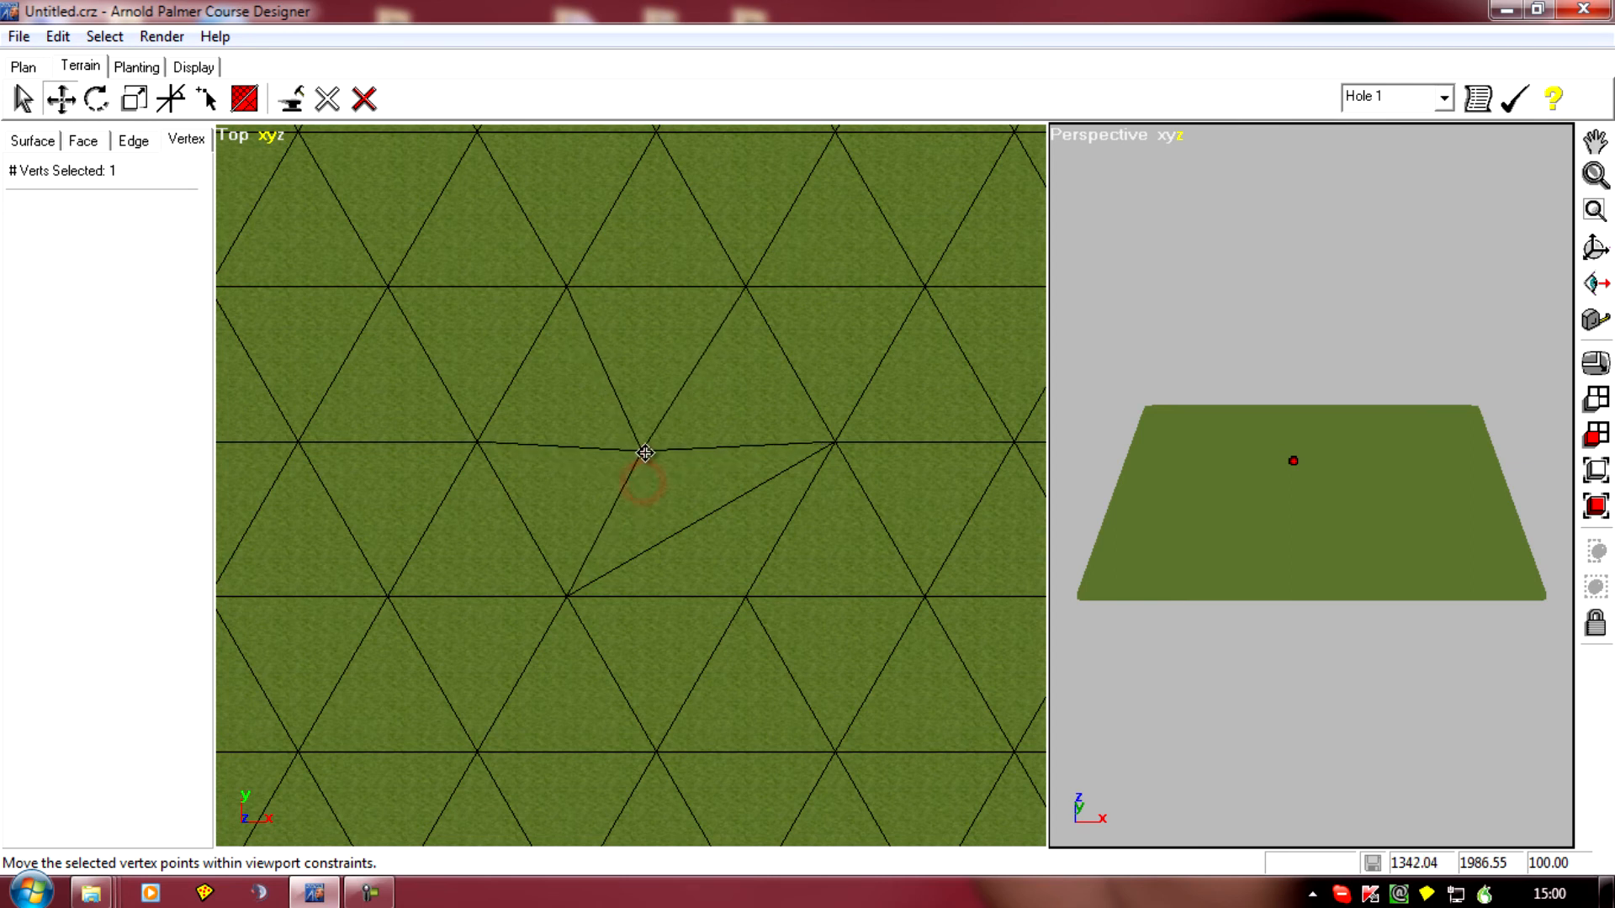
{"action": "left_click_drag", "start_coordinate": [645, 454], "coordinate": [656, 445]}
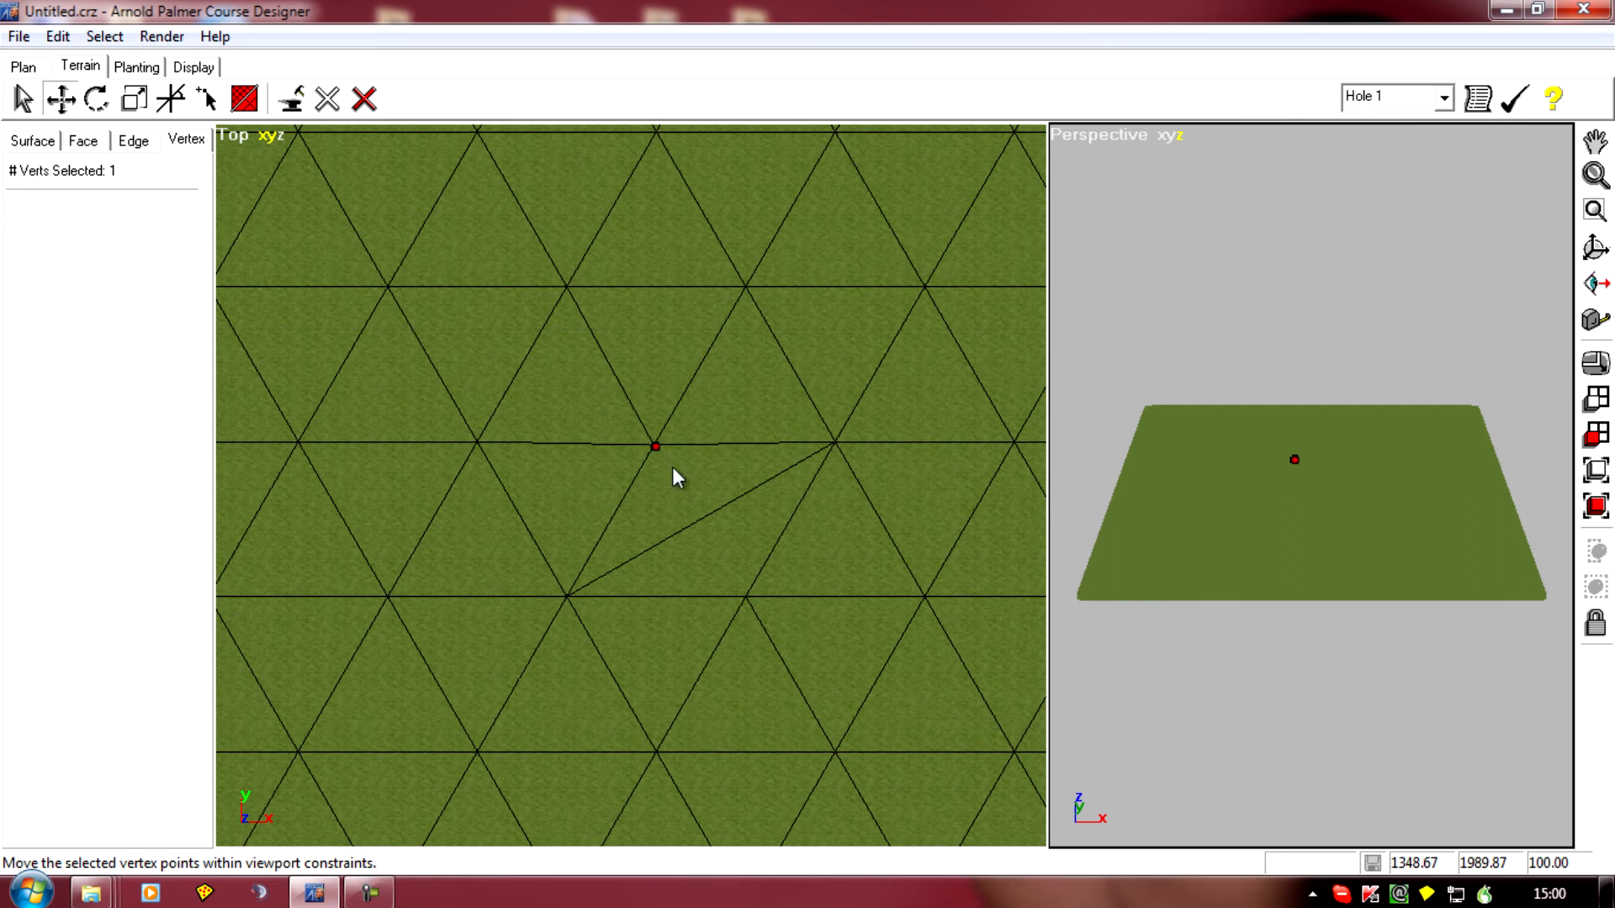
{"action": "mouse_move", "coordinate": [640, 516]}
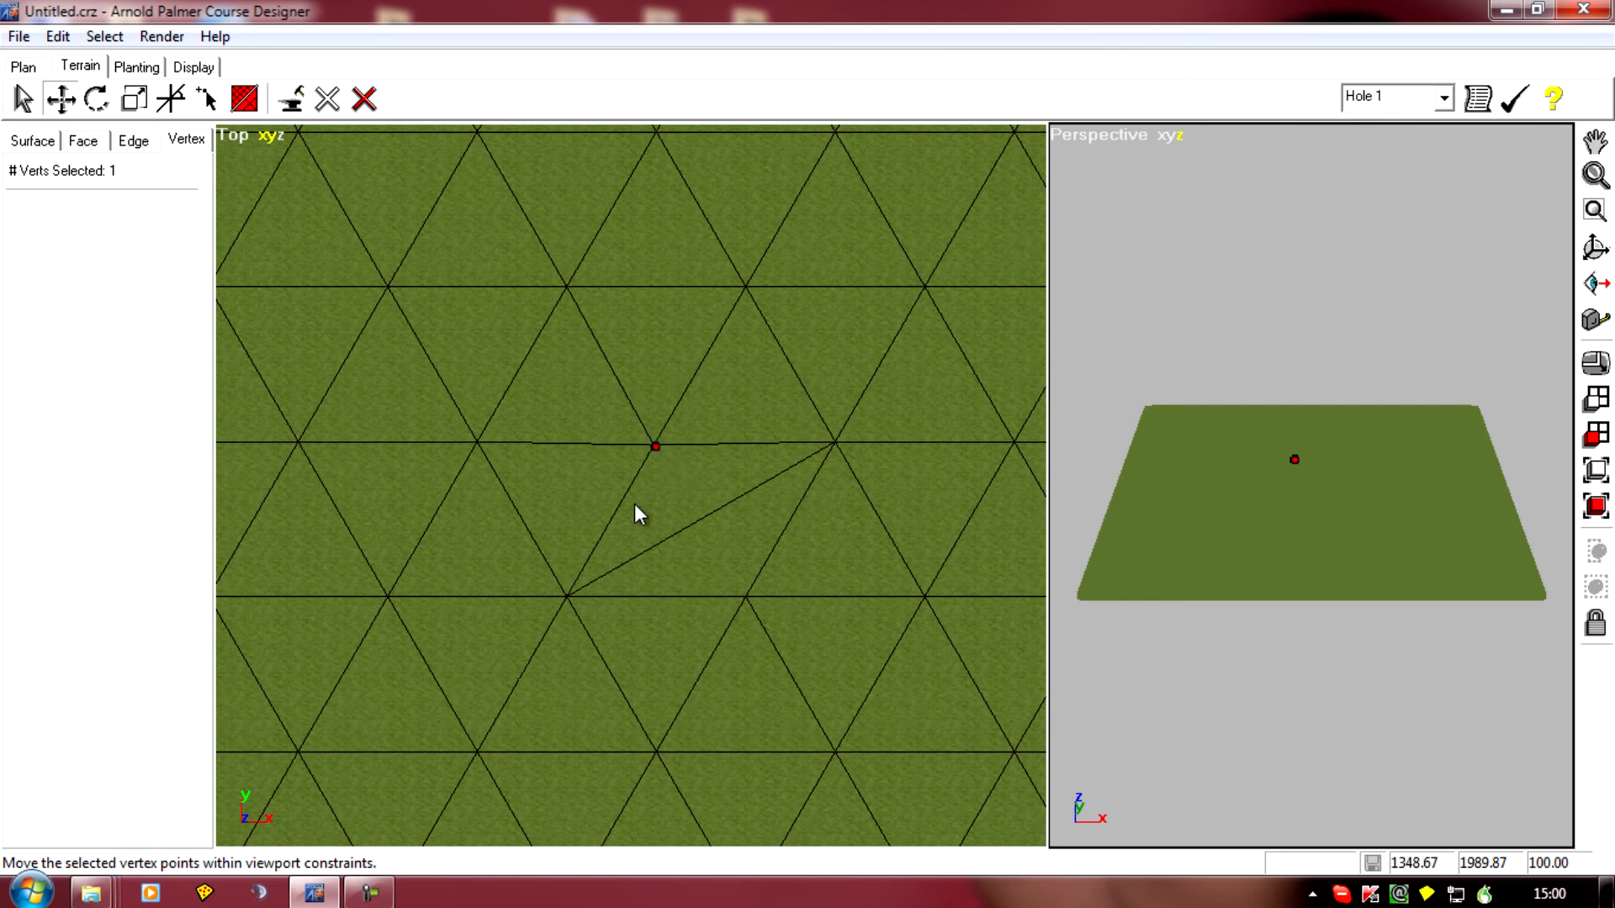
{"action": "mouse_move", "coordinate": [614, 533]}
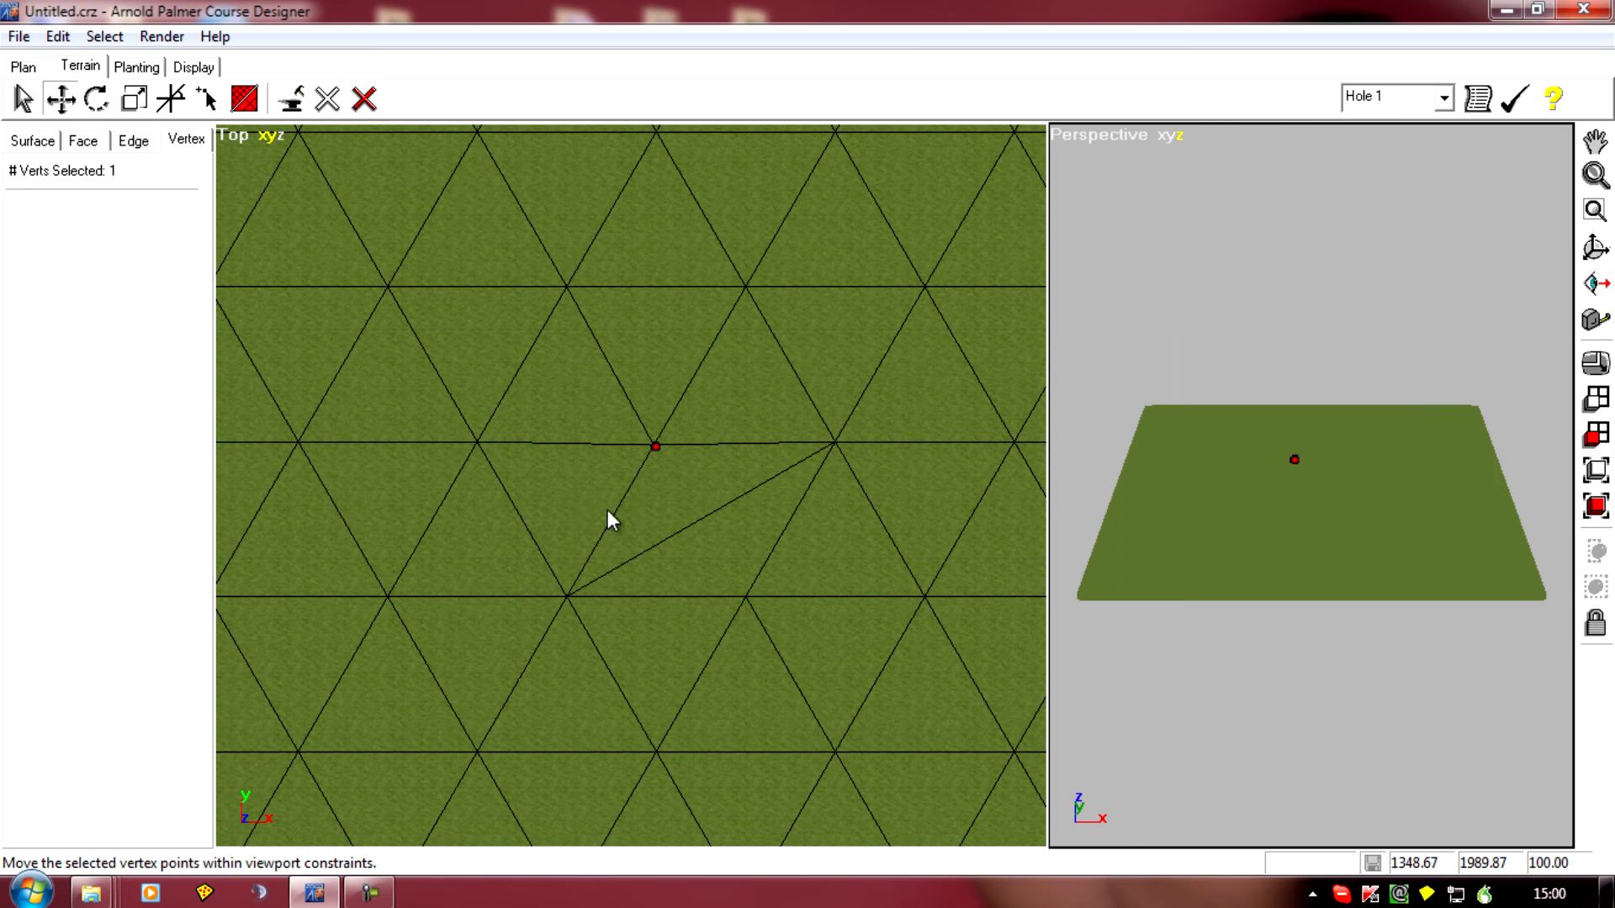
{"action": "mouse_move", "coordinate": [567, 518]}
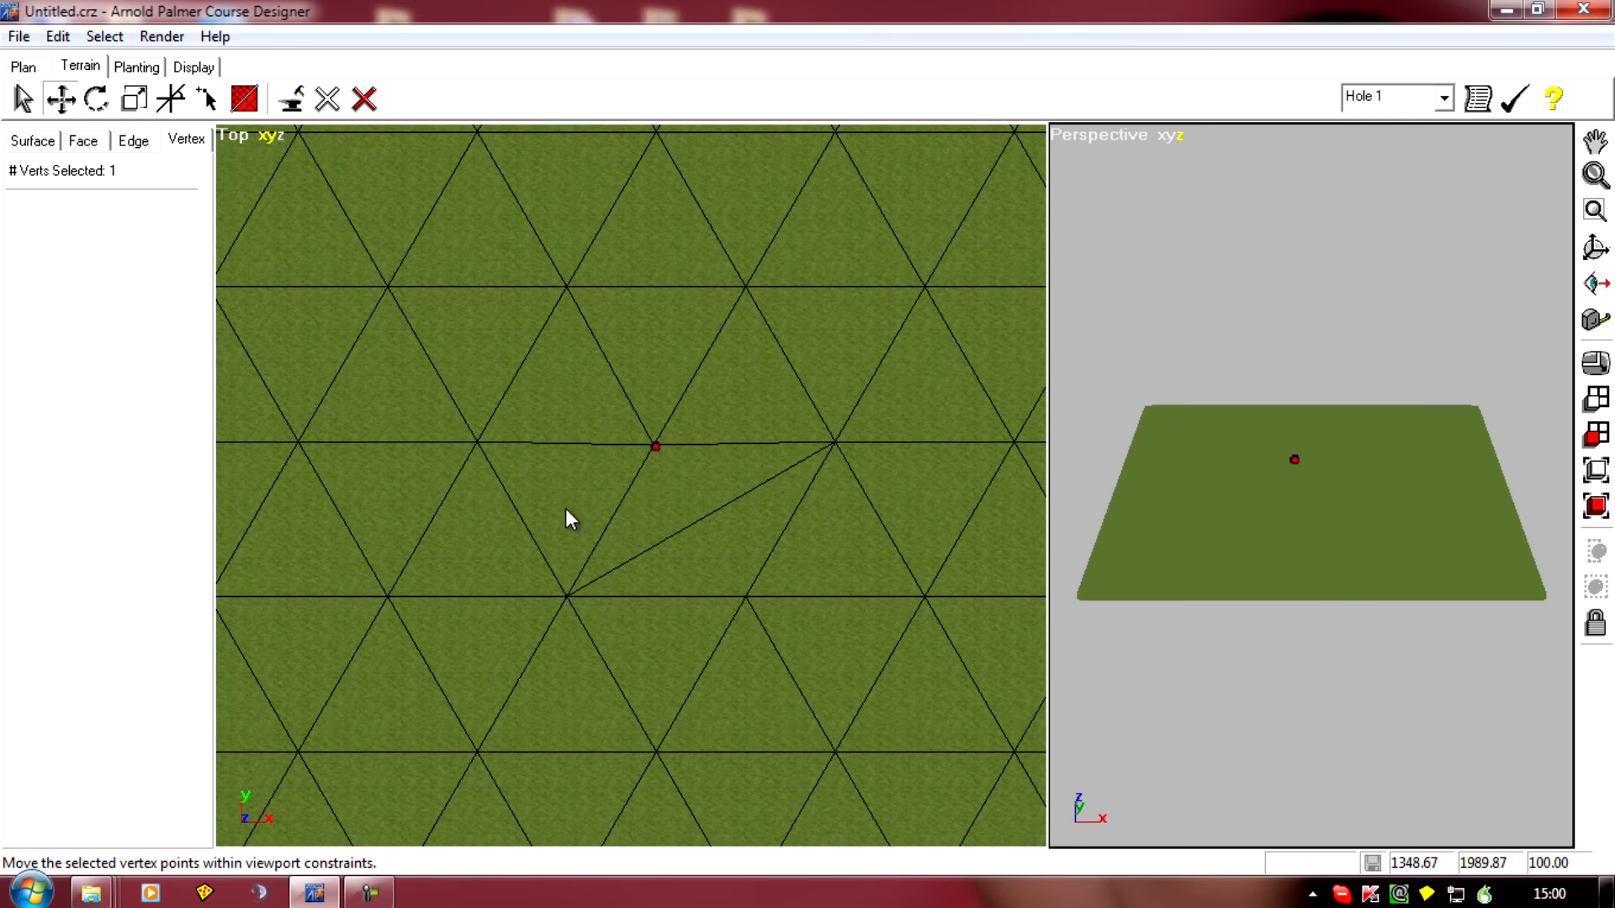
{"action": "mouse_move", "coordinate": [835, 478]}
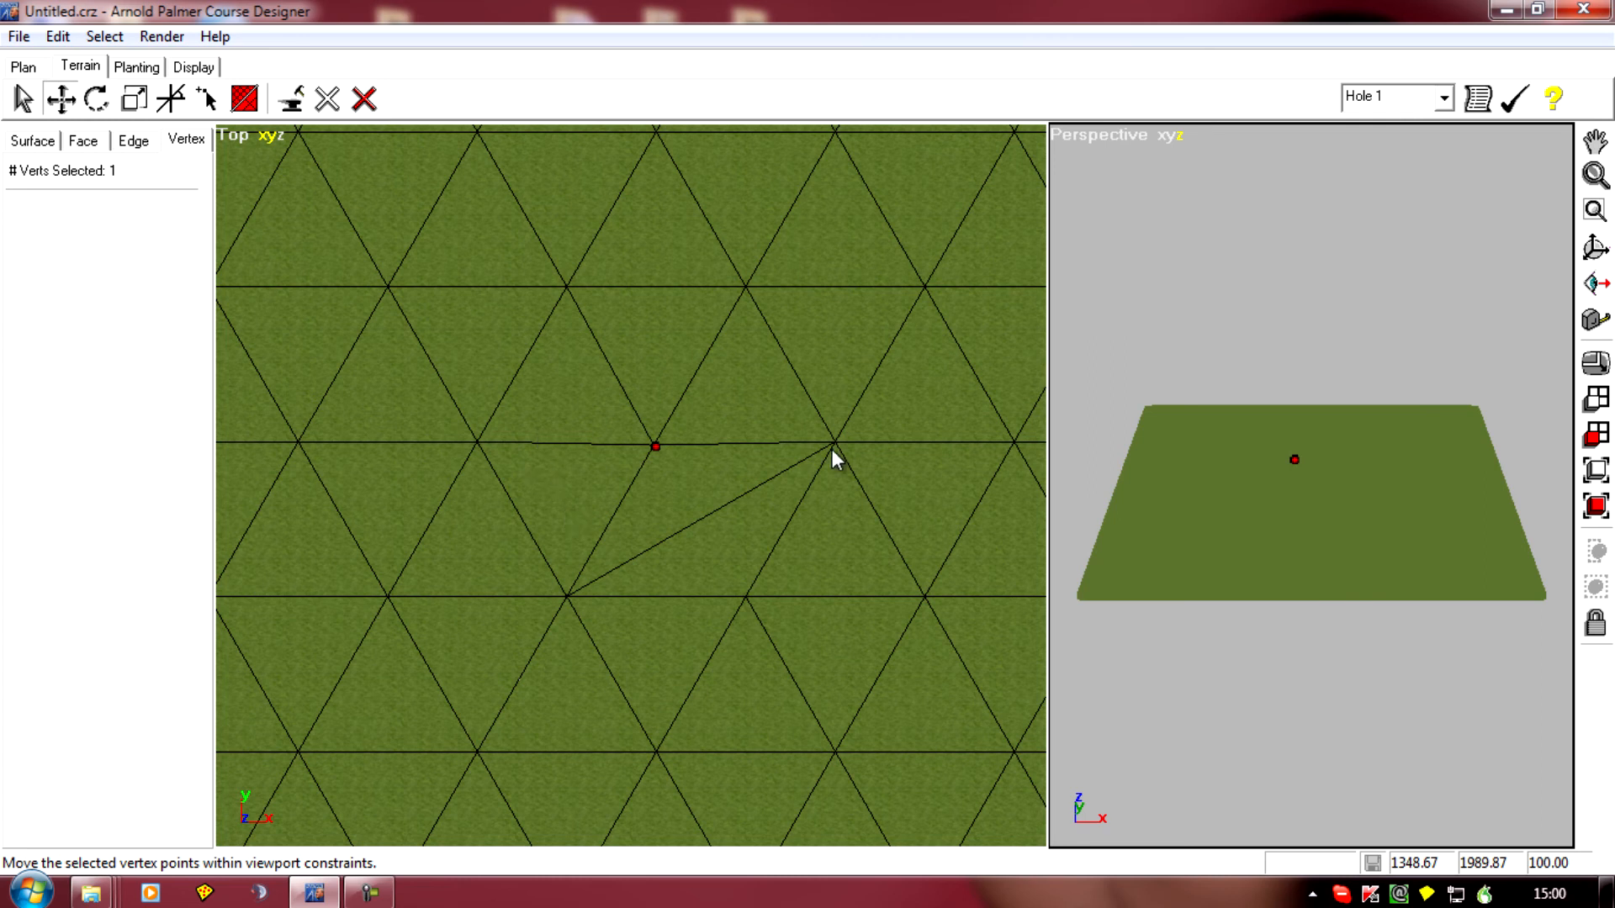
{"action": "mouse_move", "coordinate": [517, 481]}
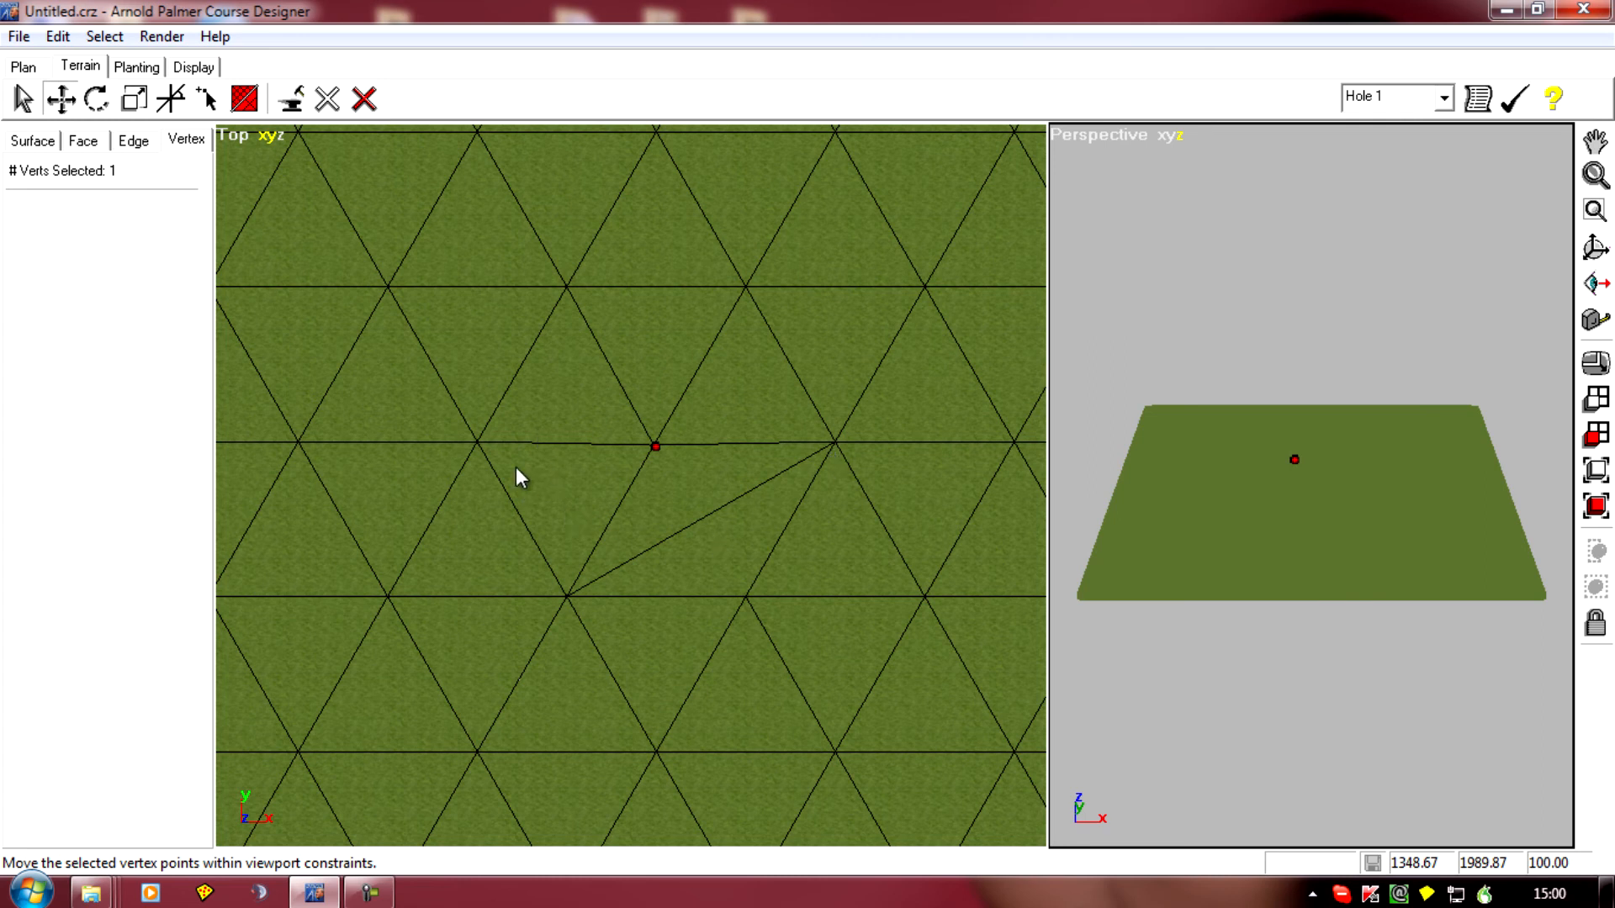
{"action": "mouse_move", "coordinate": [502, 456]}
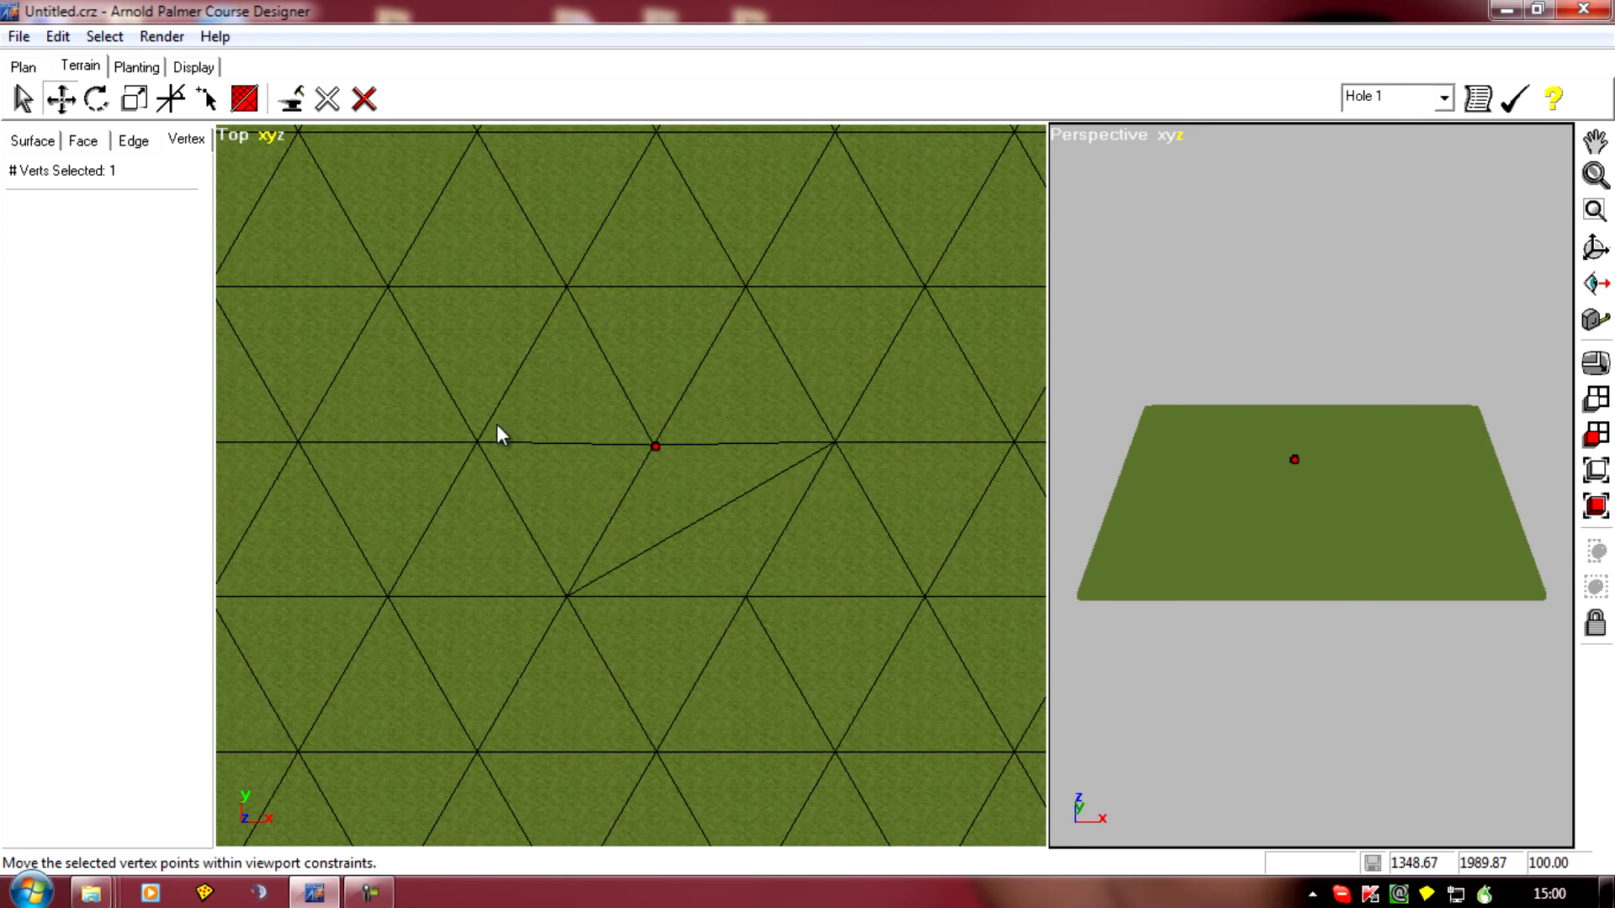
{"action": "mouse_move", "coordinate": [654, 409]}
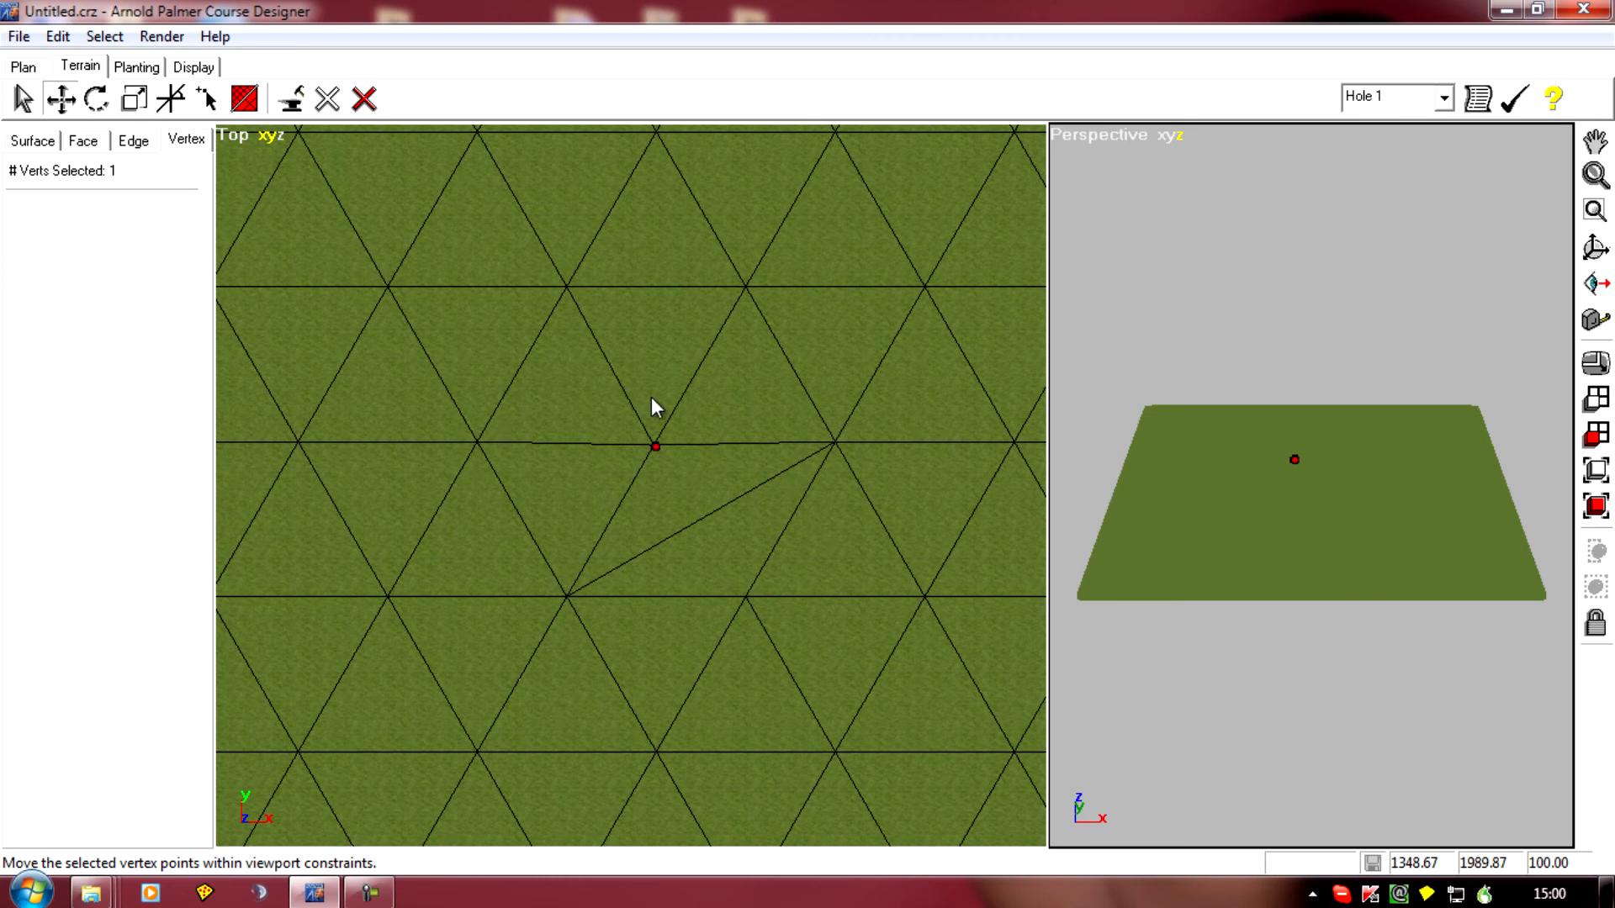
{"action": "mouse_move", "coordinate": [1325, 473]}
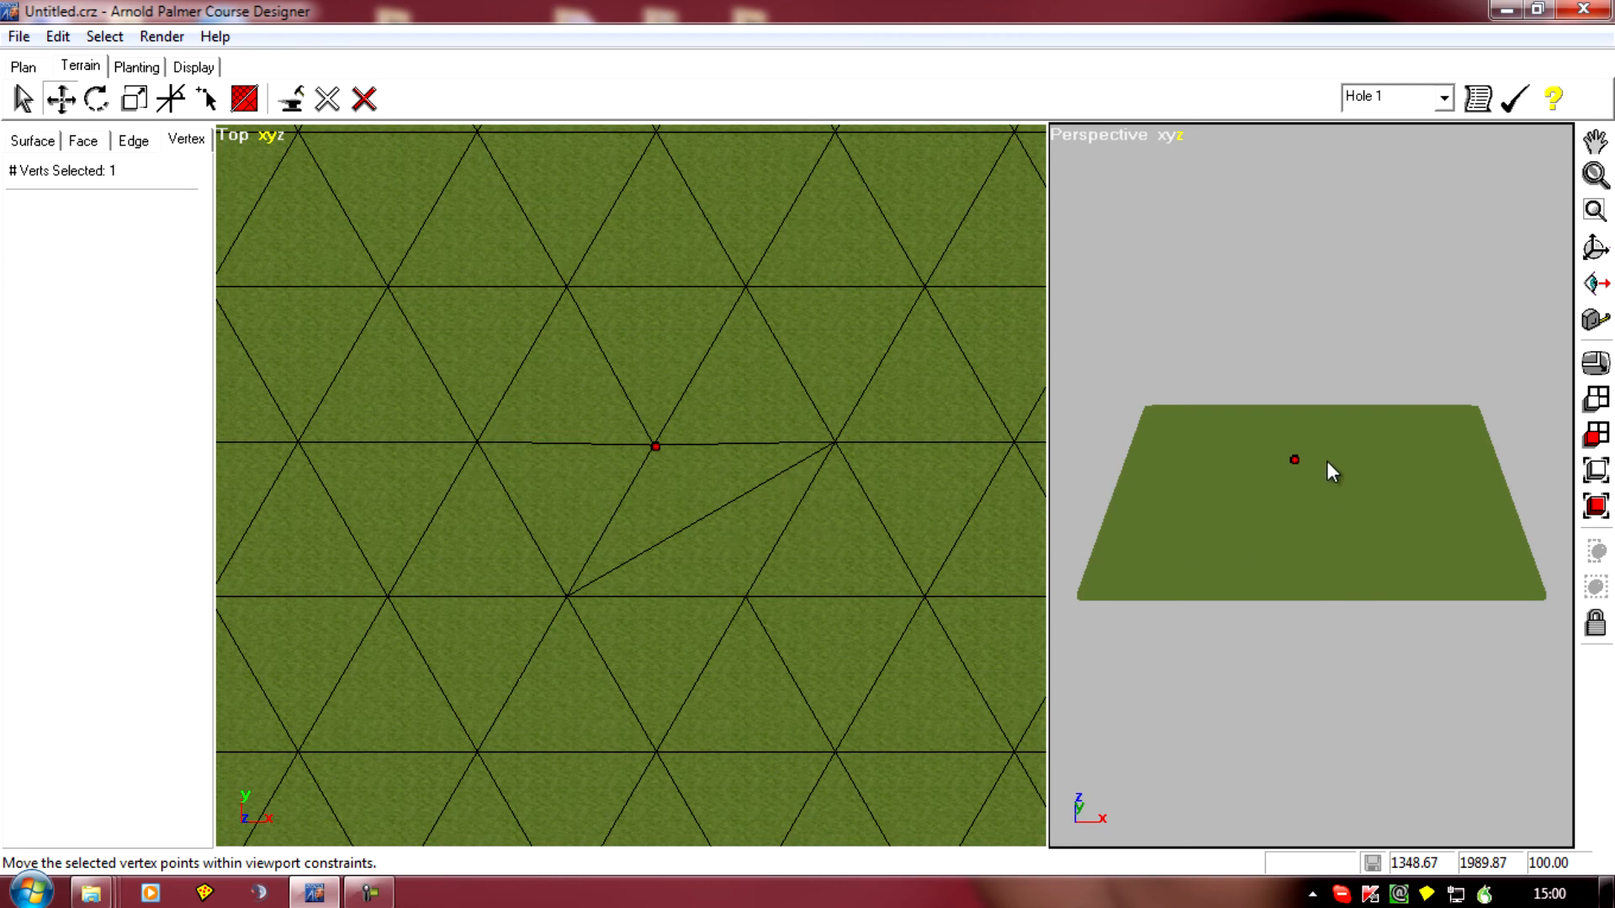
{"action": "mouse_move", "coordinate": [552, 473]}
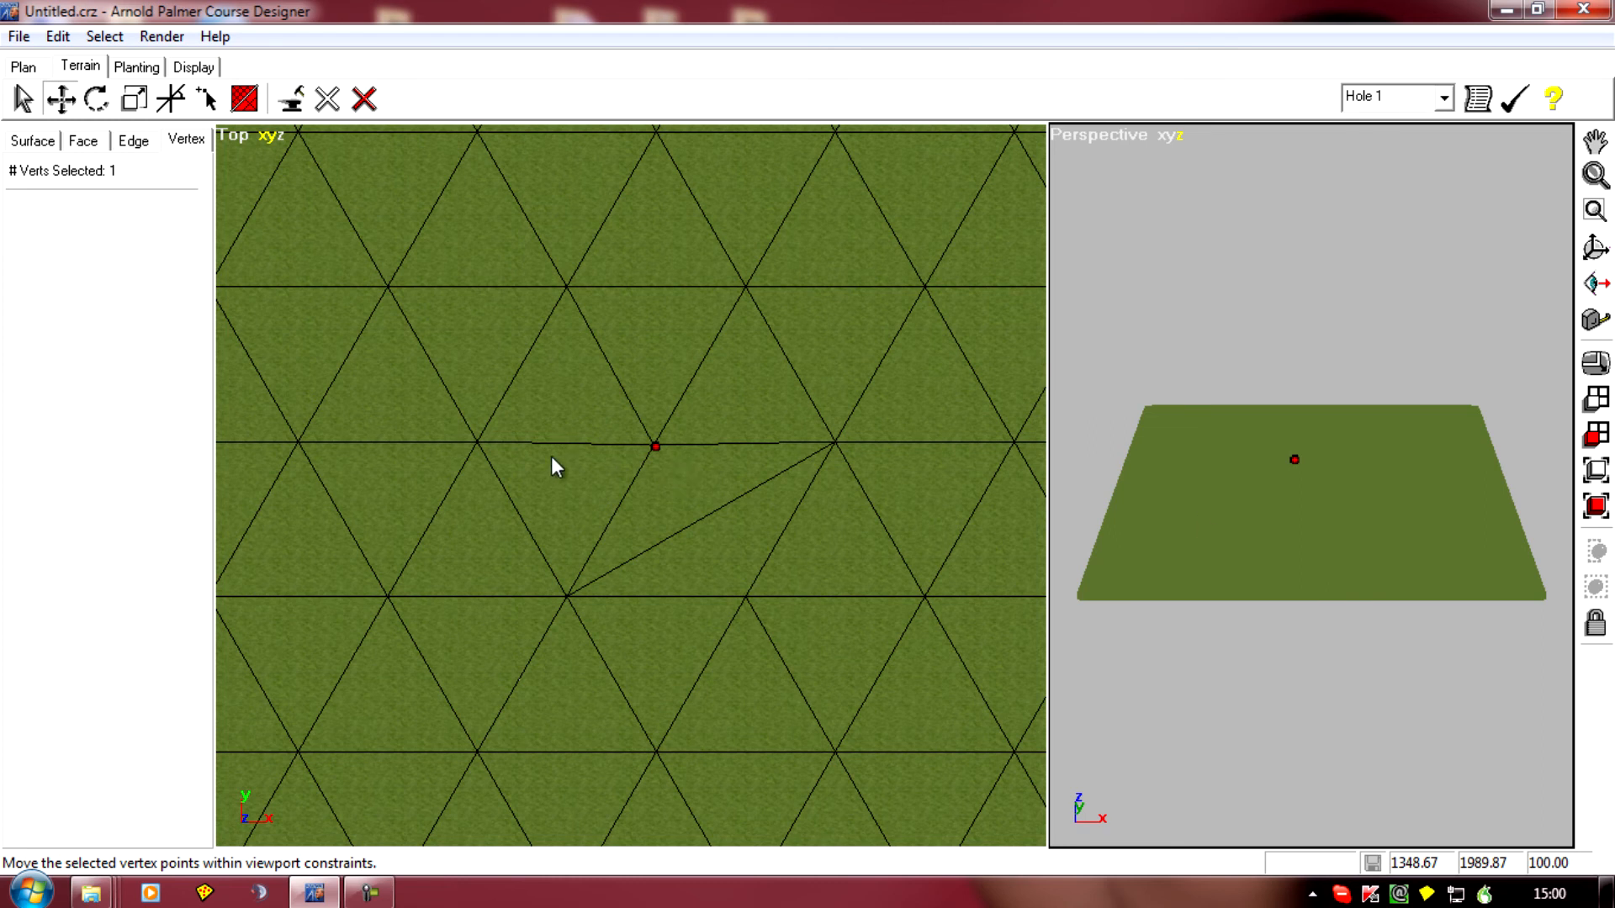
{"action": "mouse_move", "coordinate": [661, 537]}
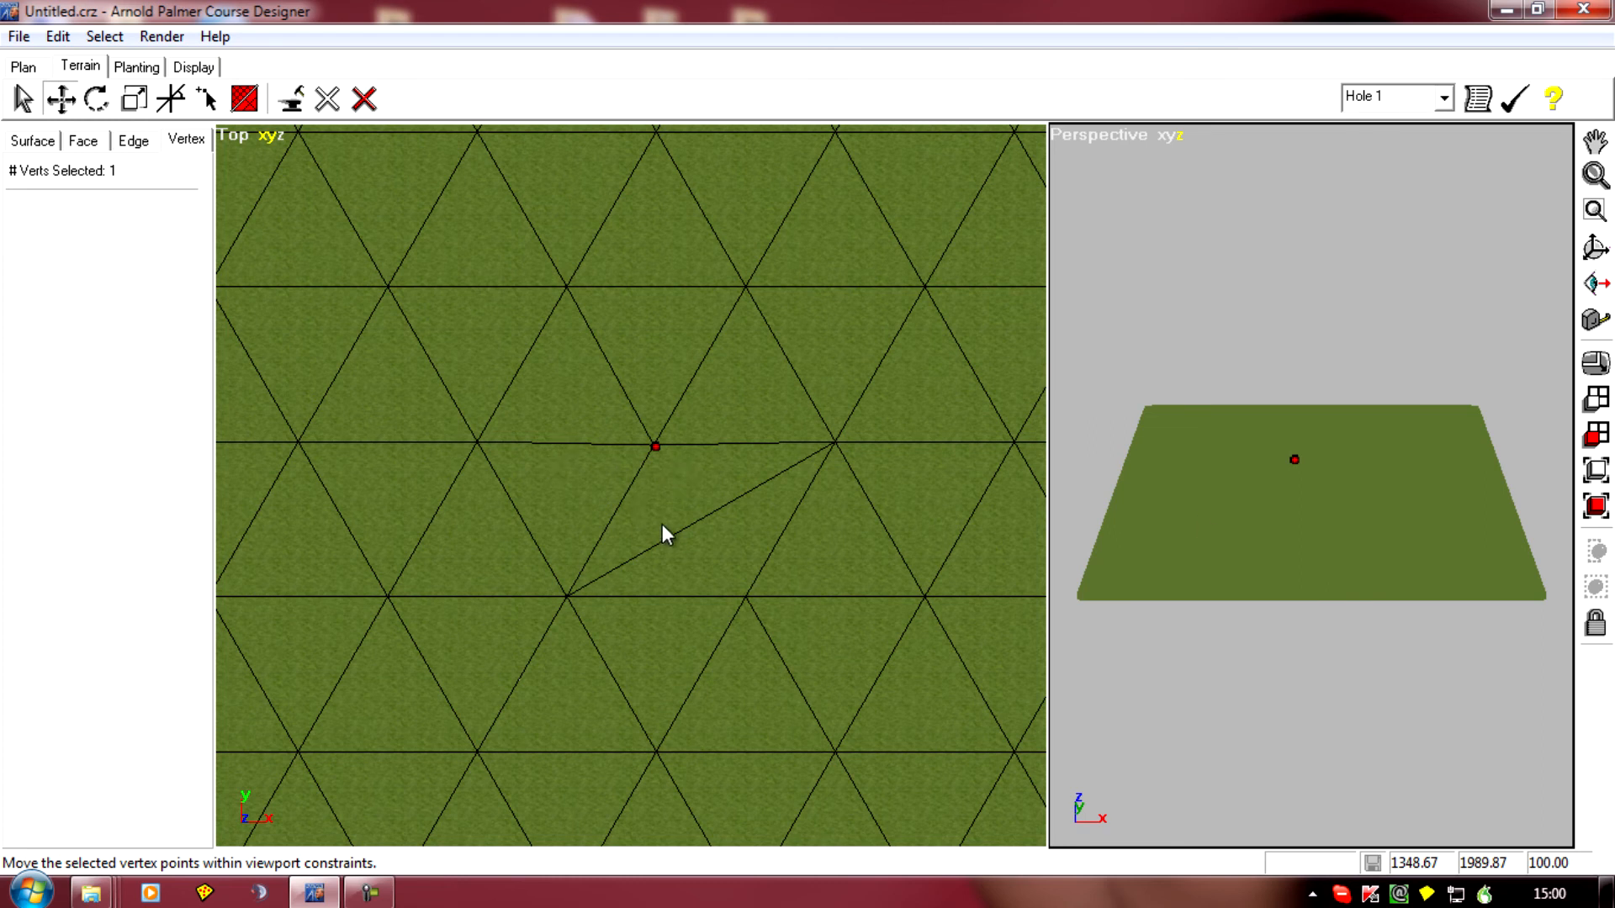
{"action": "mouse_move", "coordinate": [595, 599]}
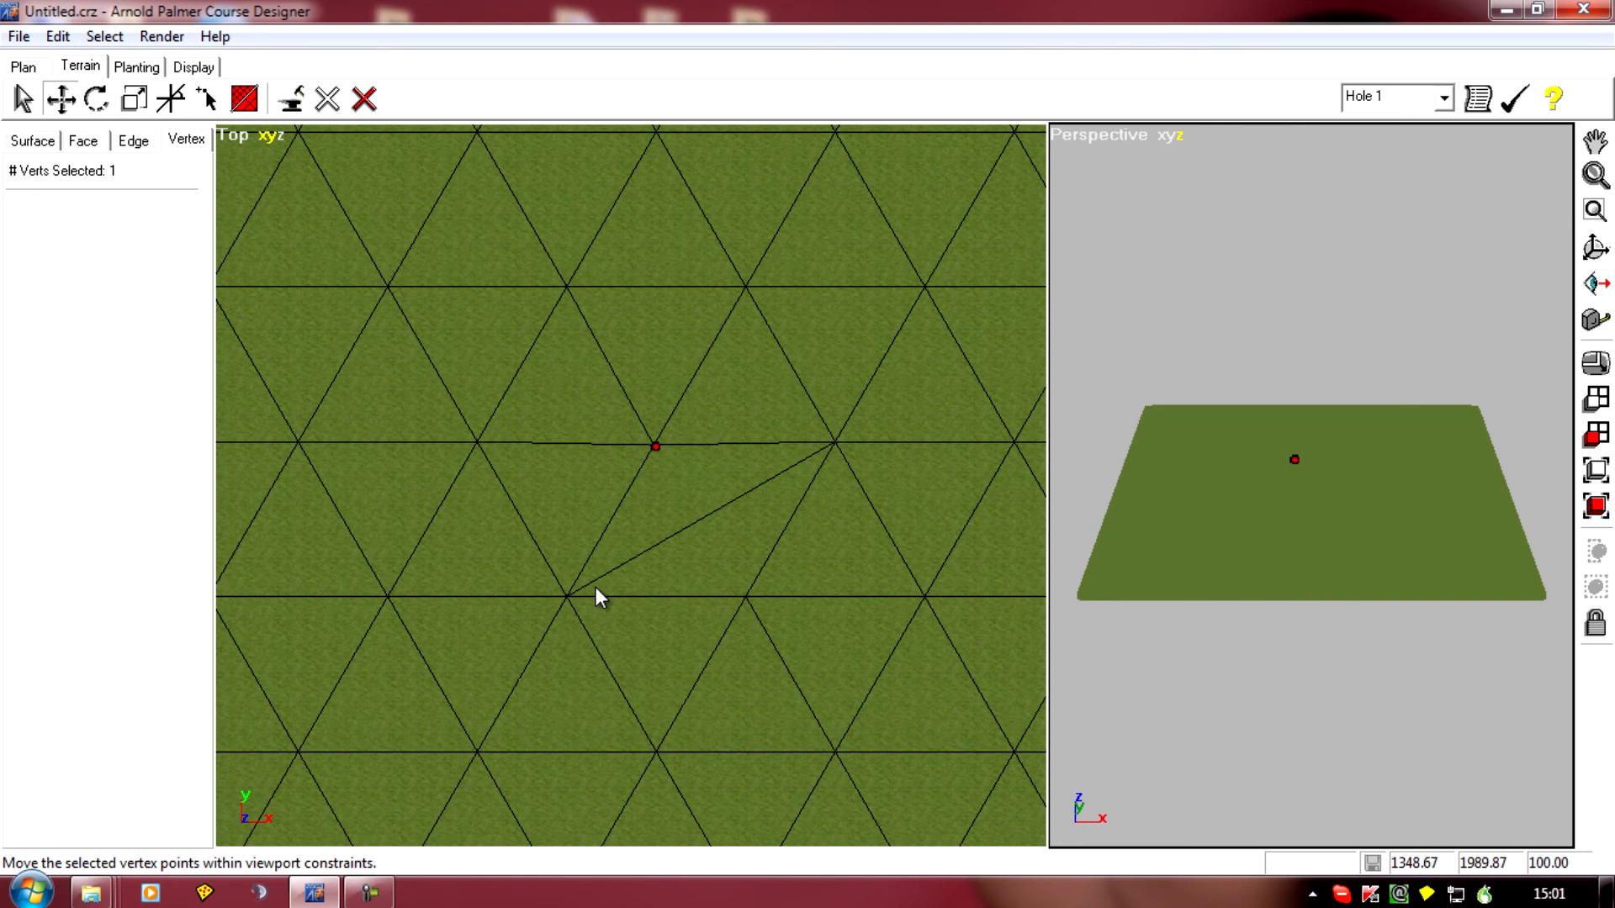
{"action": "mouse_move", "coordinate": [691, 553]}
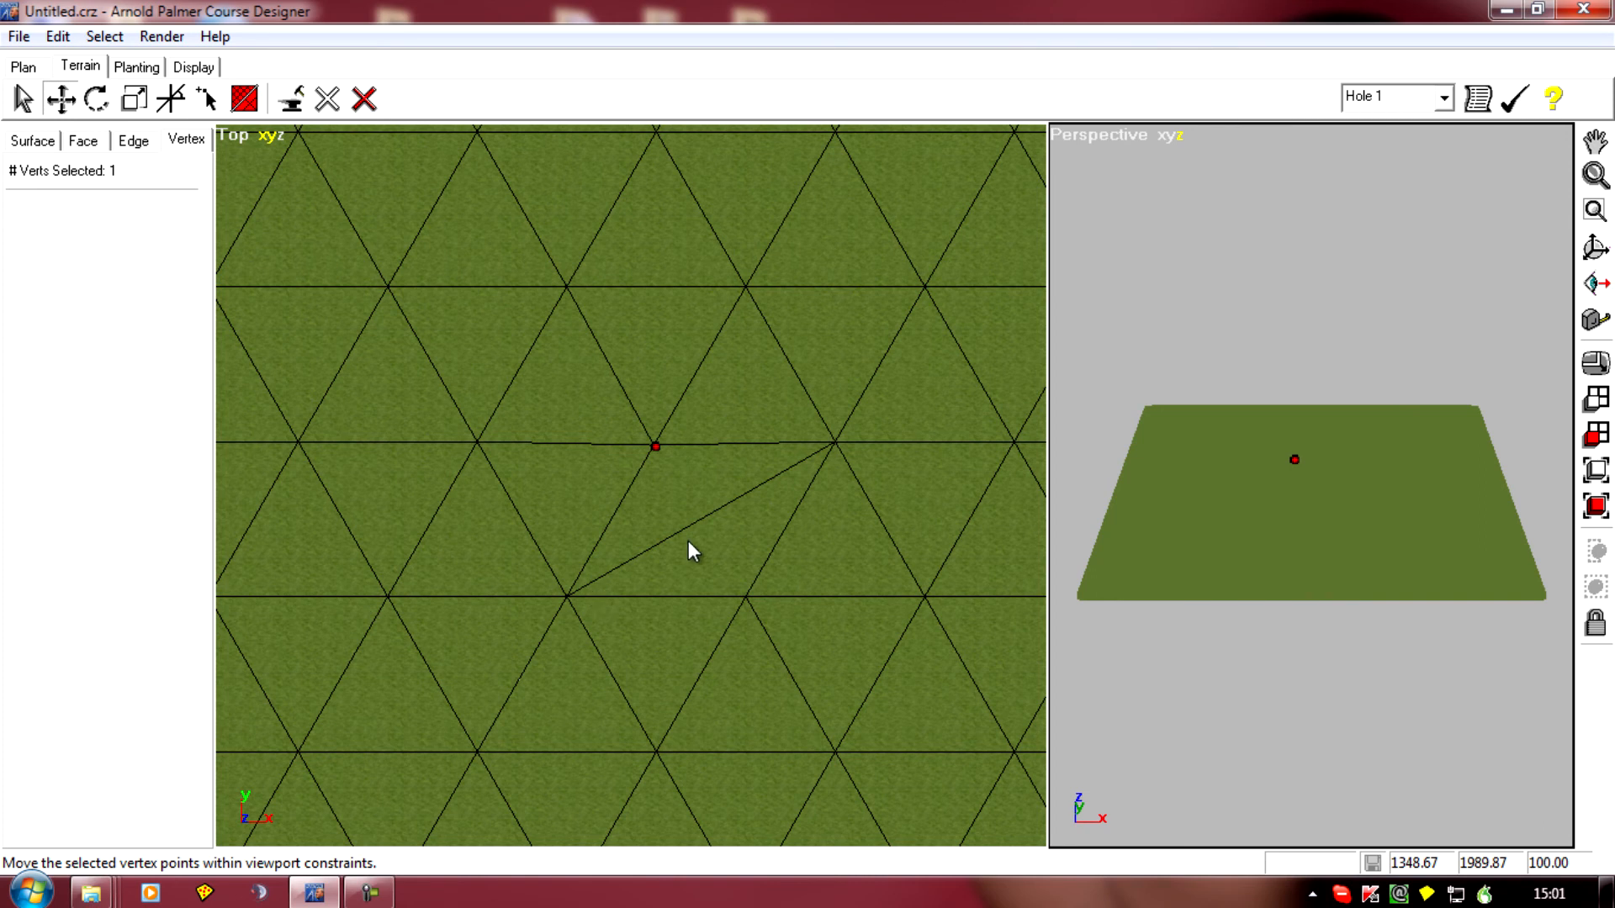
{"action": "mouse_move", "coordinate": [702, 535]}
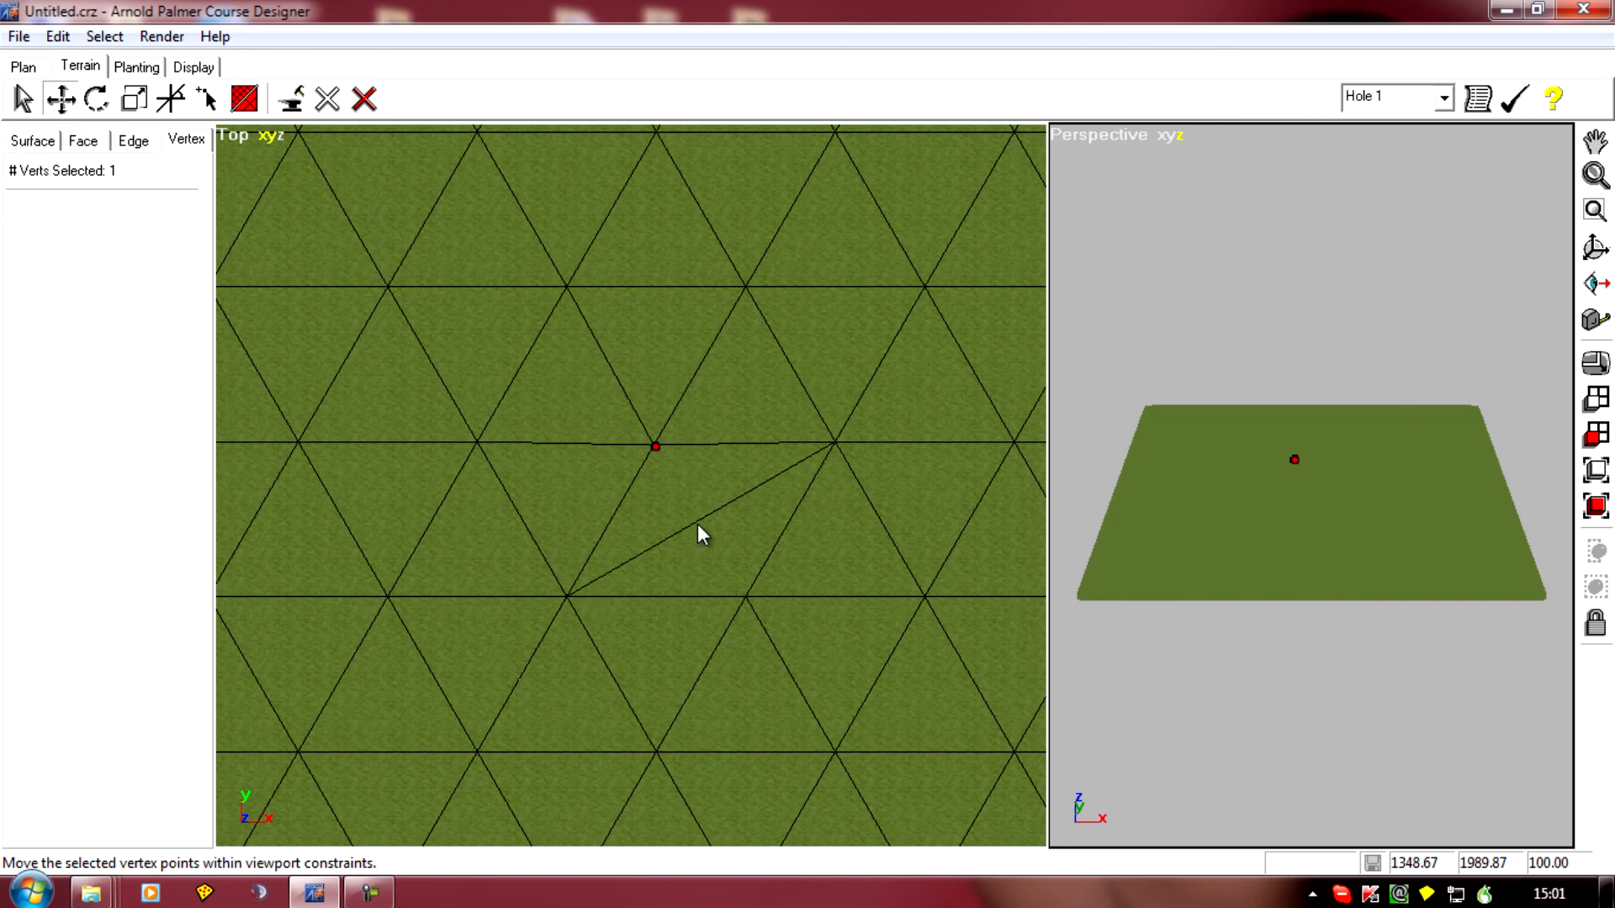
{"action": "mouse_move", "coordinate": [661, 479]}
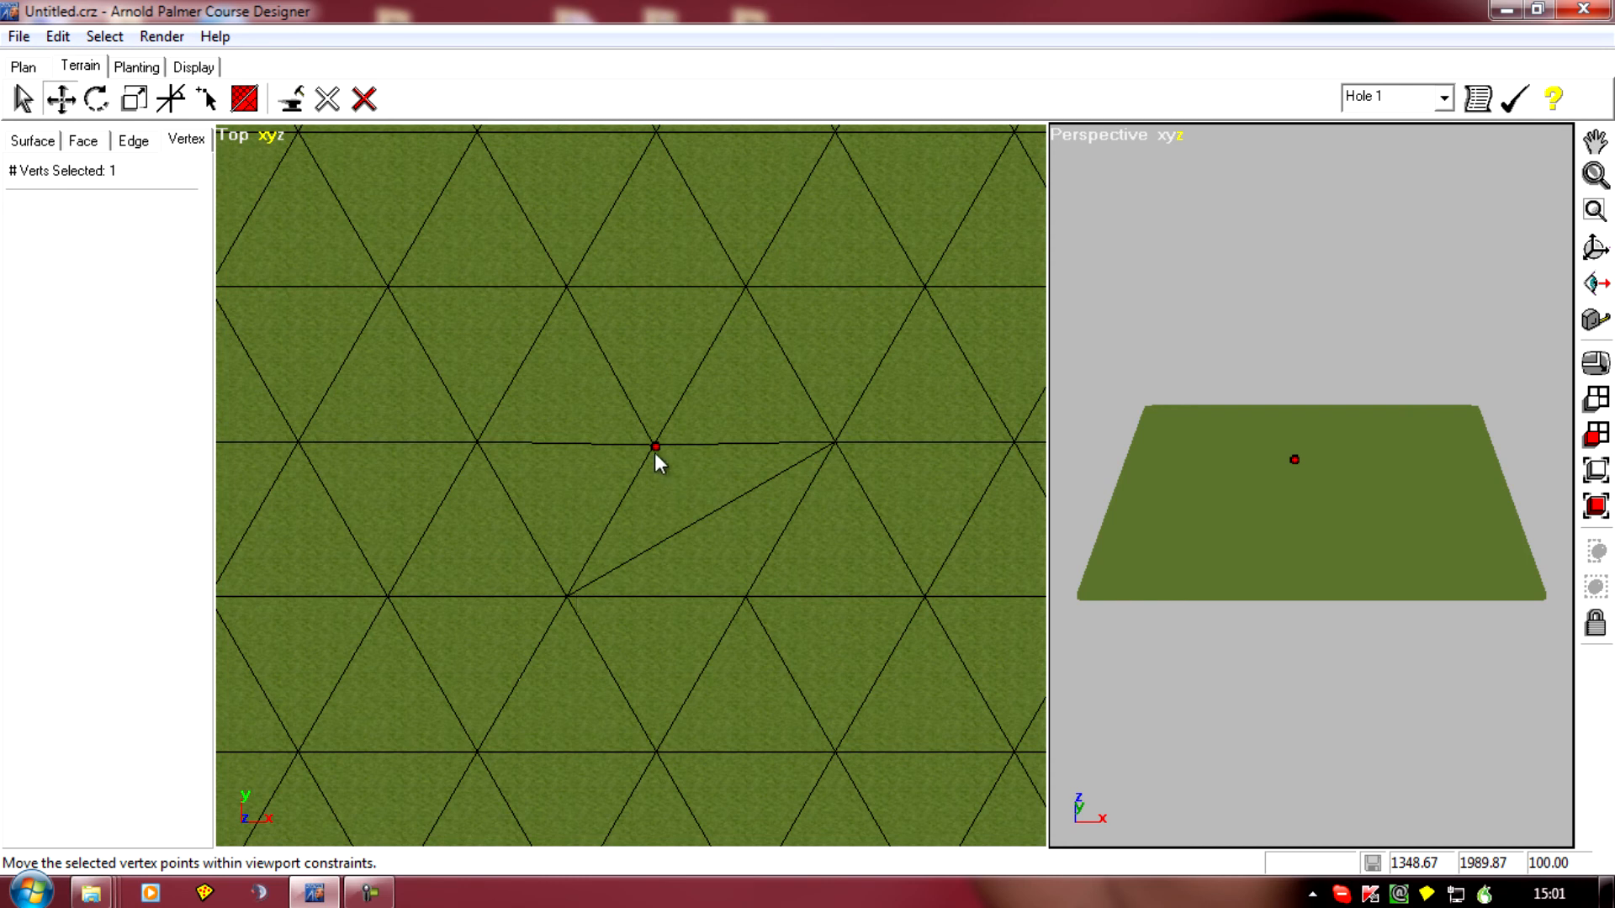
{"action": "mouse_move", "coordinate": [747, 637]}
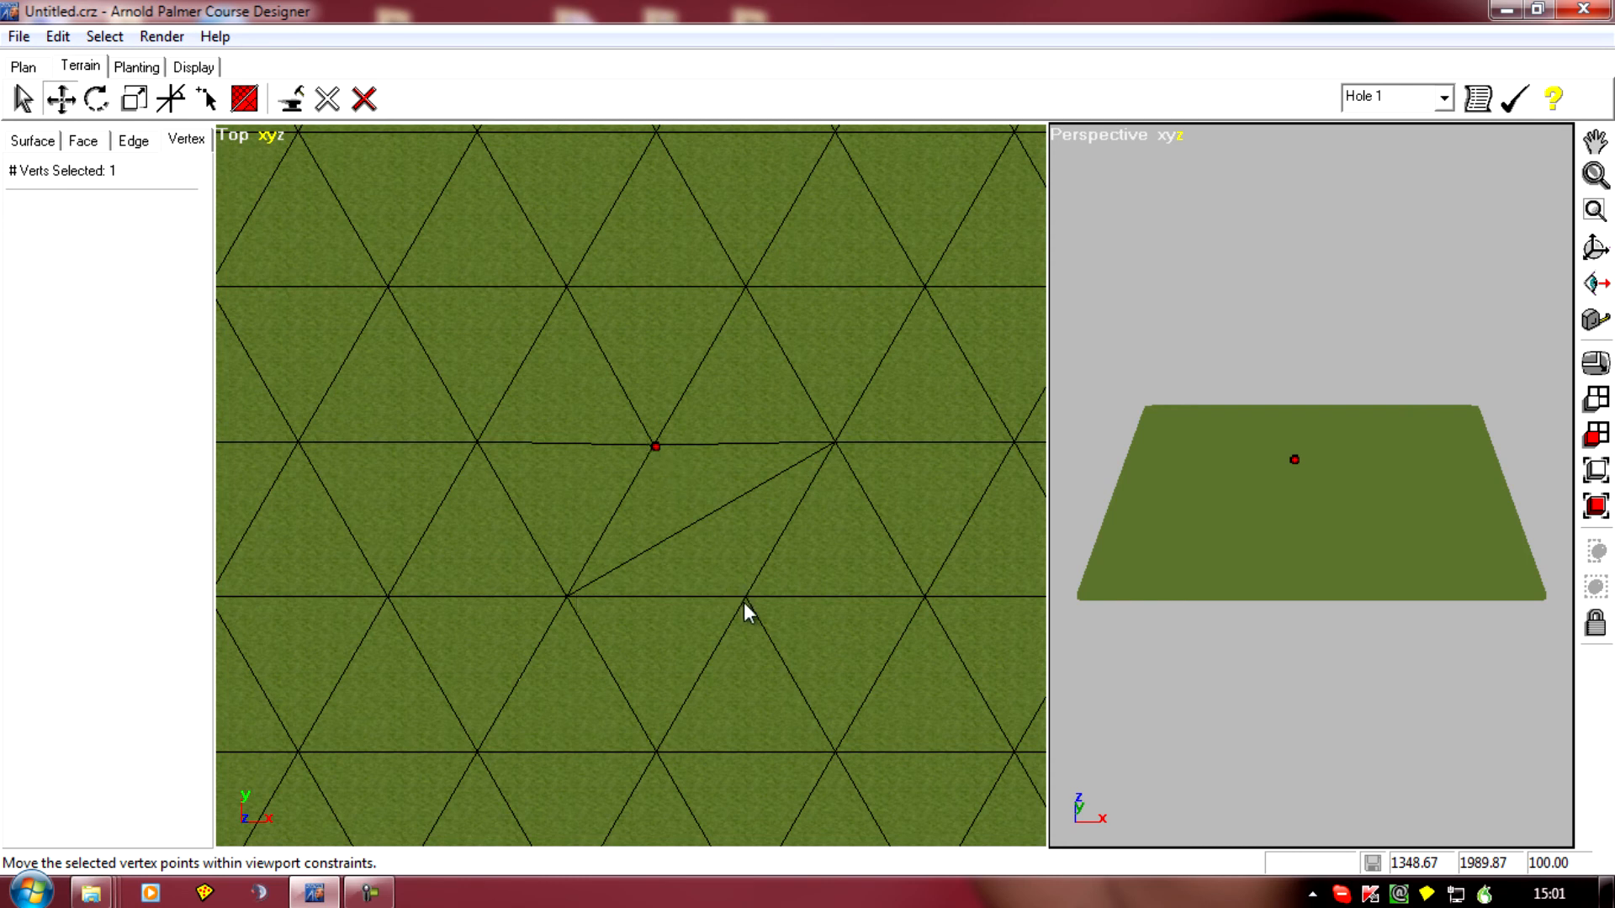
{"action": "mouse_move", "coordinate": [726, 594]}
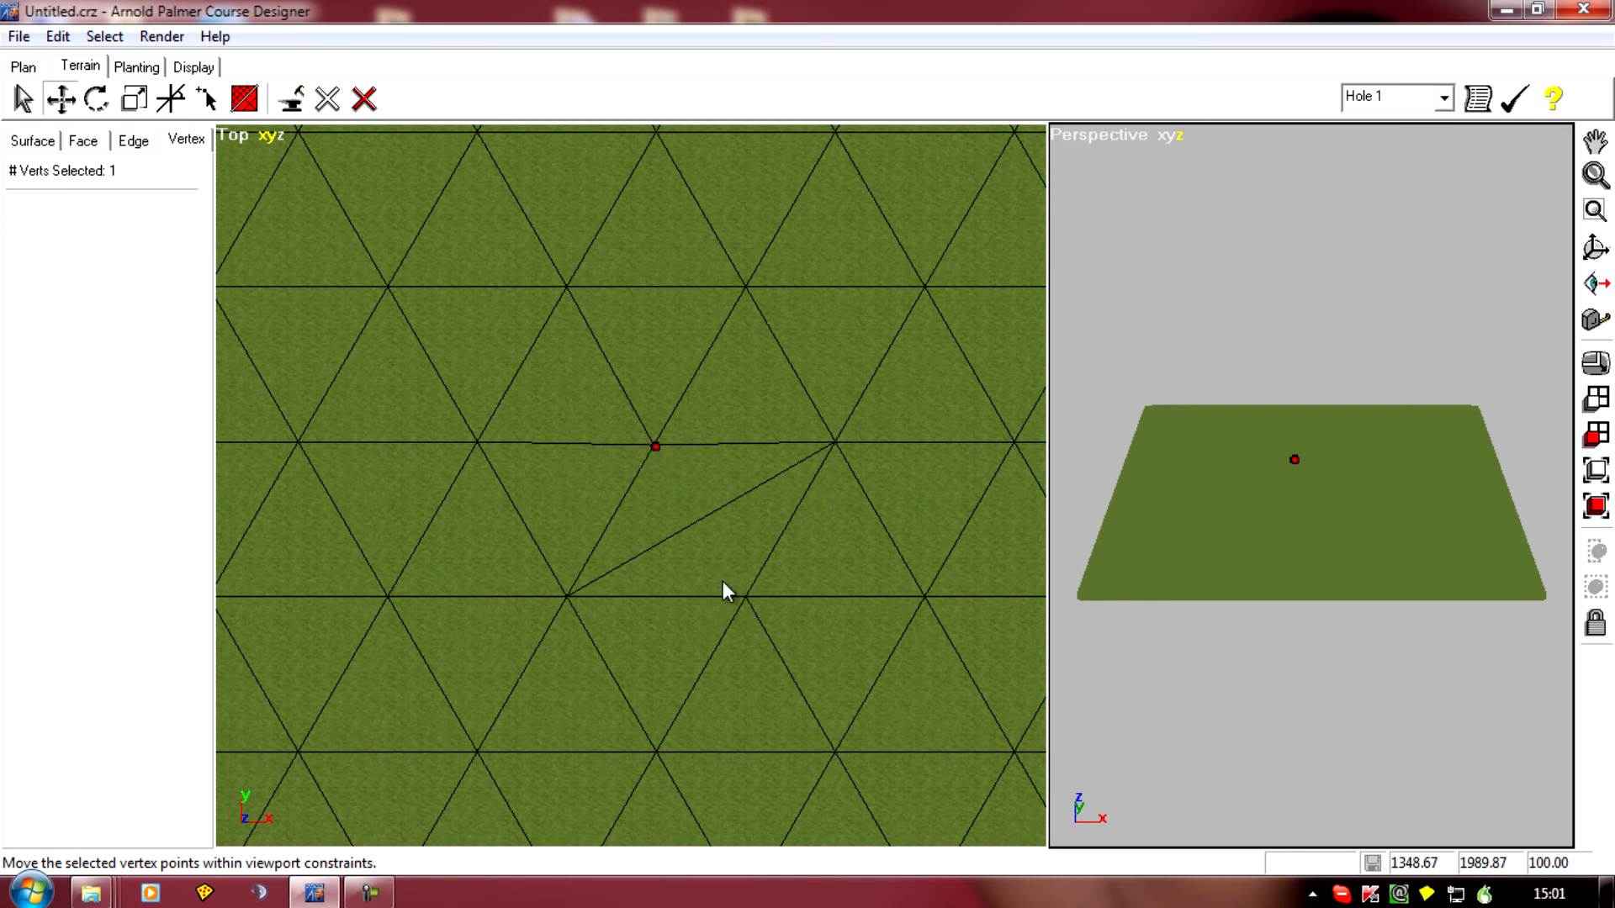
{"action": "mouse_move", "coordinate": [562, 617]}
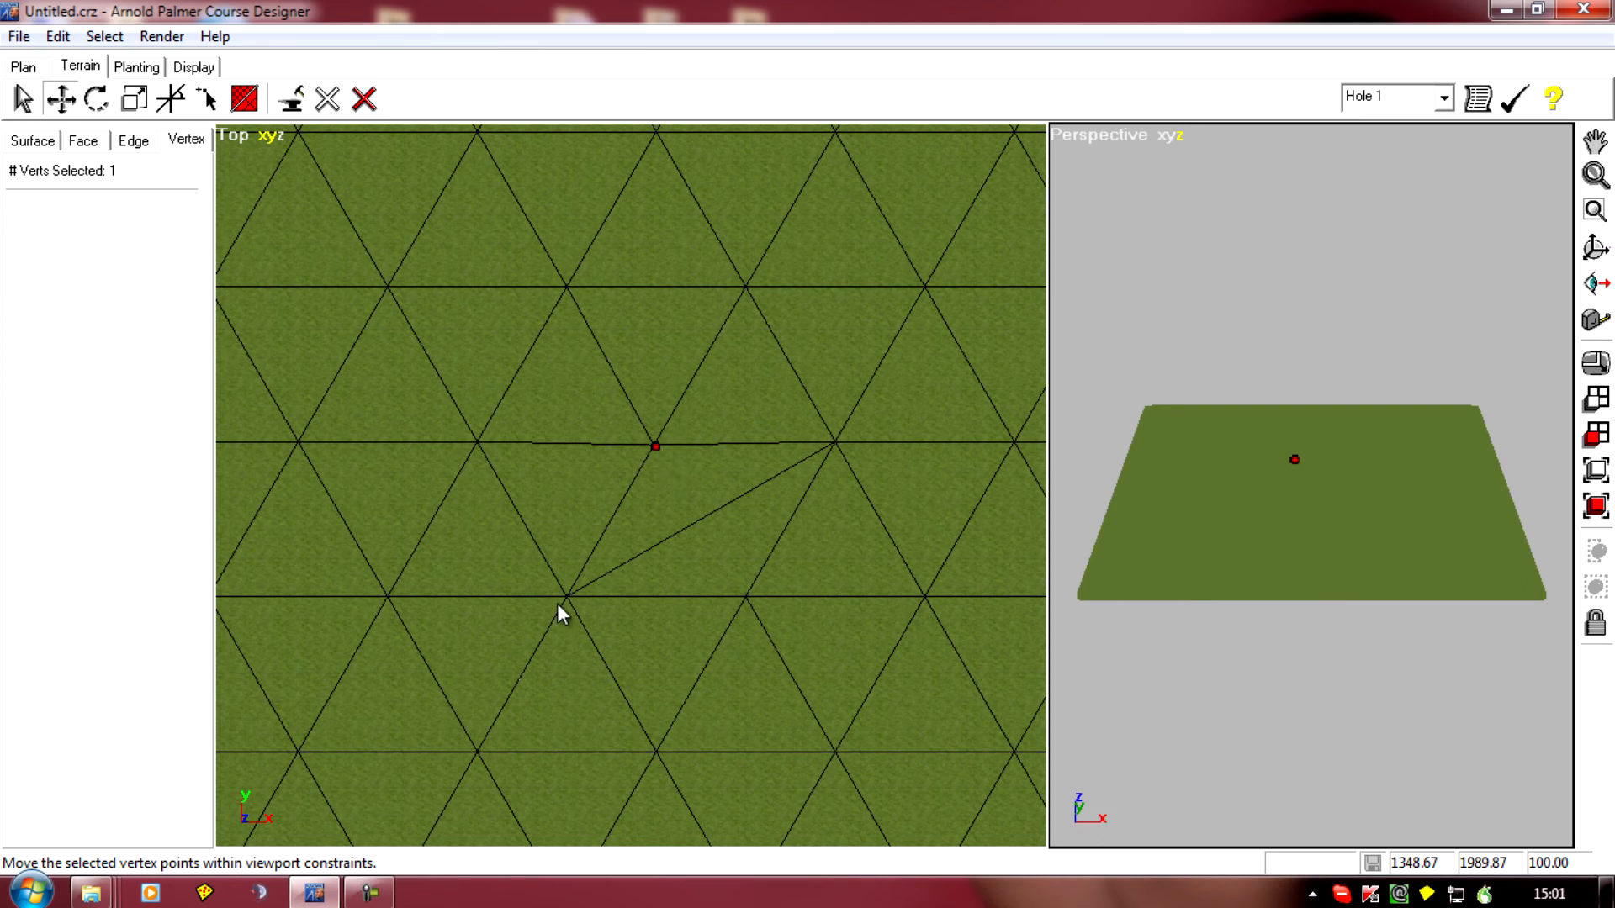
{"action": "mouse_move", "coordinate": [834, 474]}
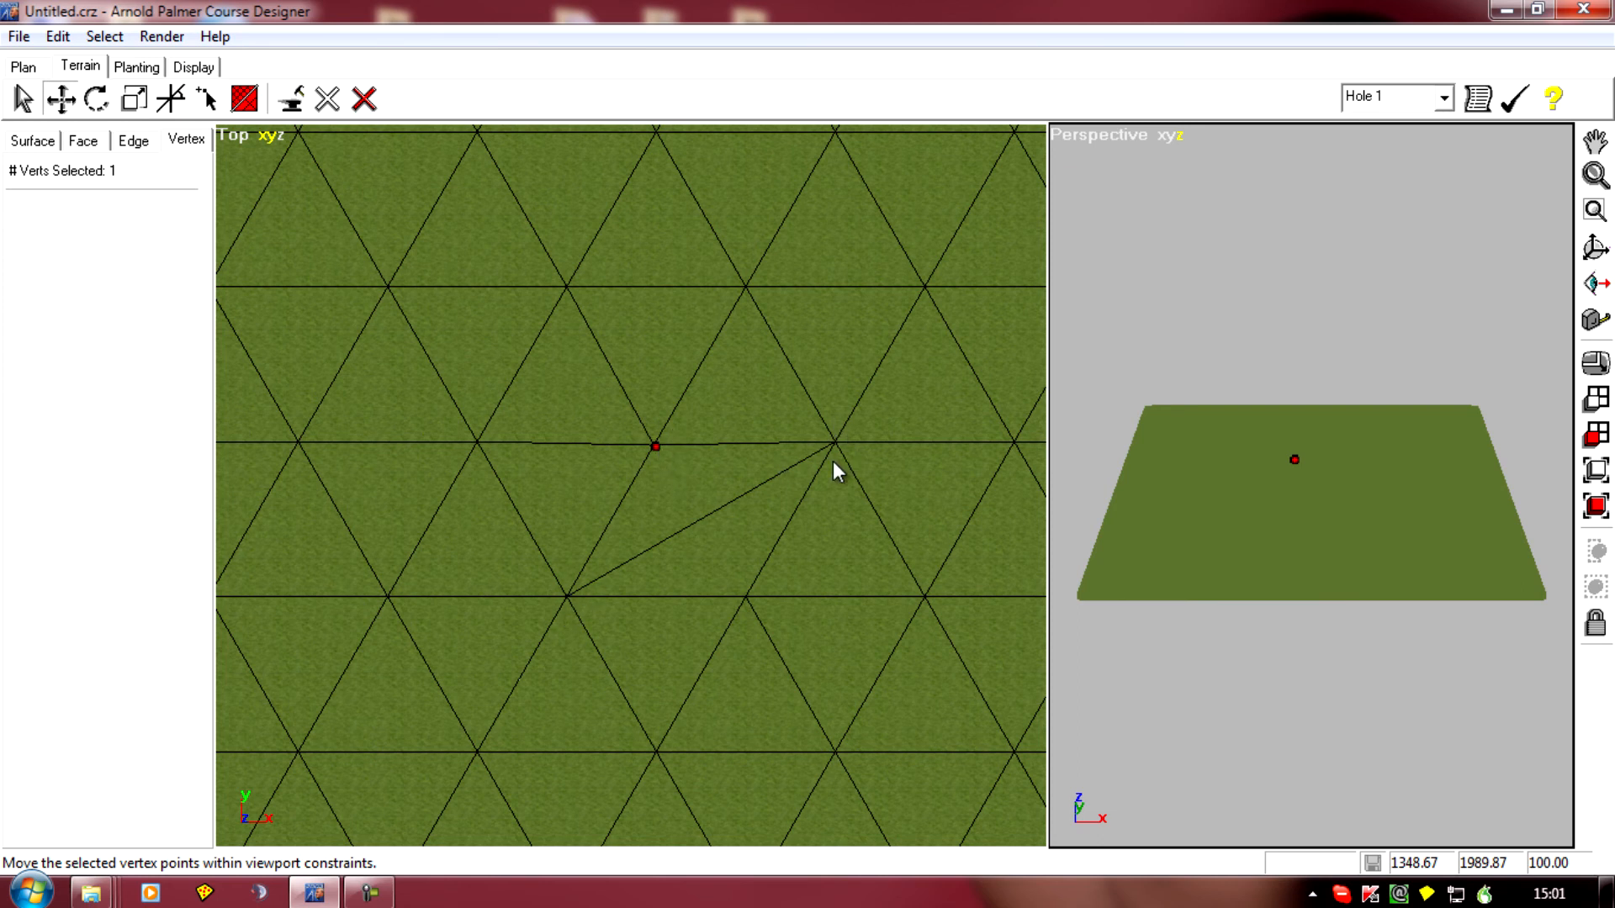
{"action": "mouse_move", "coordinate": [719, 567]}
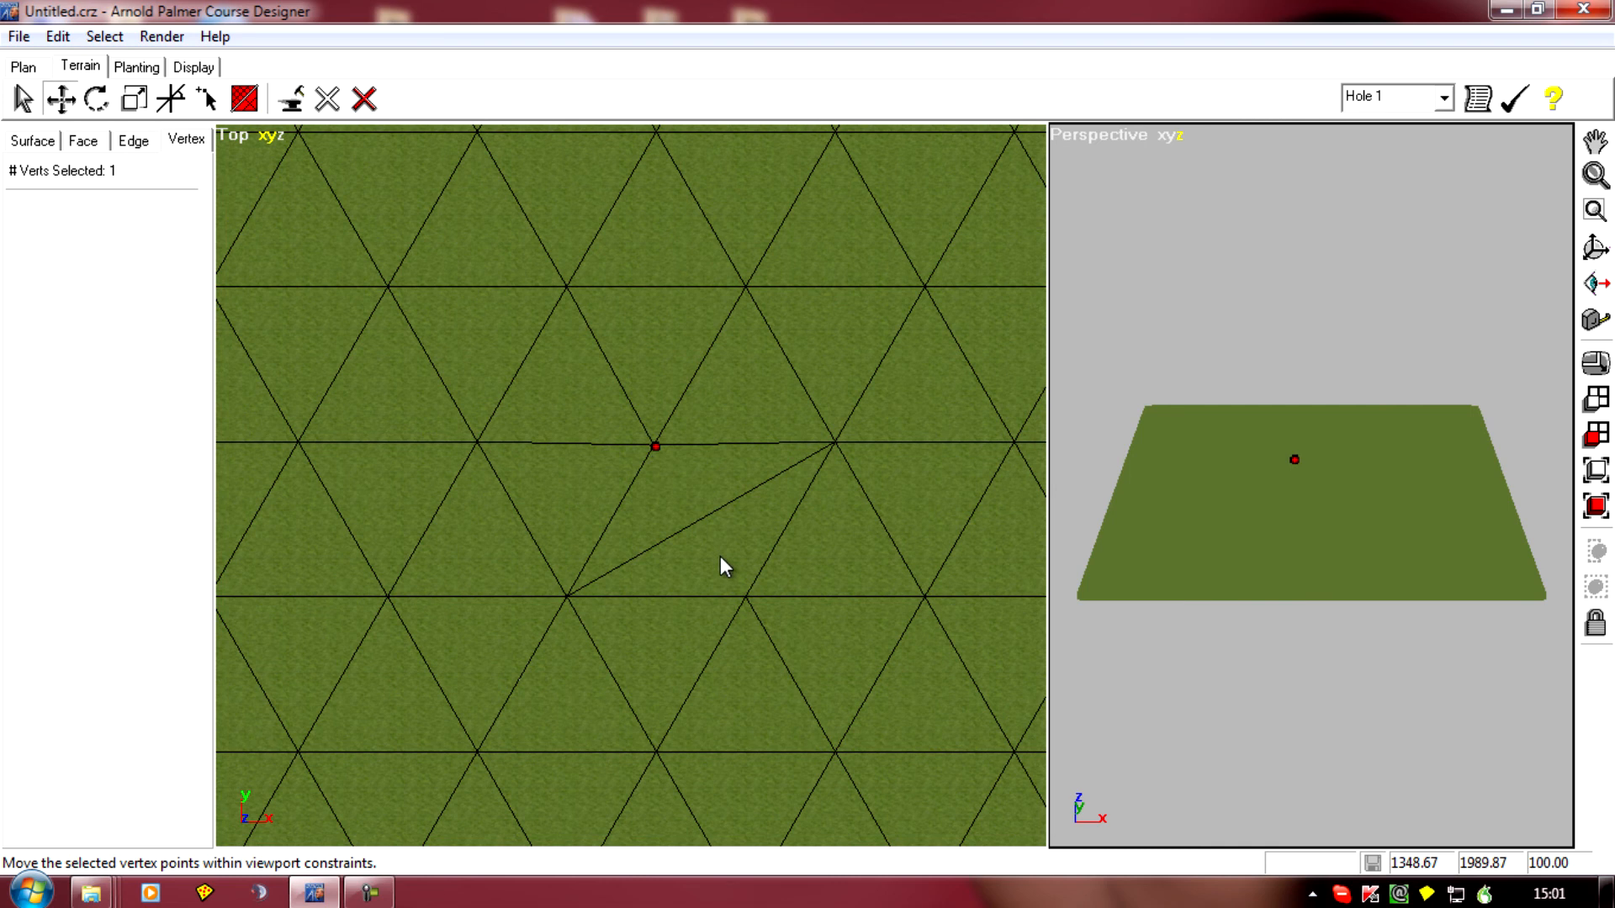
{"action": "mouse_move", "coordinate": [729, 580]}
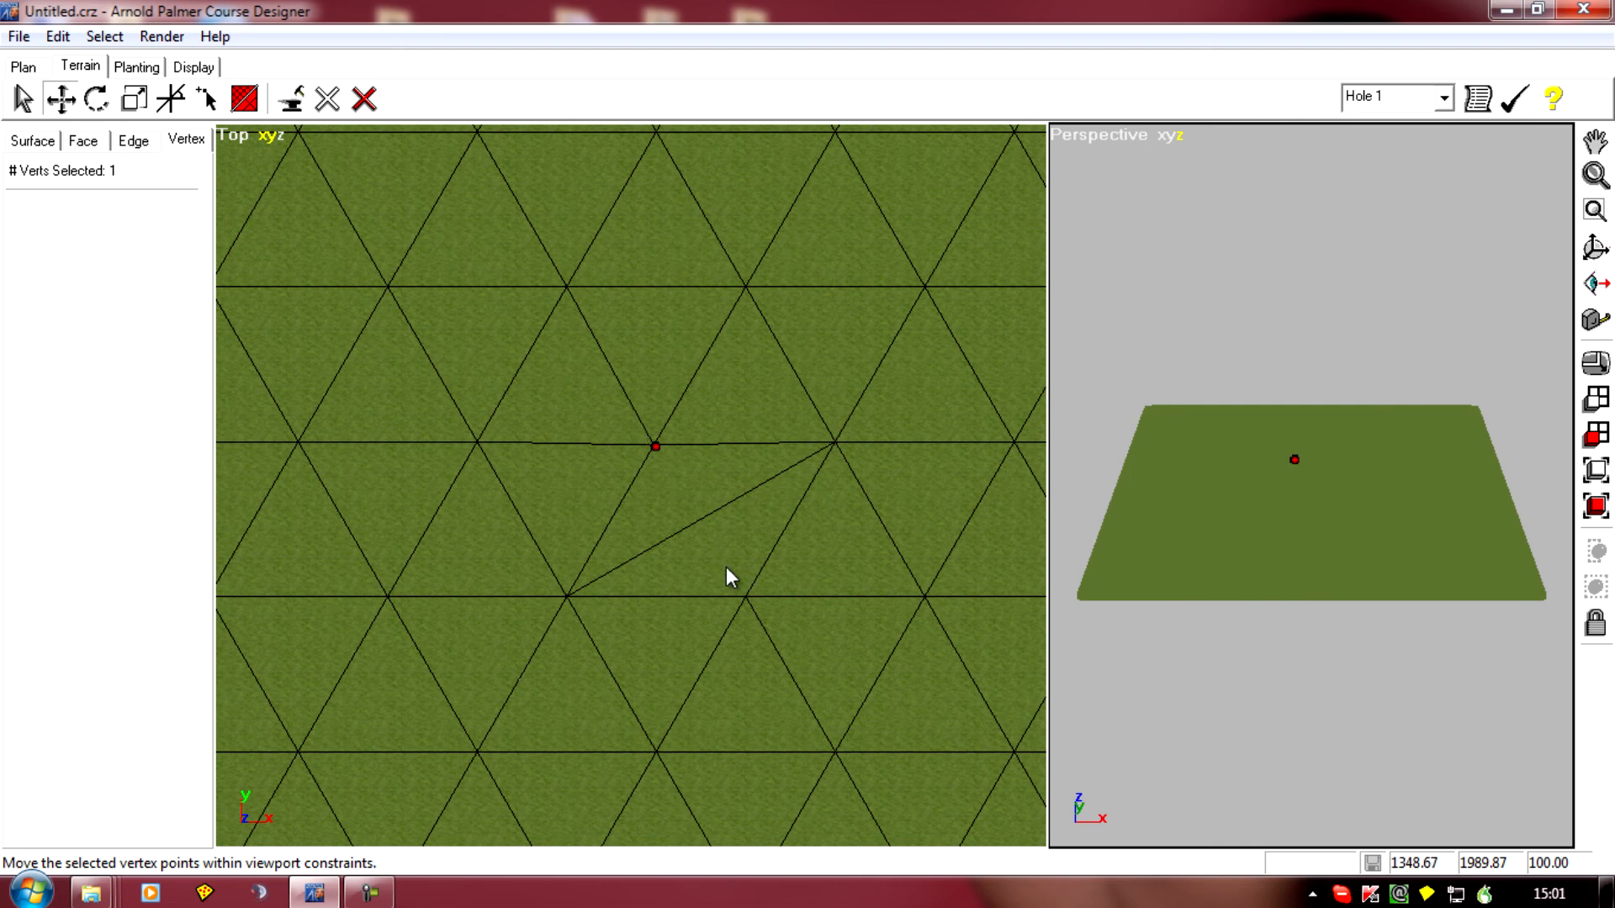
{"action": "mouse_move", "coordinate": [556, 476]}
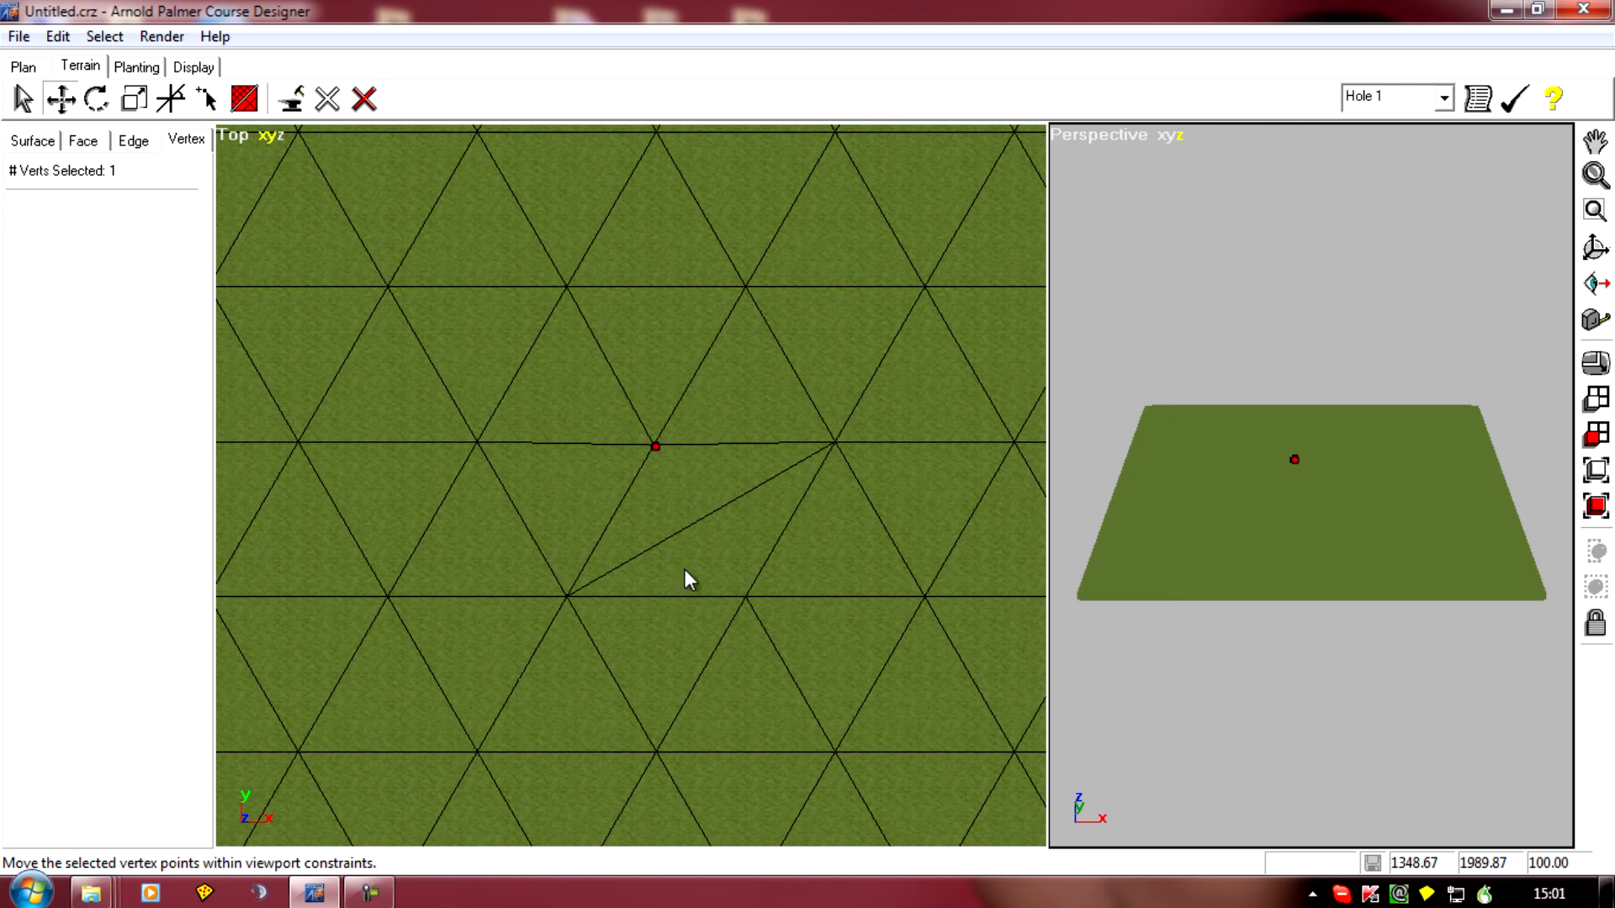
{"action": "mouse_move", "coordinate": [848, 540]}
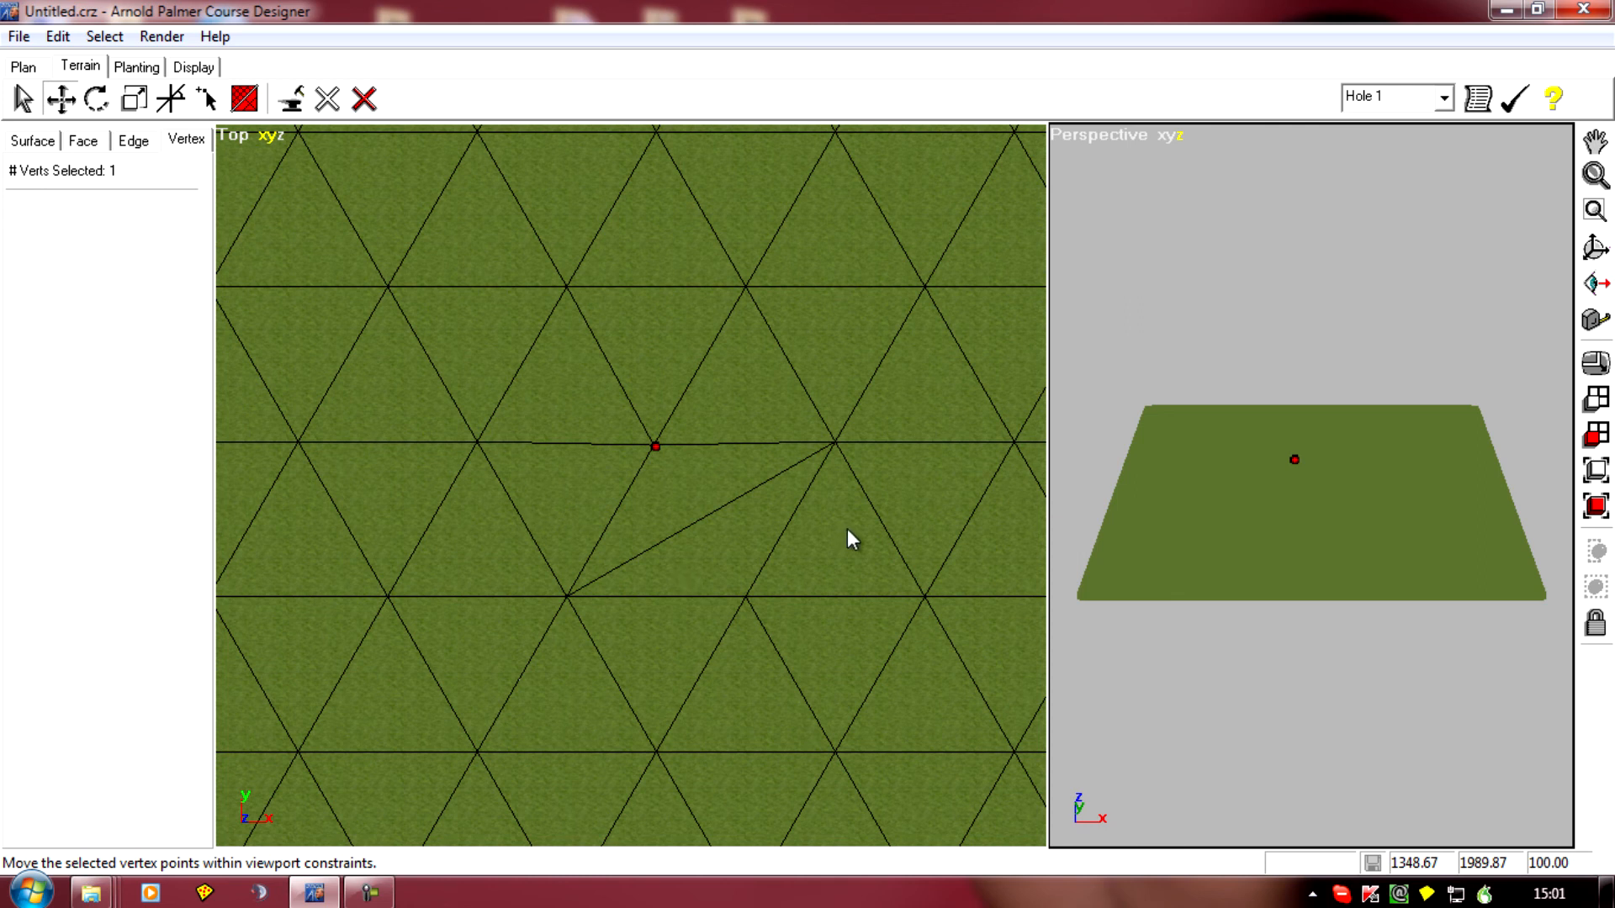
{"action": "mouse_move", "coordinate": [833, 550]}
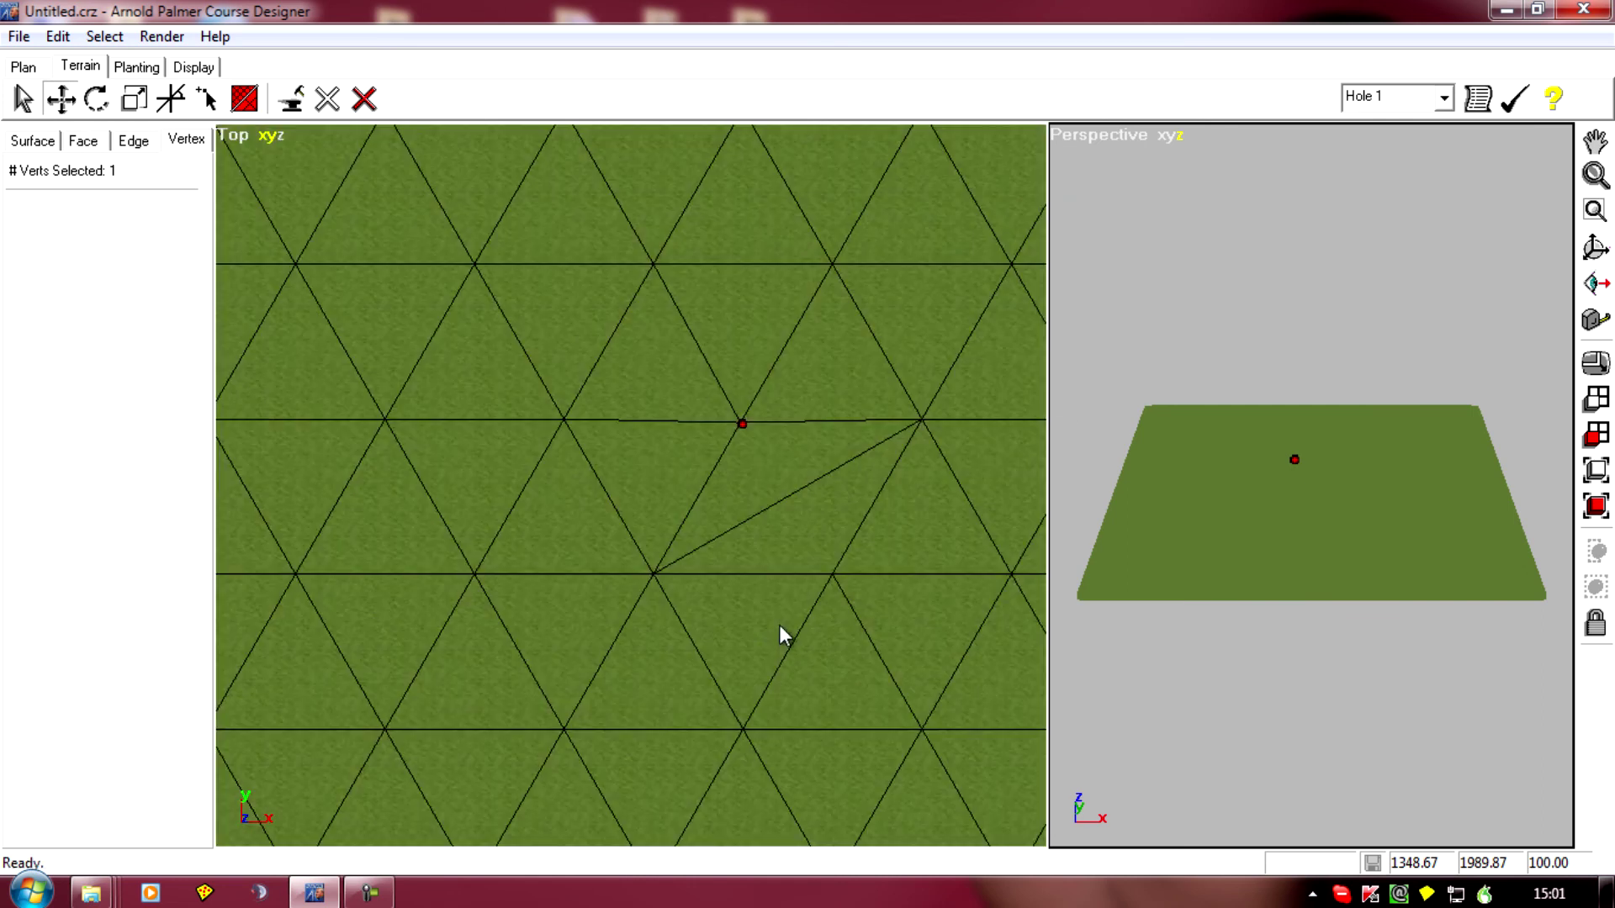
{"action": "mouse_move", "coordinate": [802, 683]}
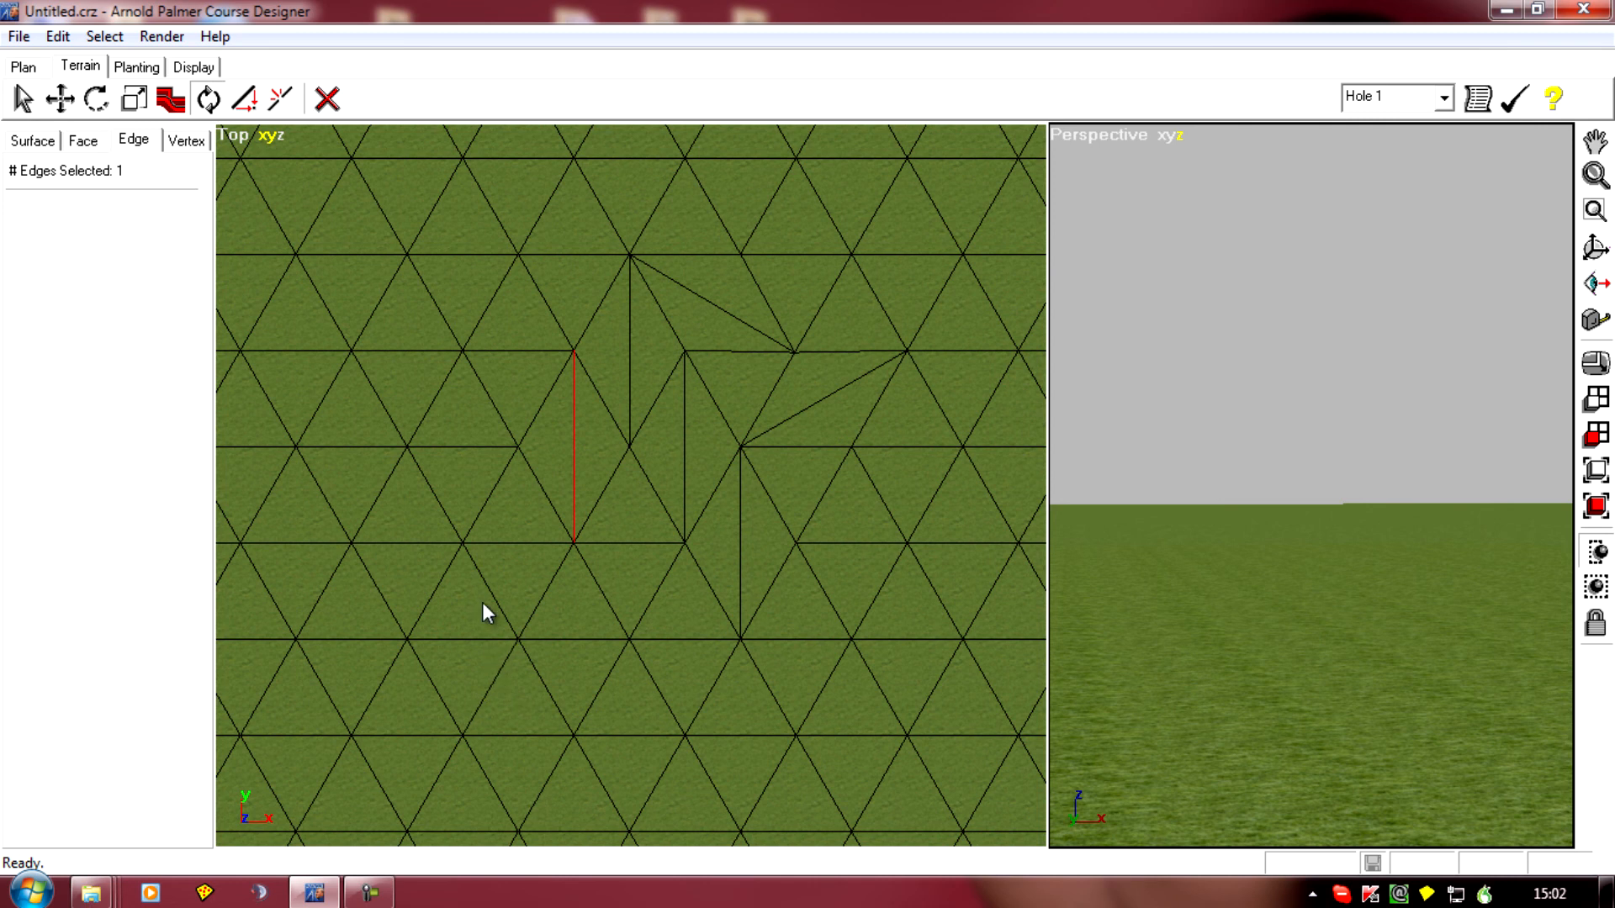
{"action": "mouse_move", "coordinate": [470, 452]}
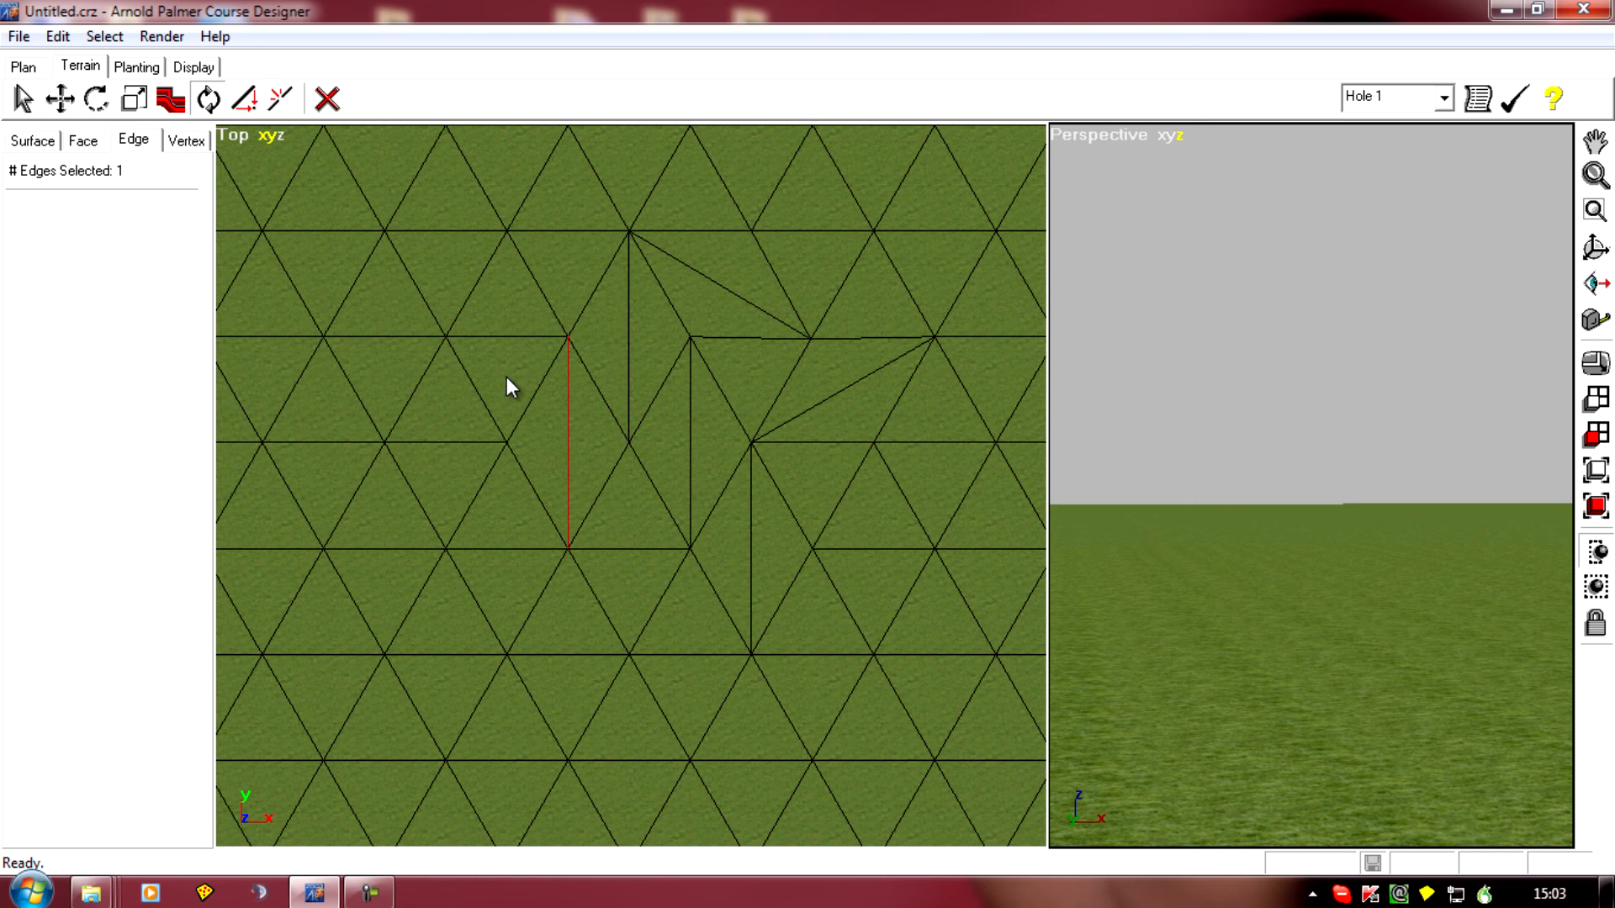
{"action": "mouse_move", "coordinate": [526, 422]}
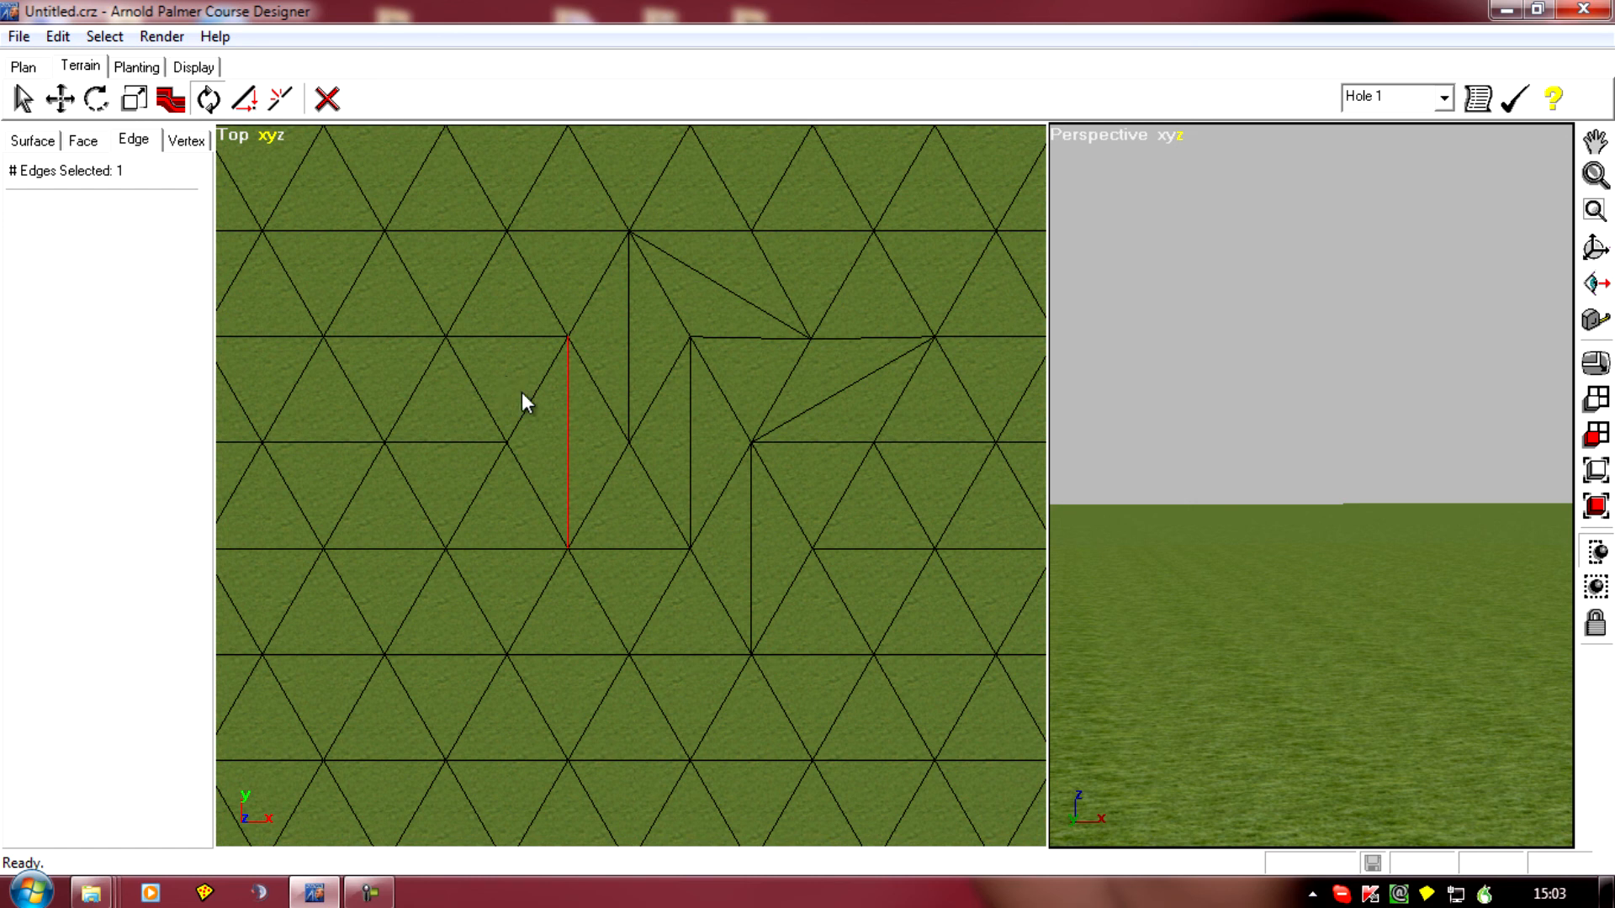
{"action": "mouse_move", "coordinate": [513, 493]}
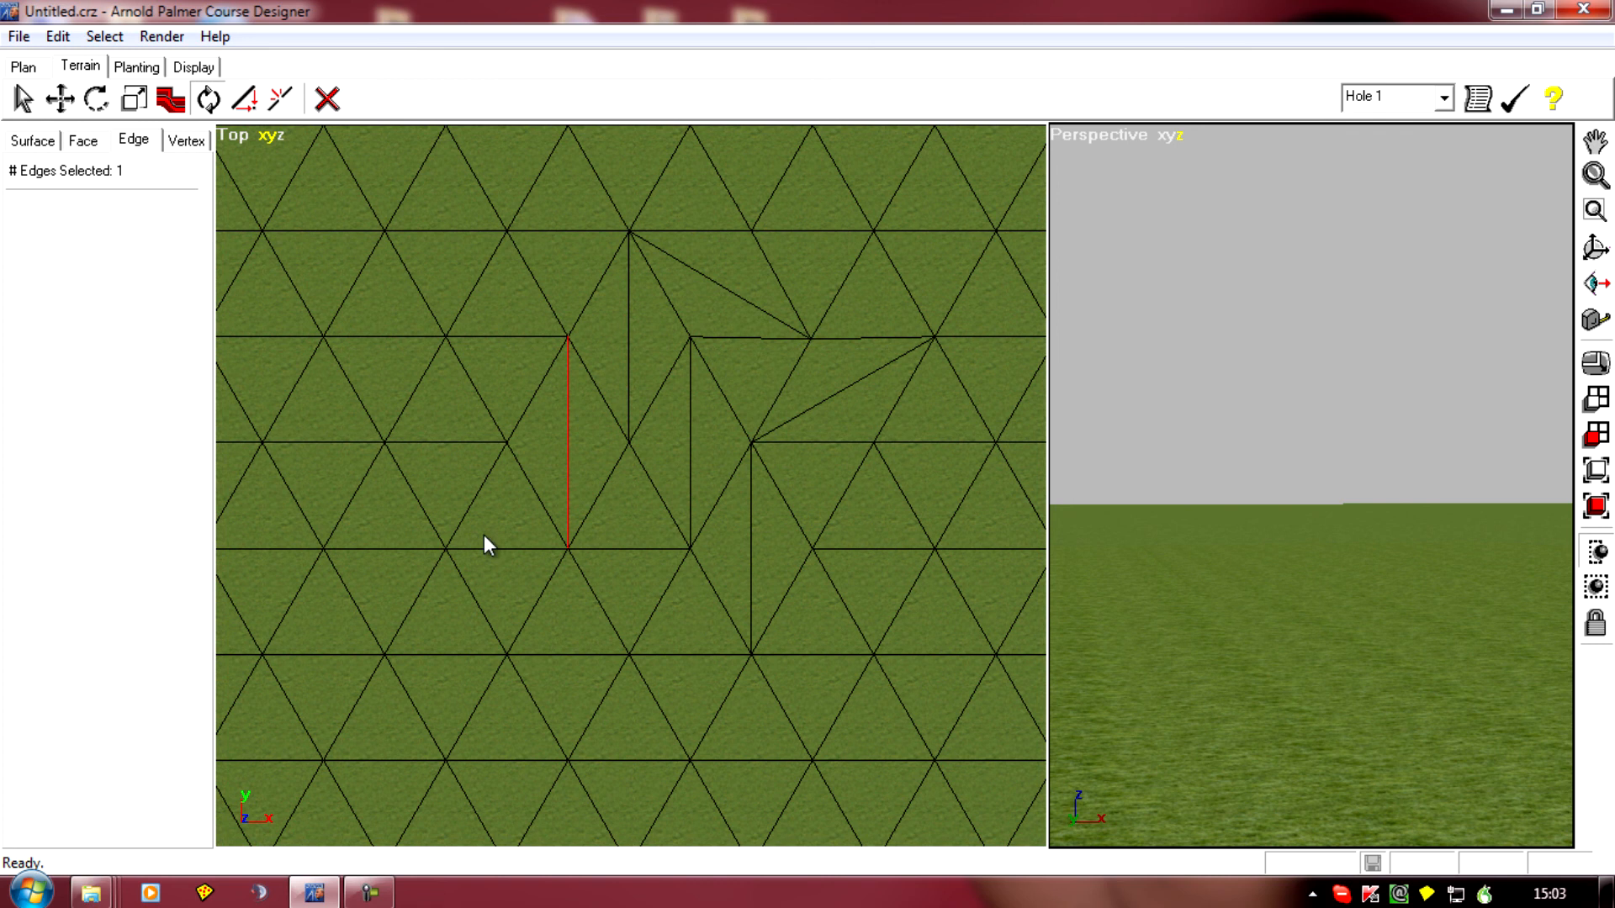
{"action": "mouse_move", "coordinate": [553, 457]}
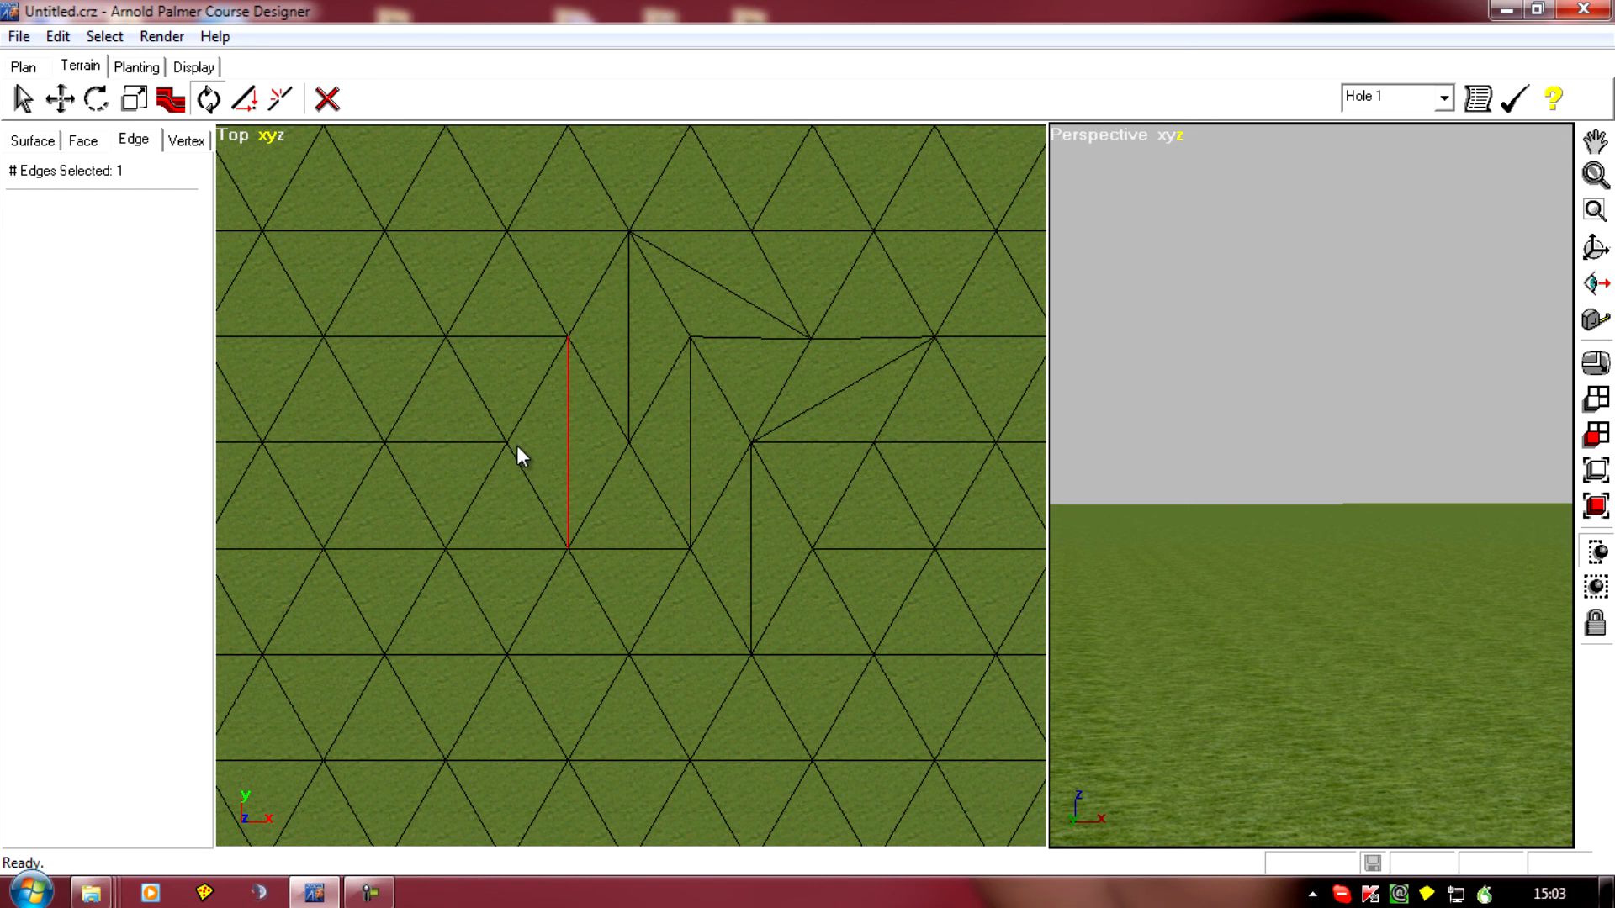
Open the File menu.
{"action": "left_click", "coordinate": [23, 36]}
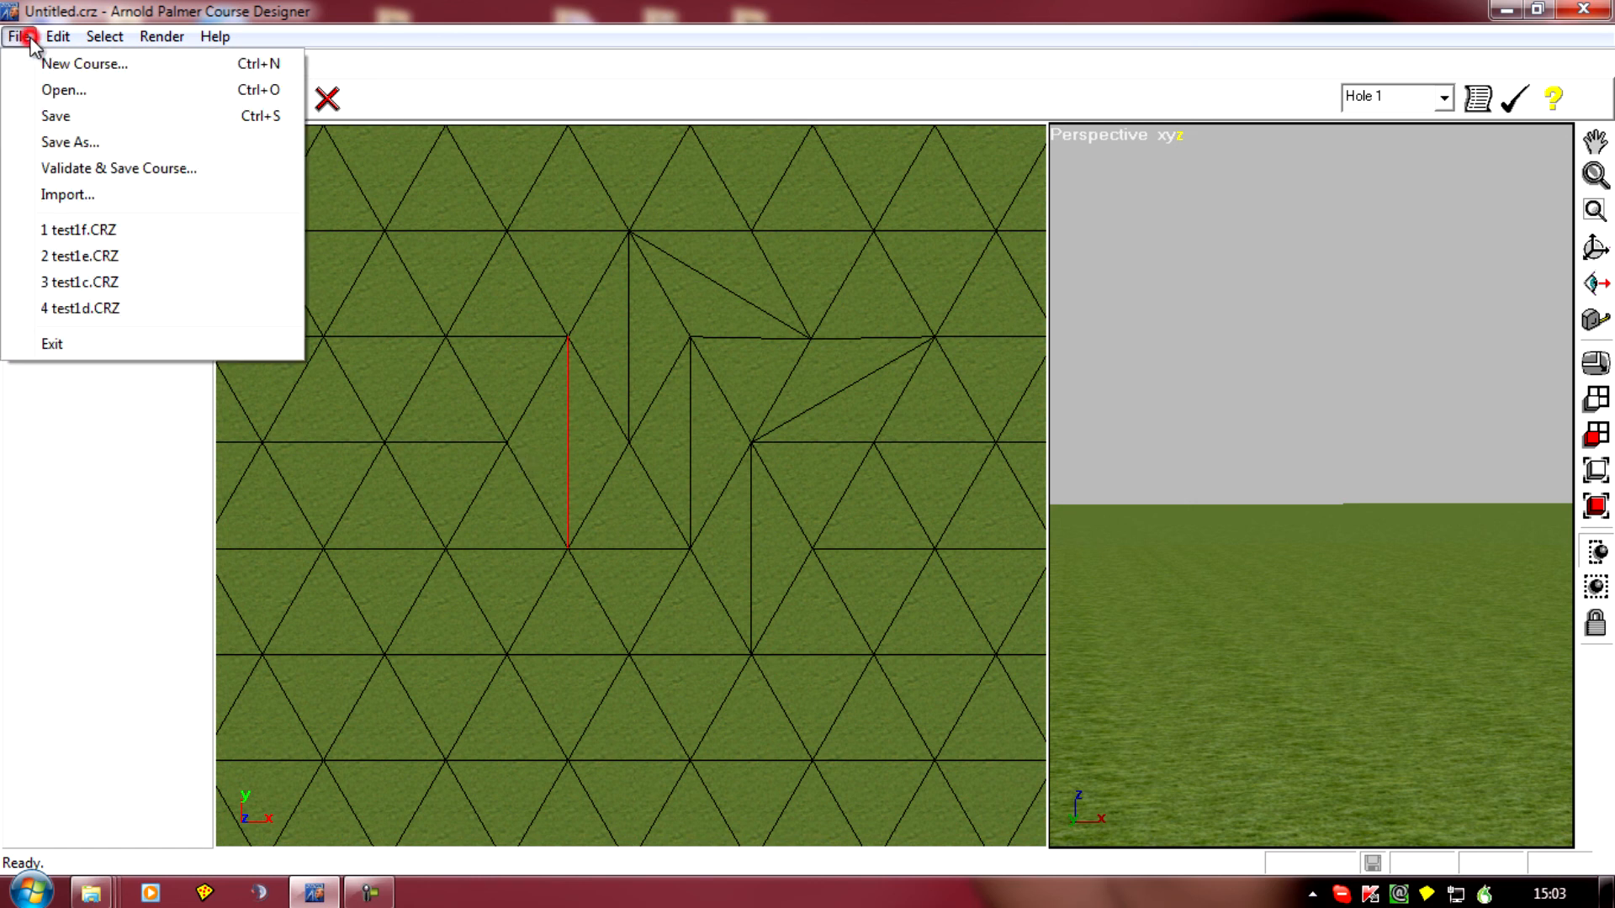
{"action": "mouse_move", "coordinate": [60, 114]}
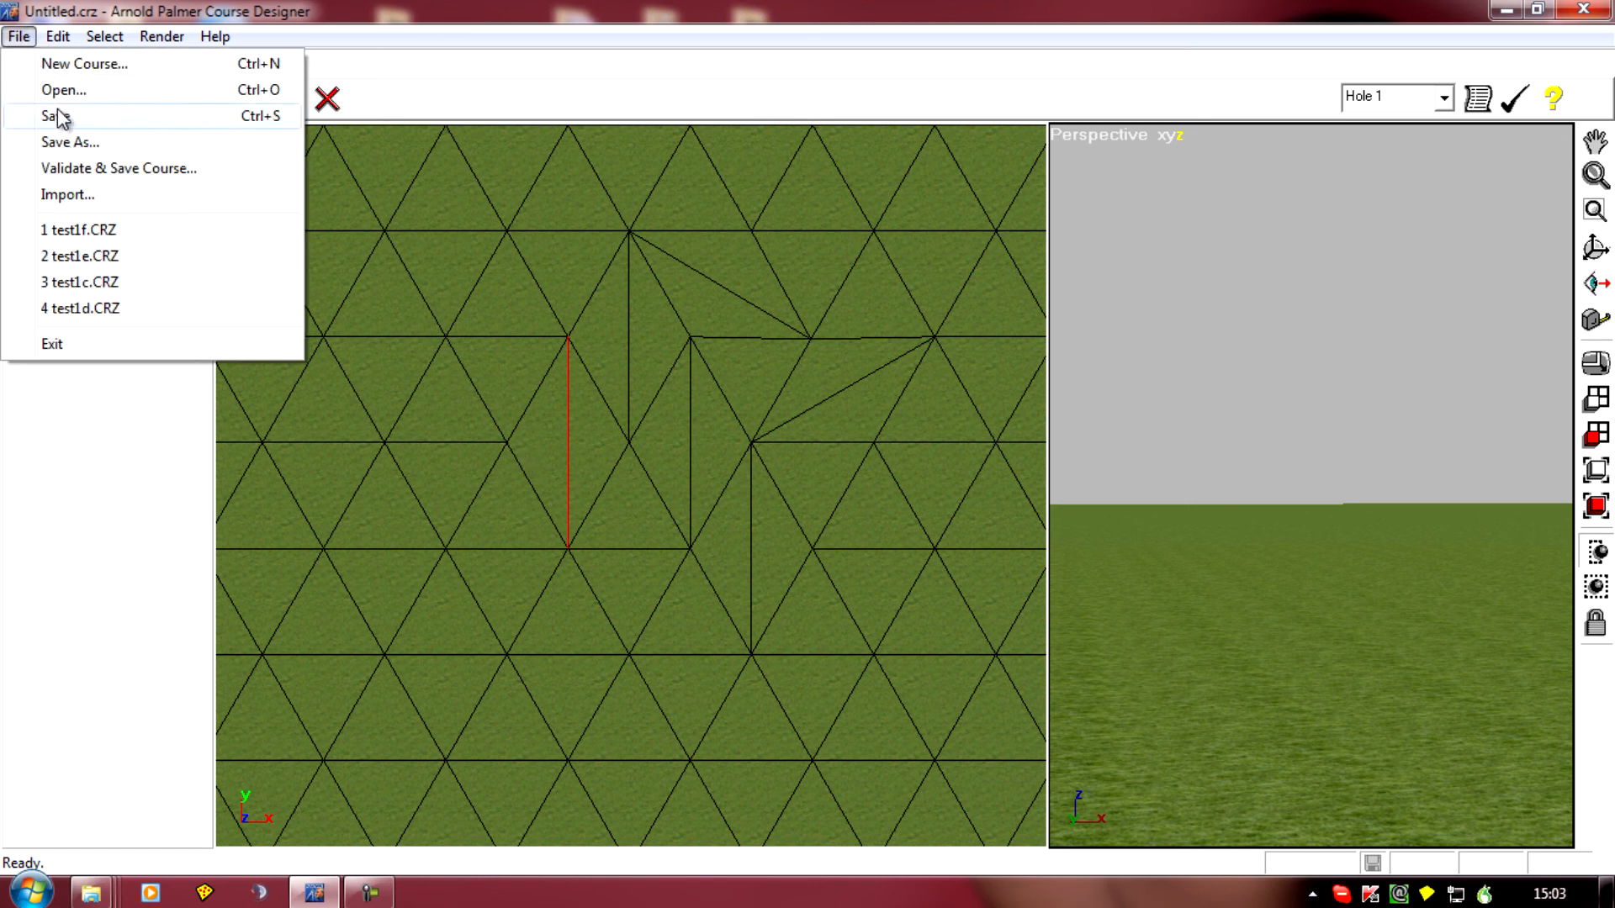
{"action": "mouse_move", "coordinate": [101, 68]}
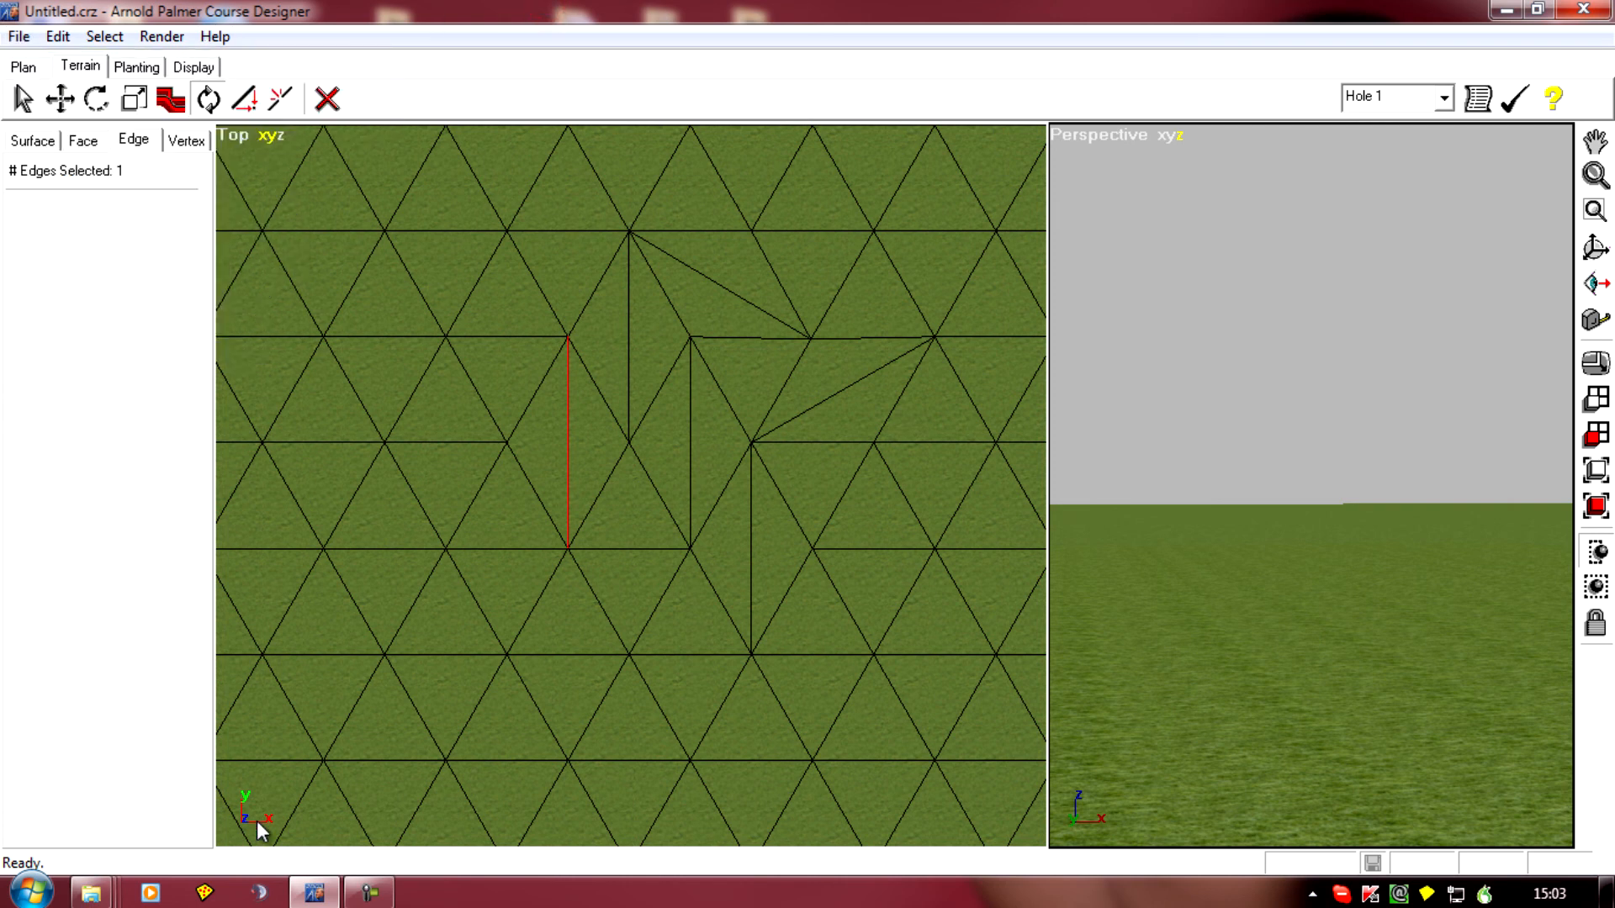
{"action": "mouse_move", "coordinate": [297, 805]}
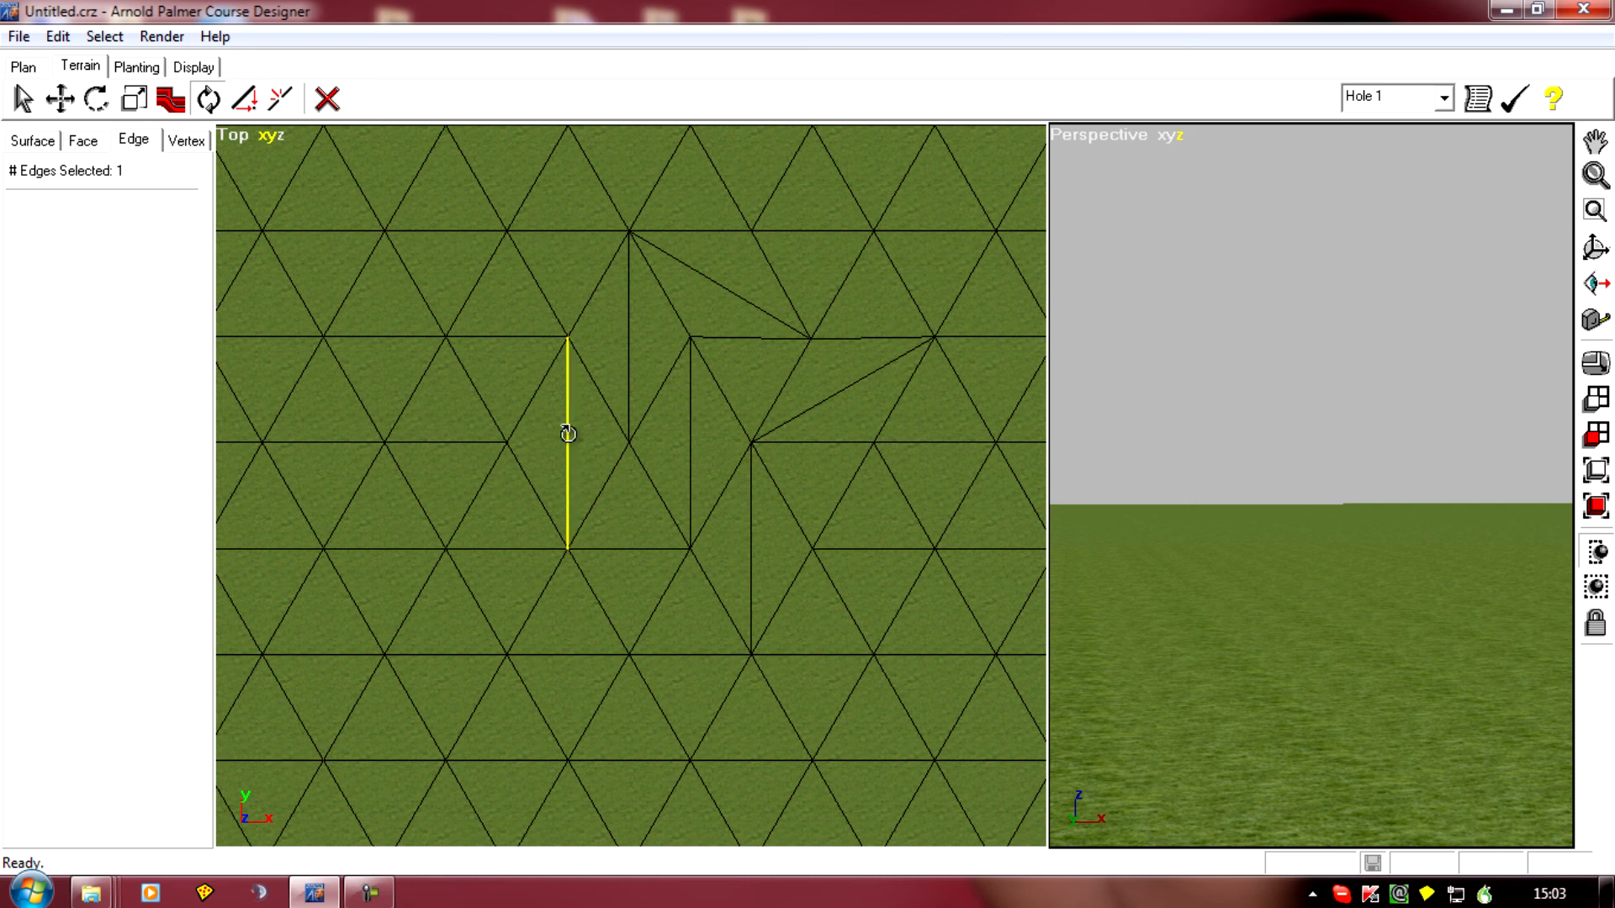
{"action": "mouse_move", "coordinate": [571, 464]}
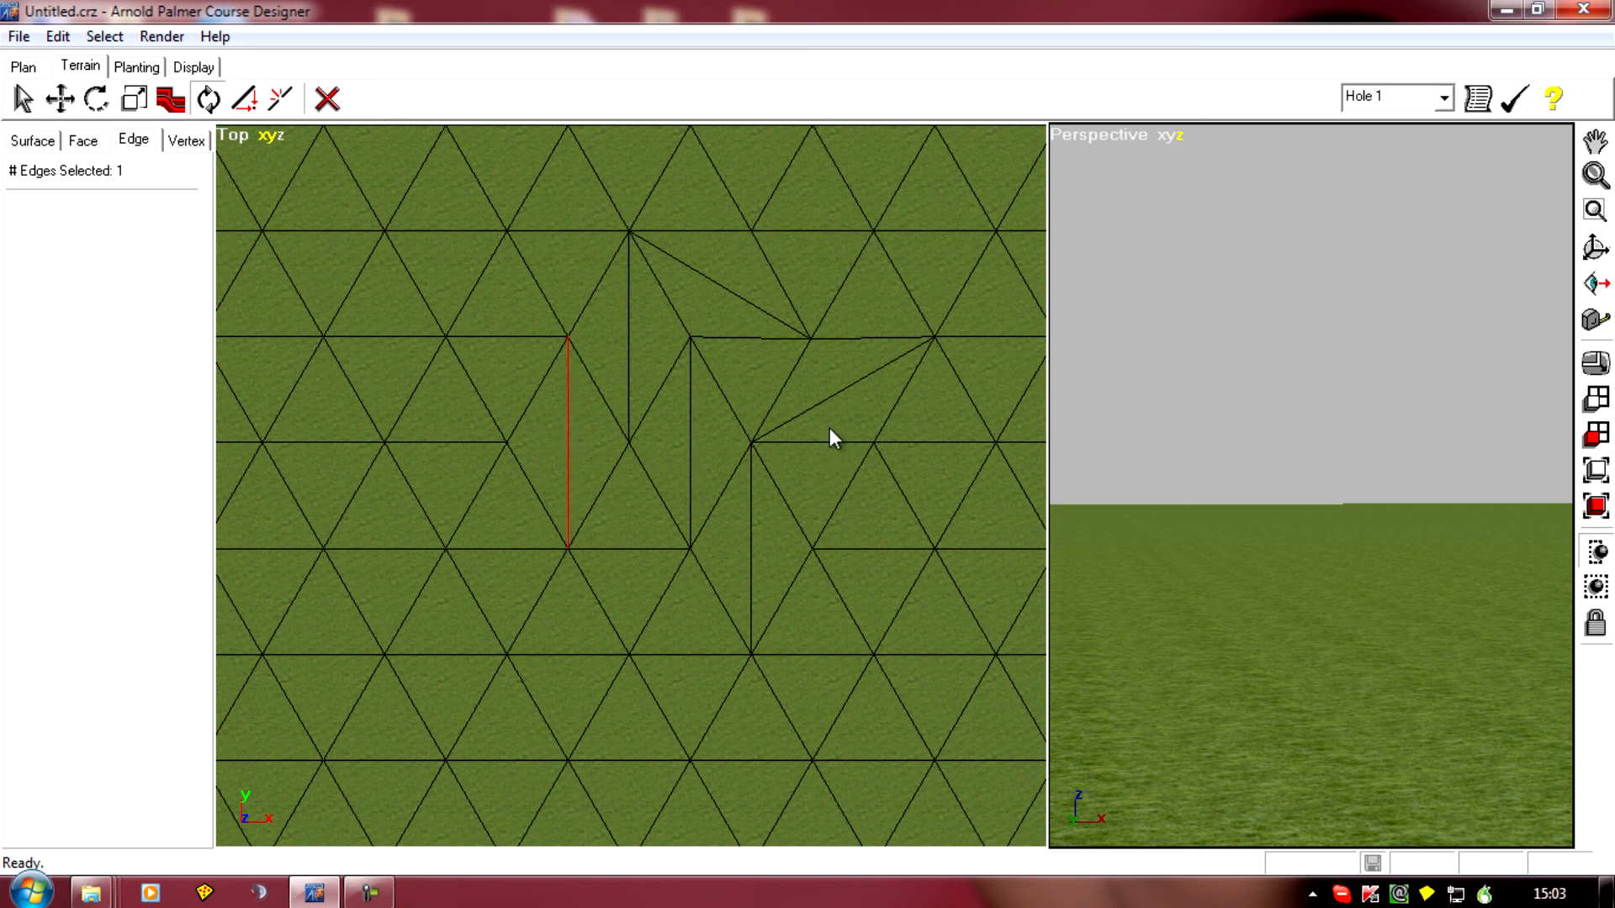
Deselect the vertical edge and select the diagonal edge right of centre.
{"action": "left_click", "coordinate": [851, 409]}
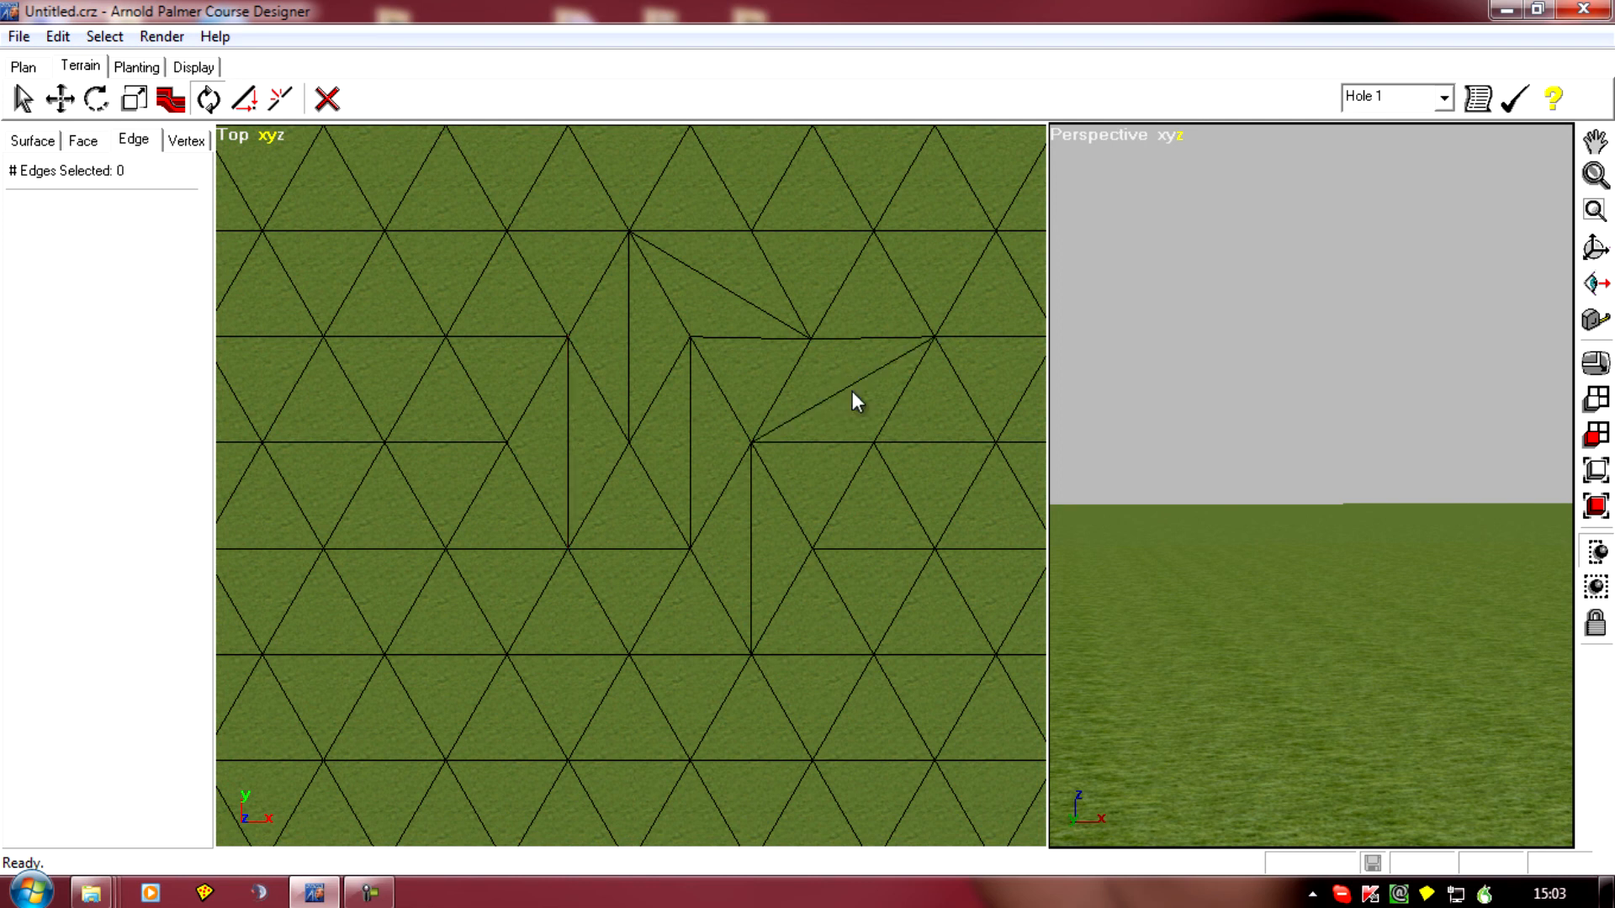
{"action": "left_click", "coordinate": [846, 389]}
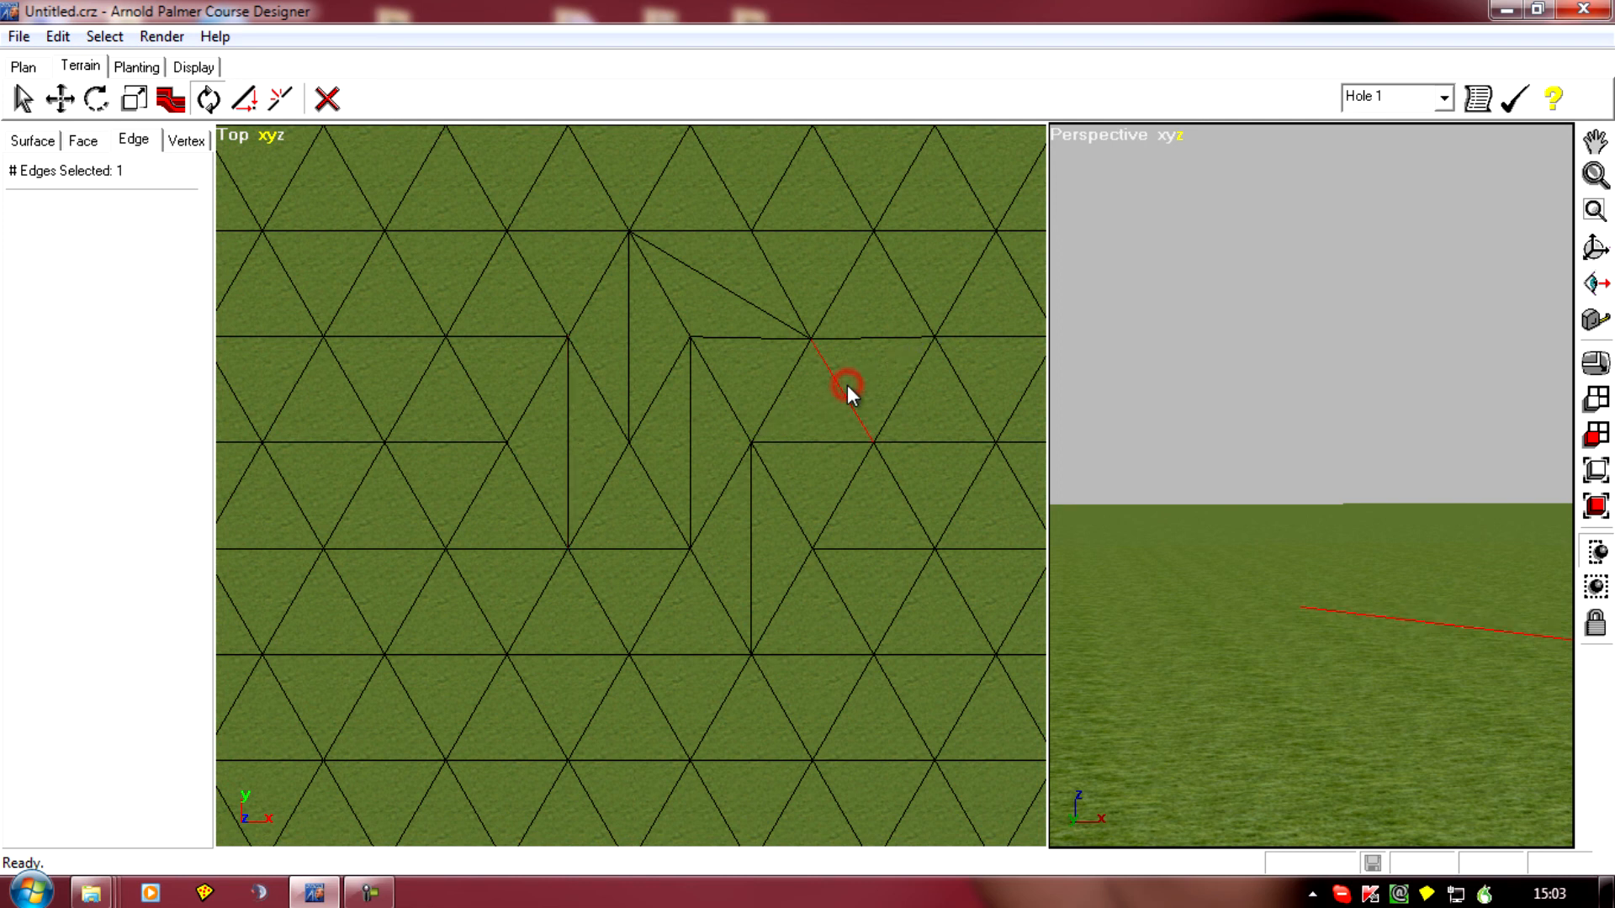
{"action": "mouse_move", "coordinate": [904, 360]}
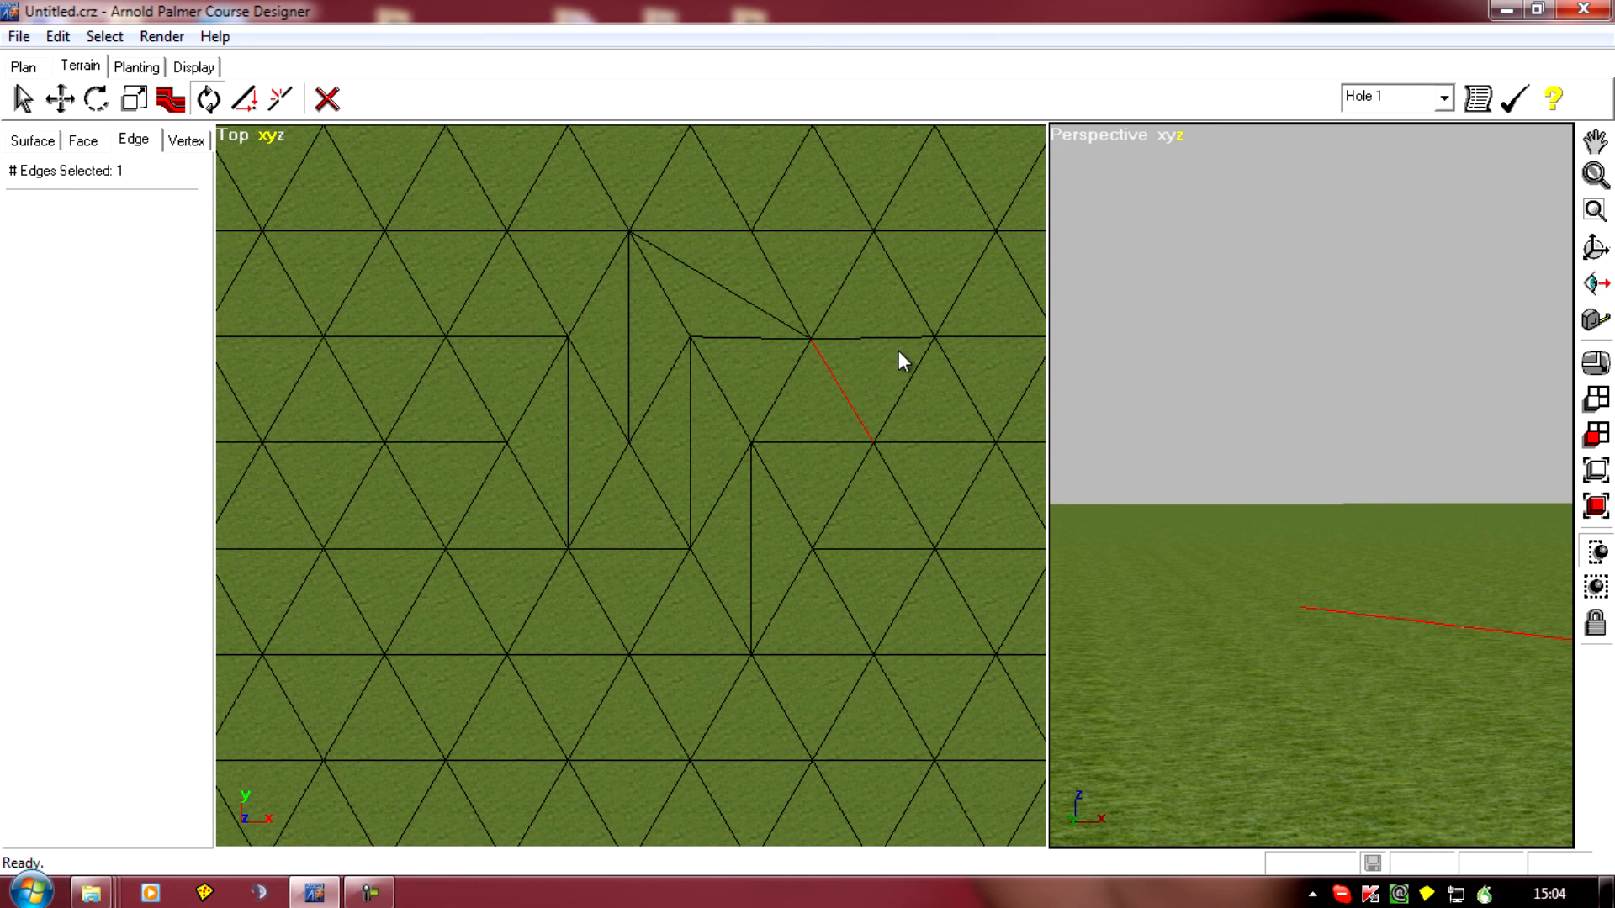